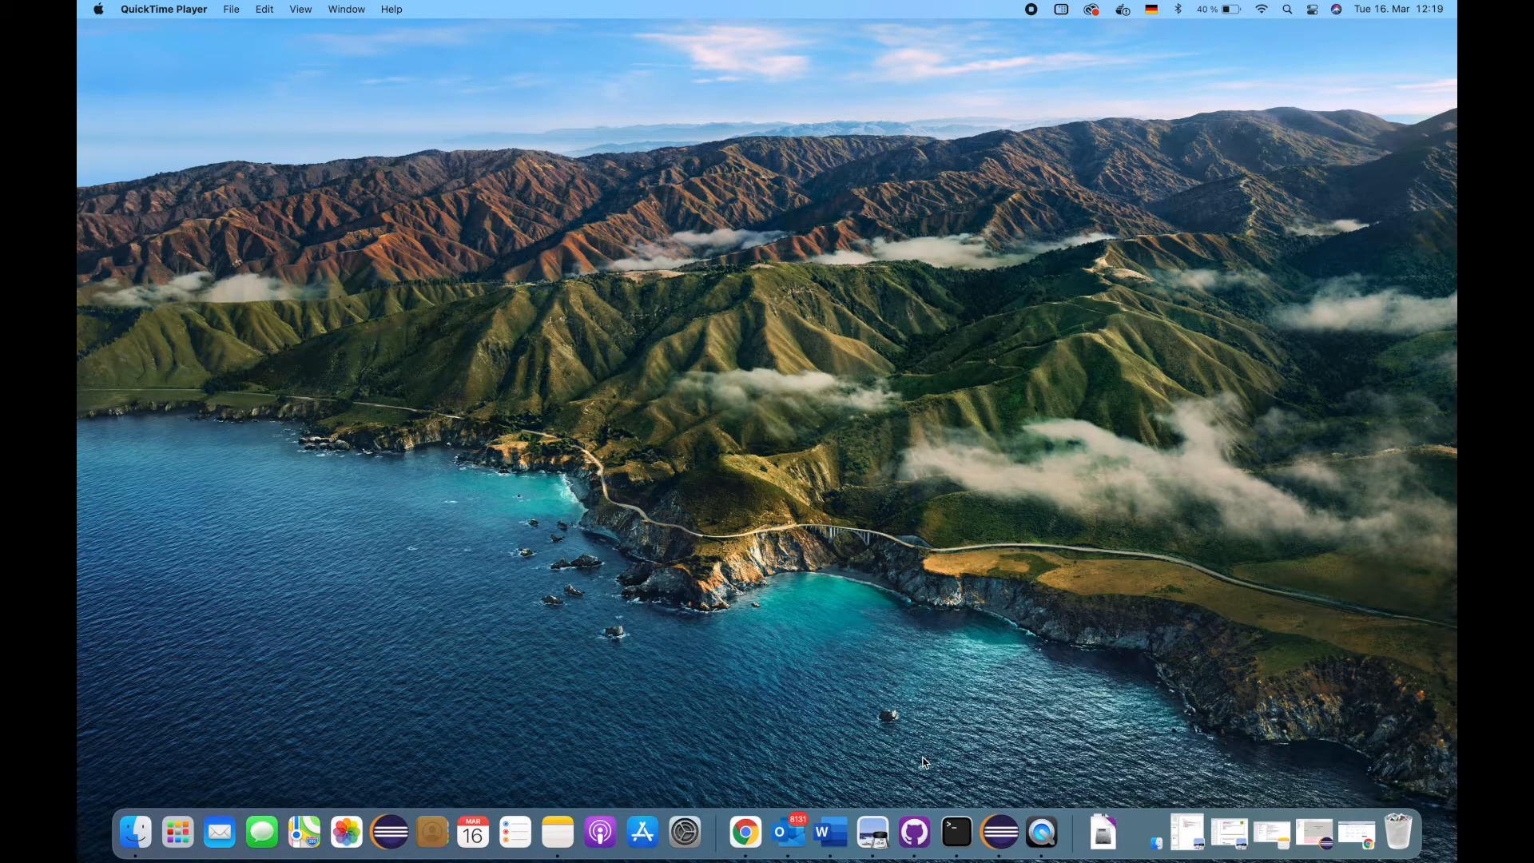
- Bring up Chrome on the Azure DevOps Services page and sign in to Azure DevOps
click(745, 832)
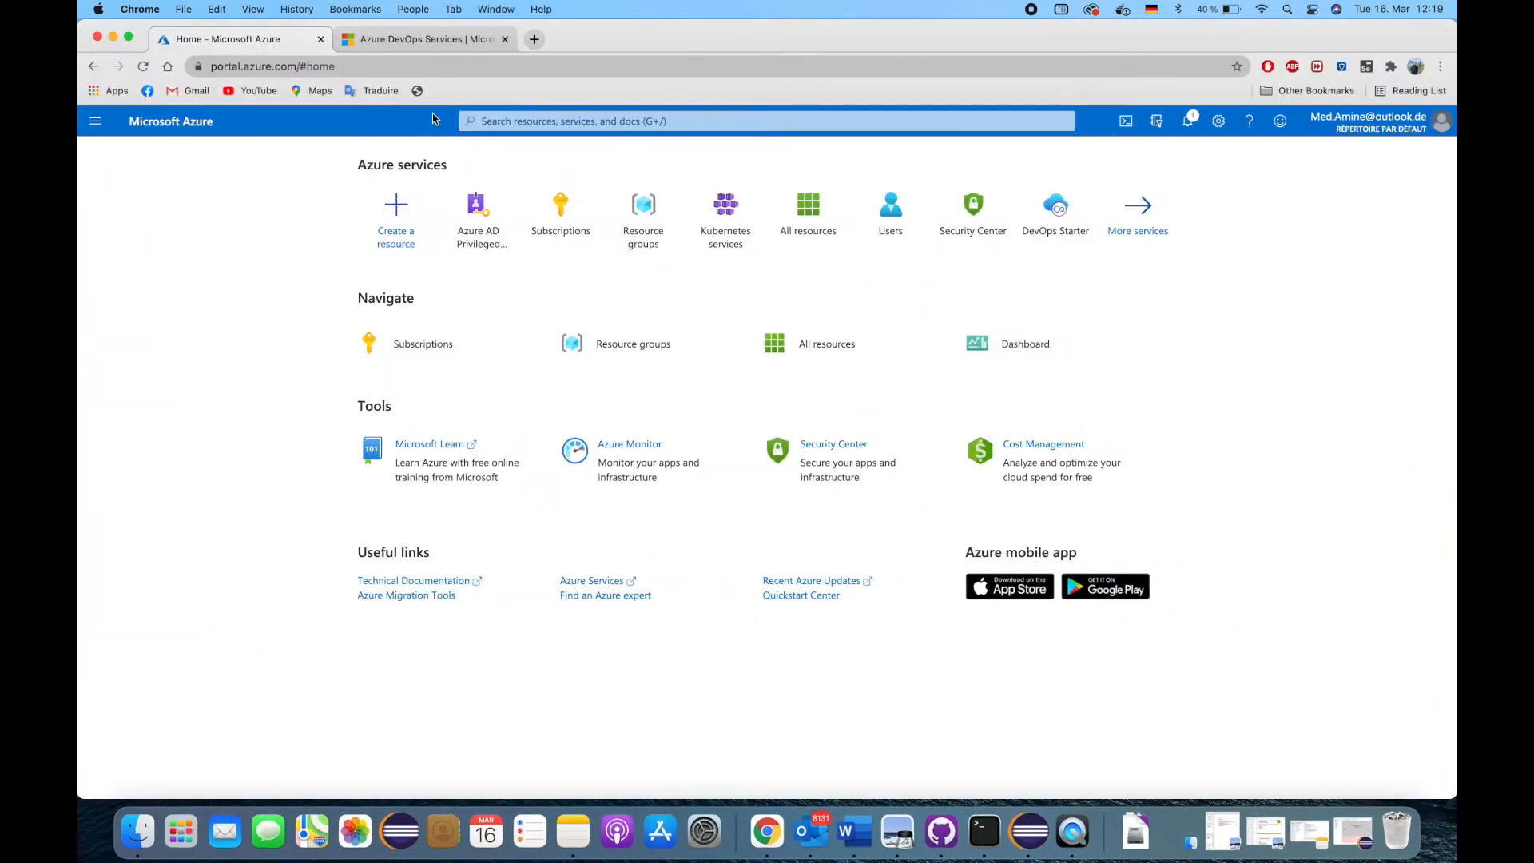
click(422, 38)
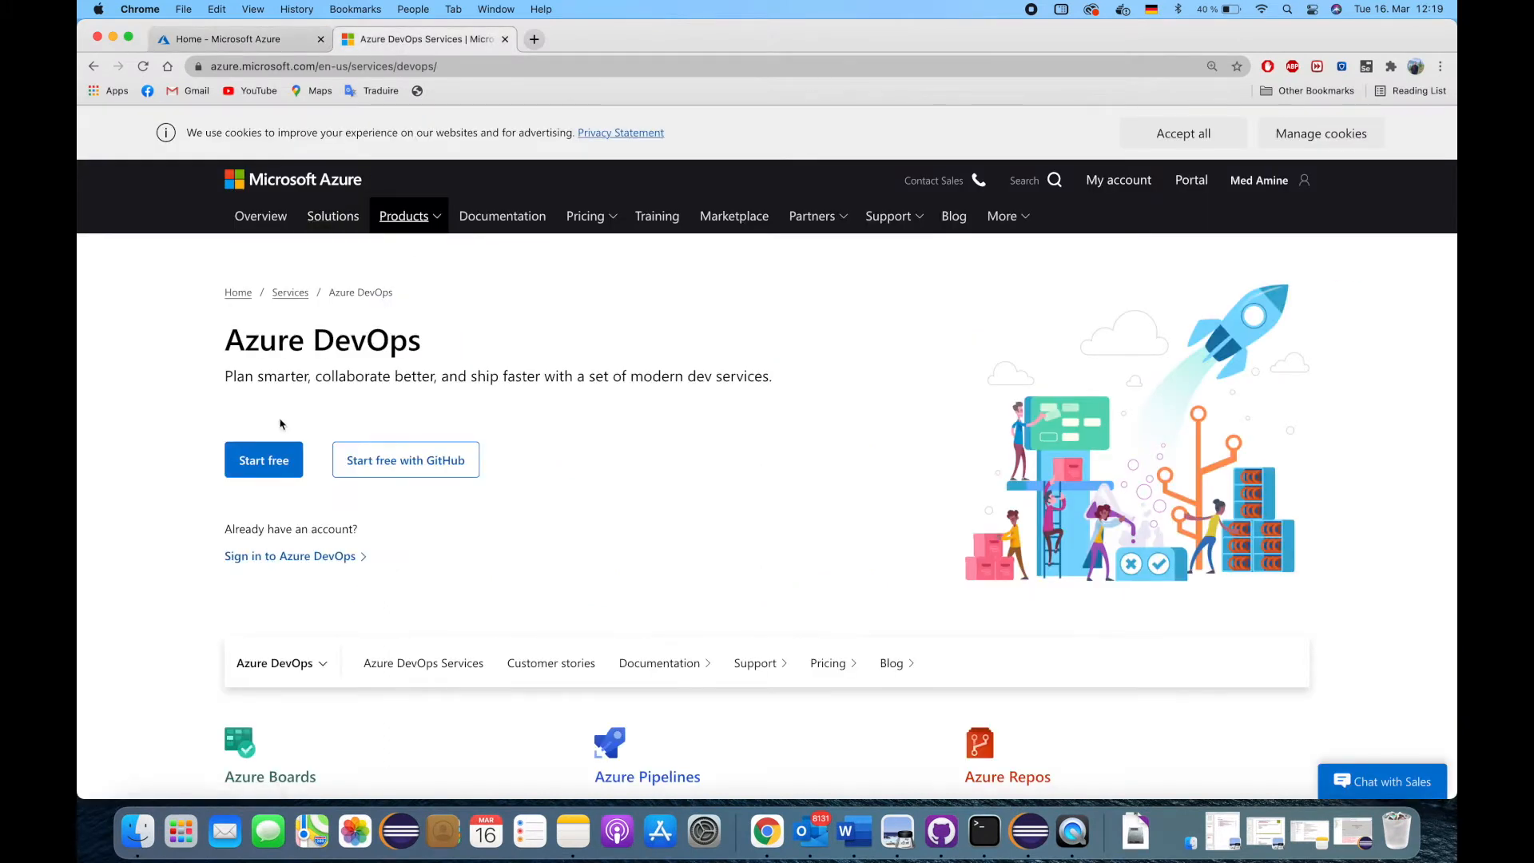
click(289, 556)
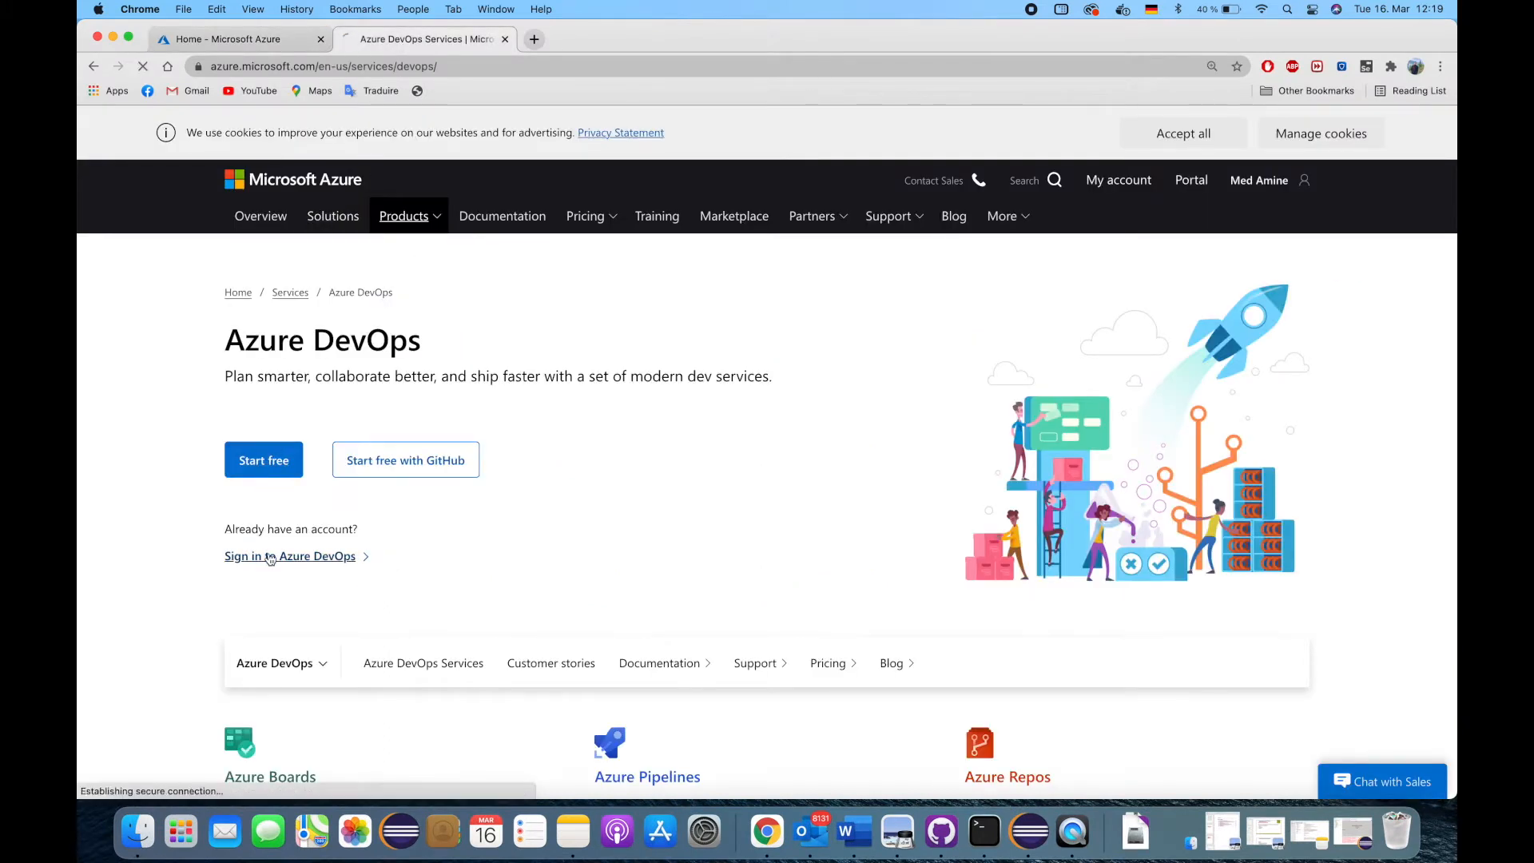
click(289, 556)
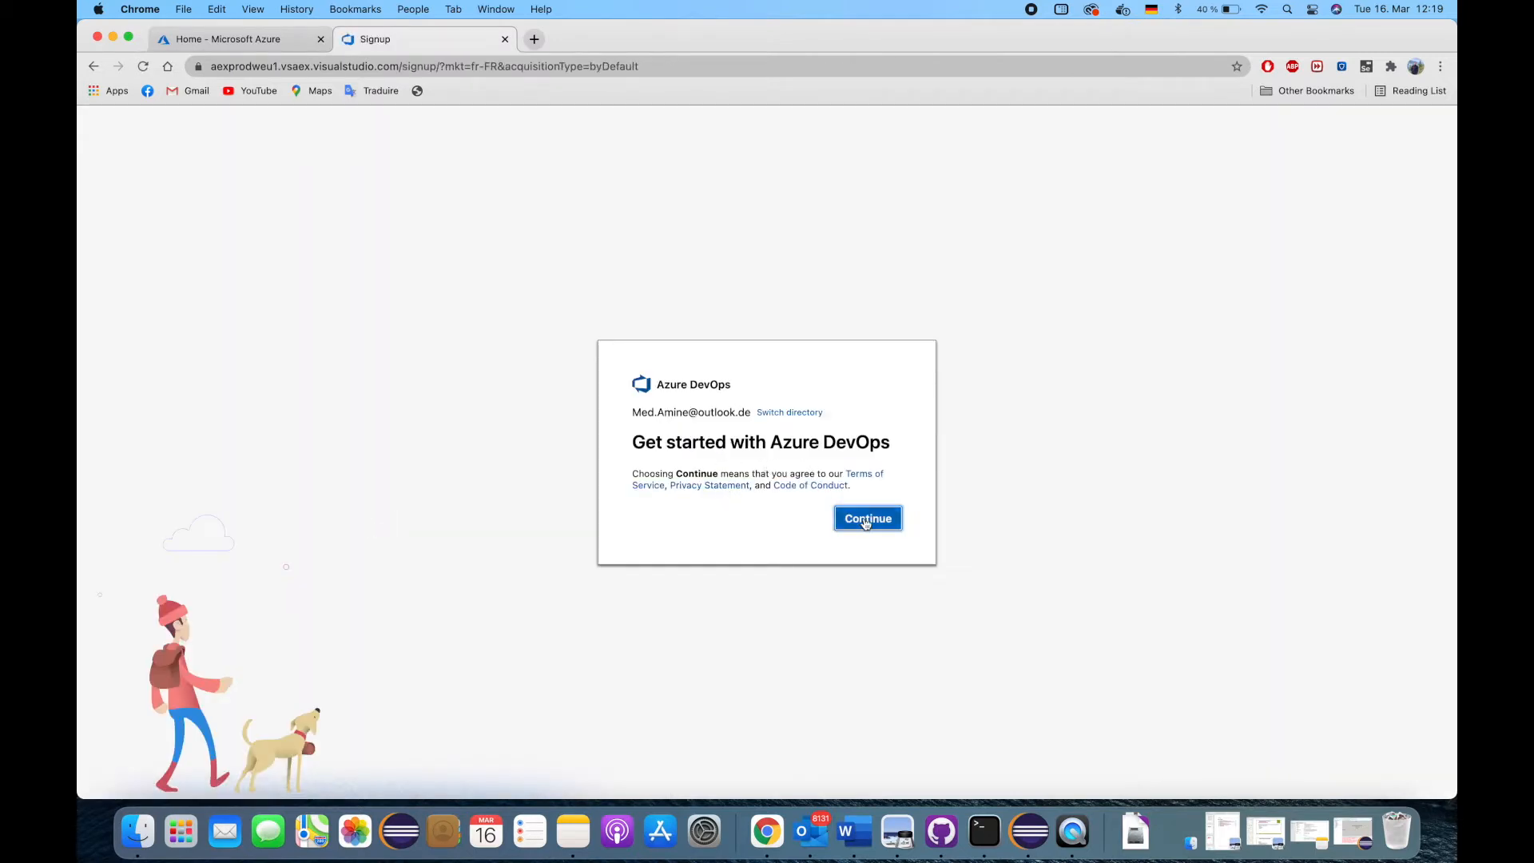
- Agree to the terms, edit the organization name, keep West Europe, enter the captcha and continue
click(866, 518)
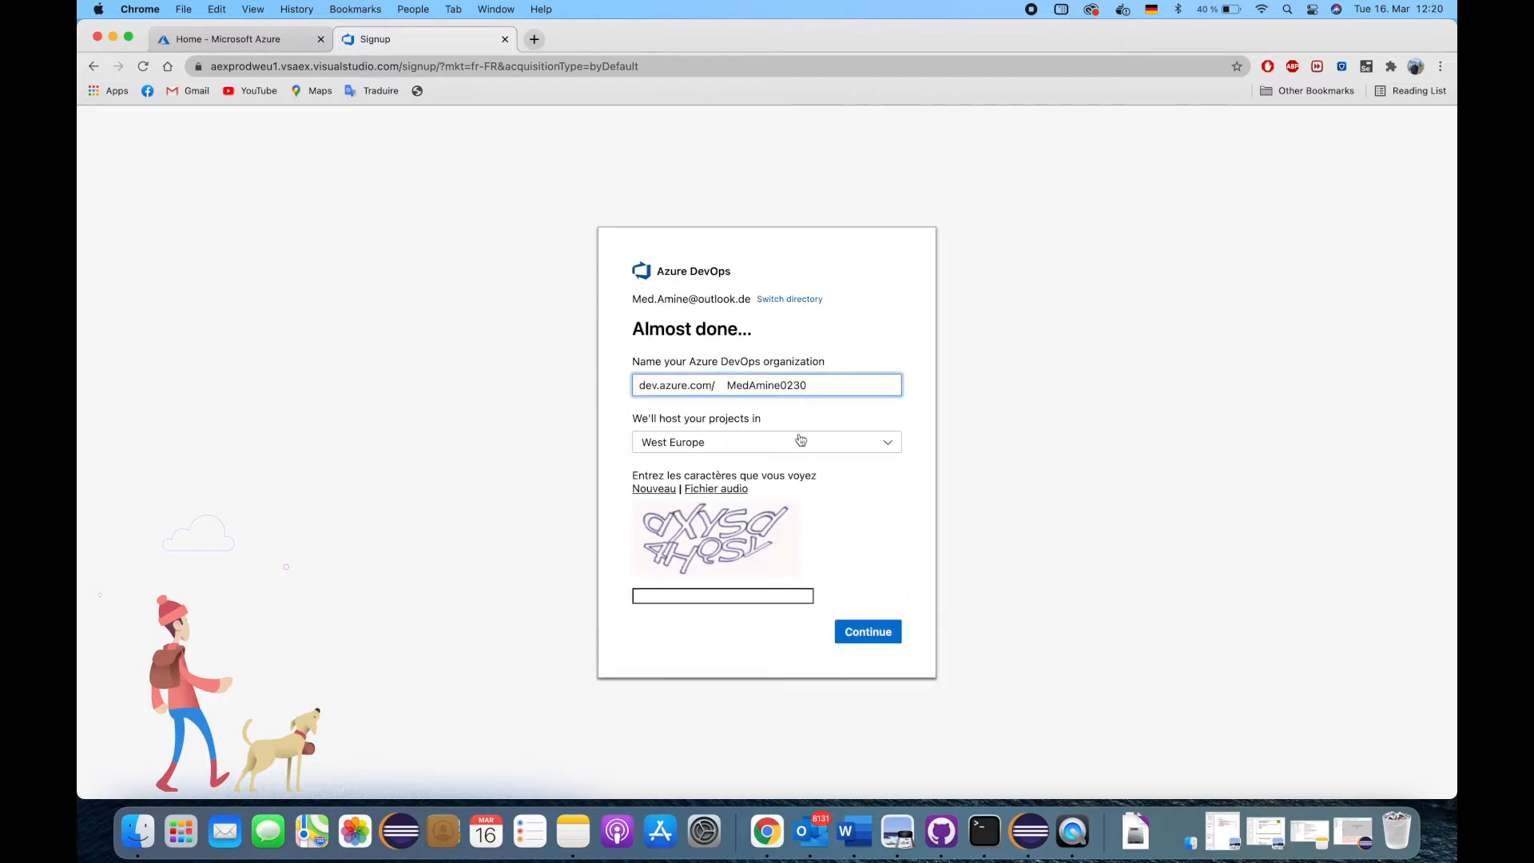
key(Backspace)
text(Drif)
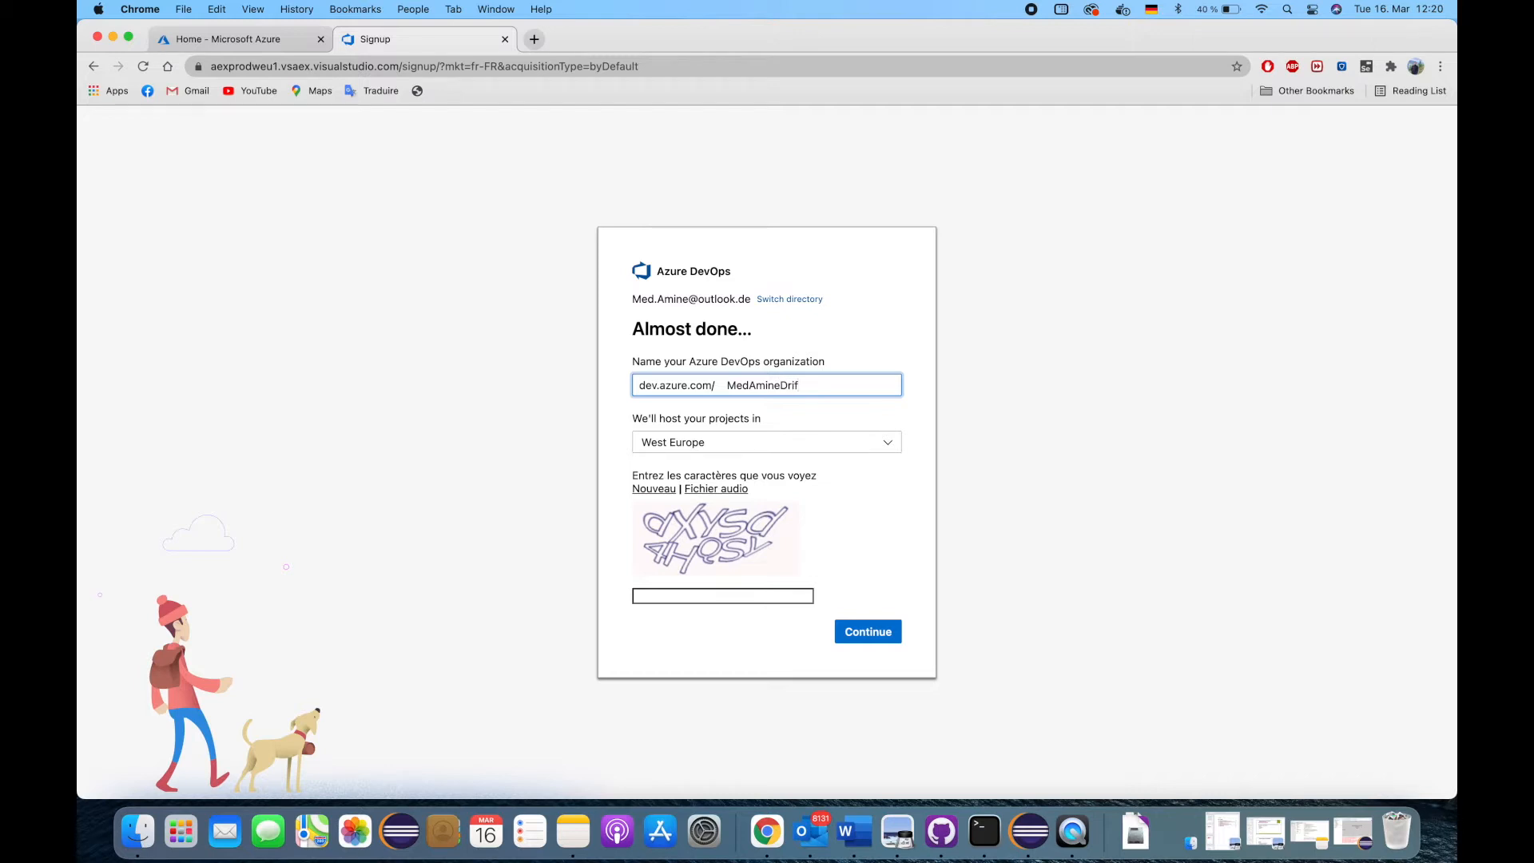
text(01)
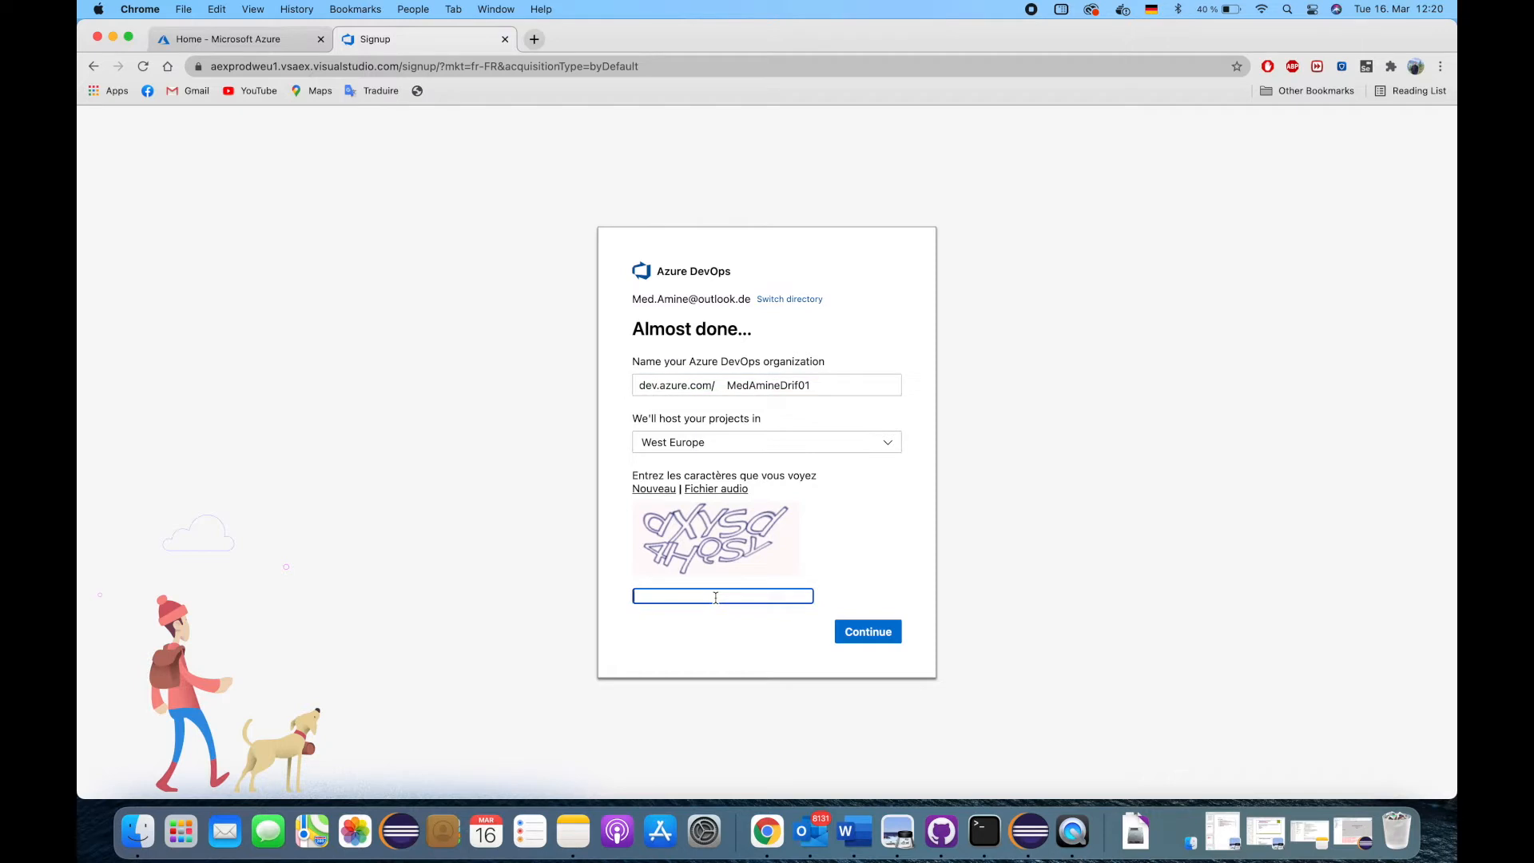
text(dxysd4)
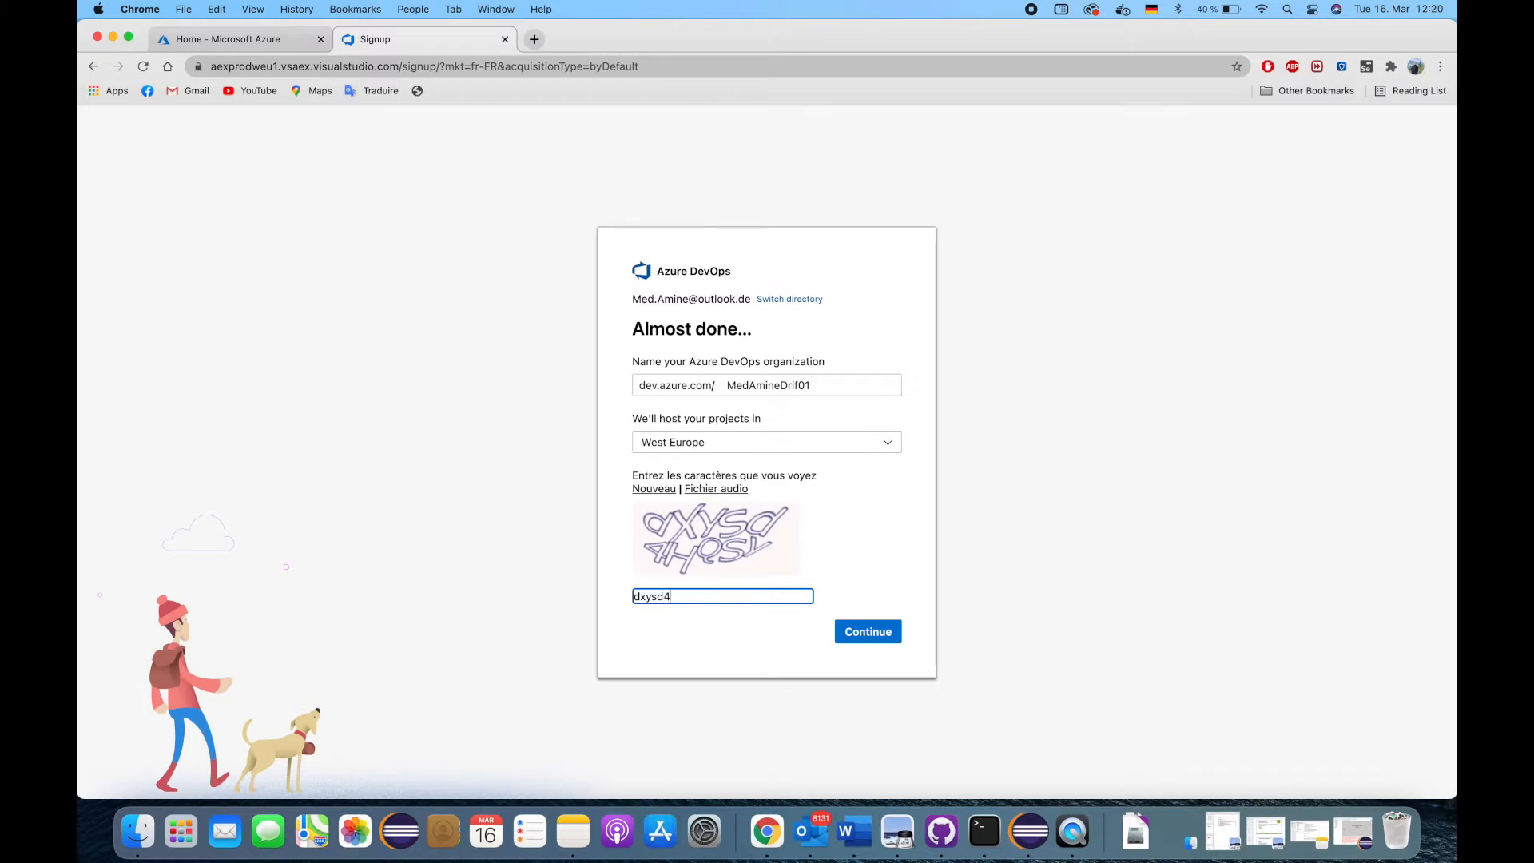
text(hq)
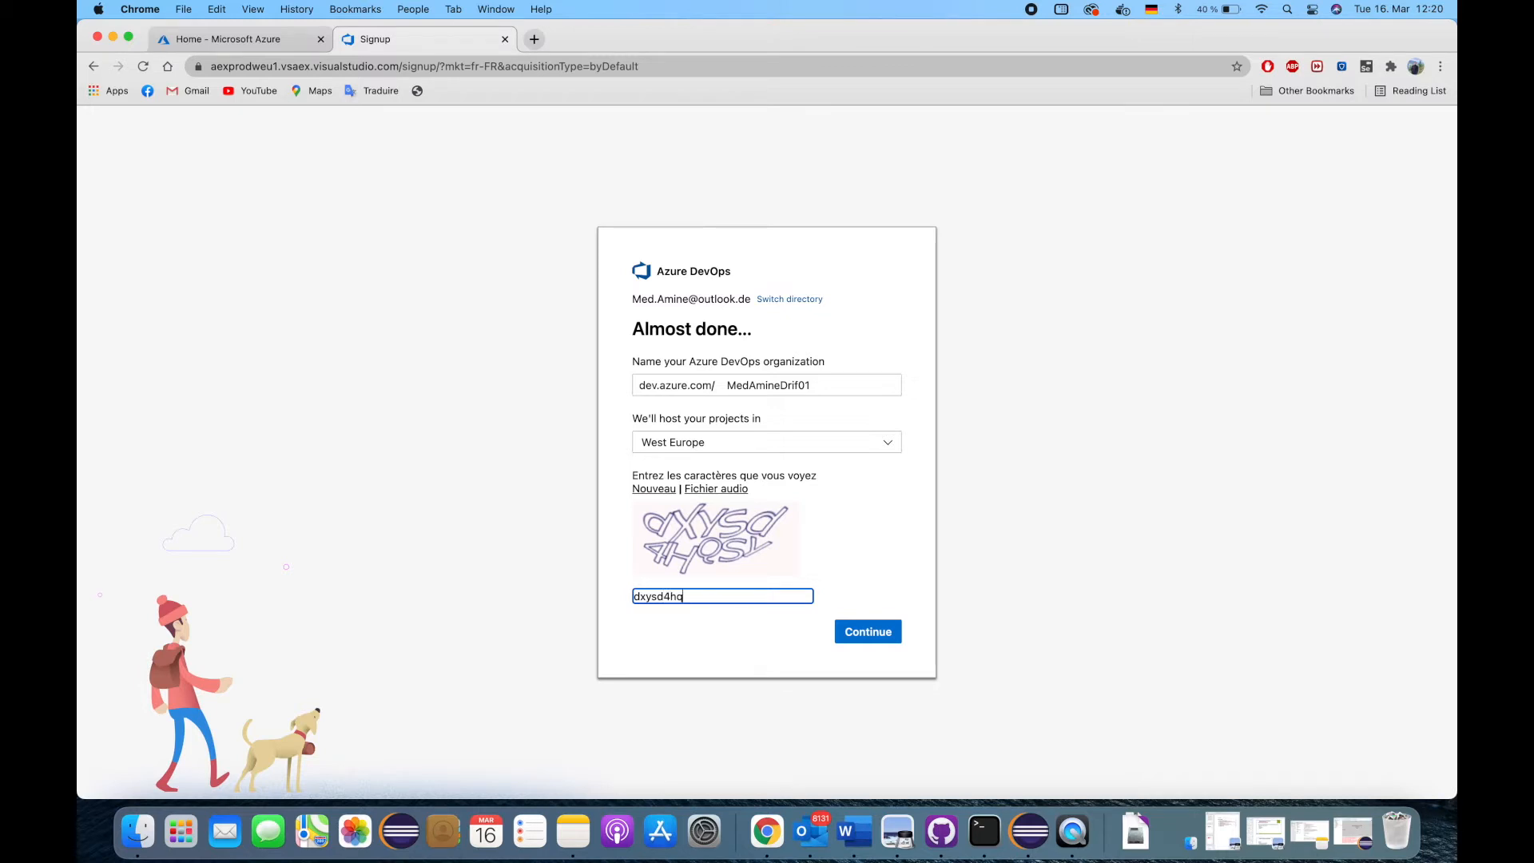
click(866, 631)
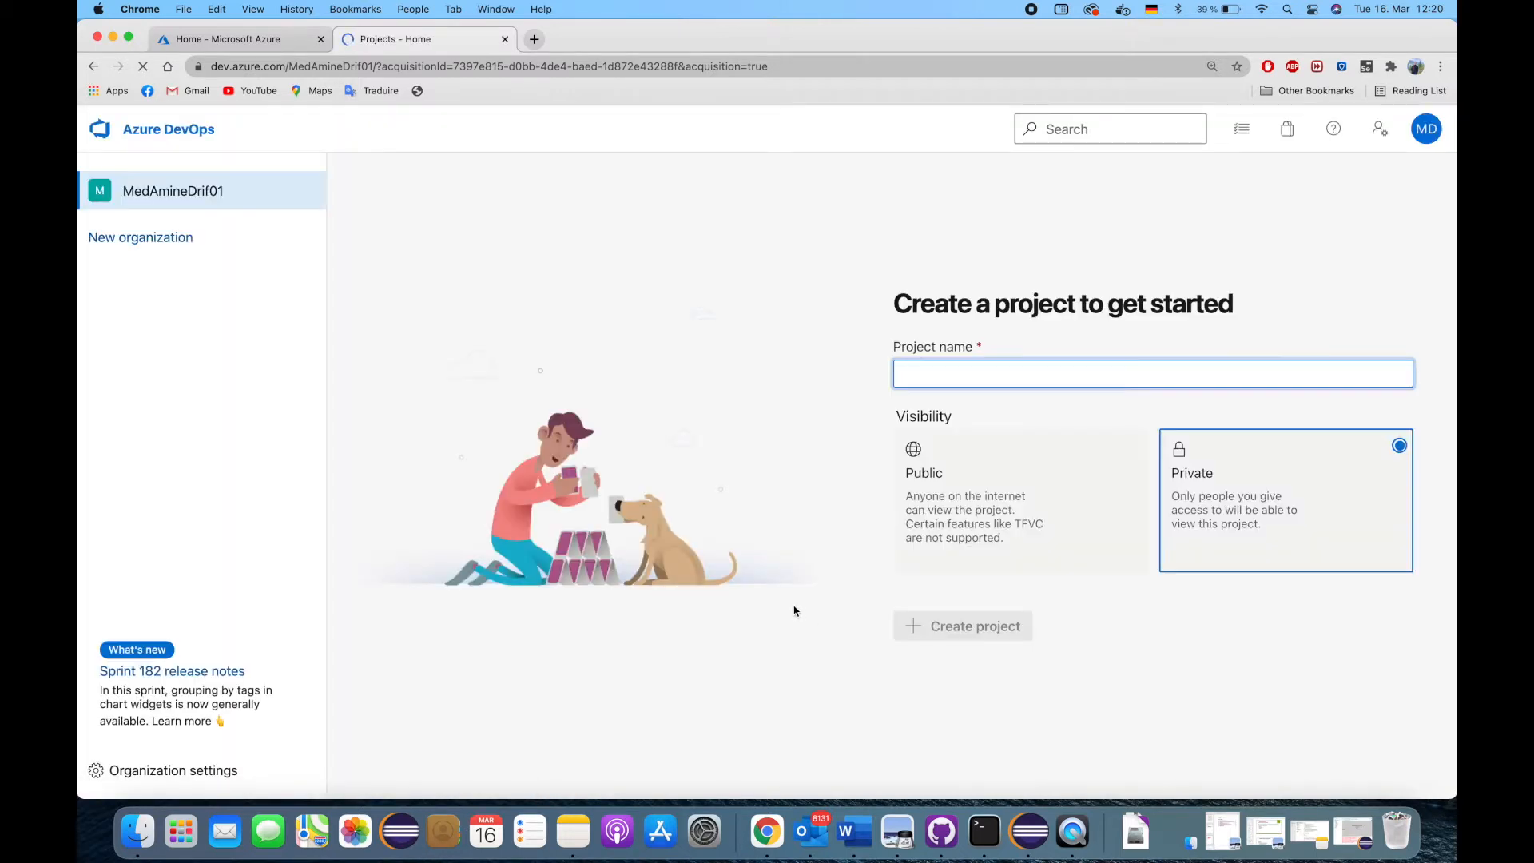
- Create the private project SRH-THESIS-DRIF and scroll its welcome summary page
click(1152, 372)
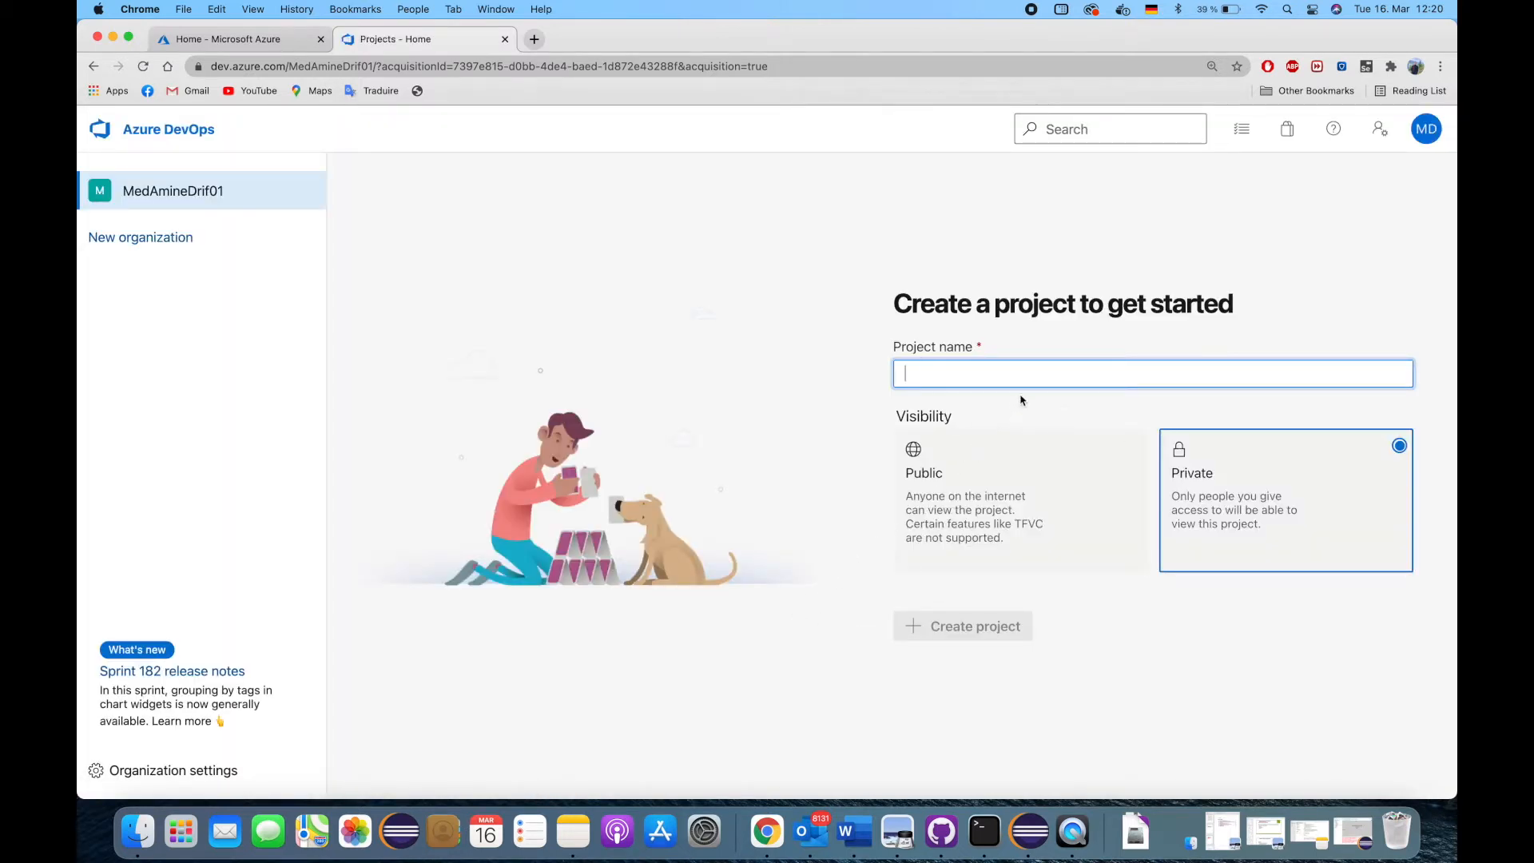
text(SRH-THESIS-DR)
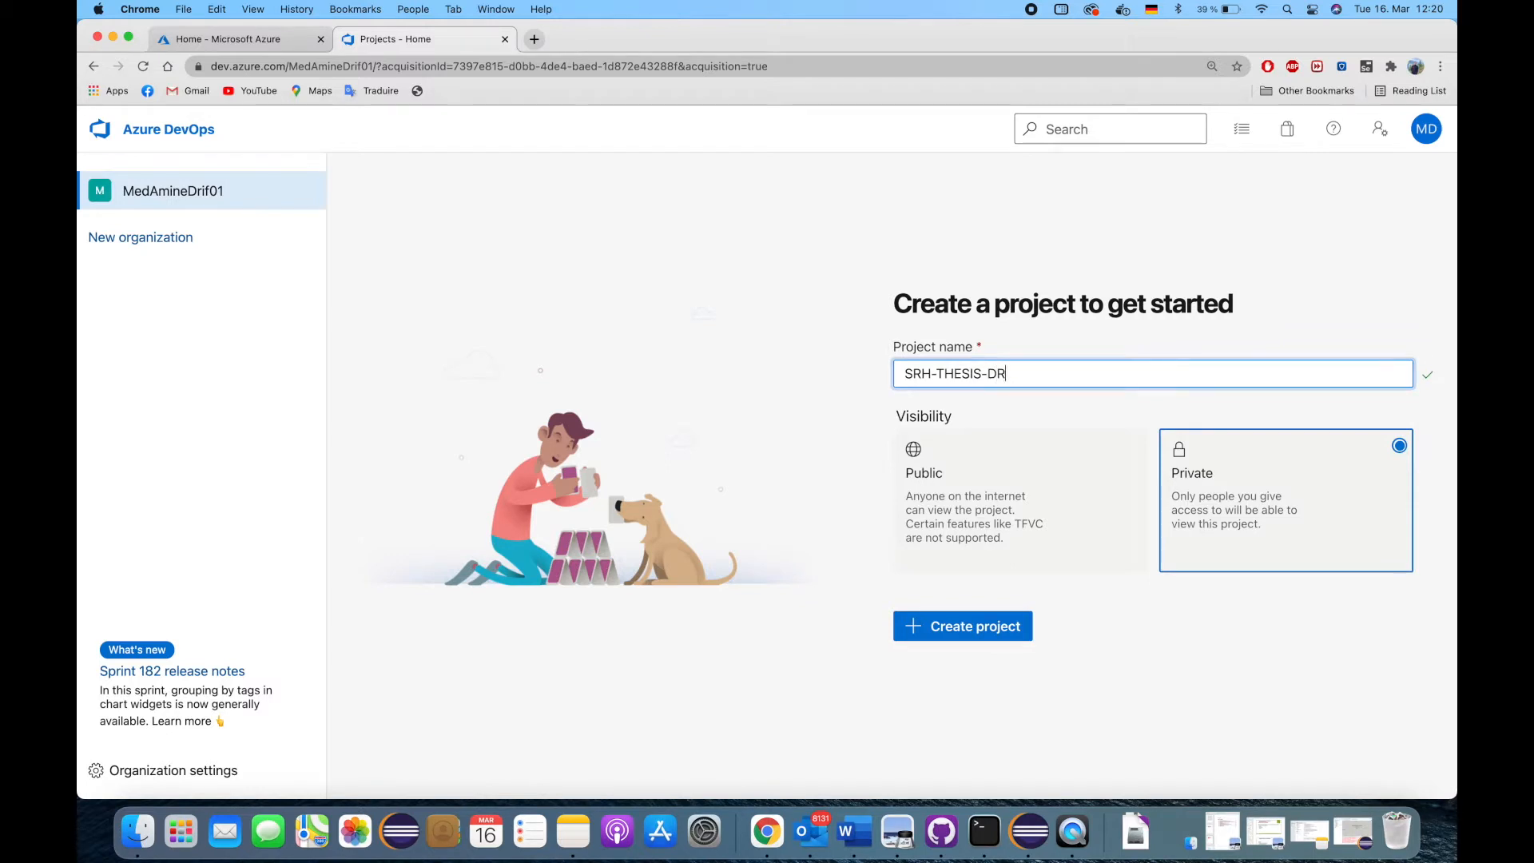
text(IF)
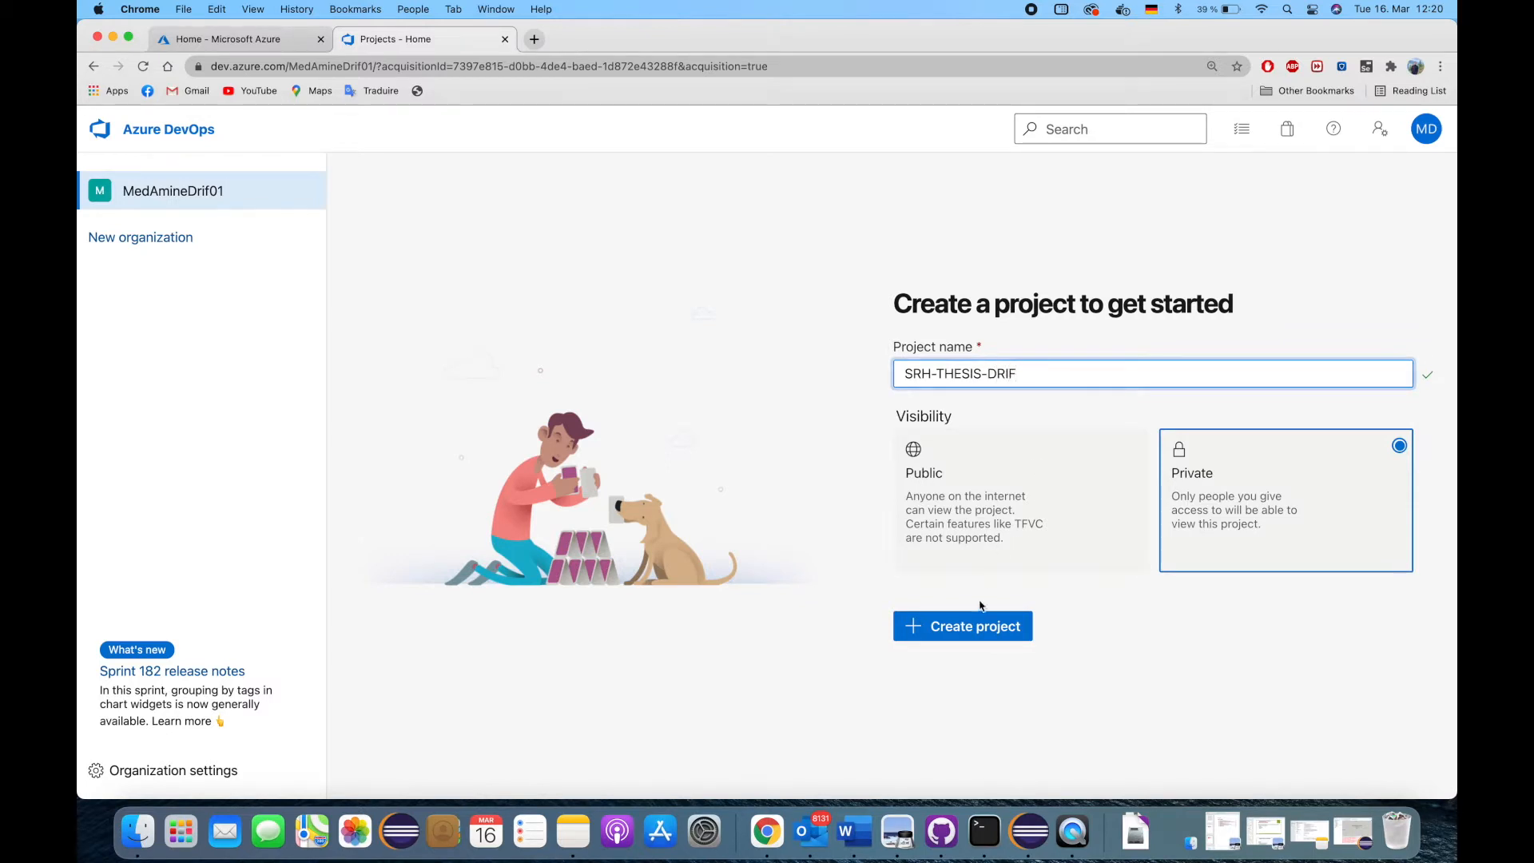
click(962, 626)
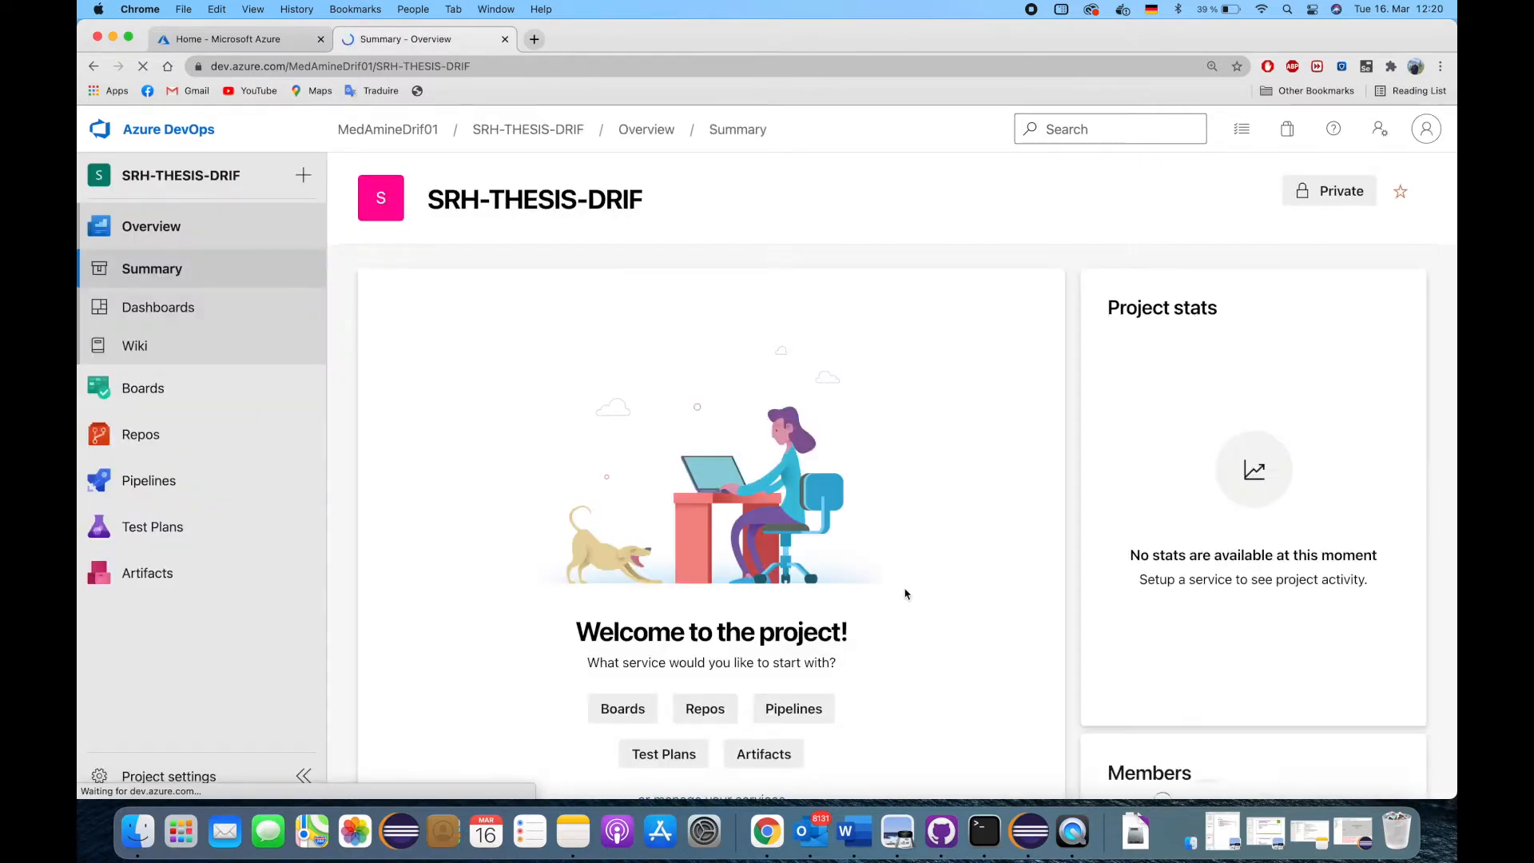
scroll(down, 3)
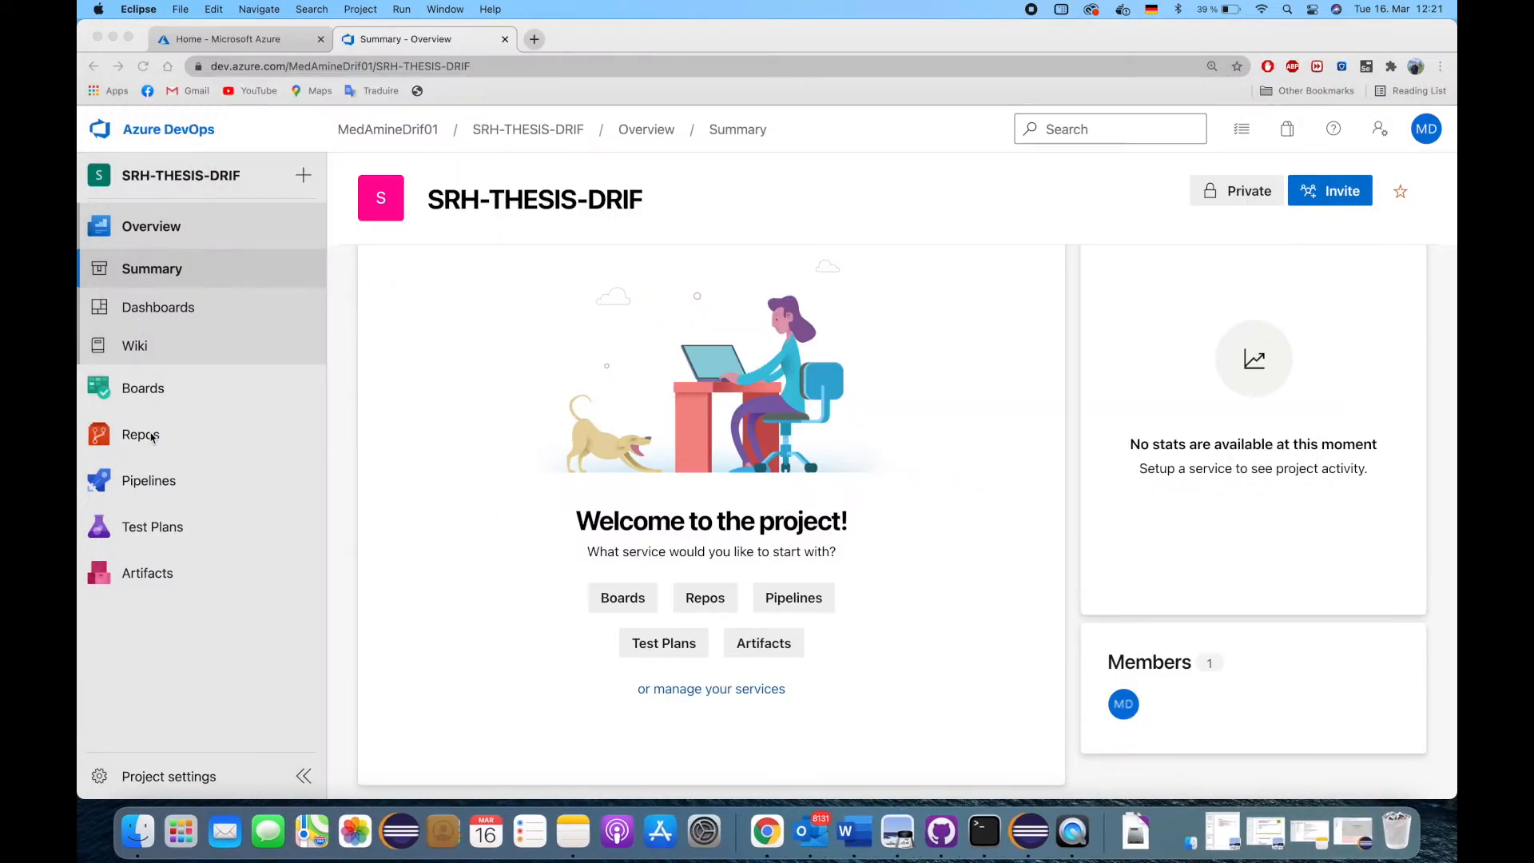
mouse_move(153, 439)
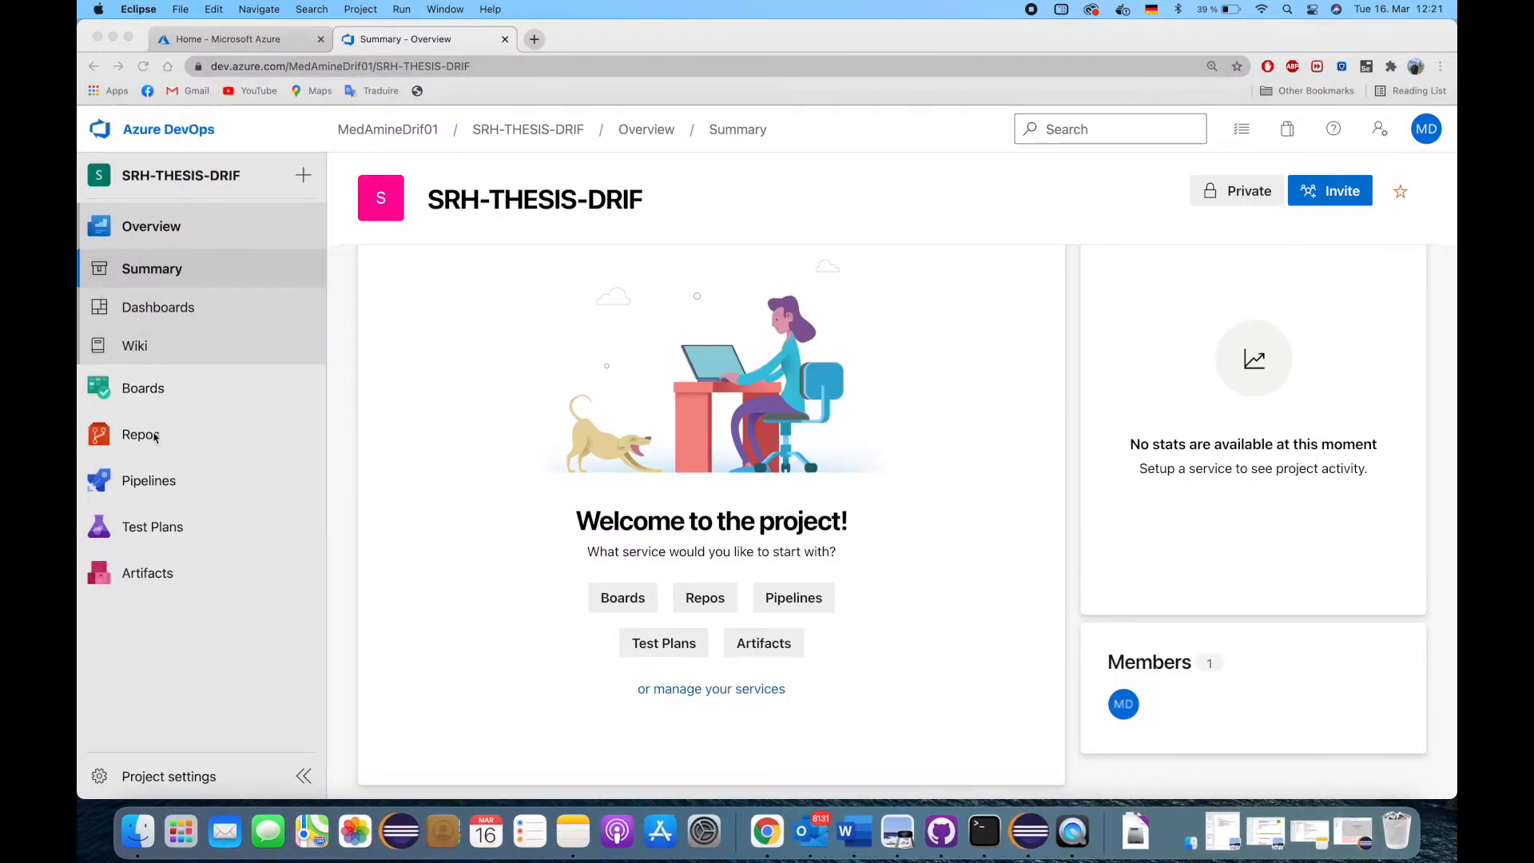
- Launch Terminal via Spotlight, move into the project folder on the Desktop and list its contents
text(t)
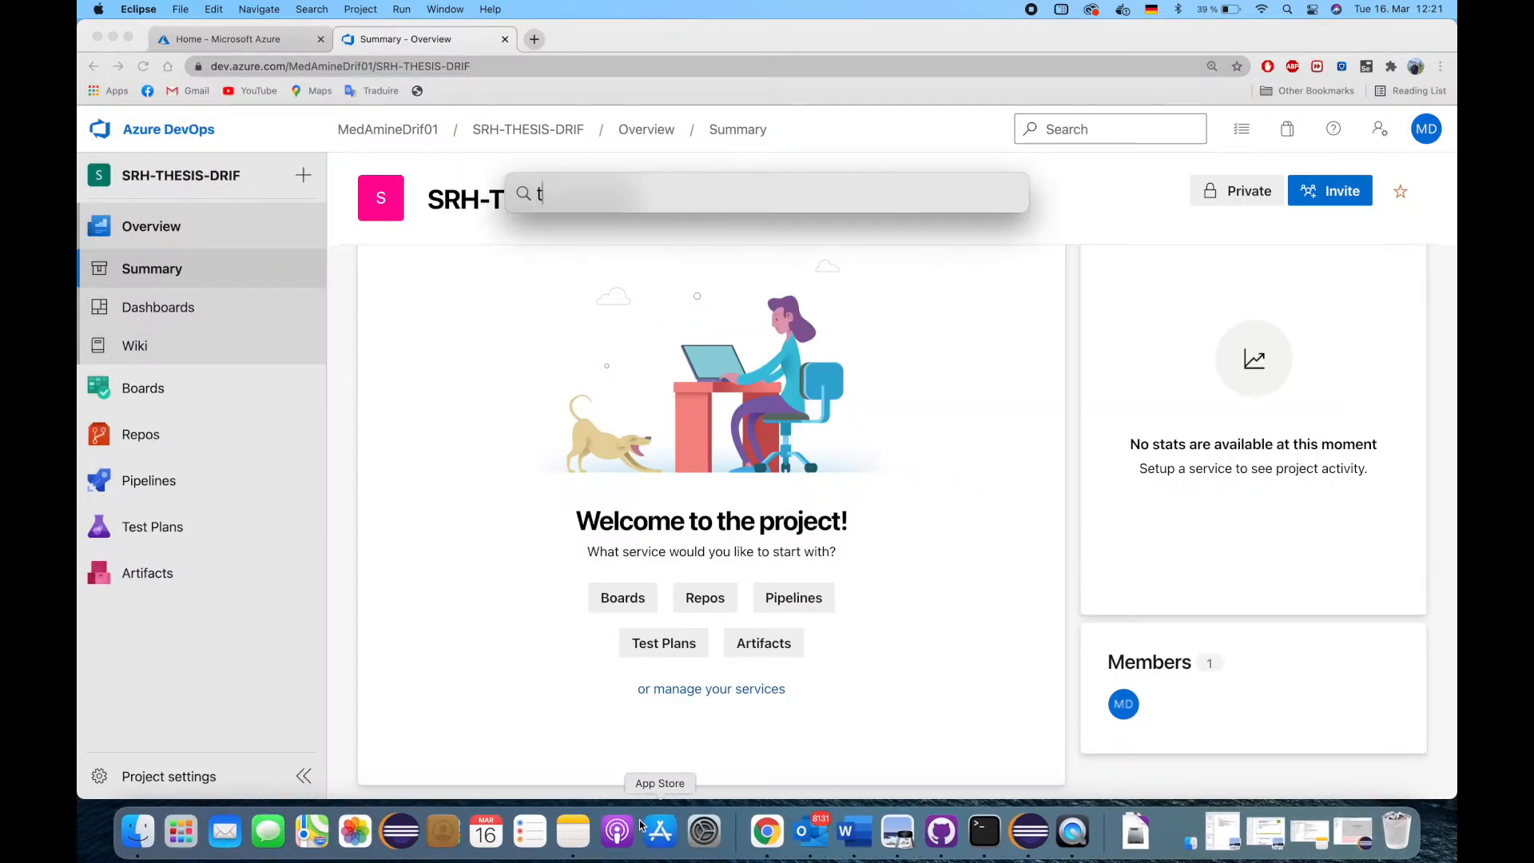
click(983, 832)
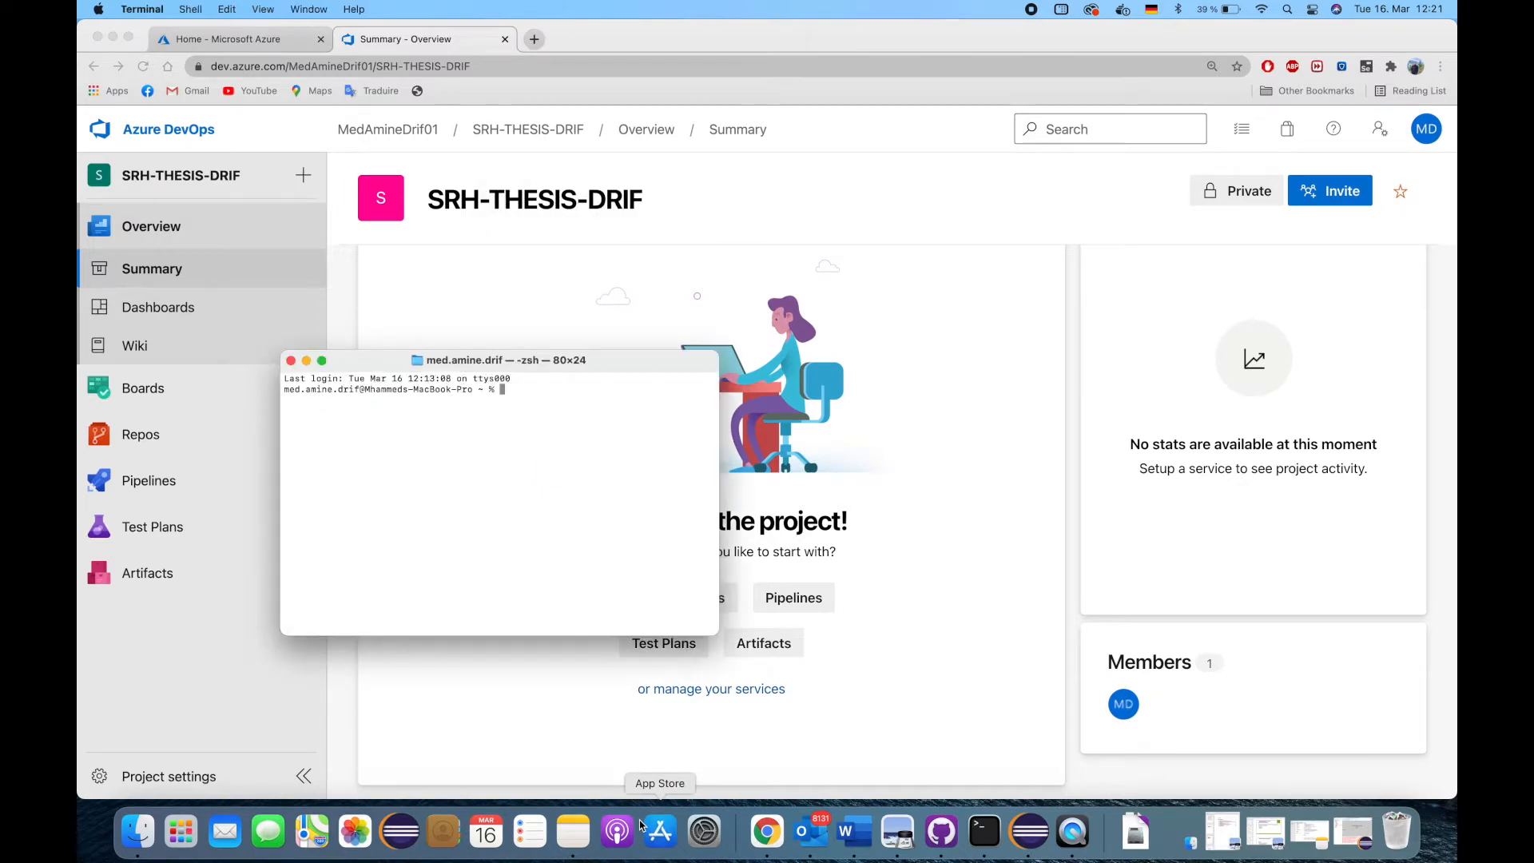
text(cd Desktop/)
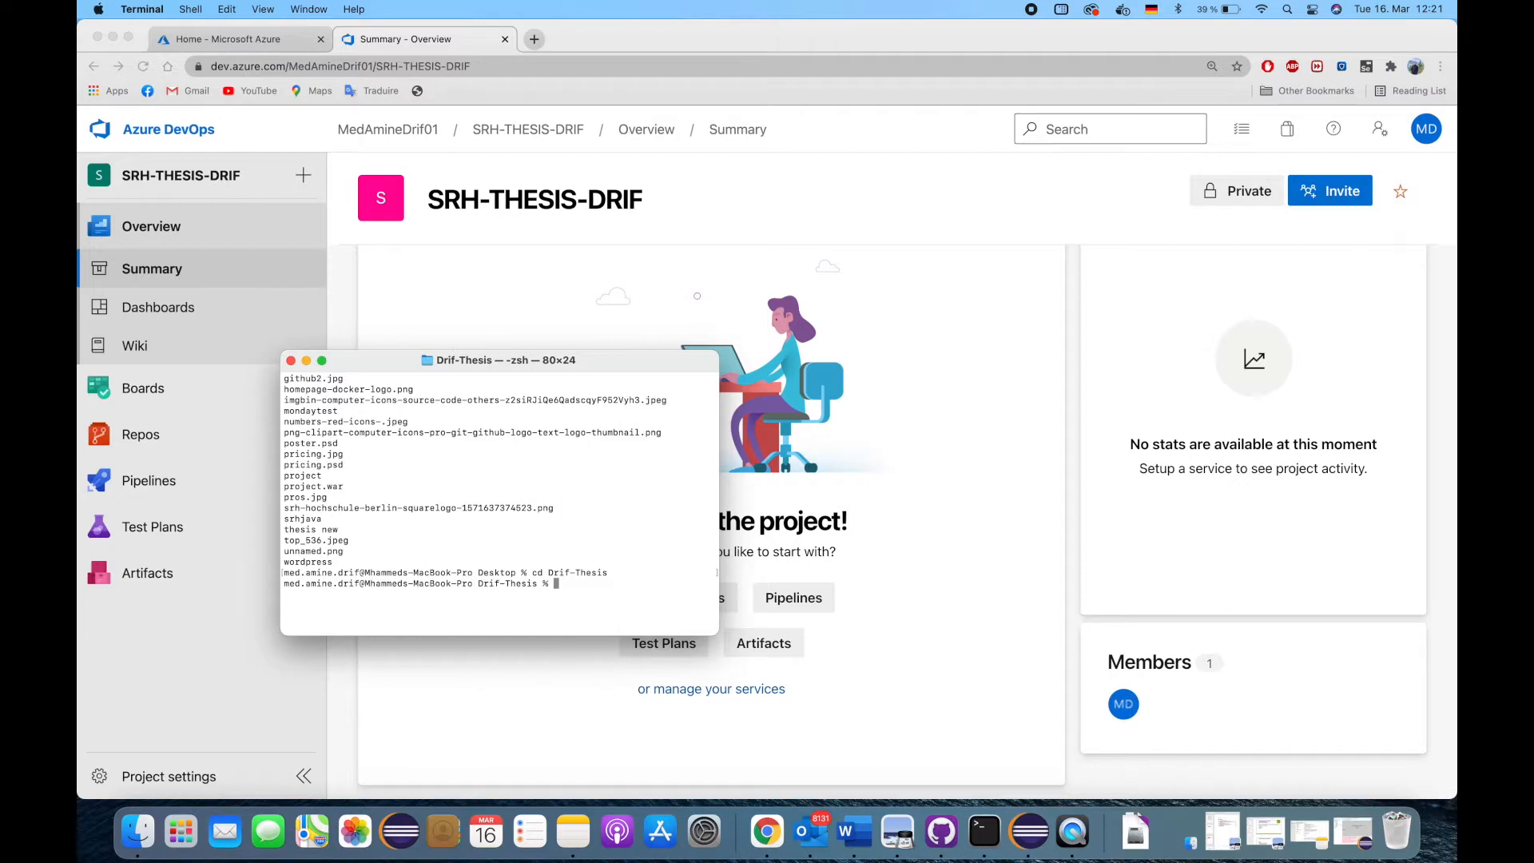
text(ls)
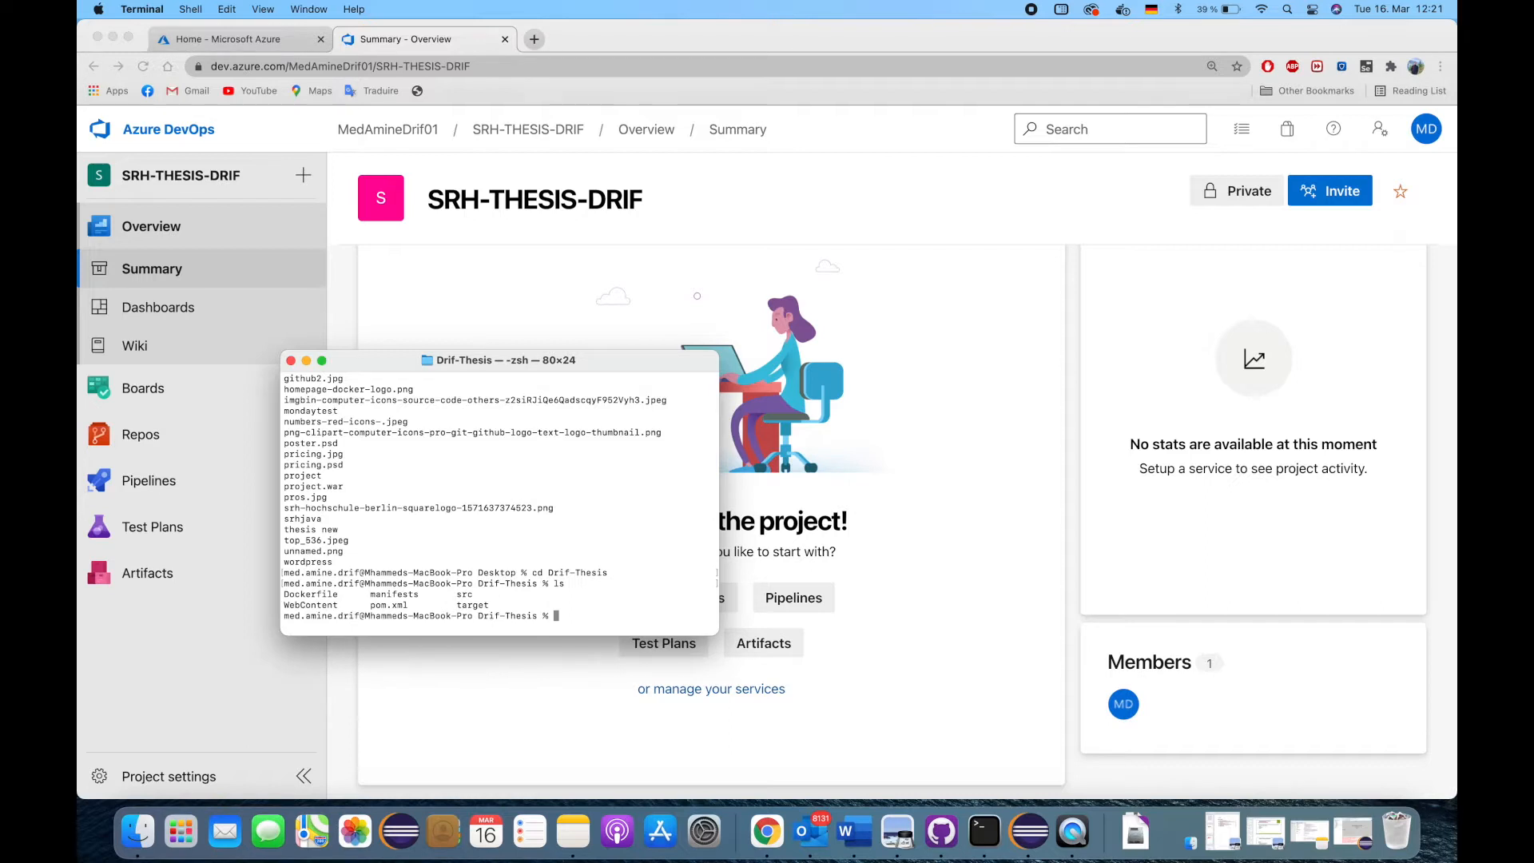
- Reinitialize the folder with git init and begin the git remote add origin command
text(git init)
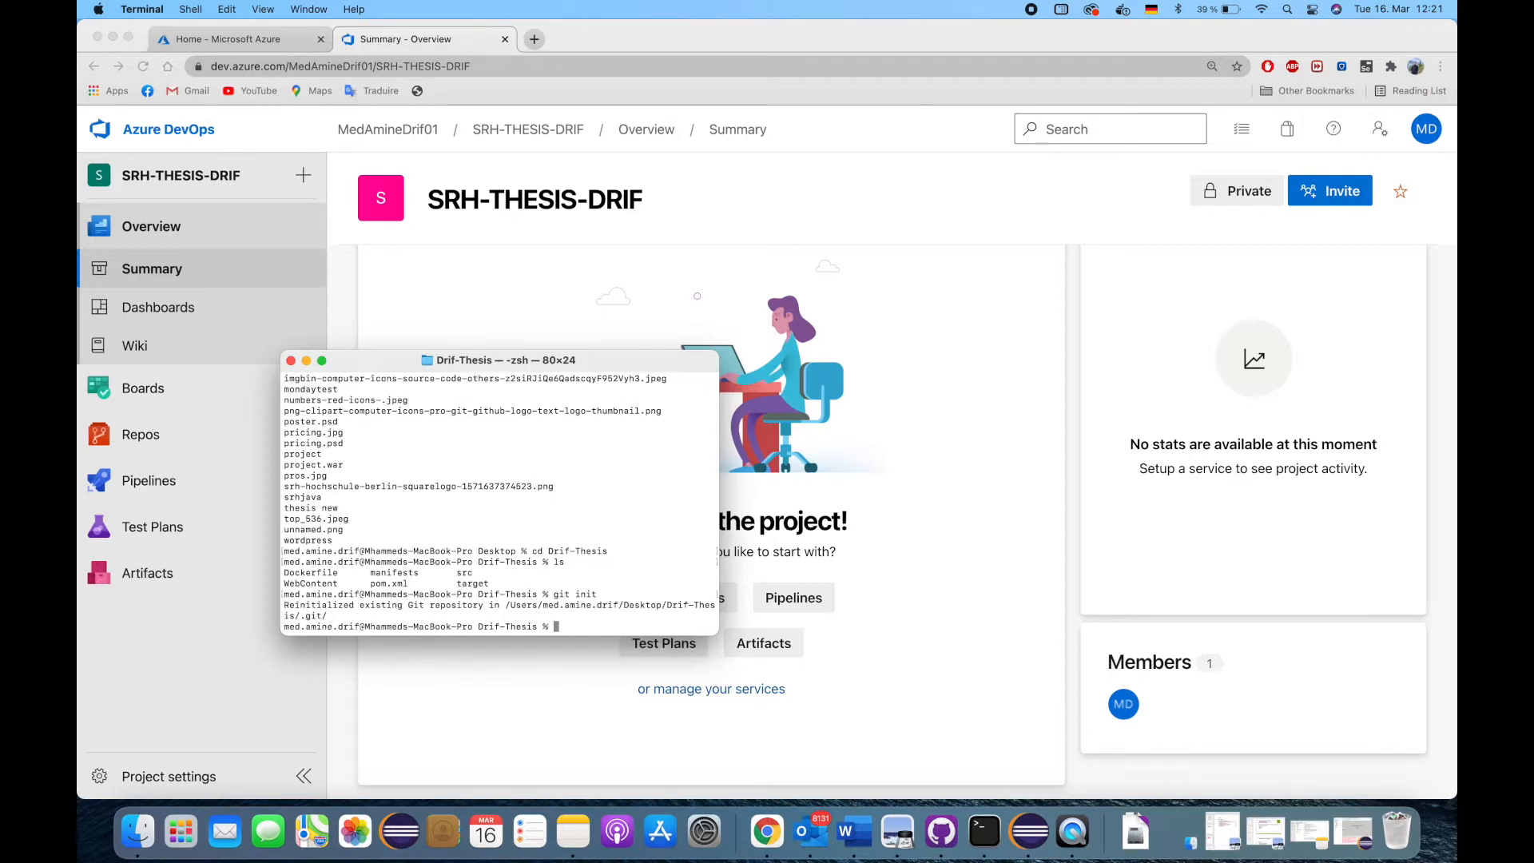
text(git remote)
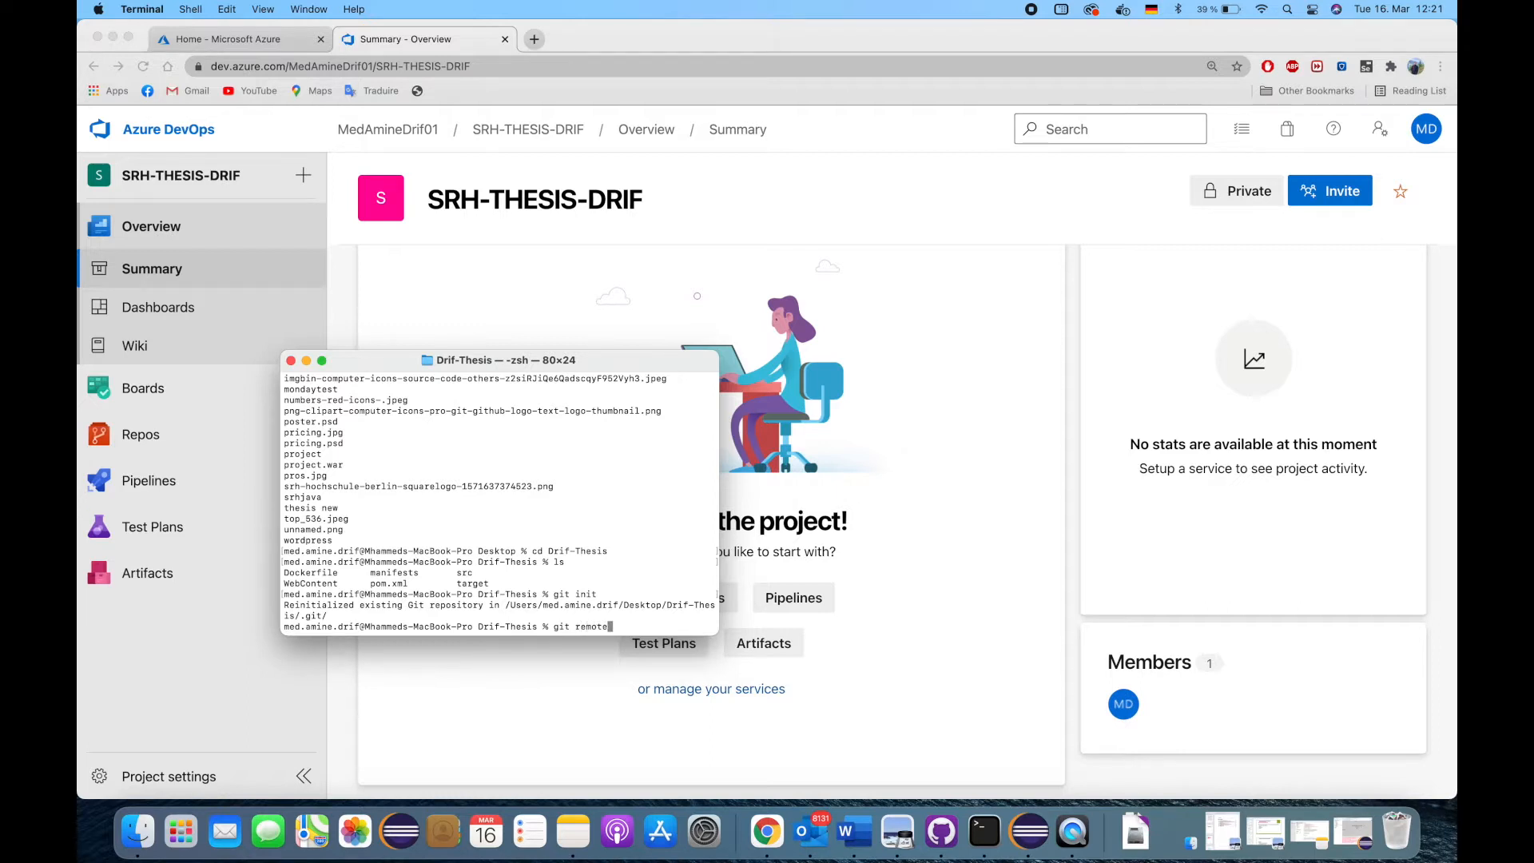
text(add origin)
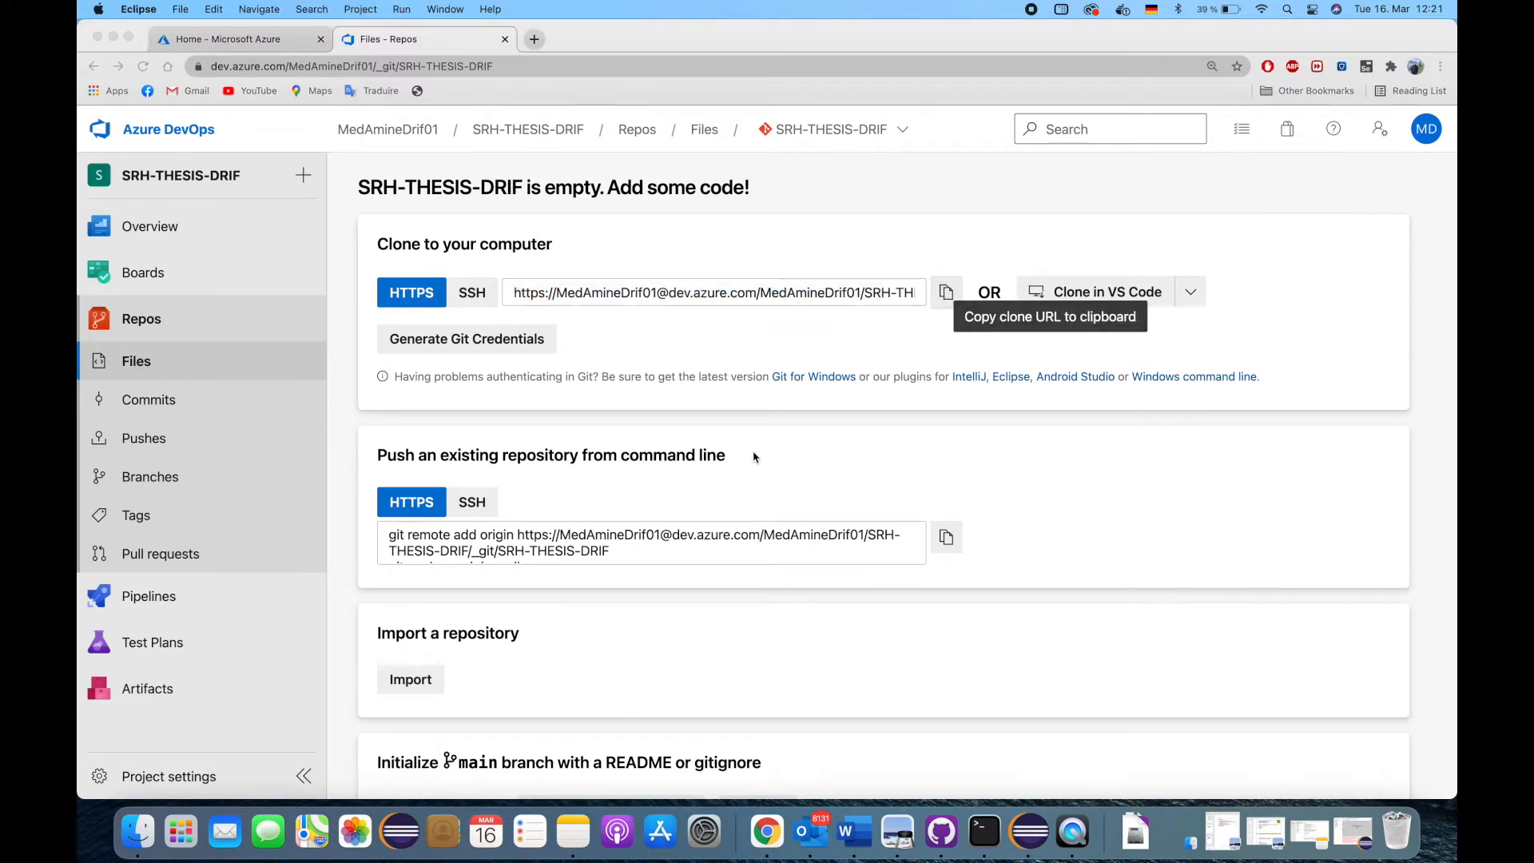
- Copy the git remote add origin command from the empty DevOps repository page
click(982, 832)
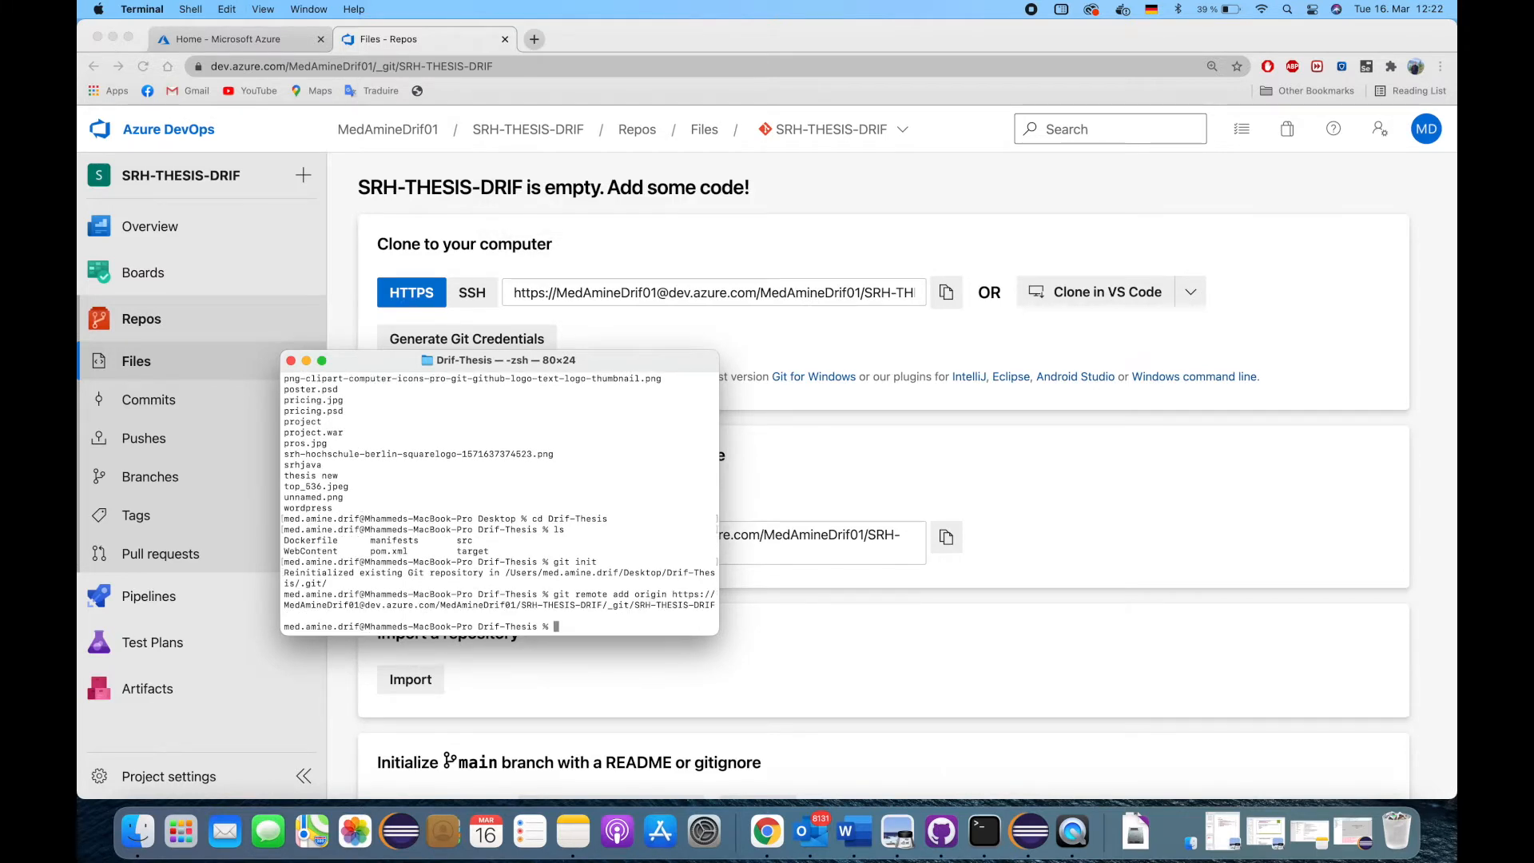
- Check git status, stage all files and commit them as "First Commit"
text(git status)
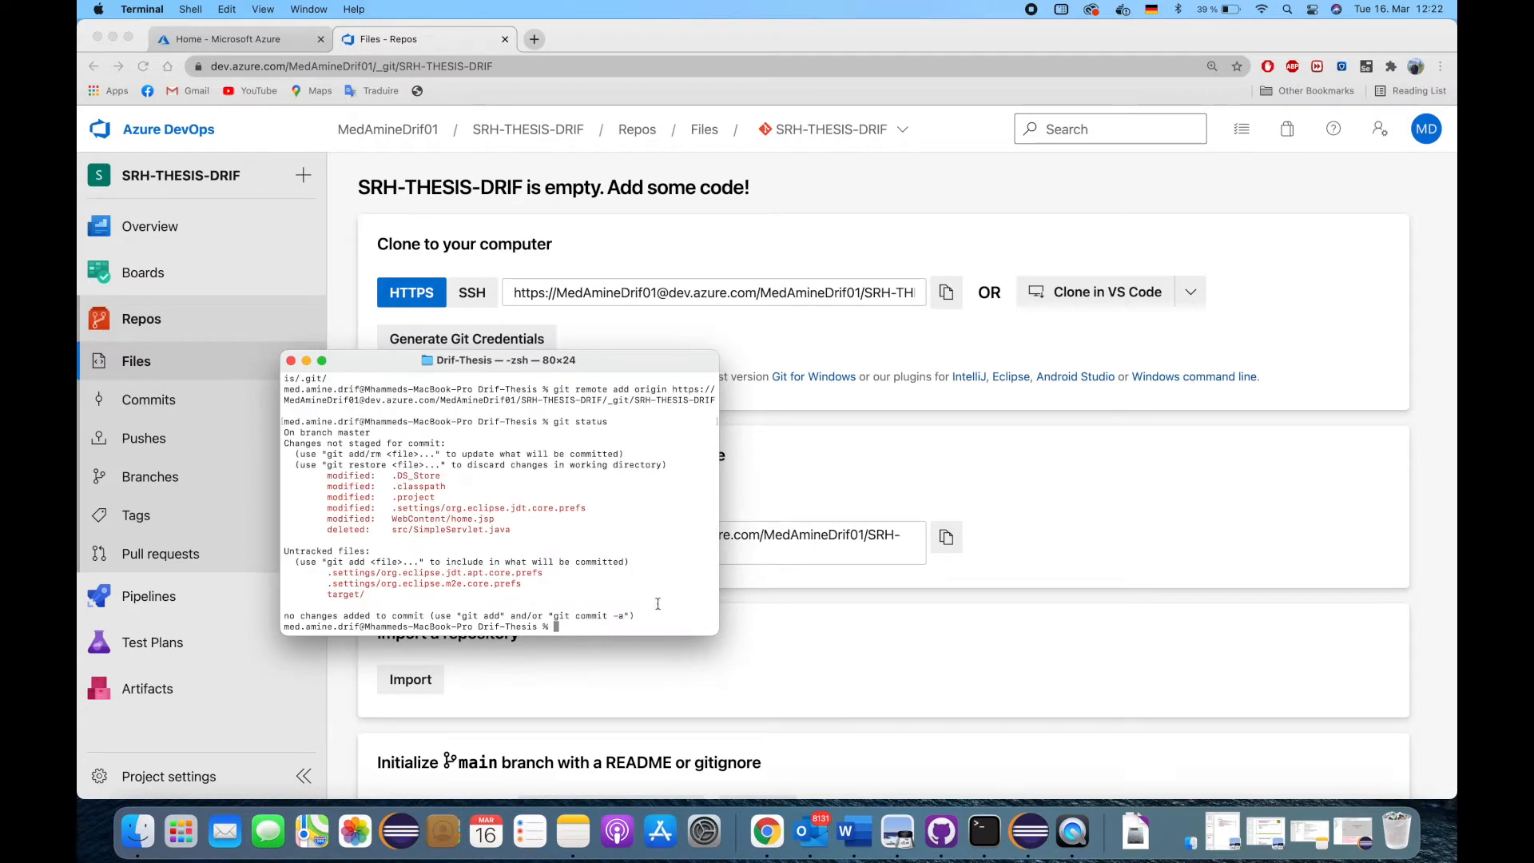
mouse_move(601, 559)
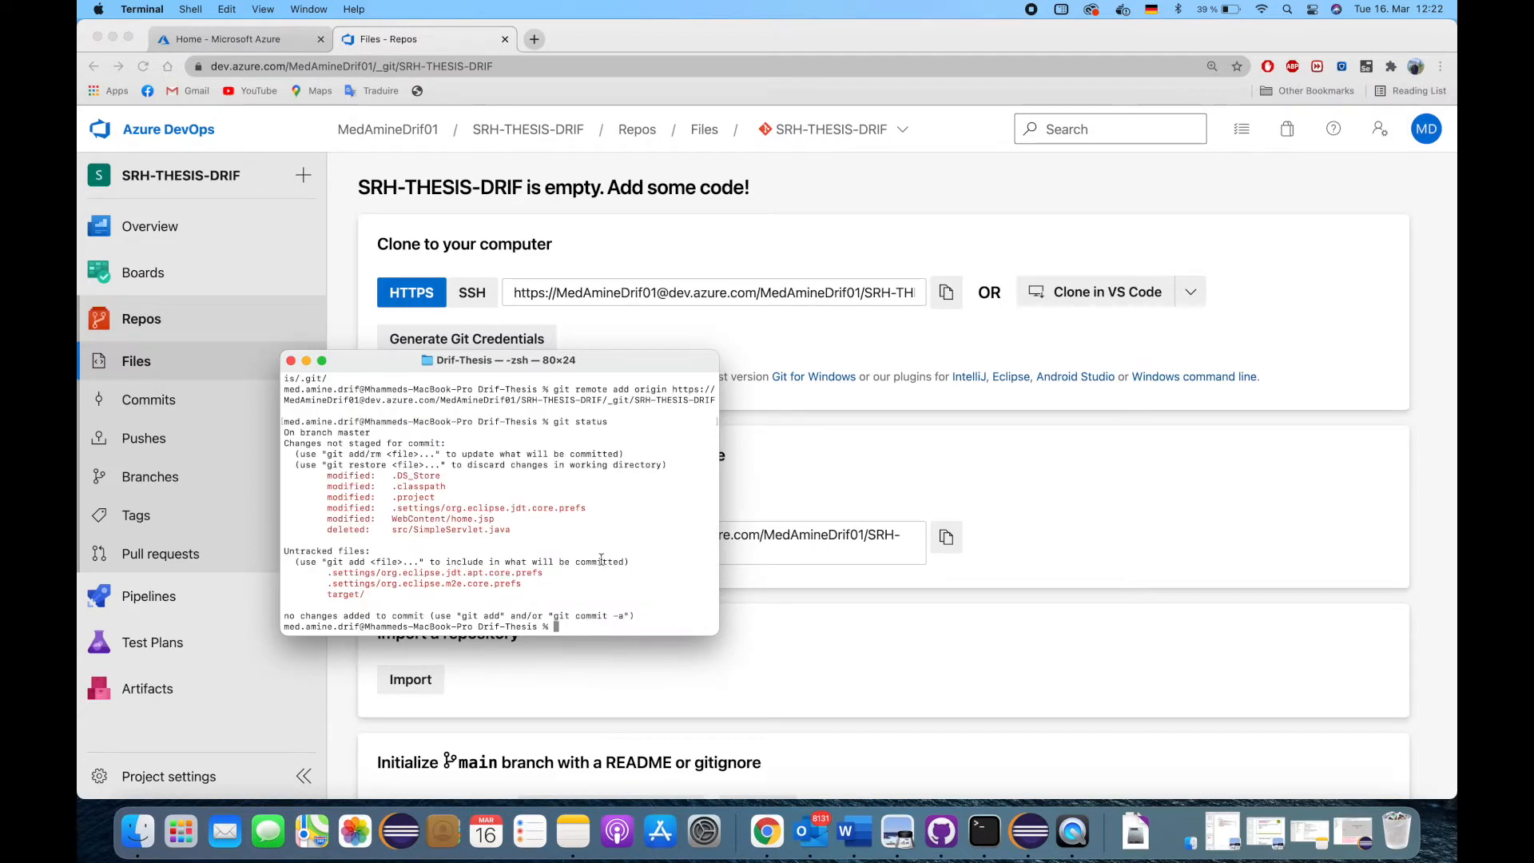
text(git add .)
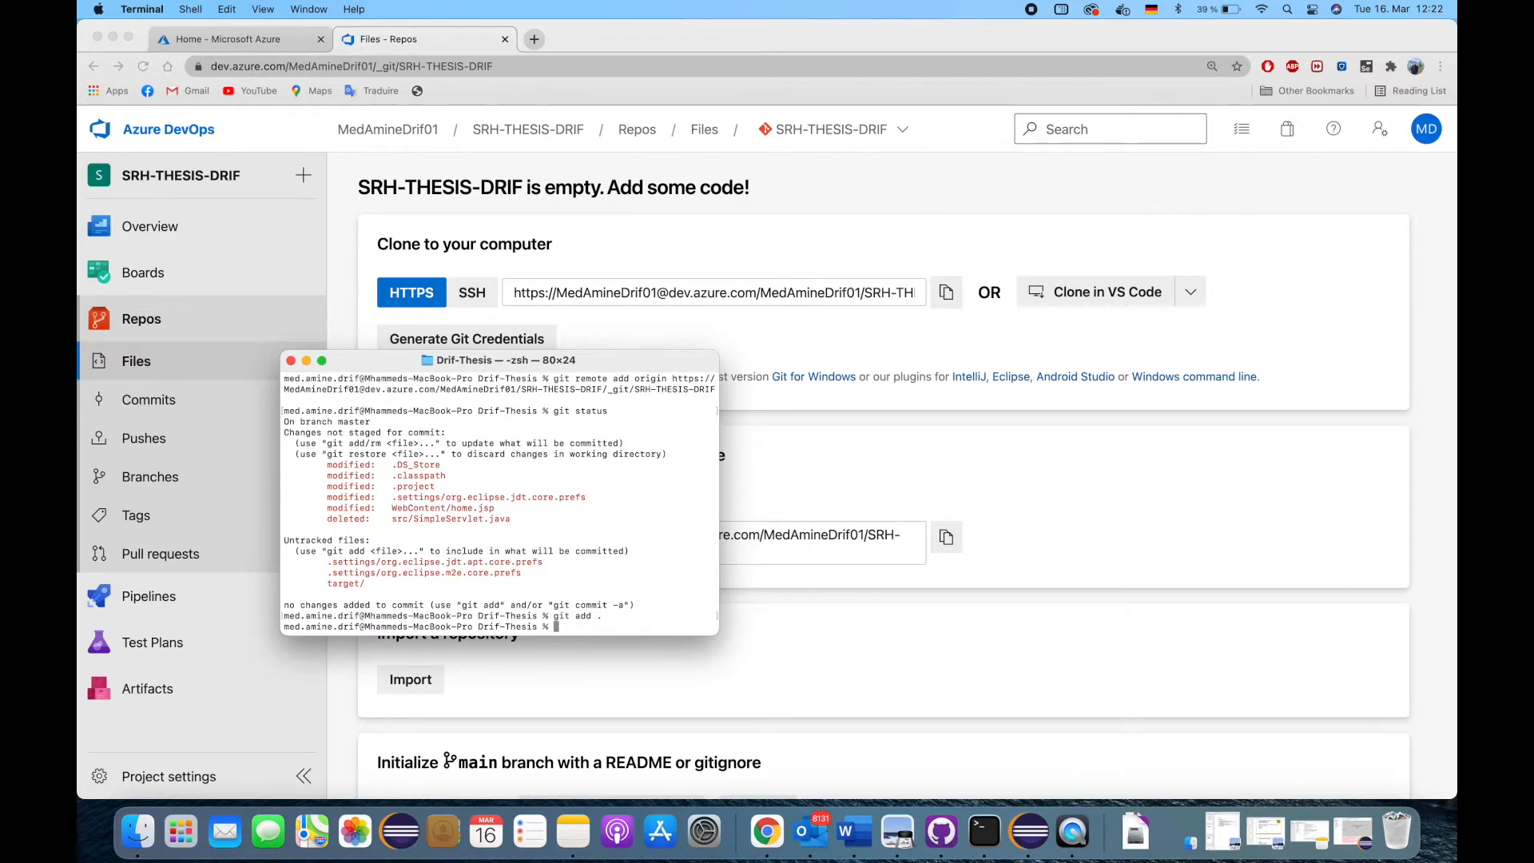
text(git commit -m "First Co)
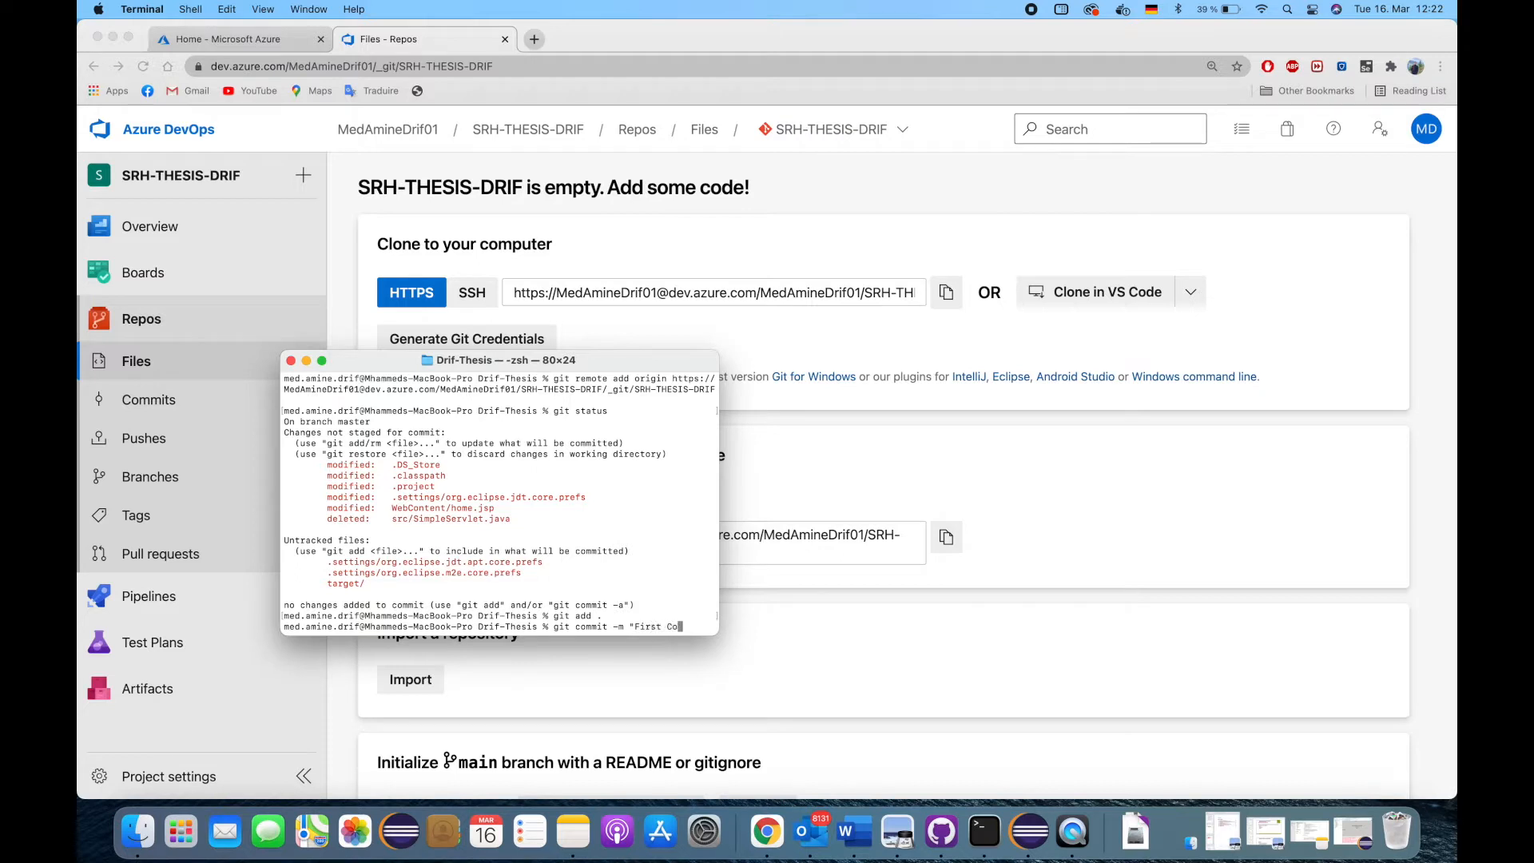
text(mmit")
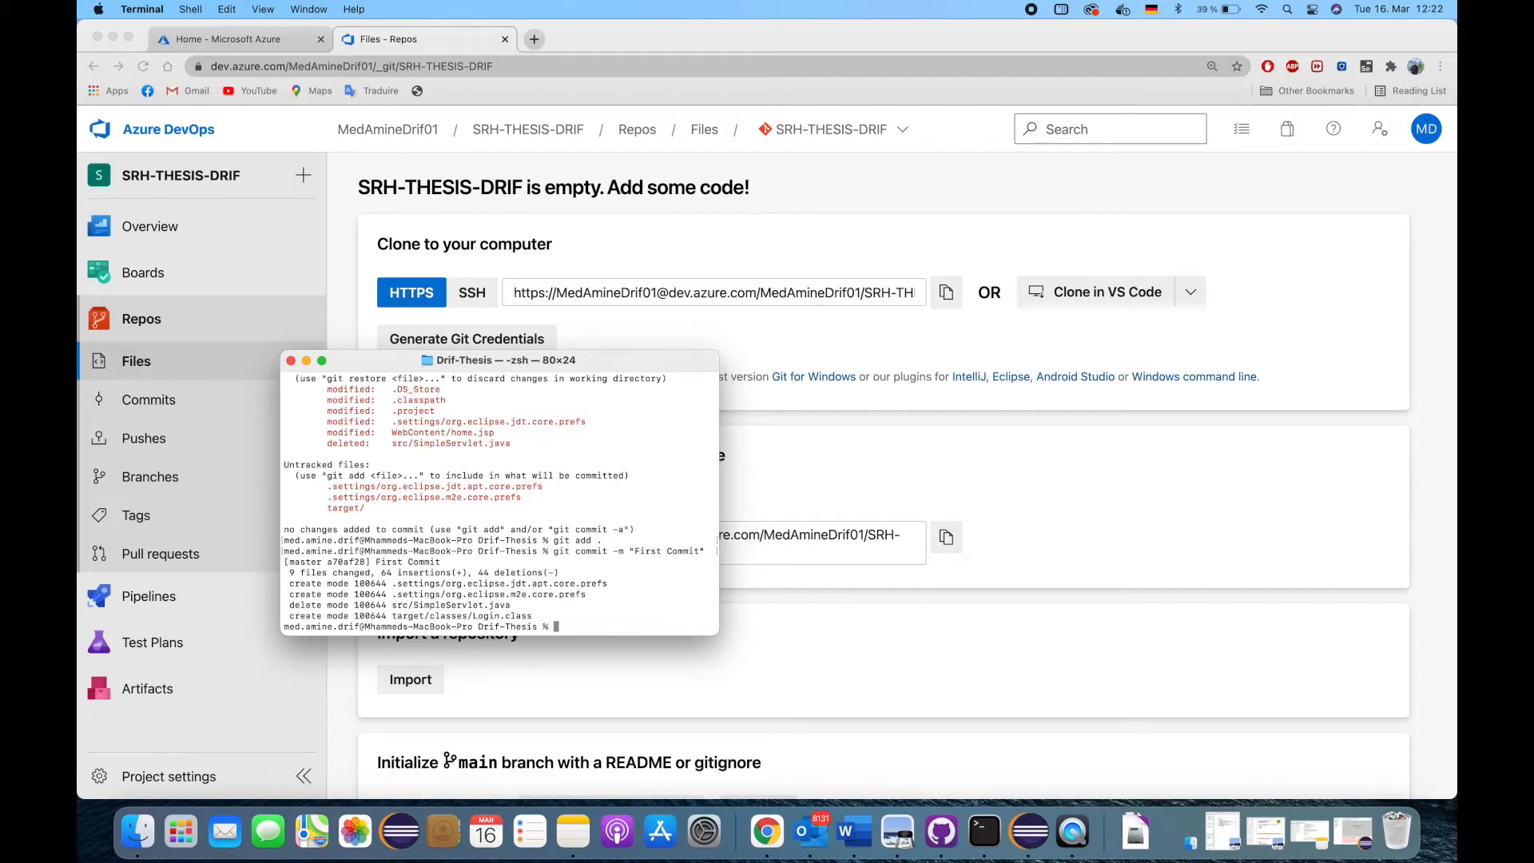
- Push the commit to the master branch with git push origin master
text(git push o)
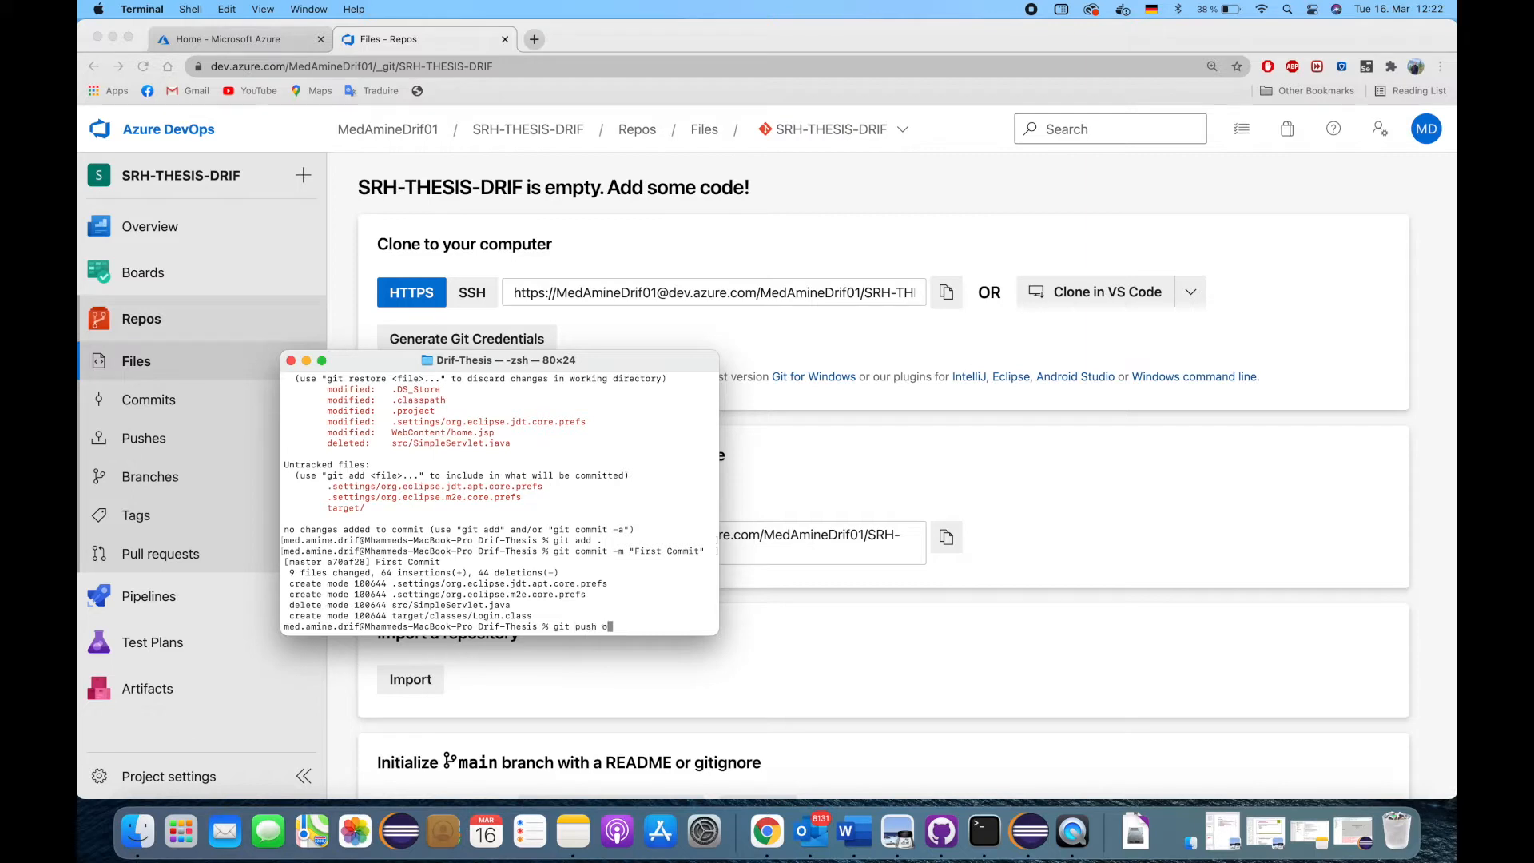
text(rigin master)
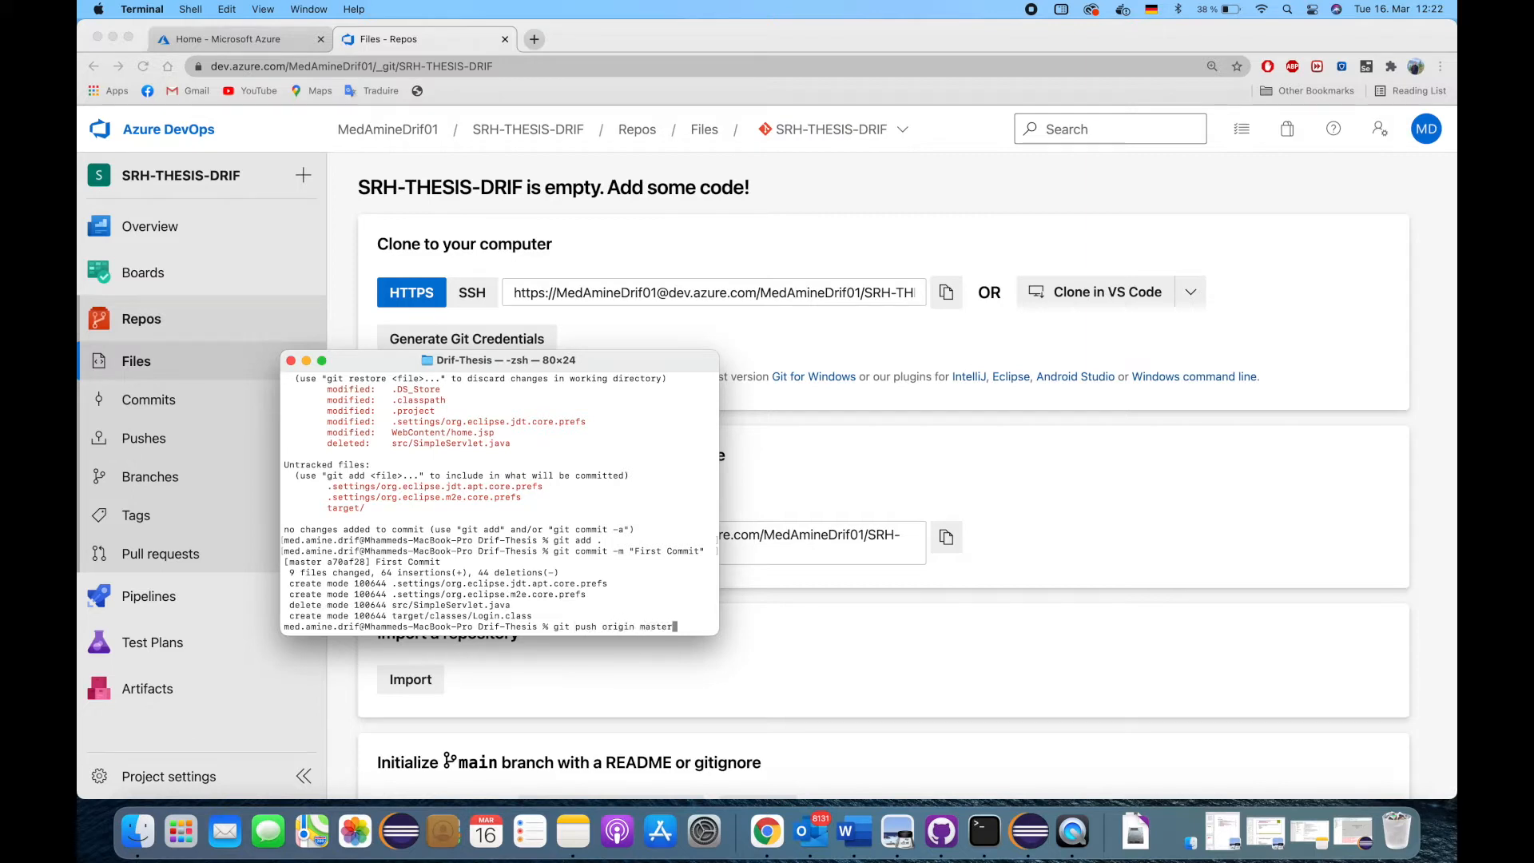
key(Return)
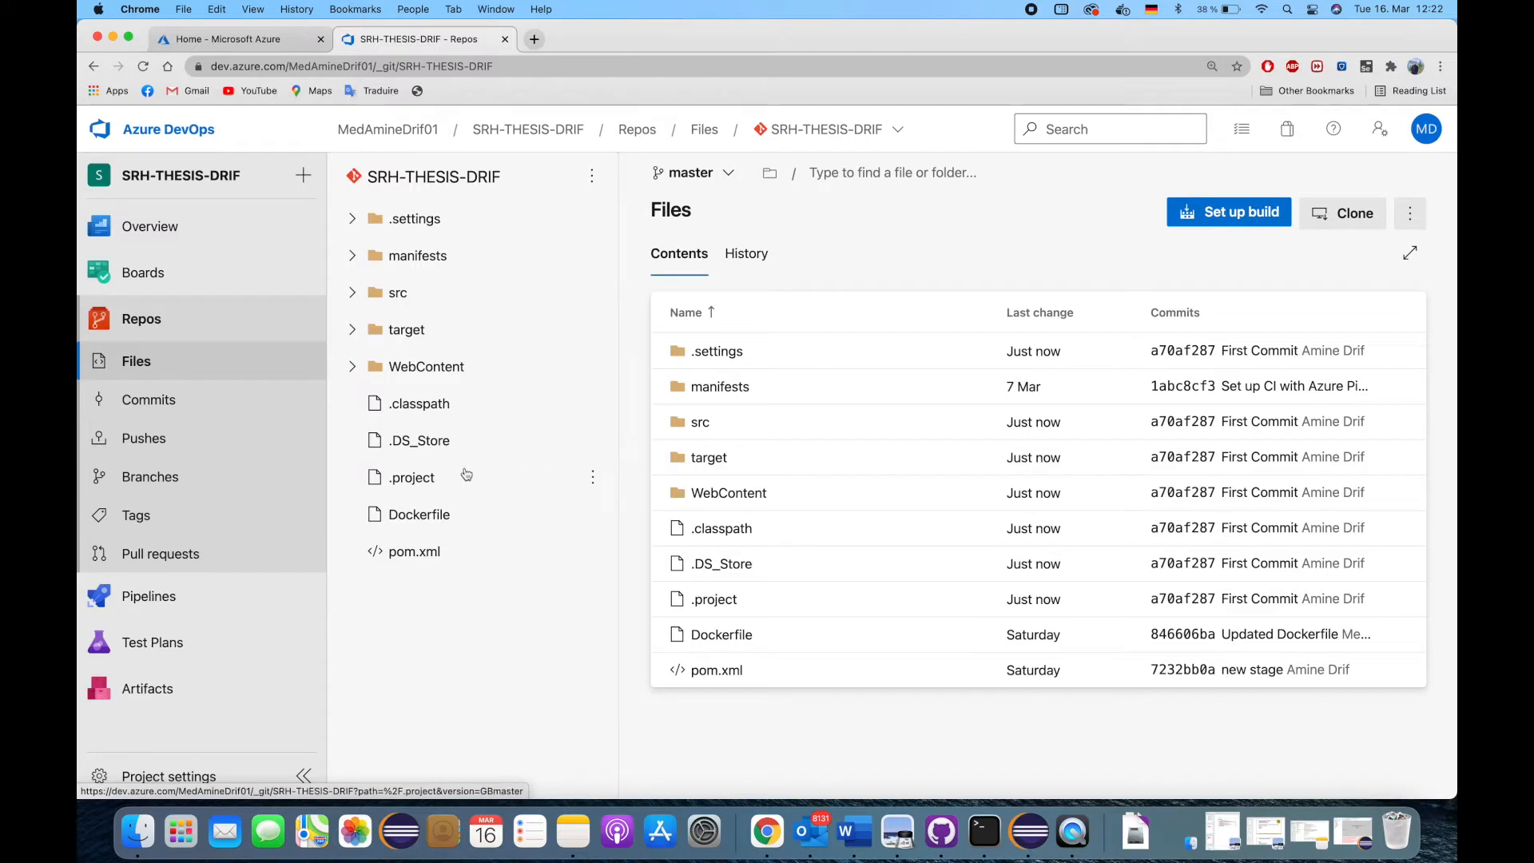
mouse_move(557, 572)
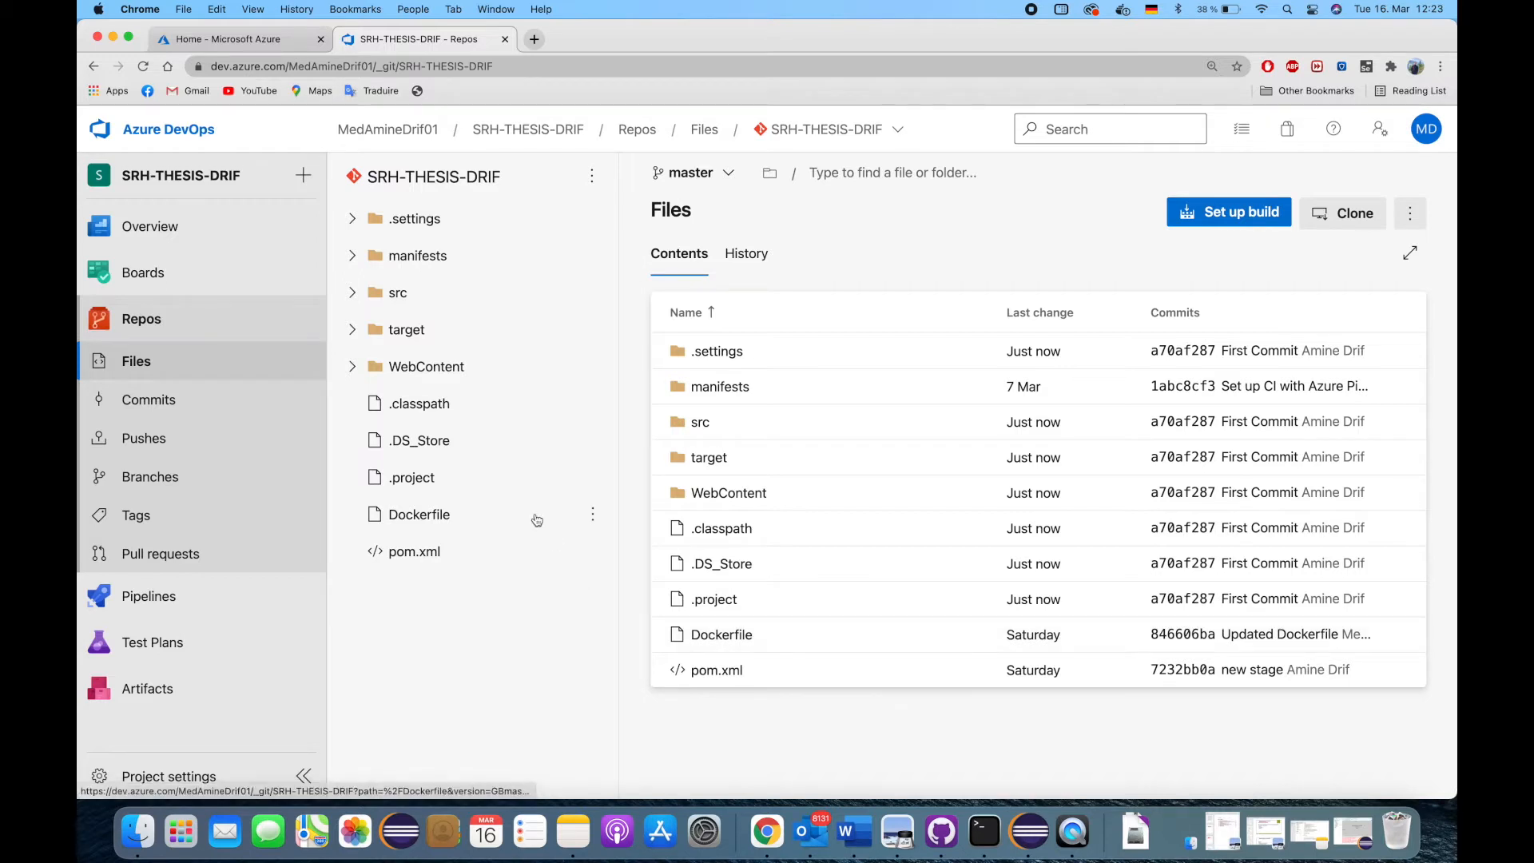
- Switch the browser back to the Microsoft Azure portal home
click(235, 38)
text(k)
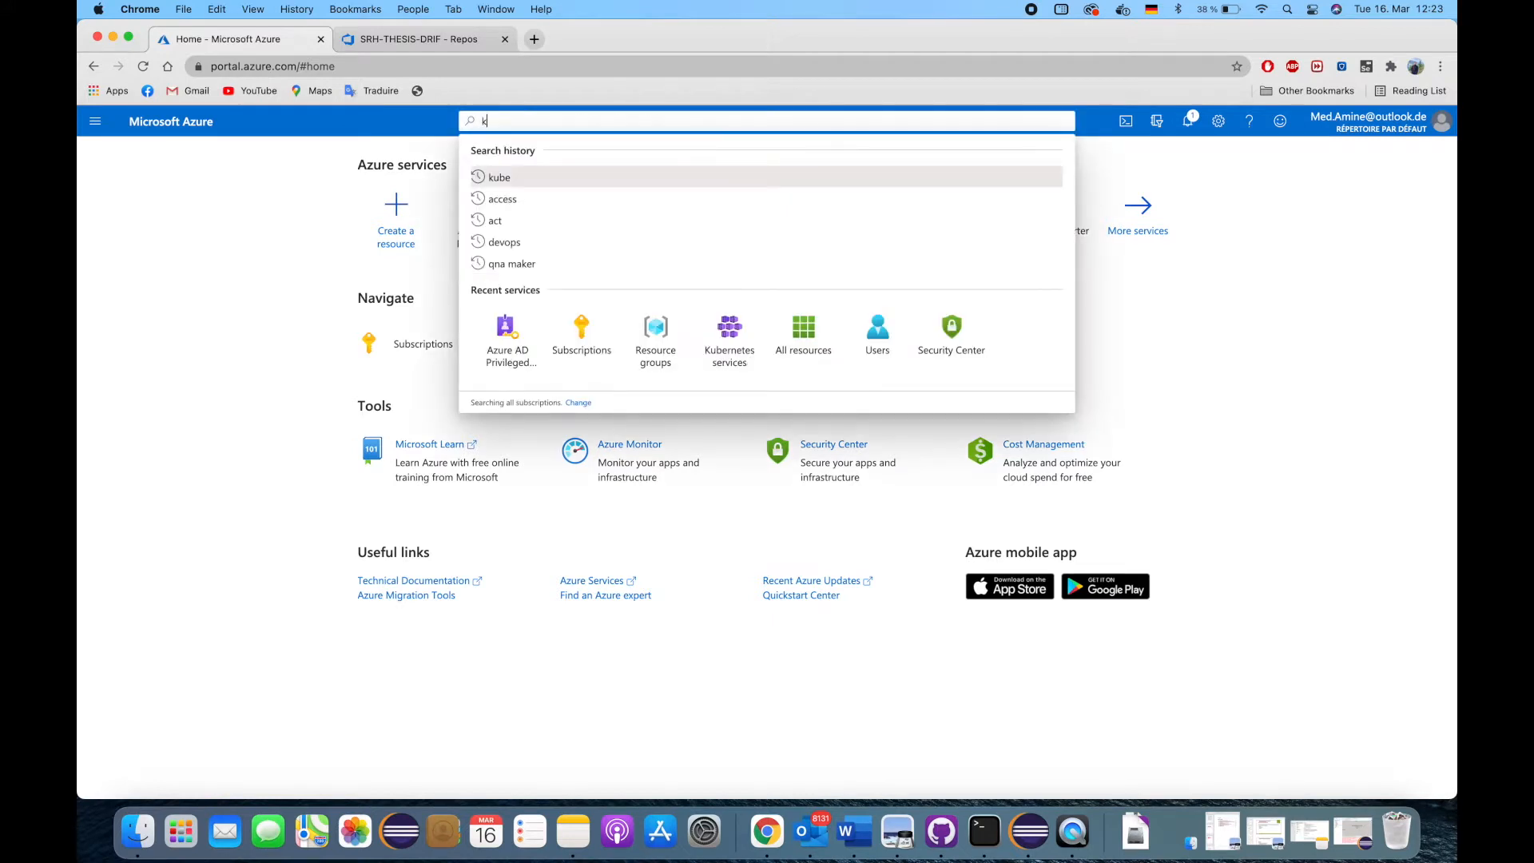
- Find Kubernetes services via the portal search and start adding a Kubernetes cluster
text(uber)
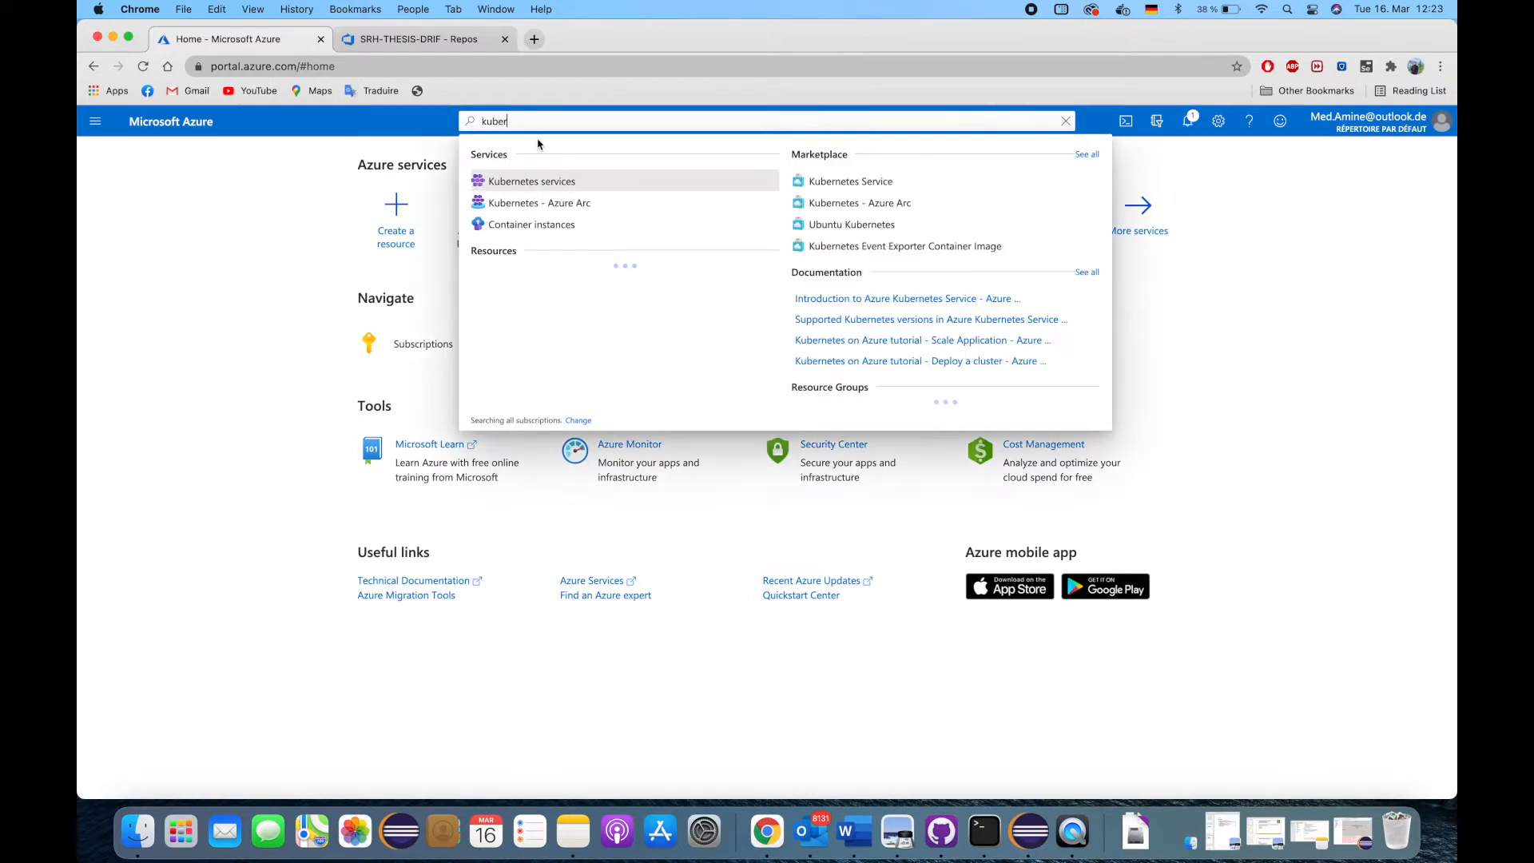
click(530, 181)
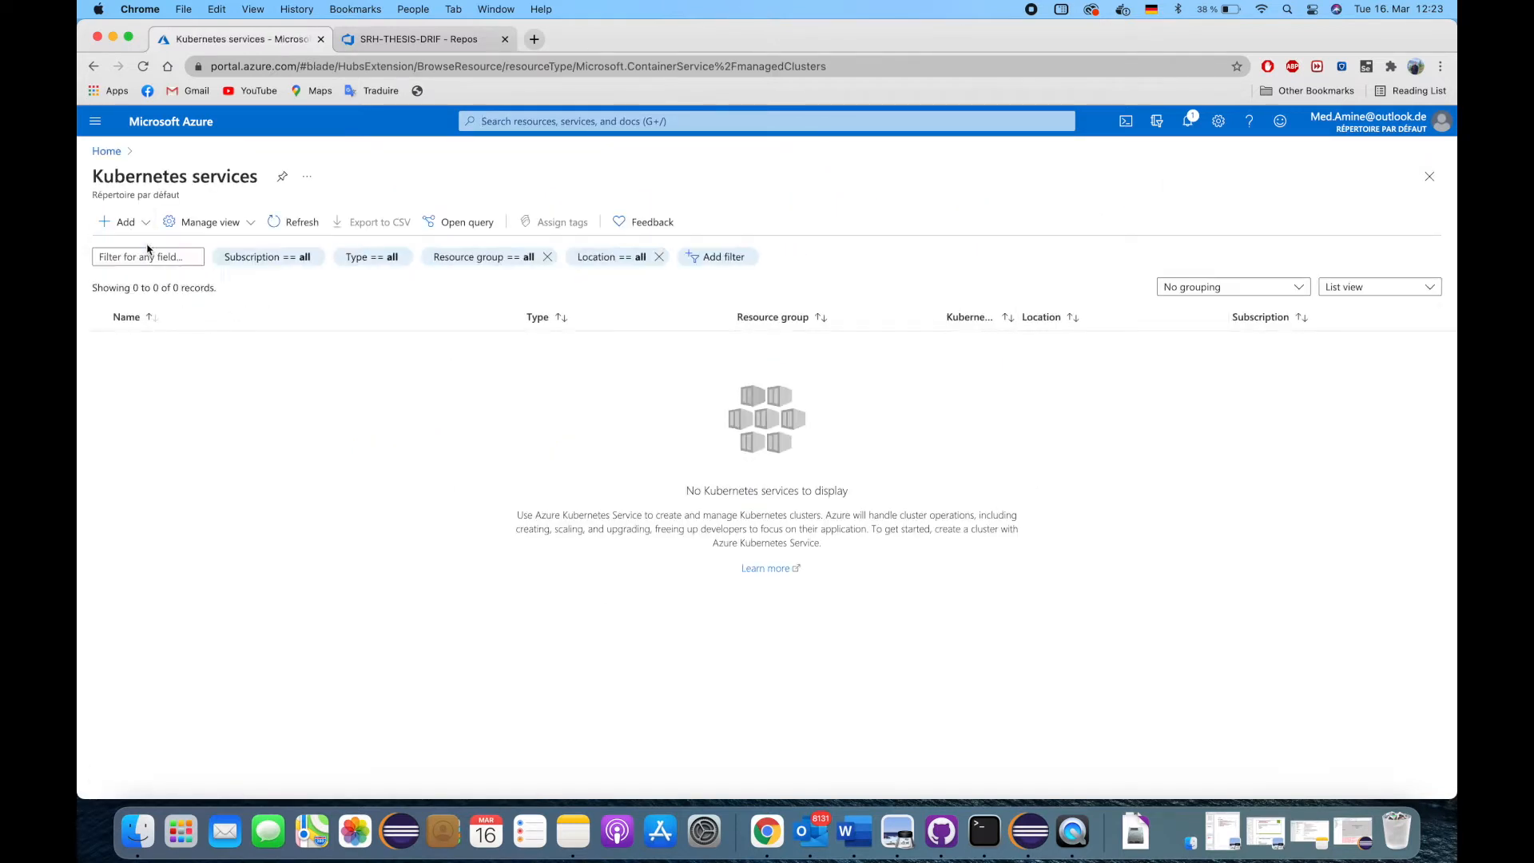
click(118, 222)
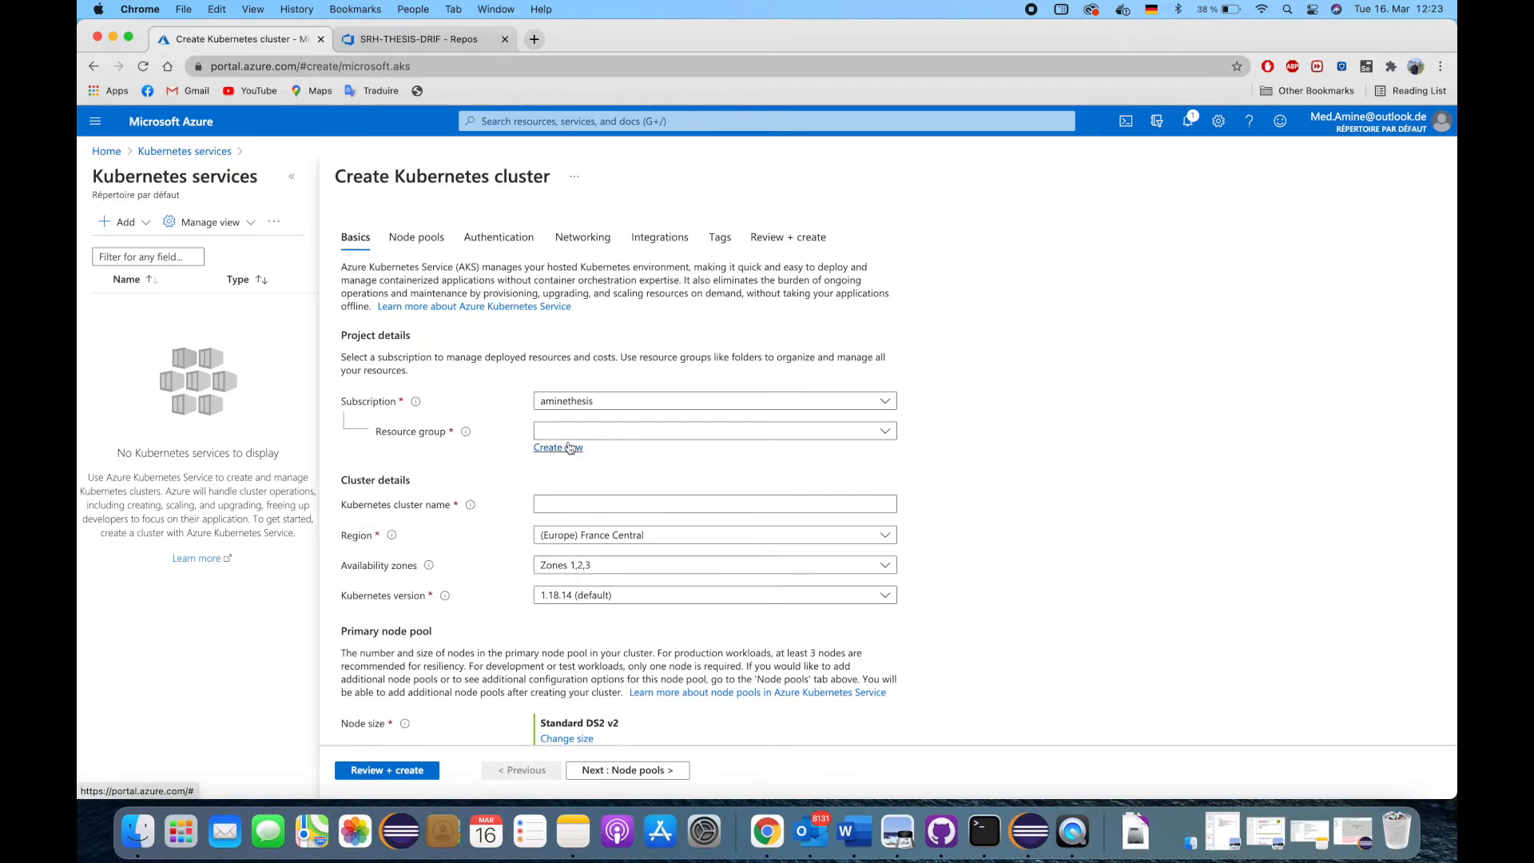
- Create the new resource group DRIF-THESIS-SRH for the cluster
click(558, 448)
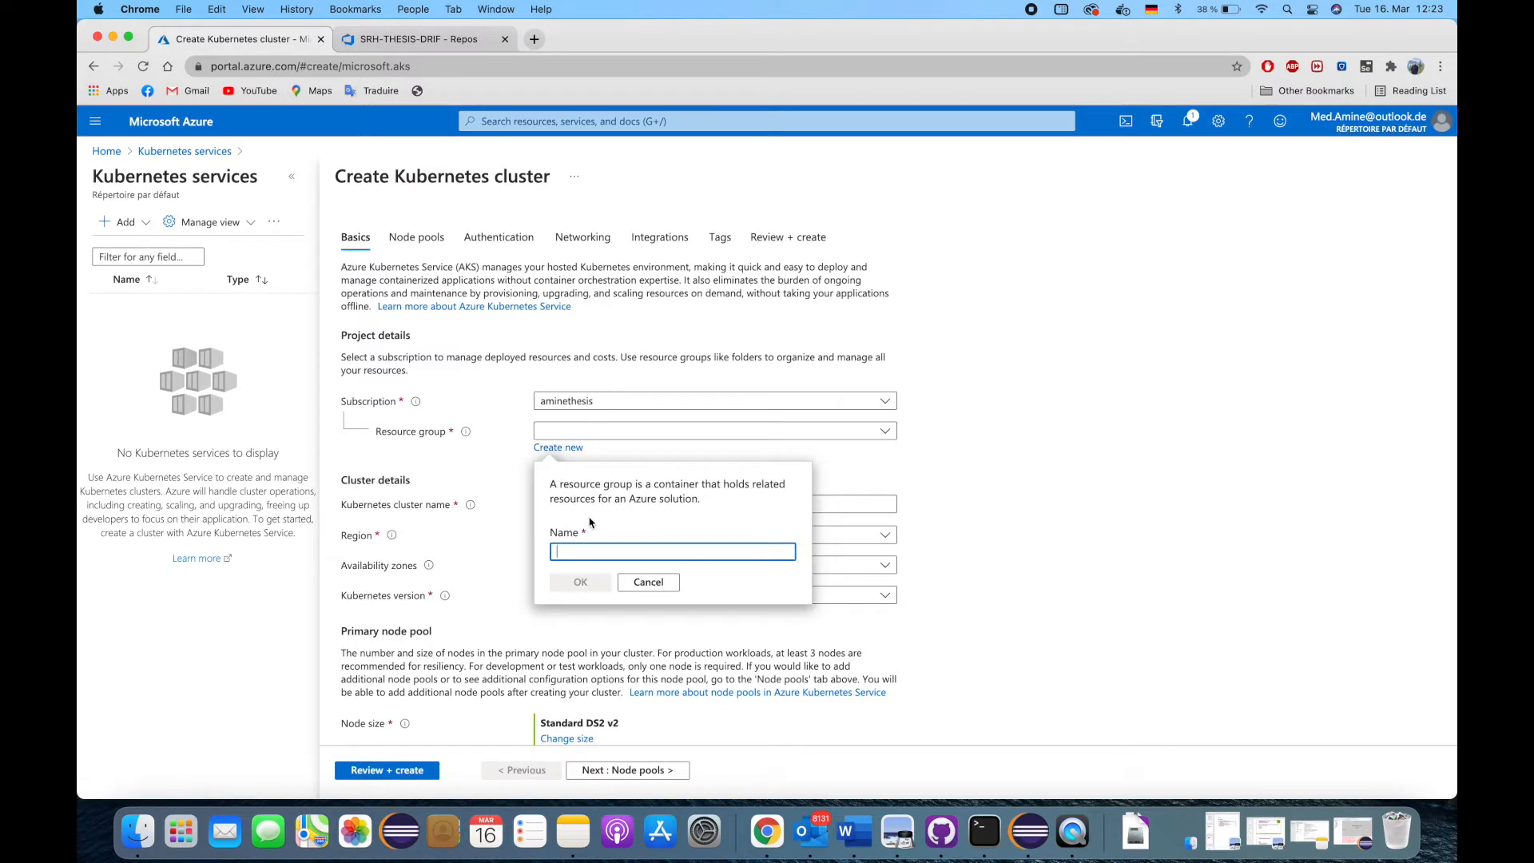
text(DRI)
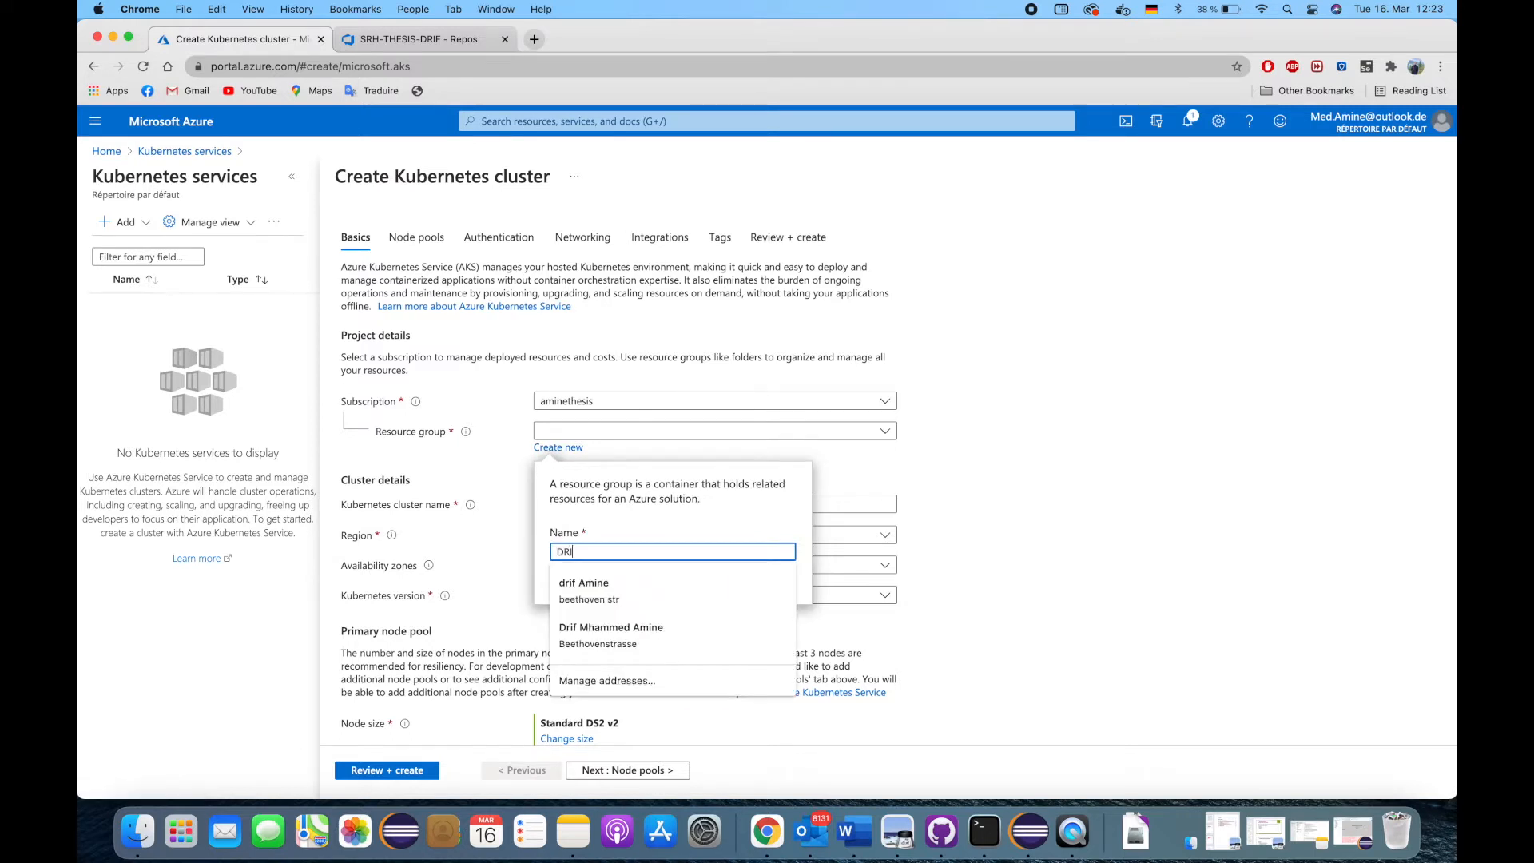
text(DRIF-THESIS)
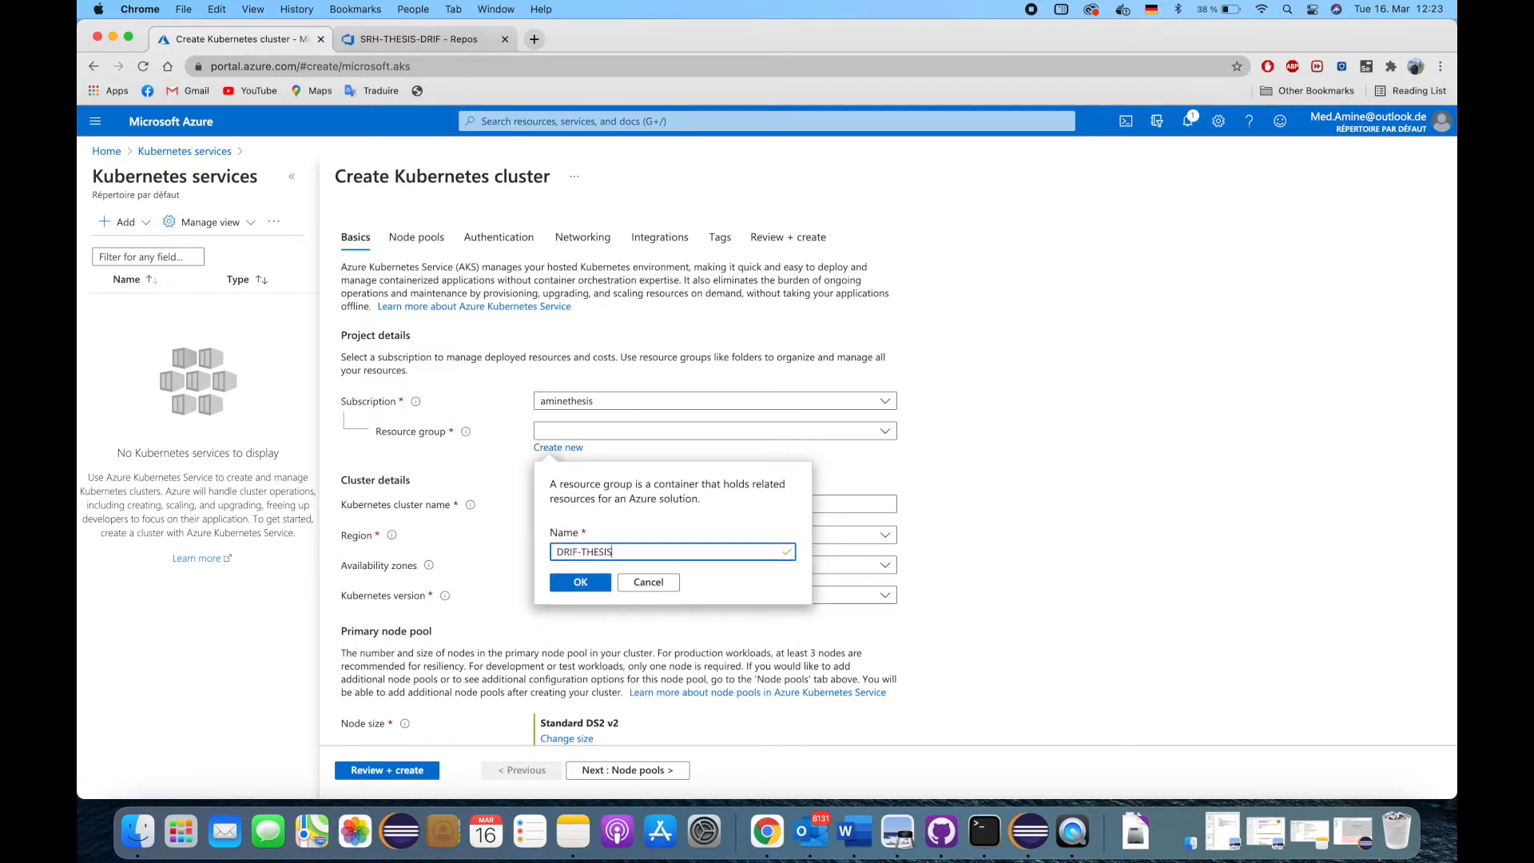
text(-sr)
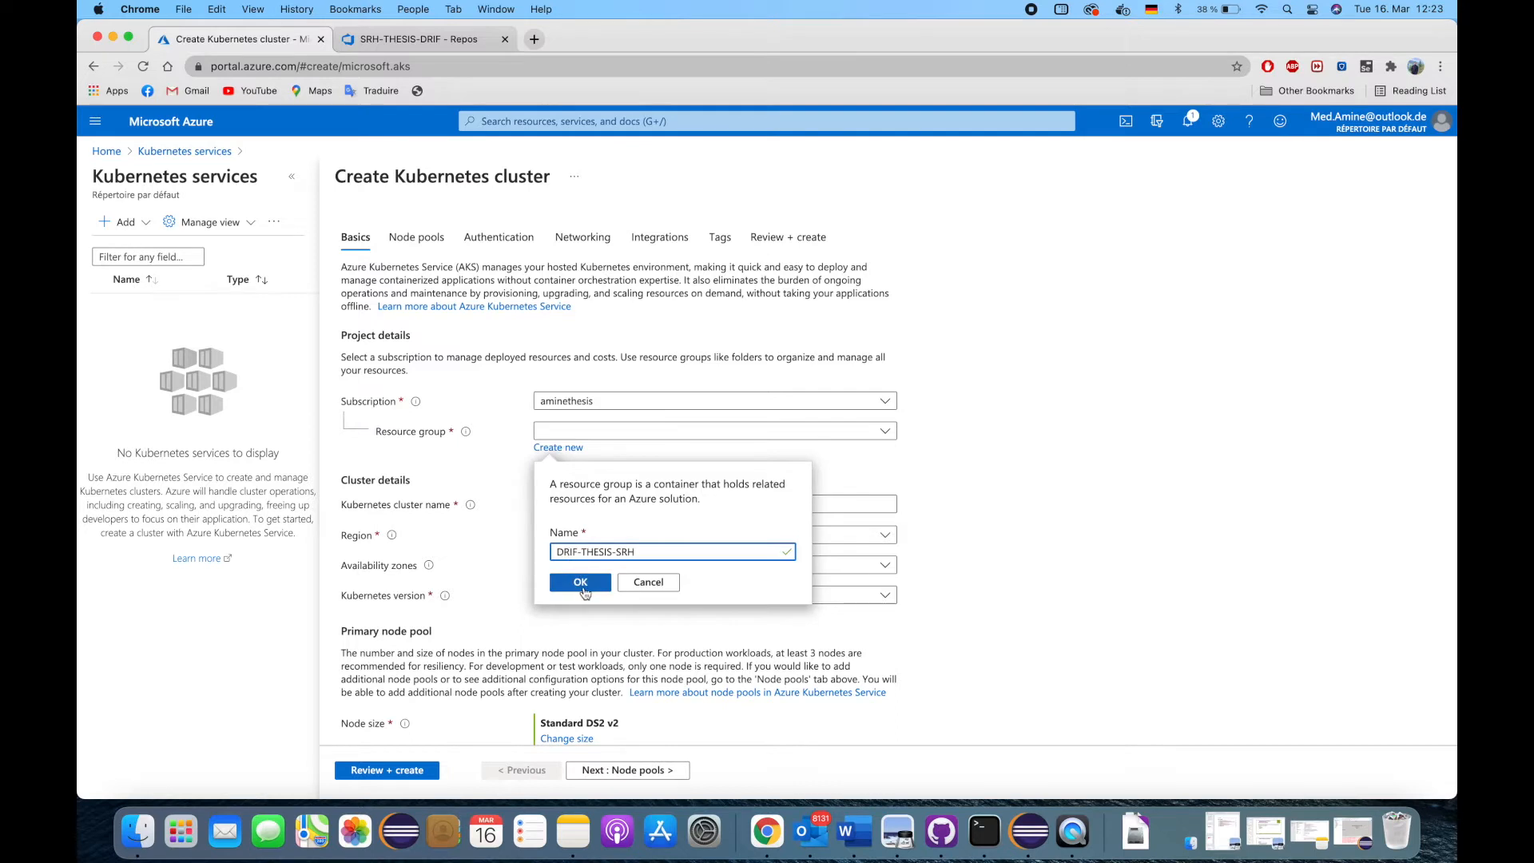
click(579, 581)
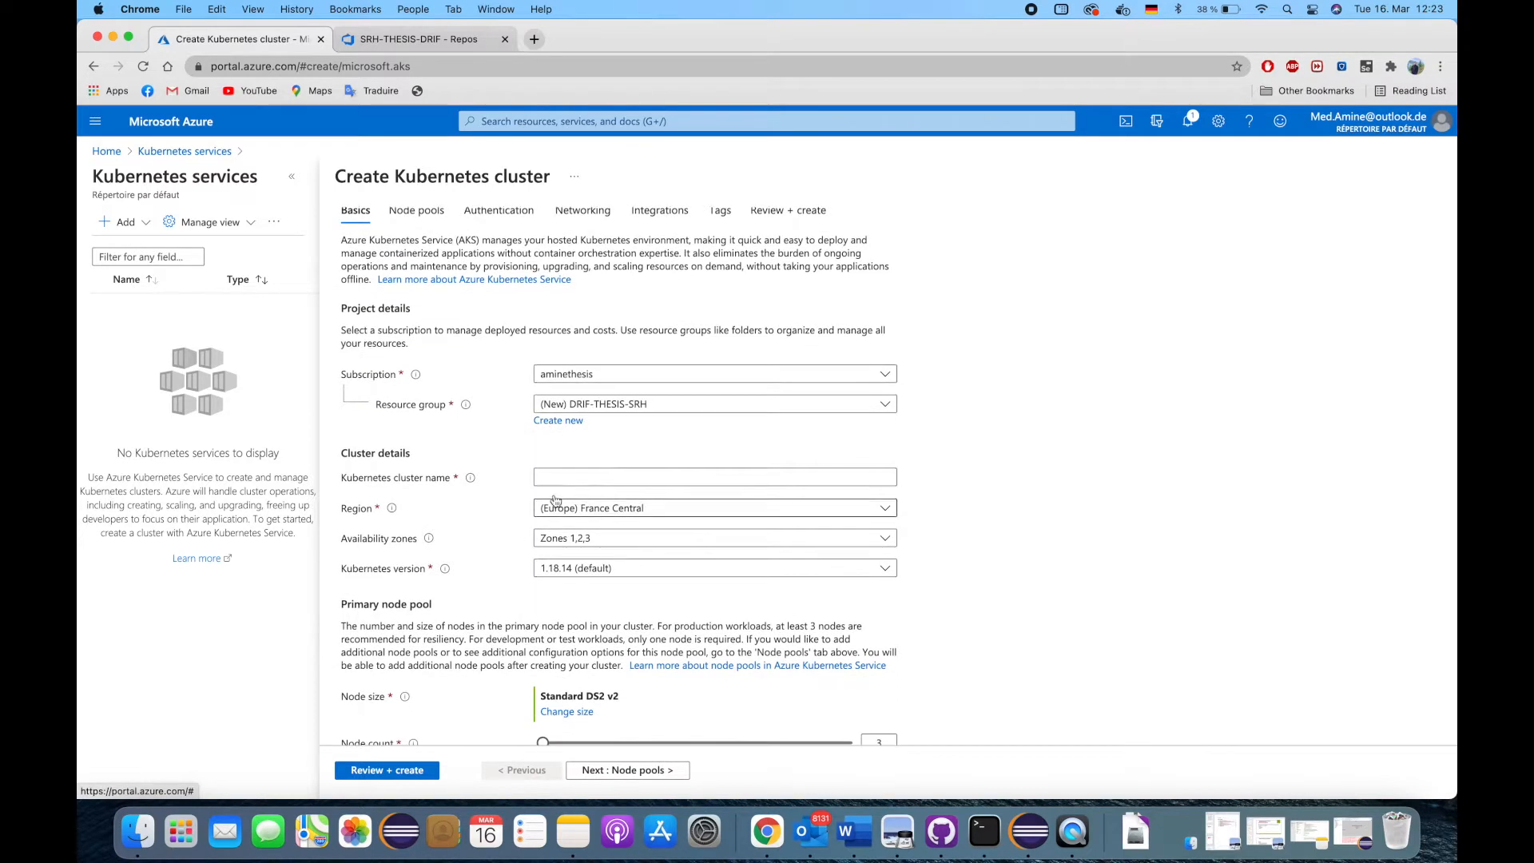
- Name the cluster AKS-SRH-THESIS, set region Germany West Central and start changing the node size
click(712, 478)
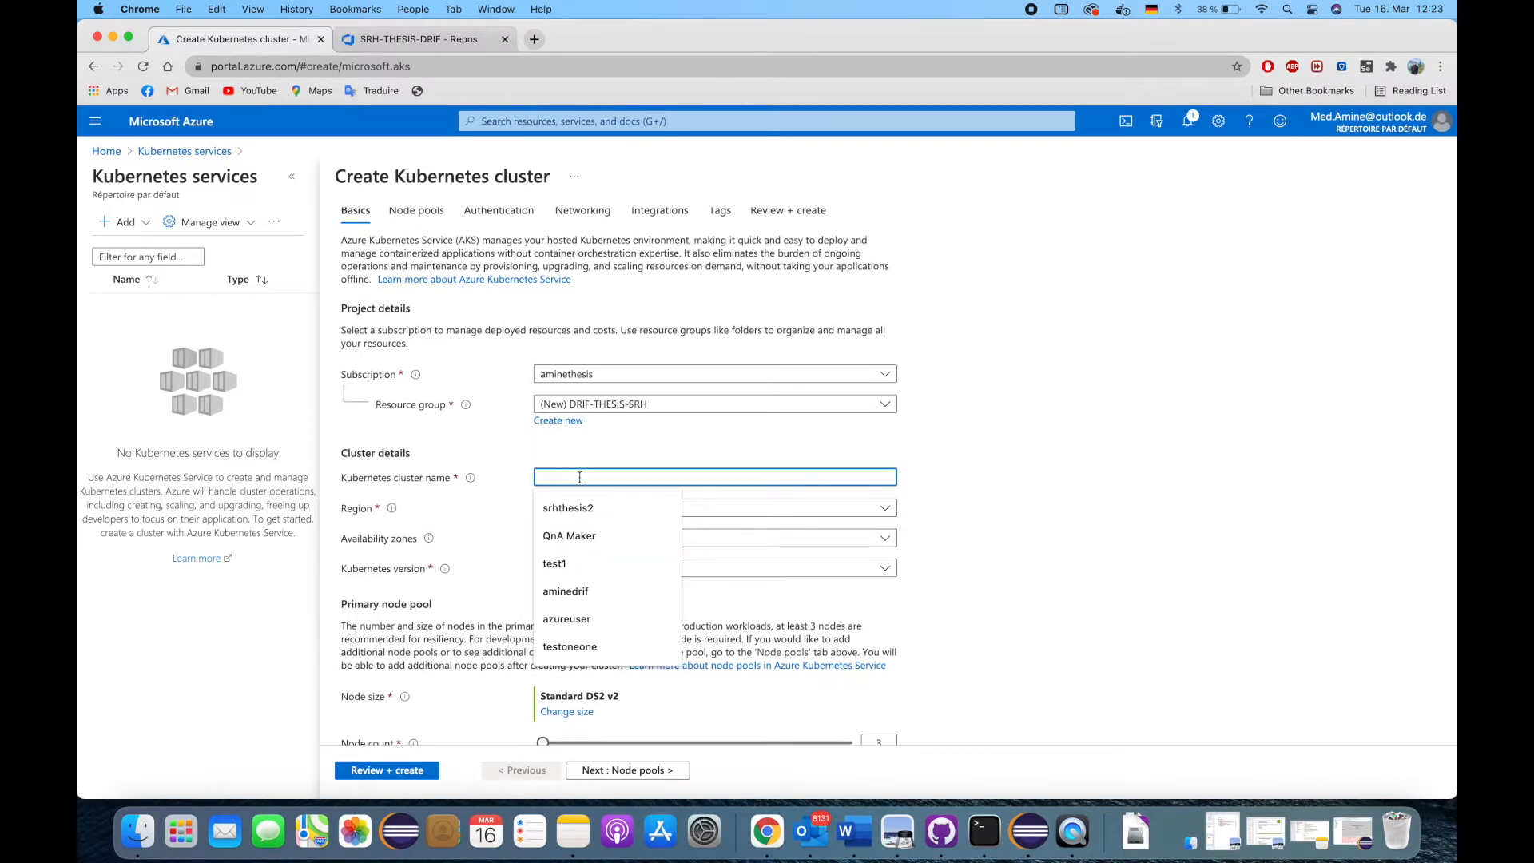
text(AKS-)
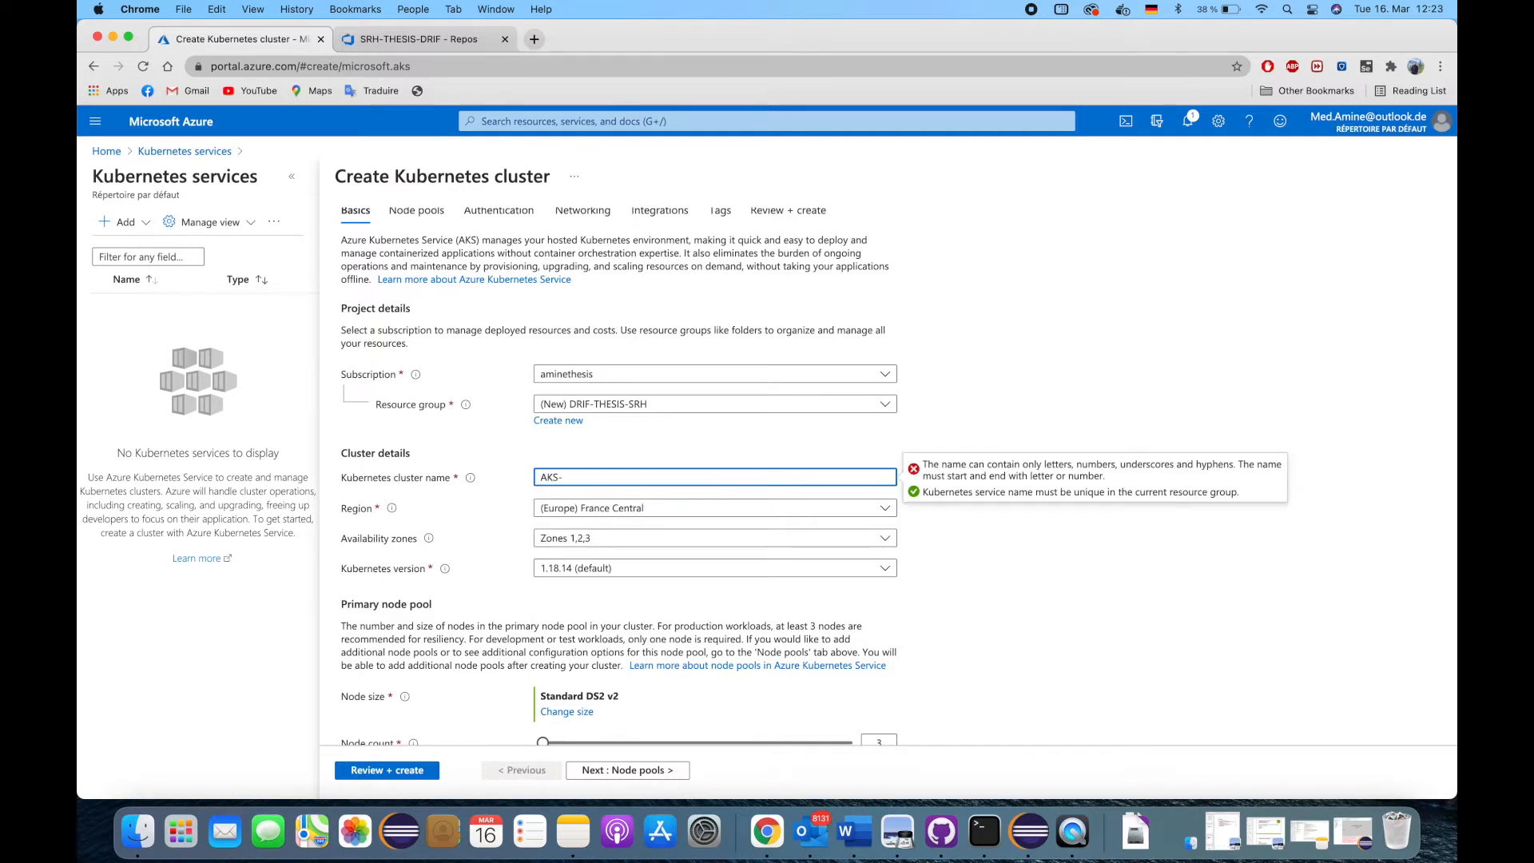
text(SRH-)
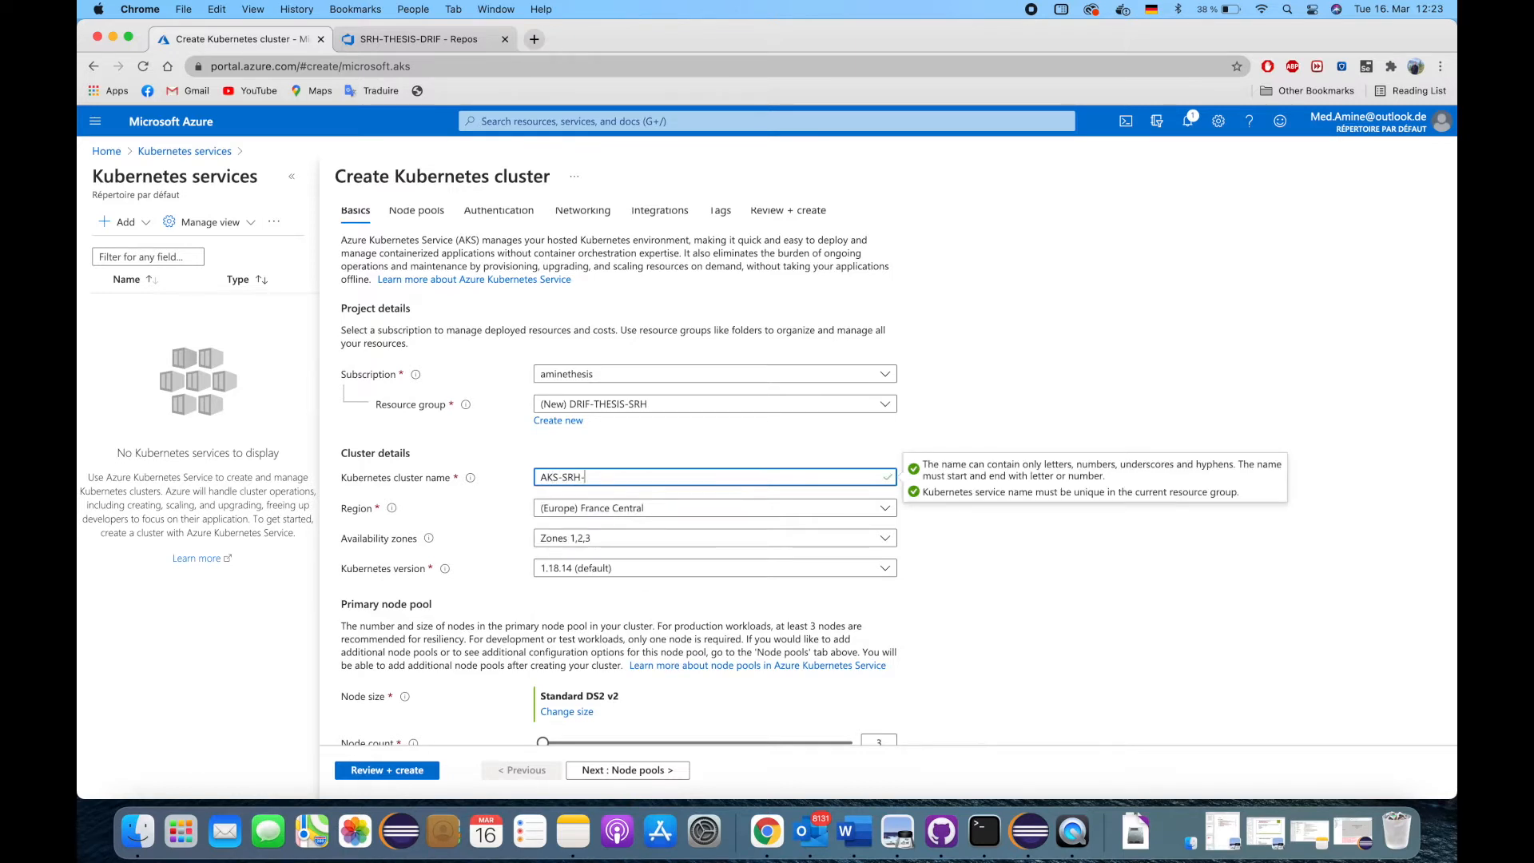
text(THESIS)
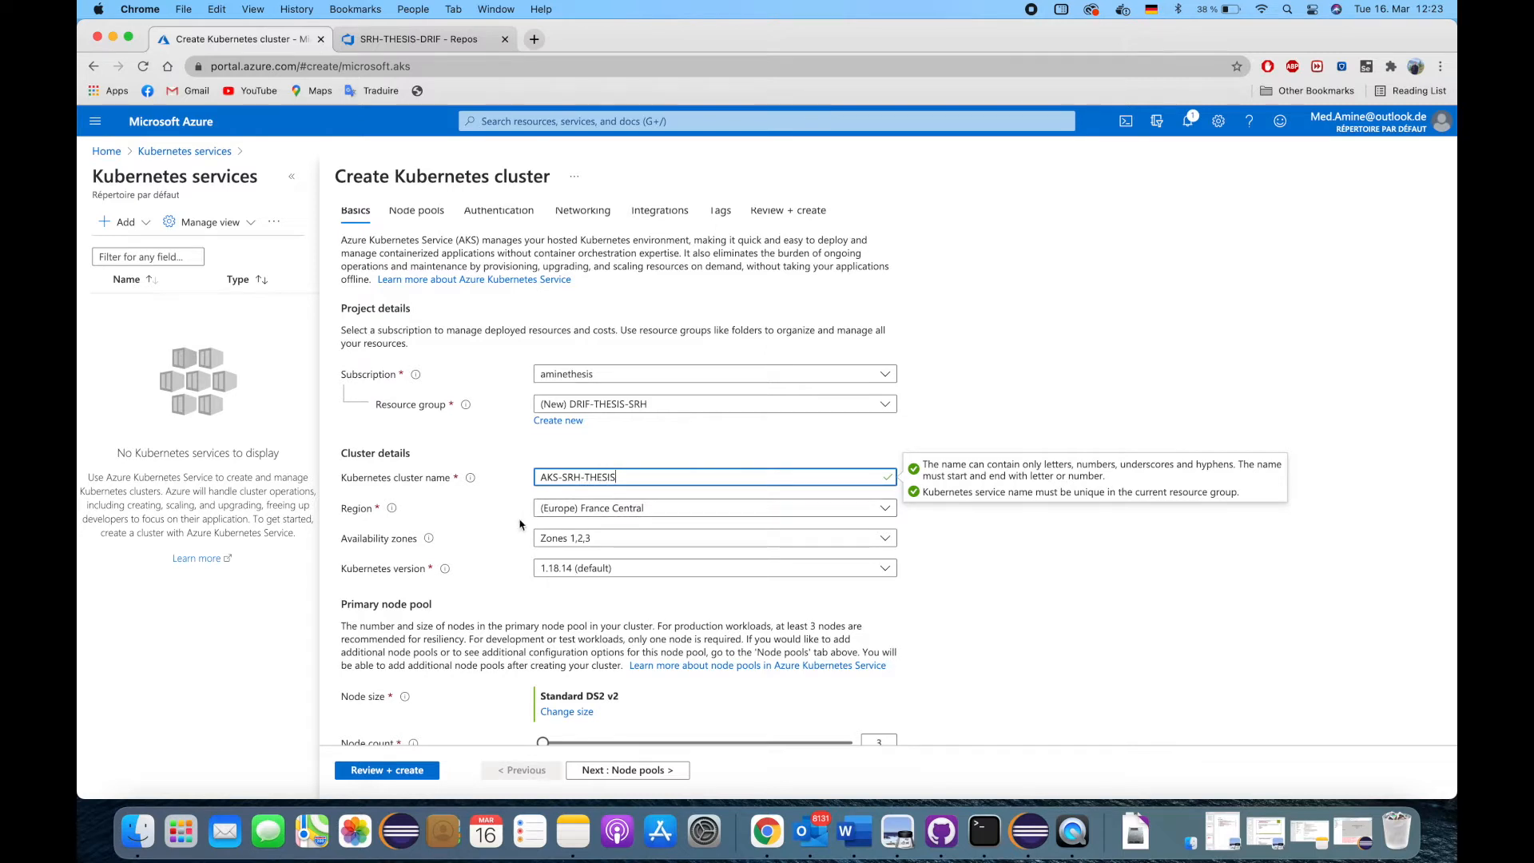
click(713, 507)
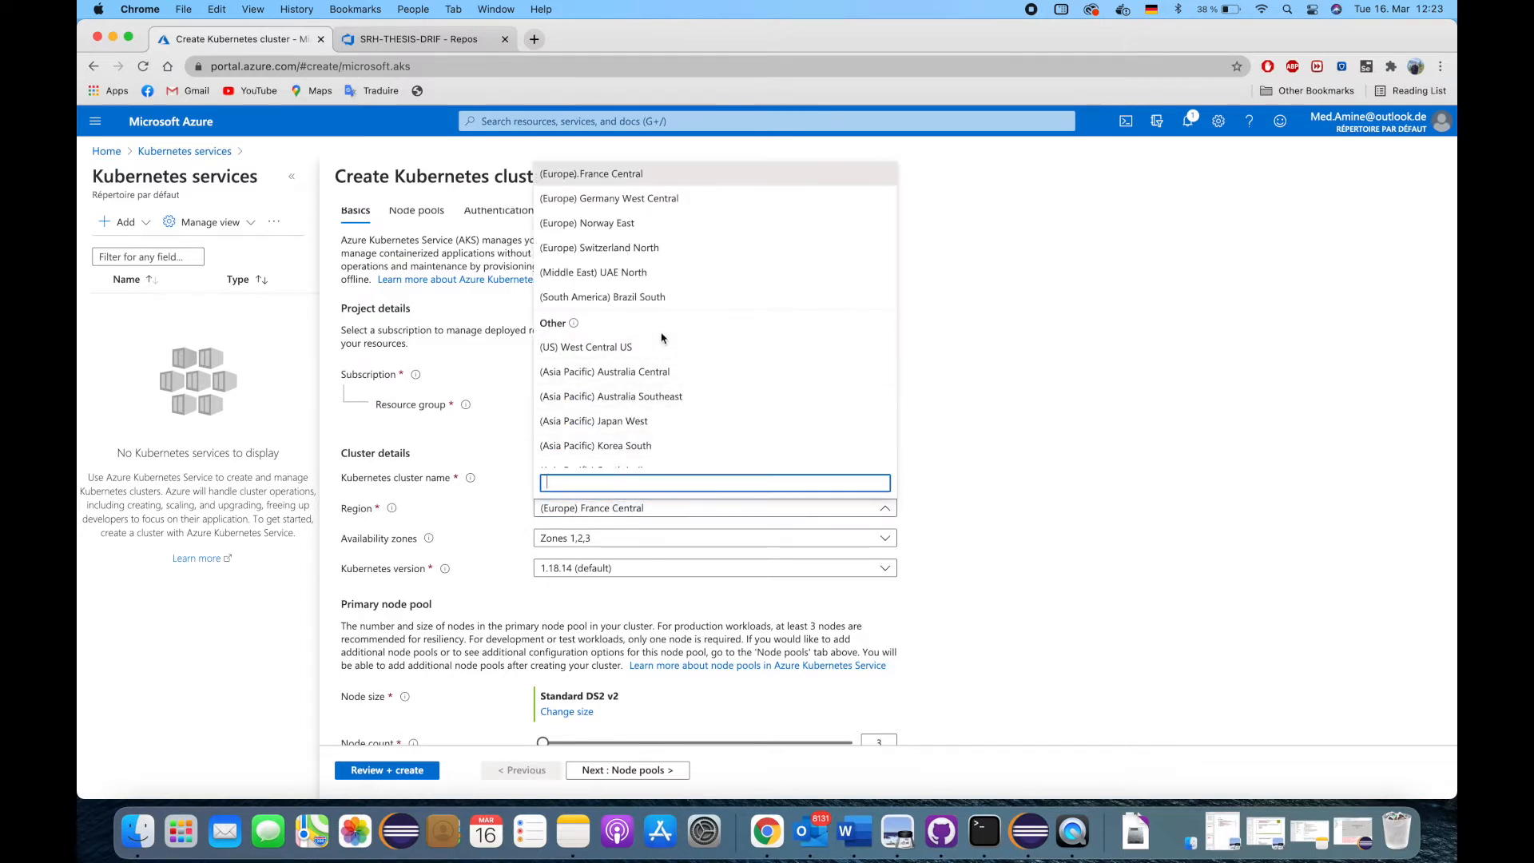
mouse_move(691, 203)
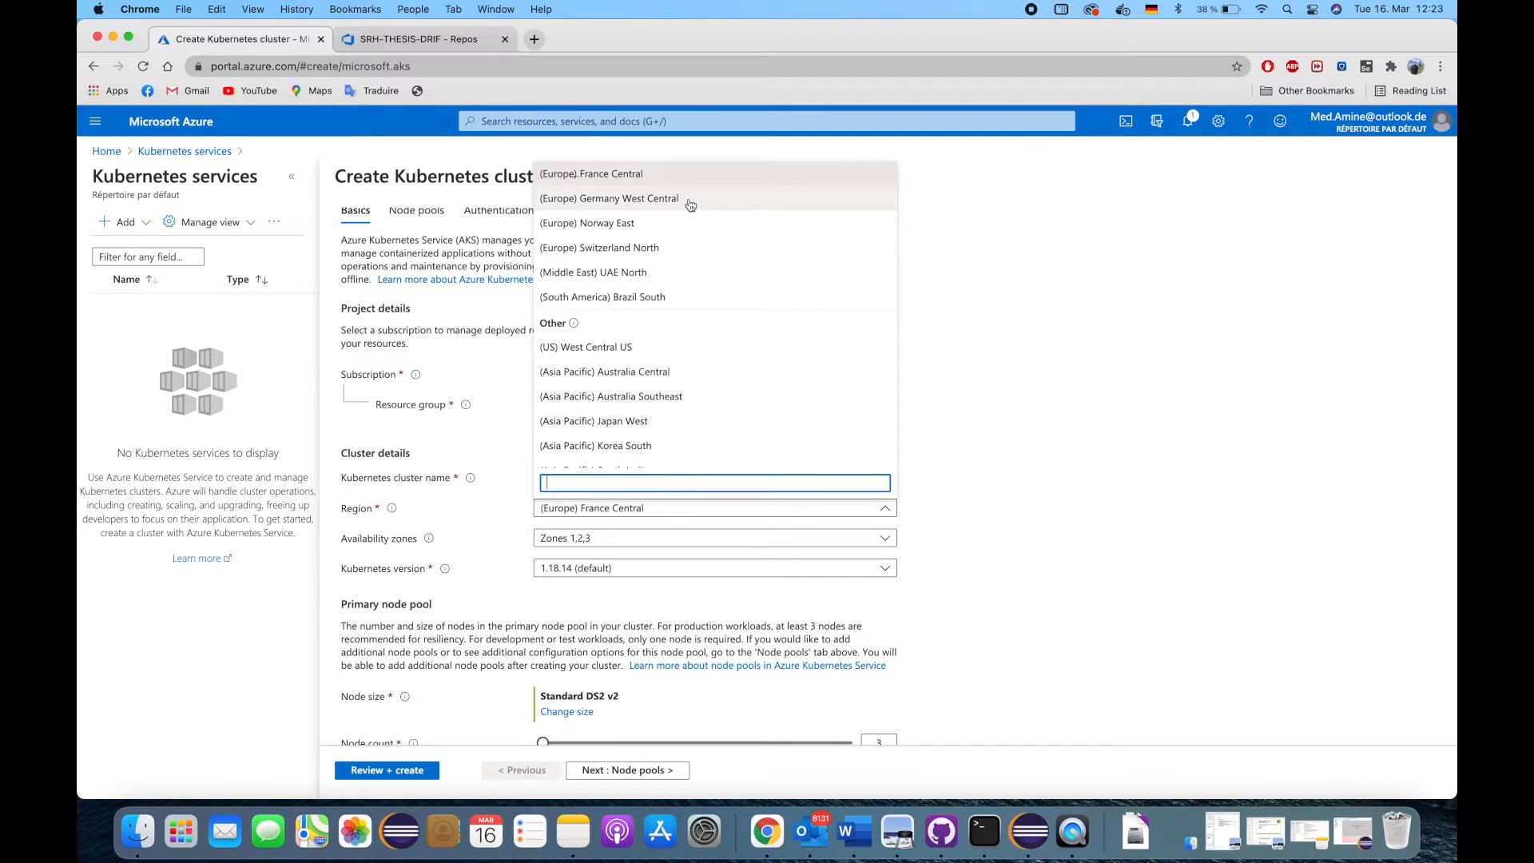
click(609, 198)
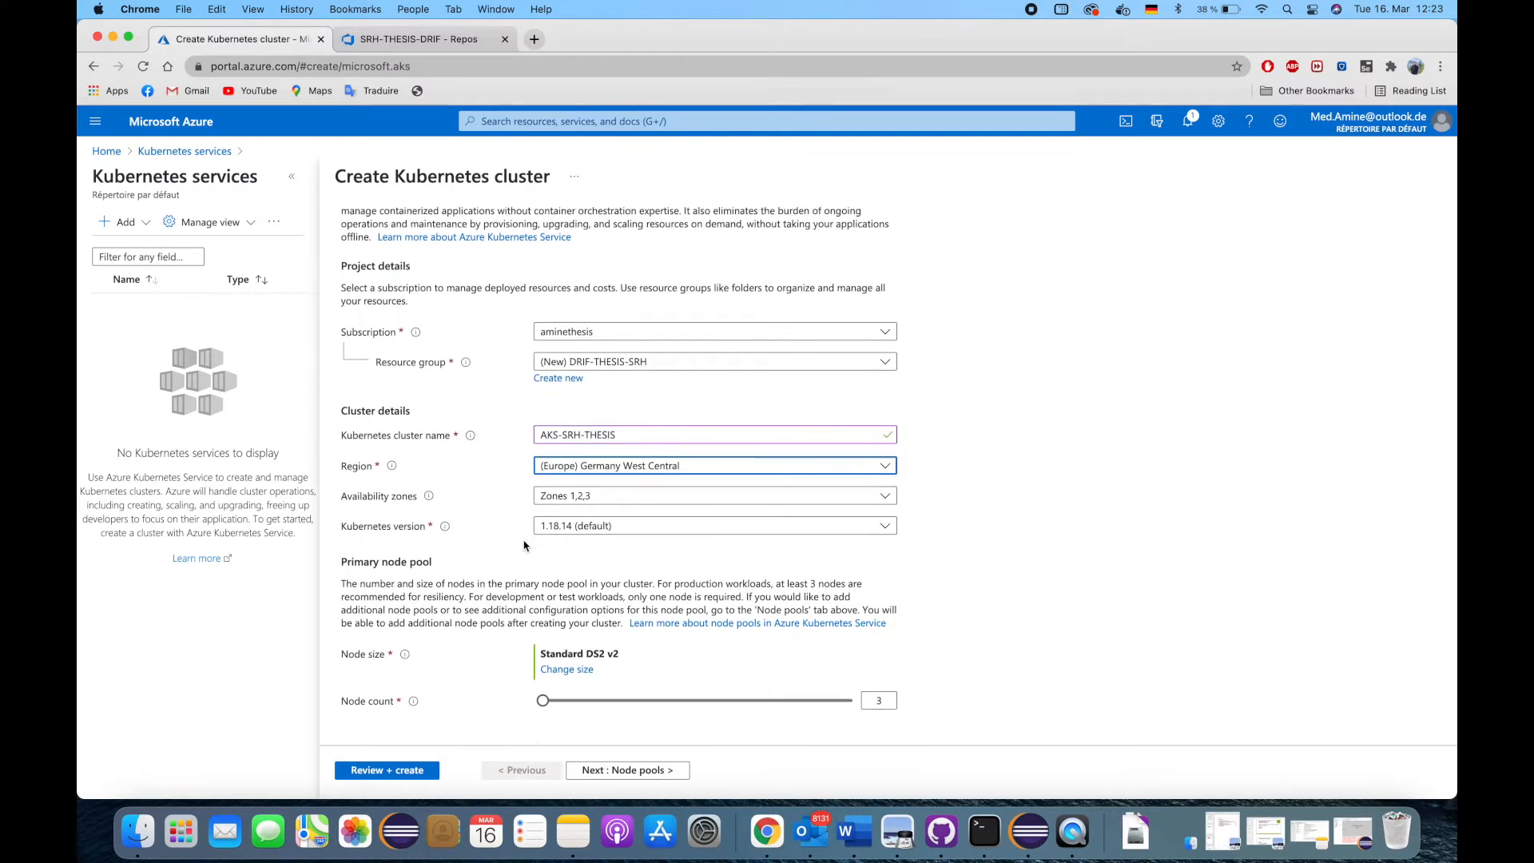
click(566, 668)
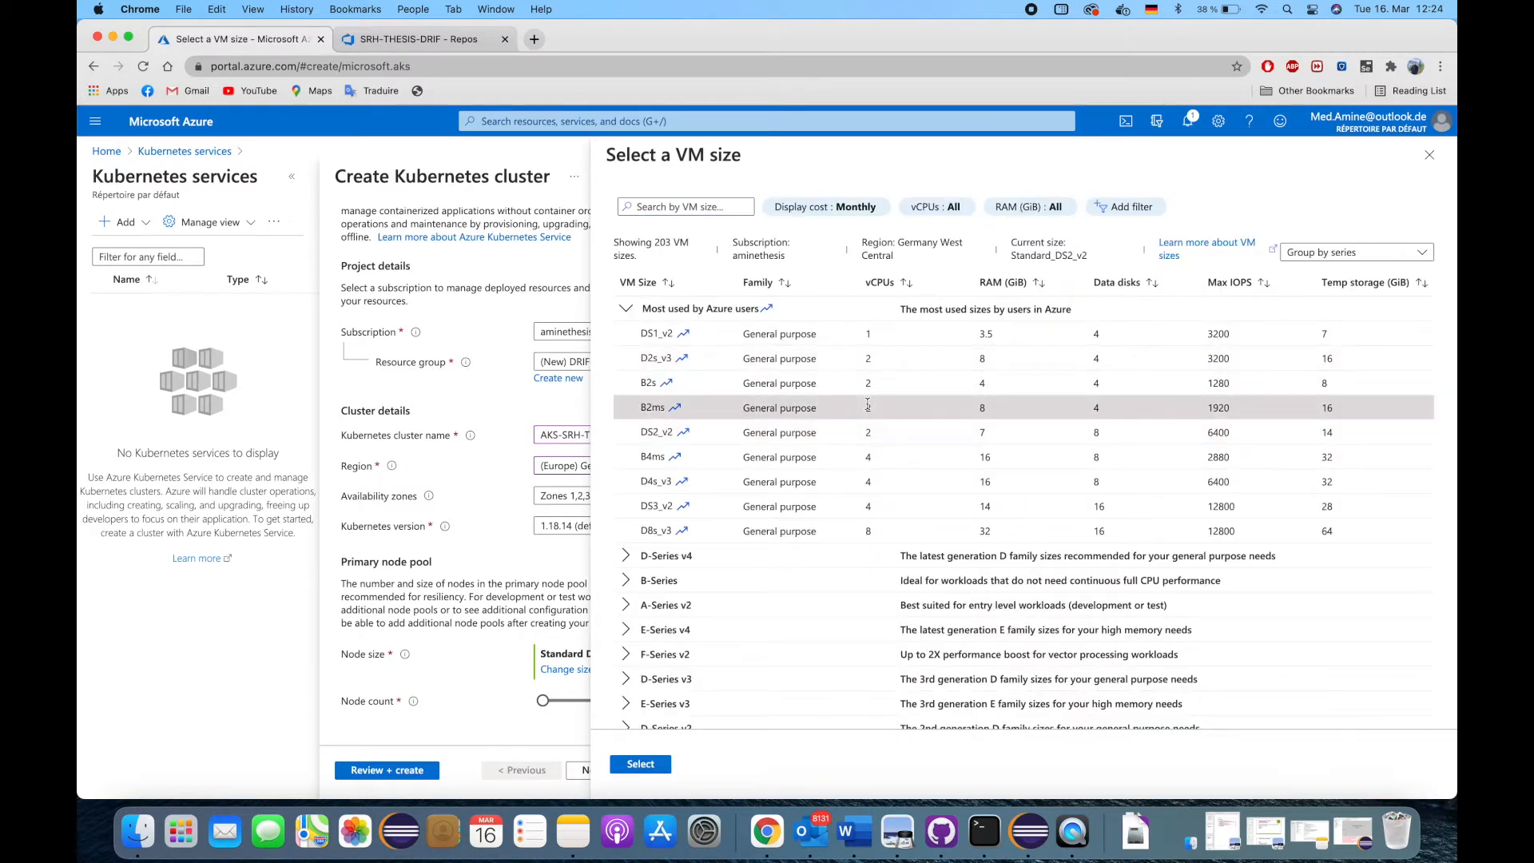
mouse_move(866, 382)
text(2)
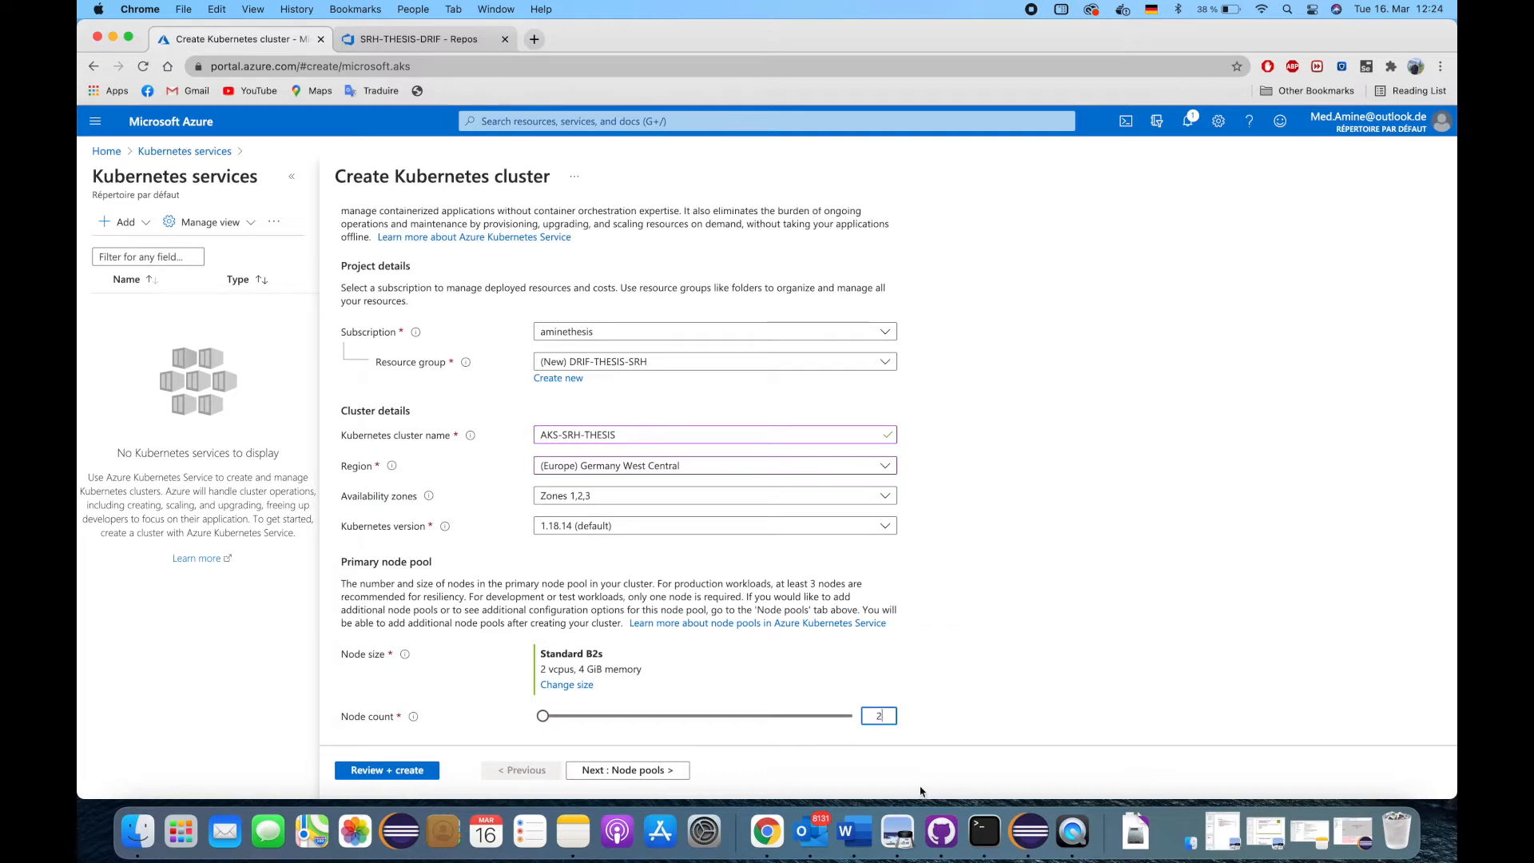
mouse_move(758, 623)
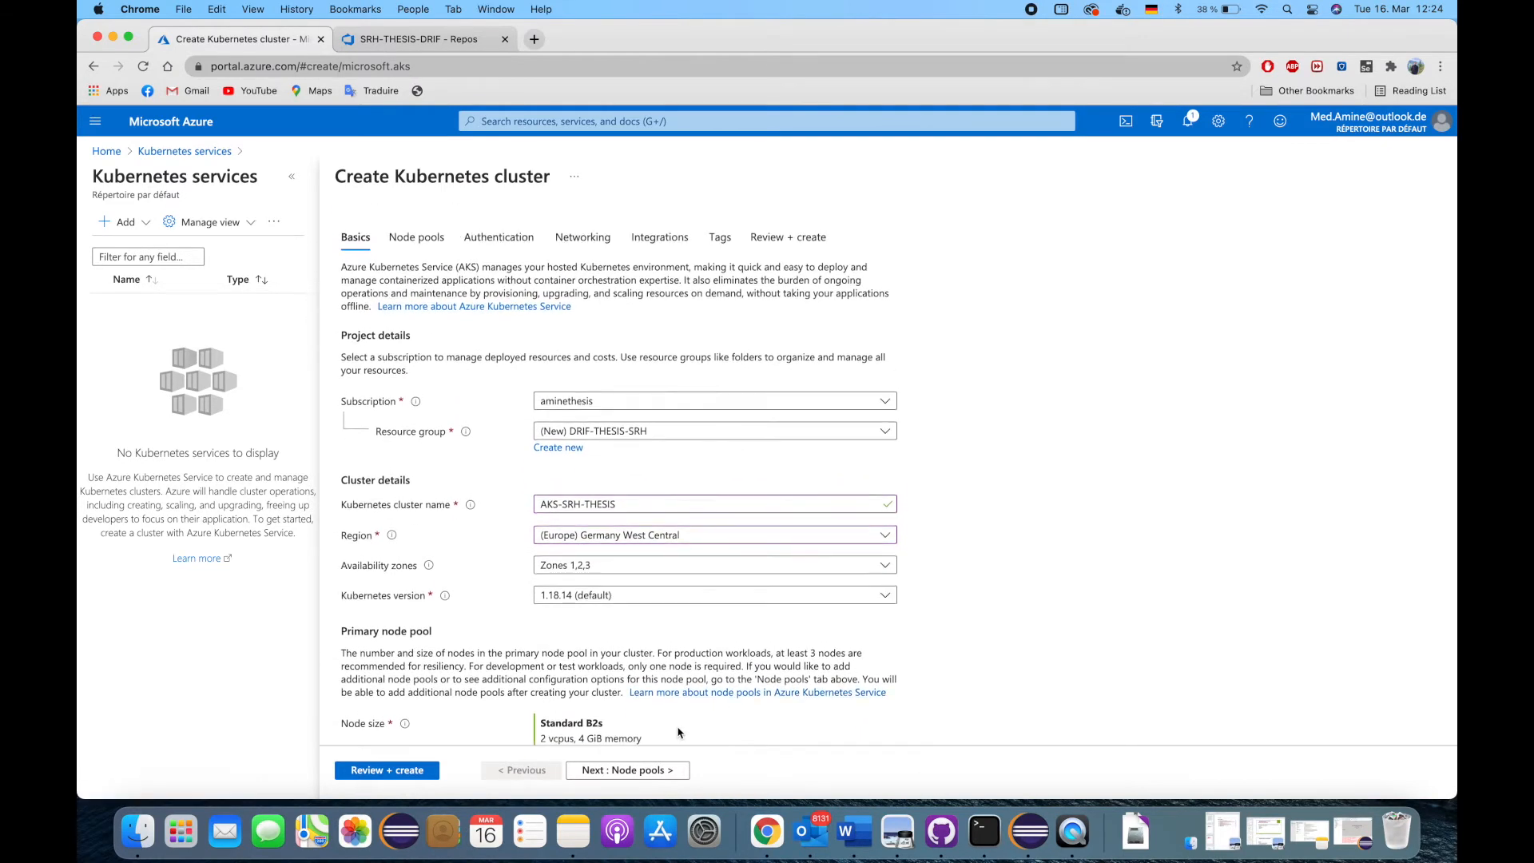
- Move the Create Kubernetes cluster wizard on to its Integrations settings
click(660, 236)
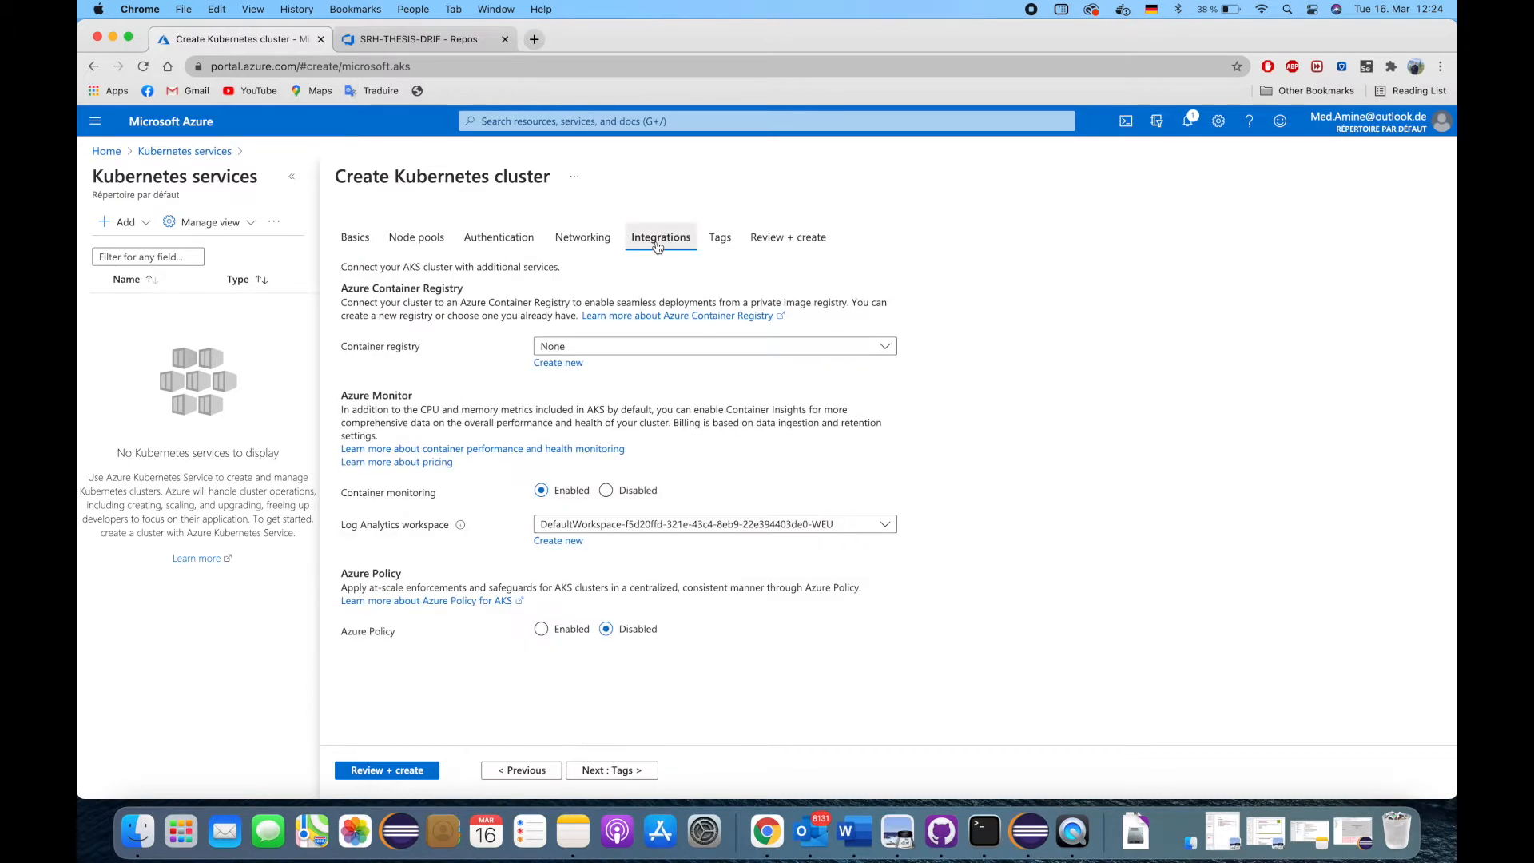
mouse_move(502, 361)
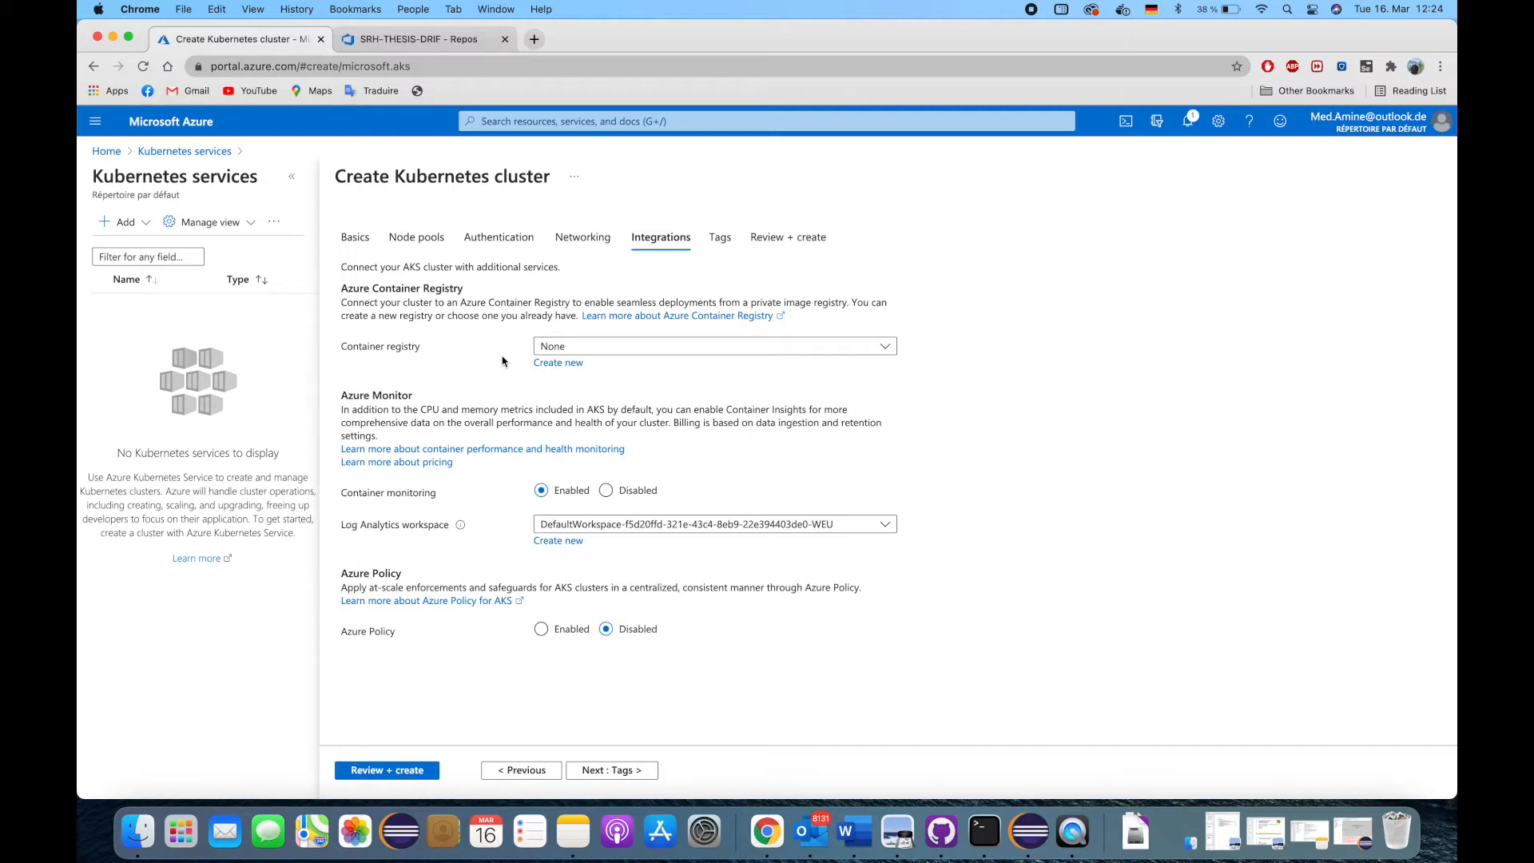
mouse_move(509, 356)
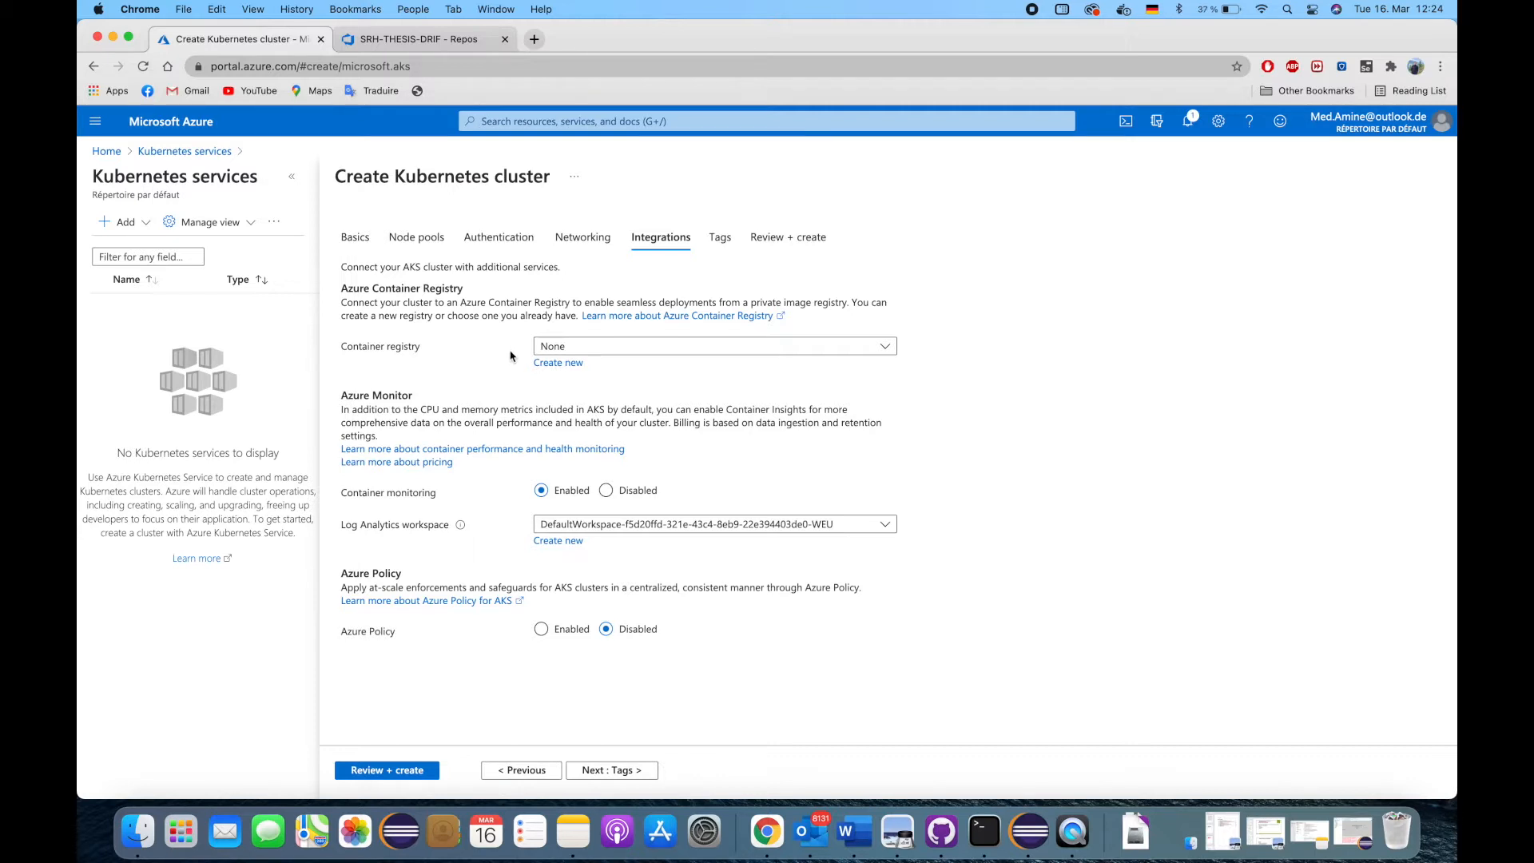
- Enter registry name SRHTHESISDRIF and keep the Standard pricing tier from the SKU list
click(558, 362)
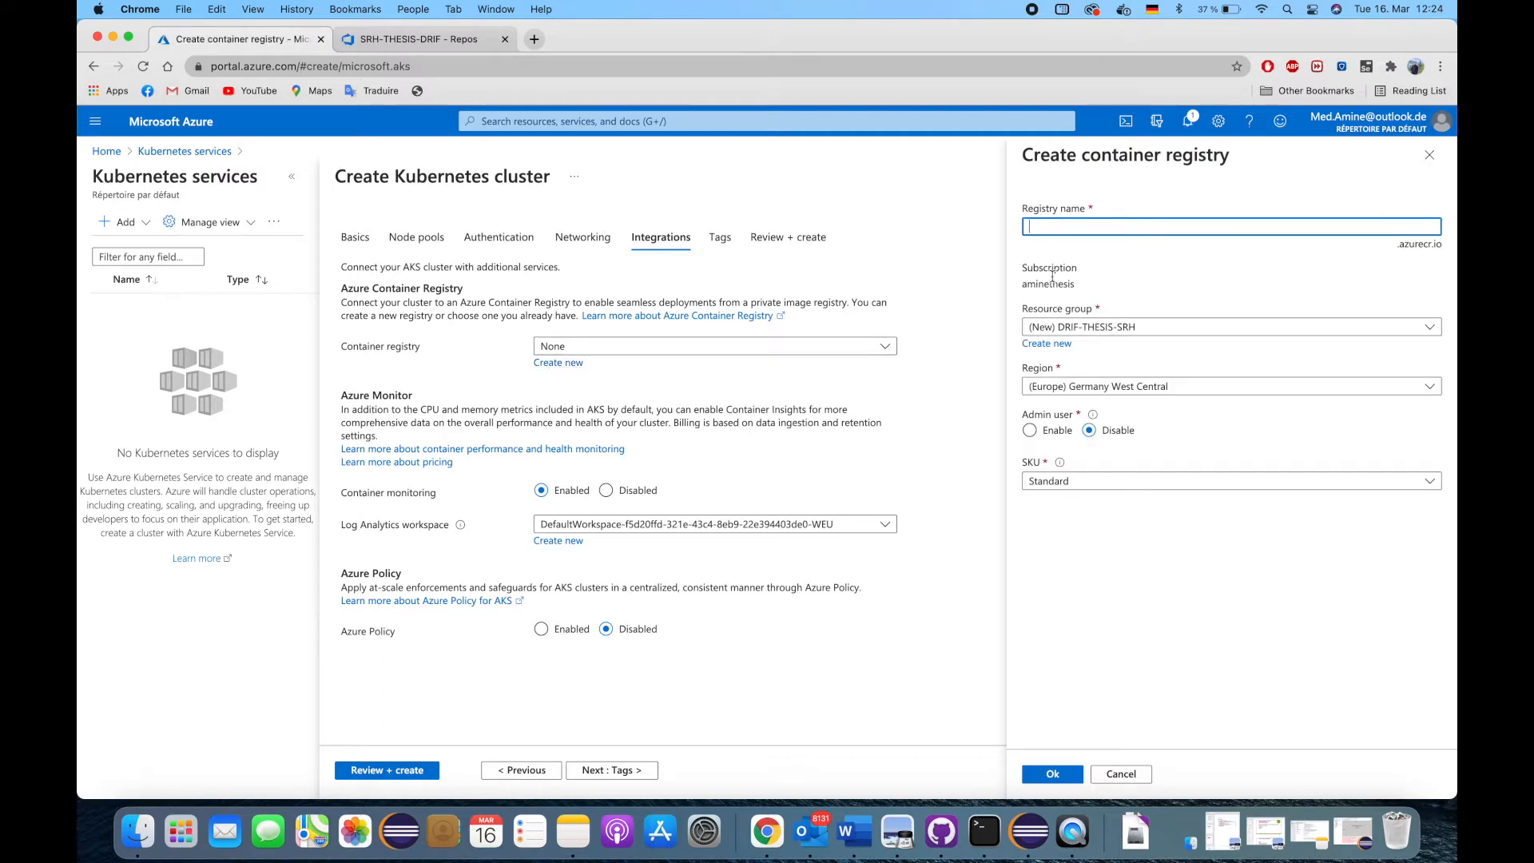
text(SRH-THESIS-)
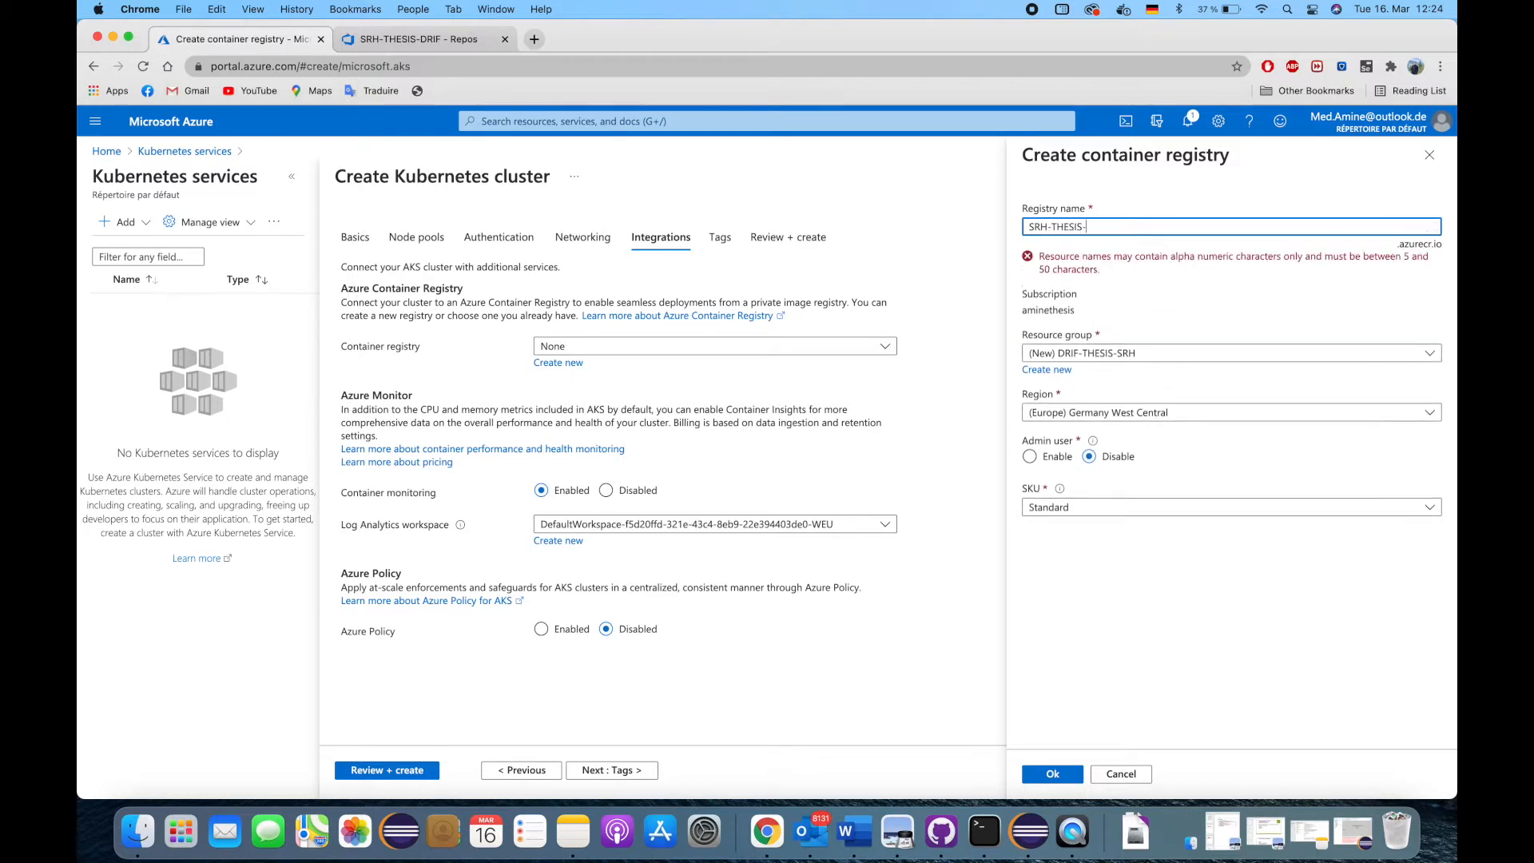
text(DRIF)
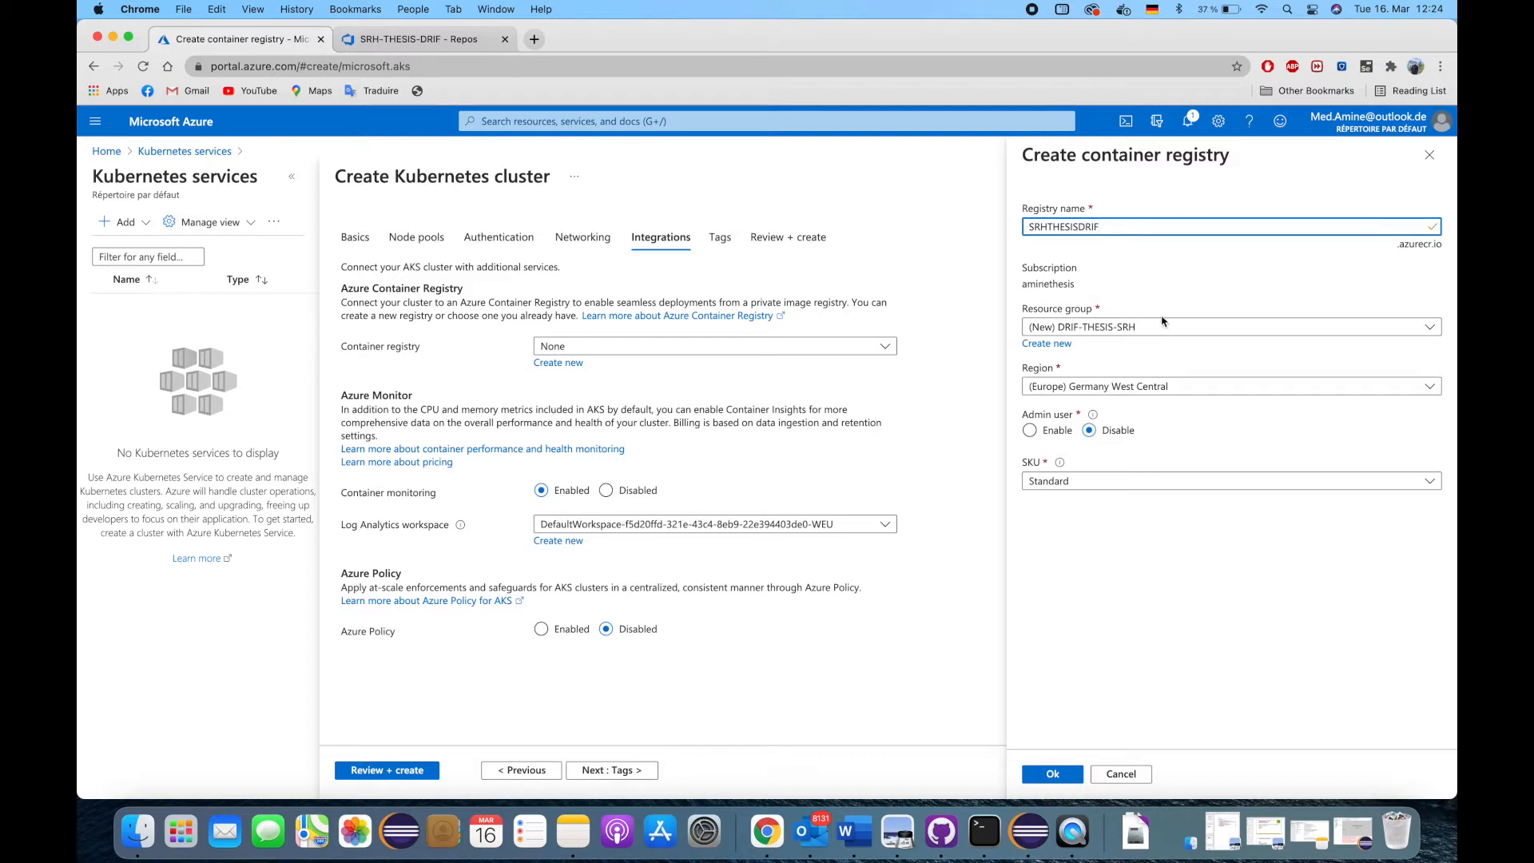
click(1227, 326)
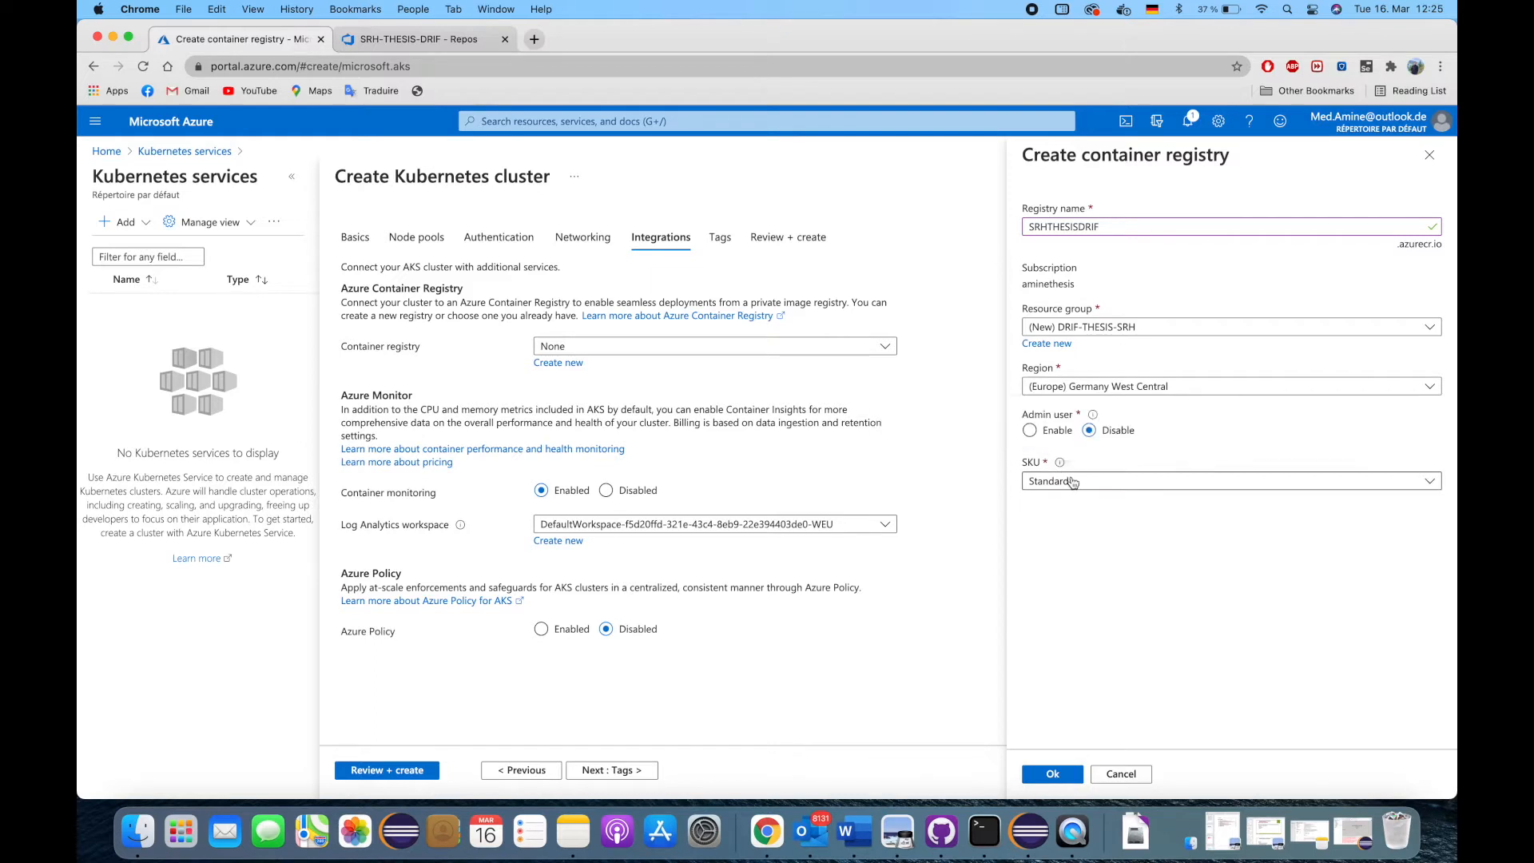
click(1229, 481)
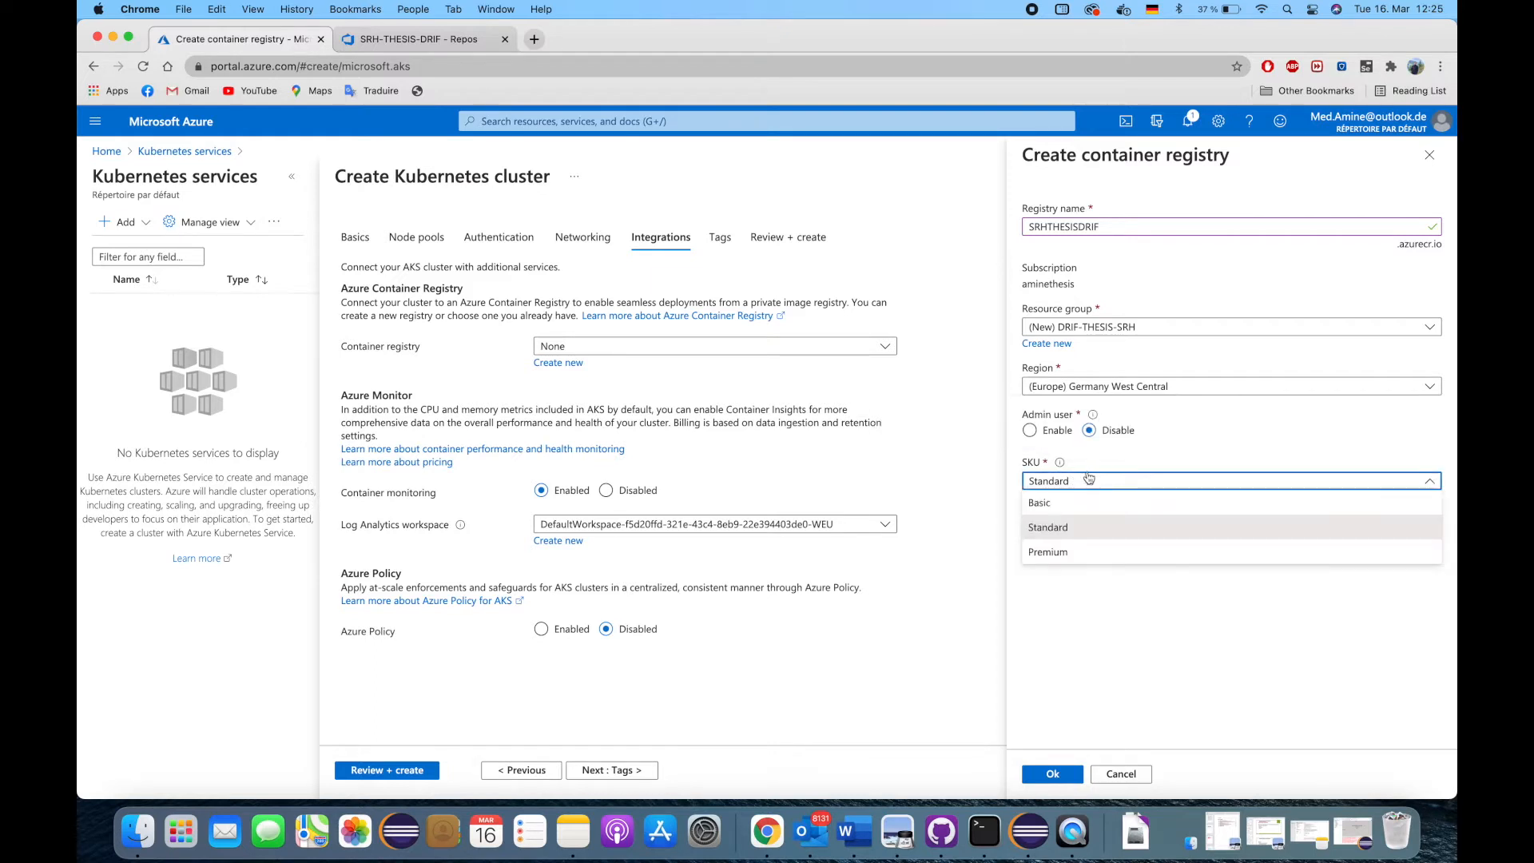
click(1049, 525)
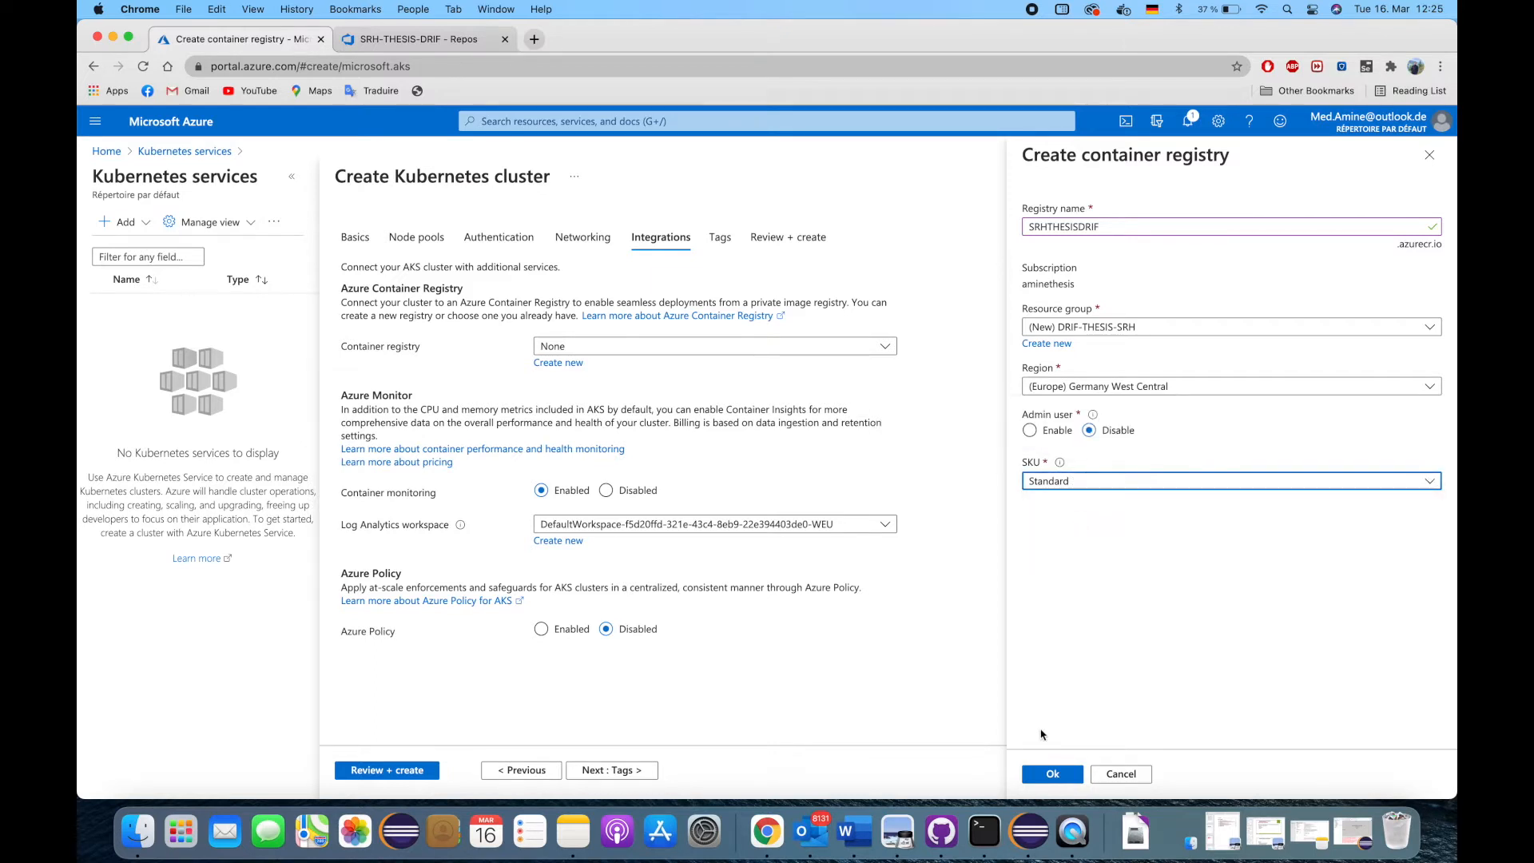
- Confirm the new registry and move to the Review + create summary of the cluster
click(1051, 773)
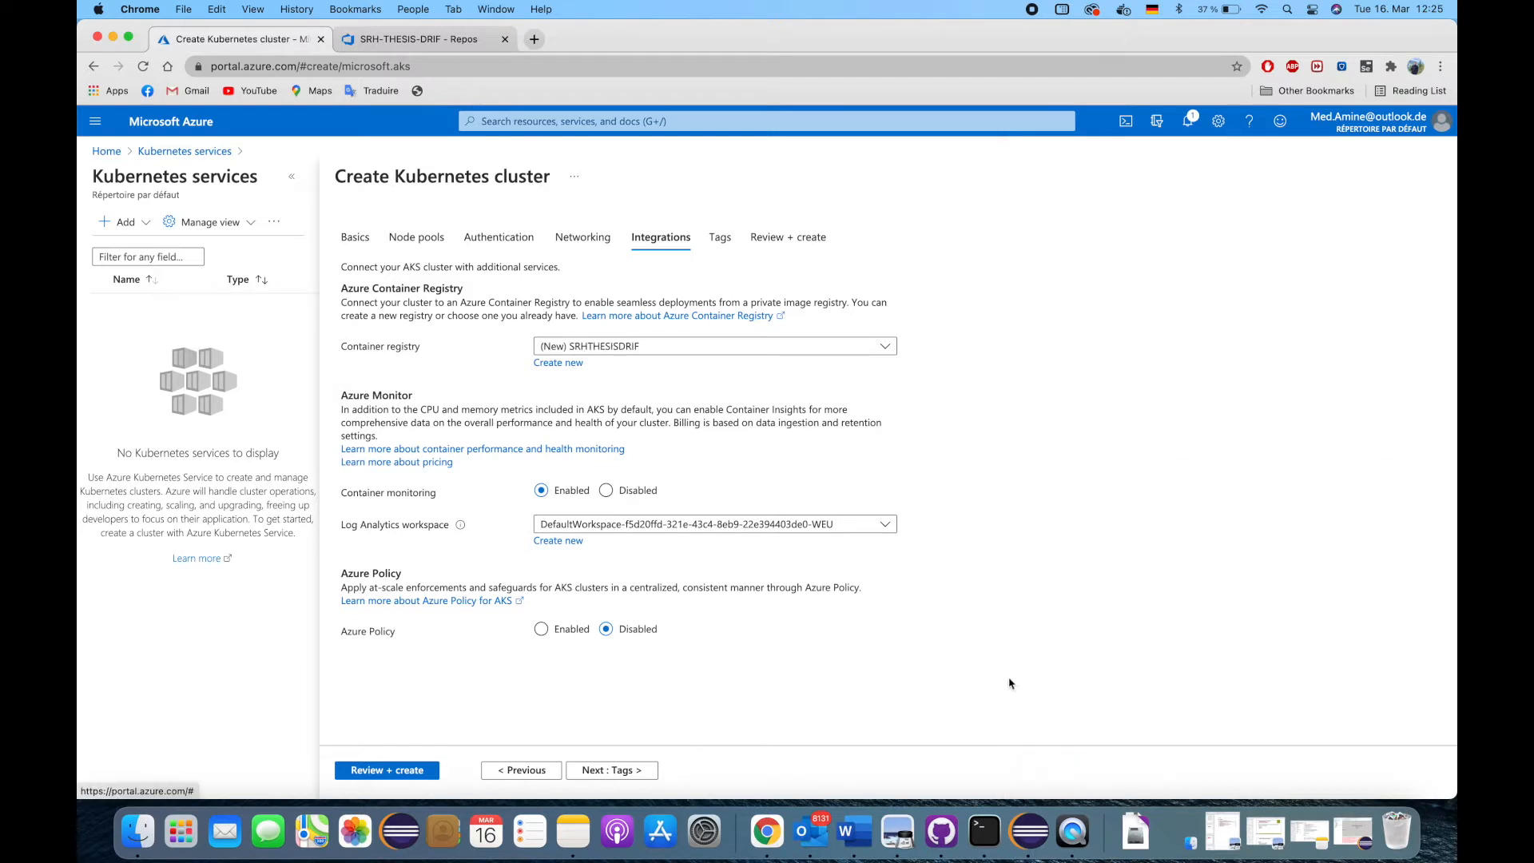
mouse_move(438, 497)
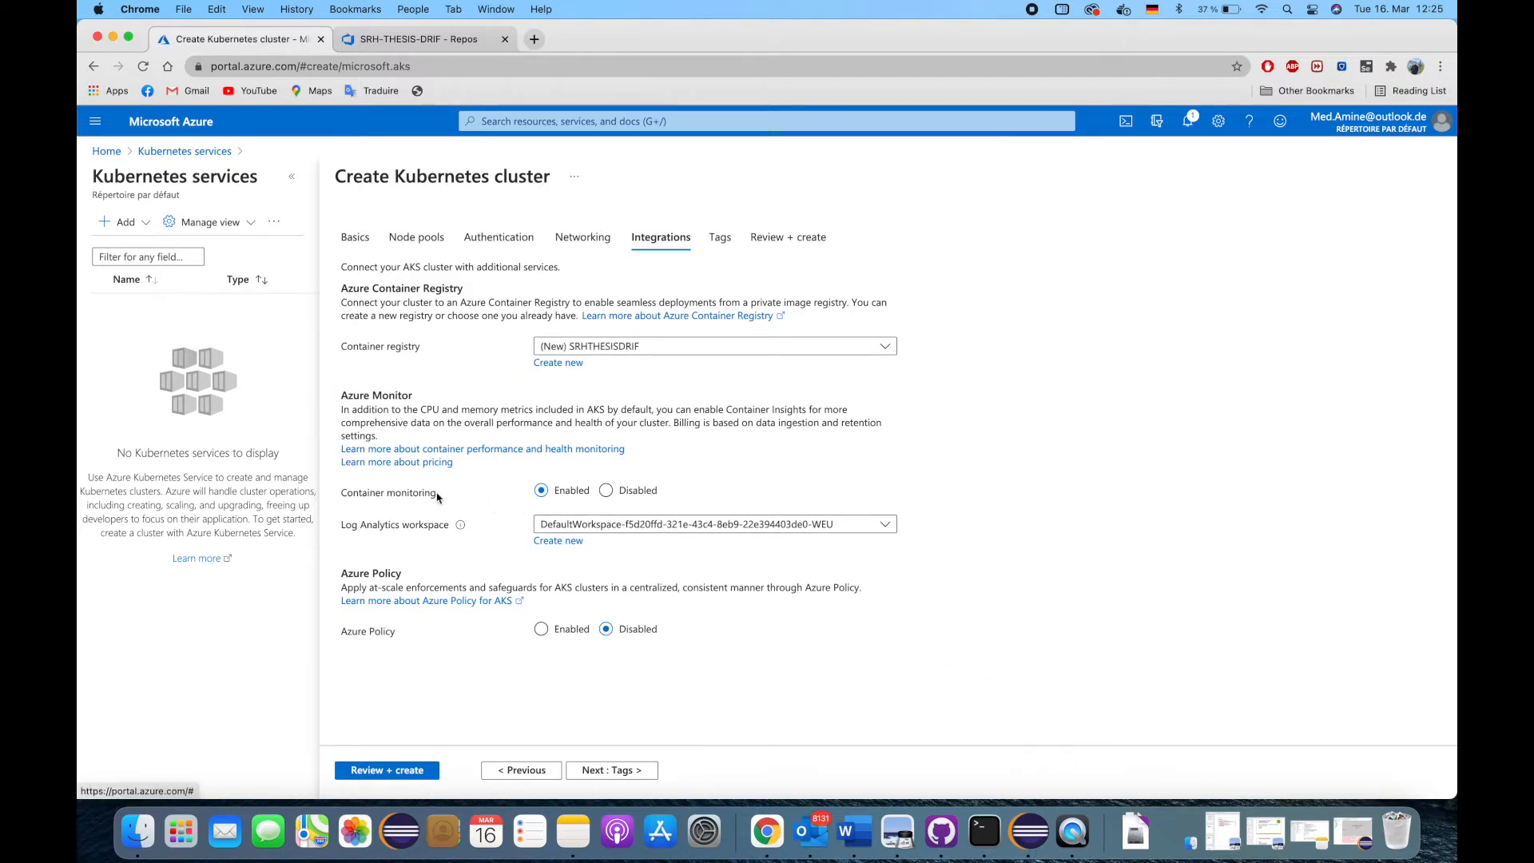
mouse_move(495, 499)
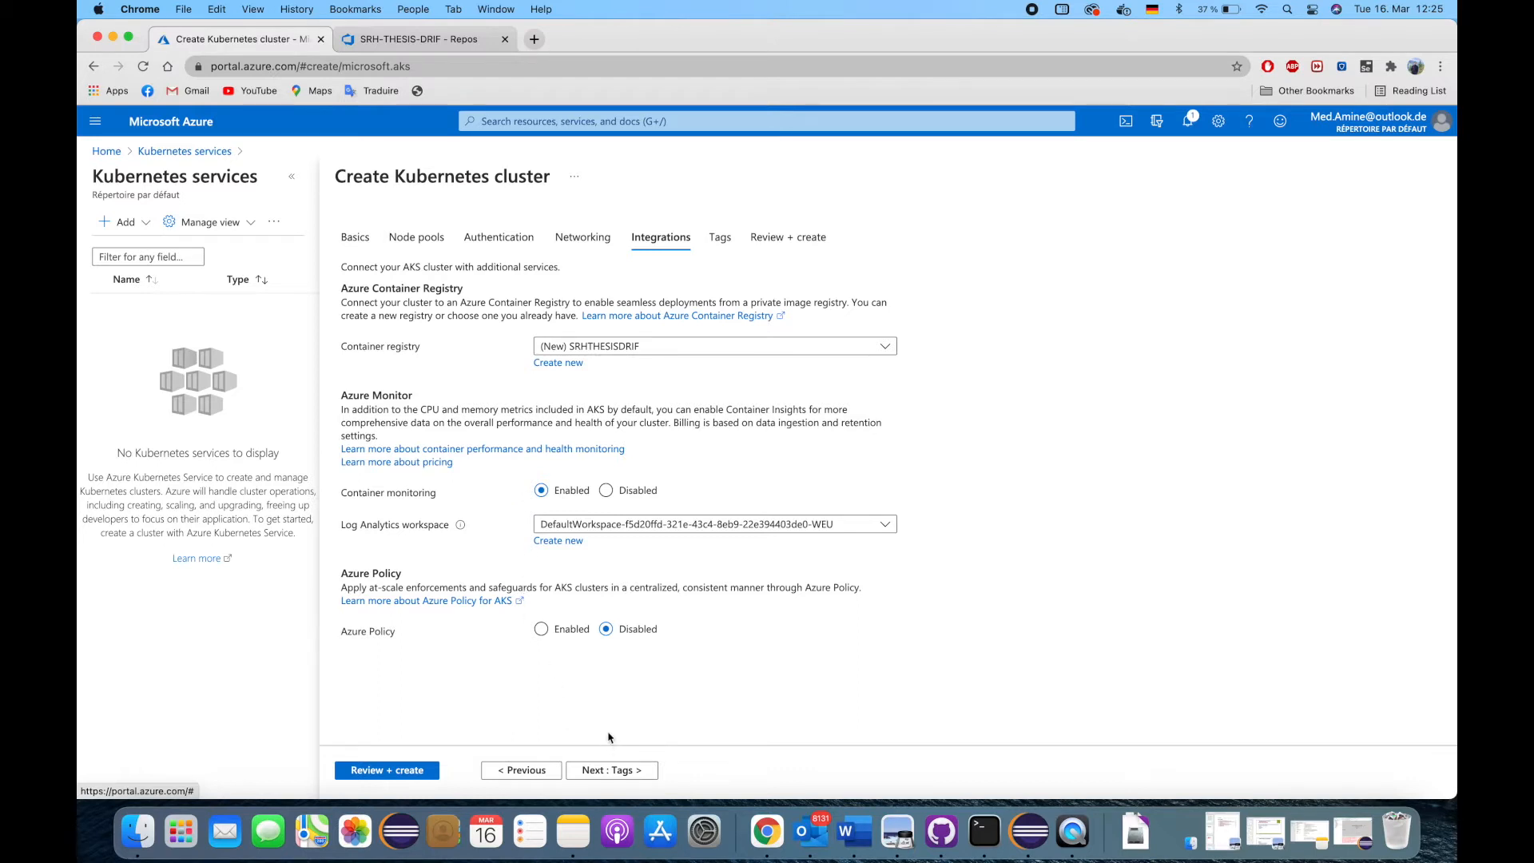
click(788, 237)
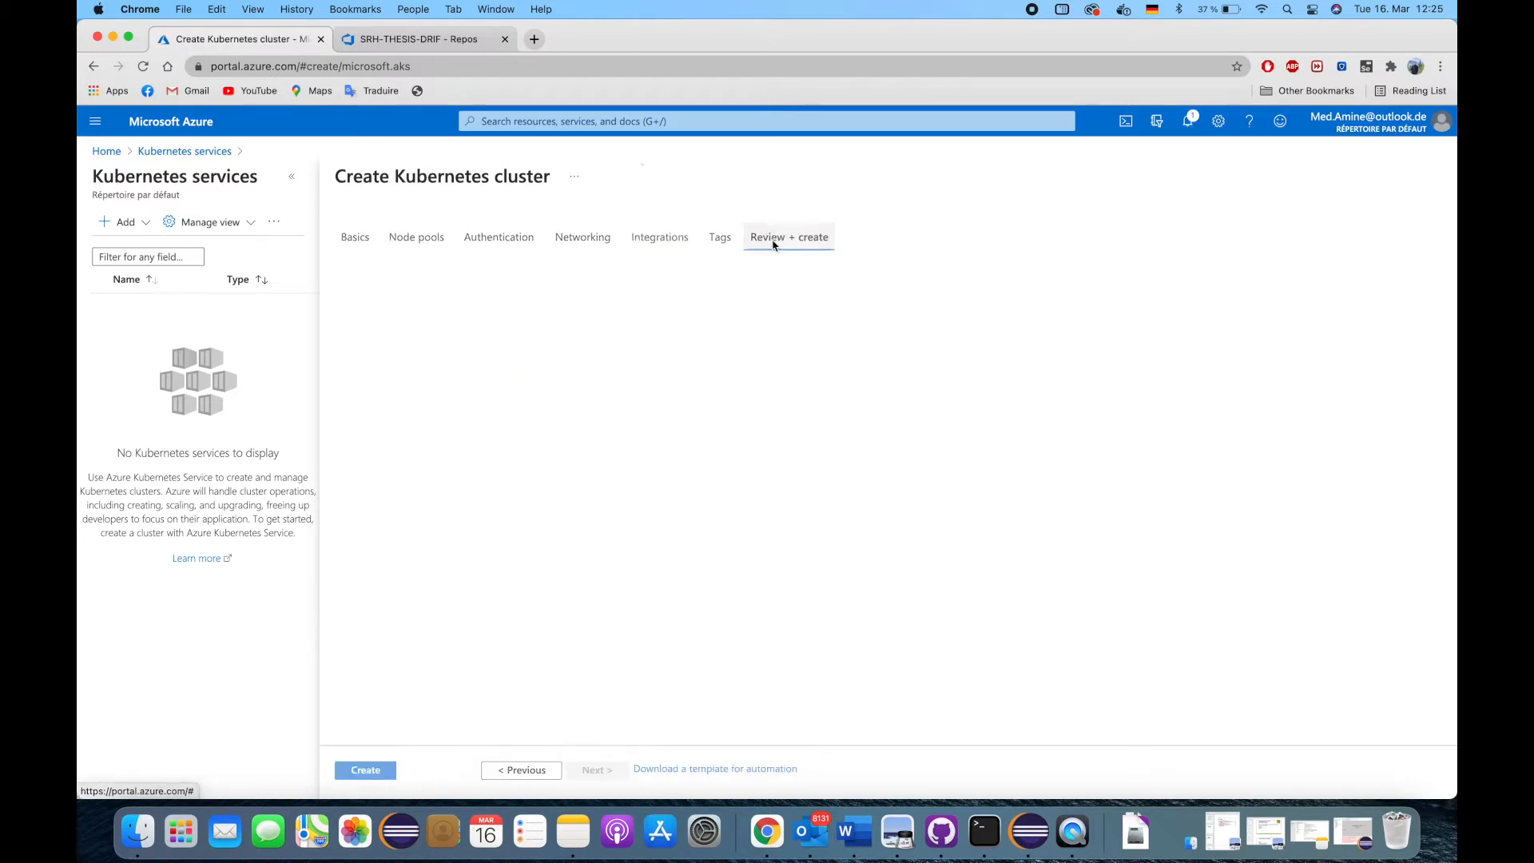
click(787, 237)
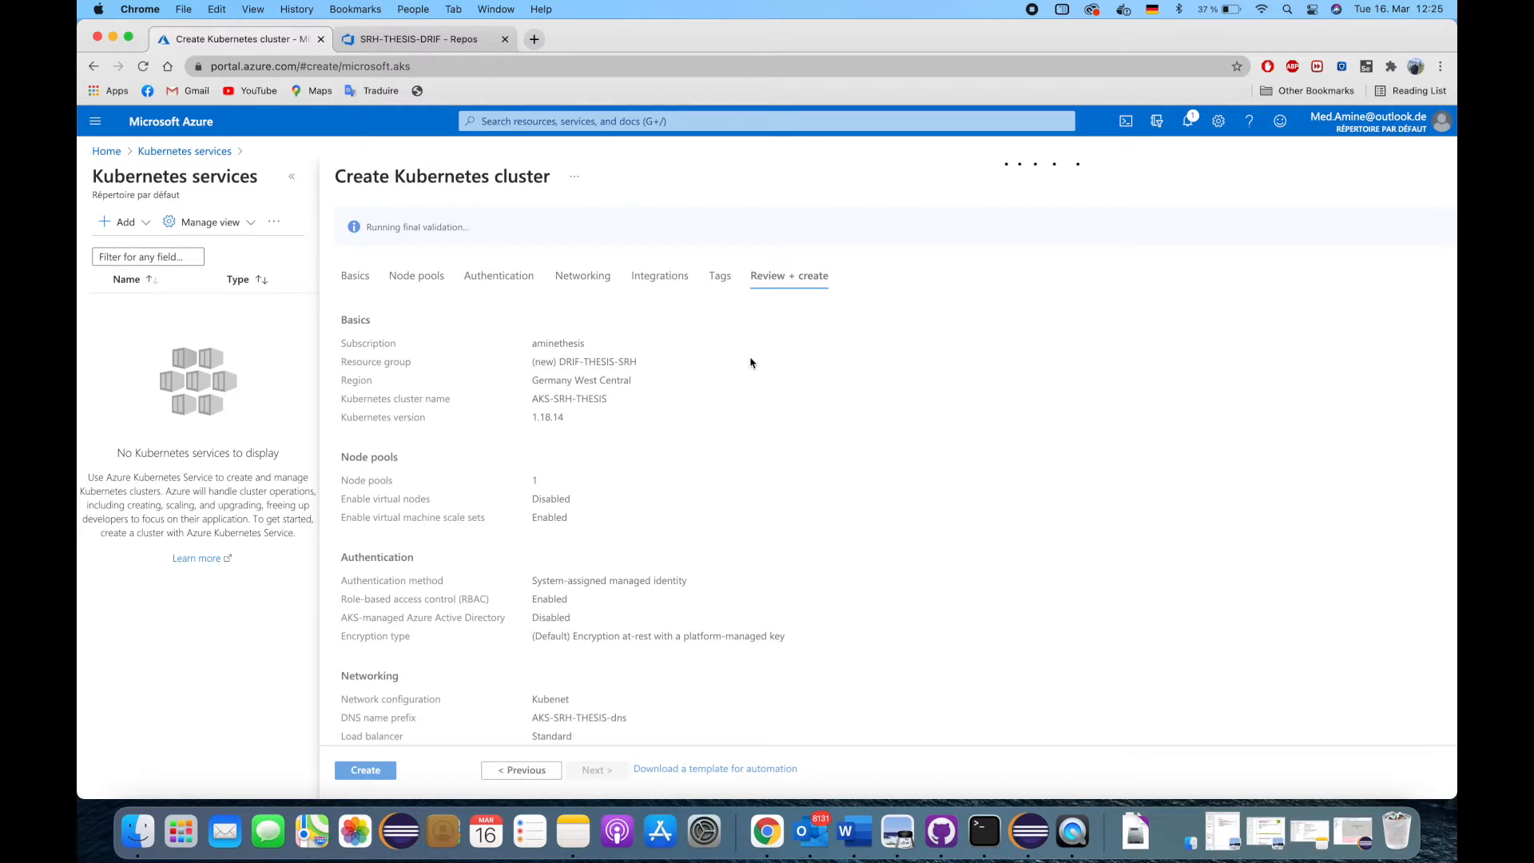
mouse_move(696, 352)
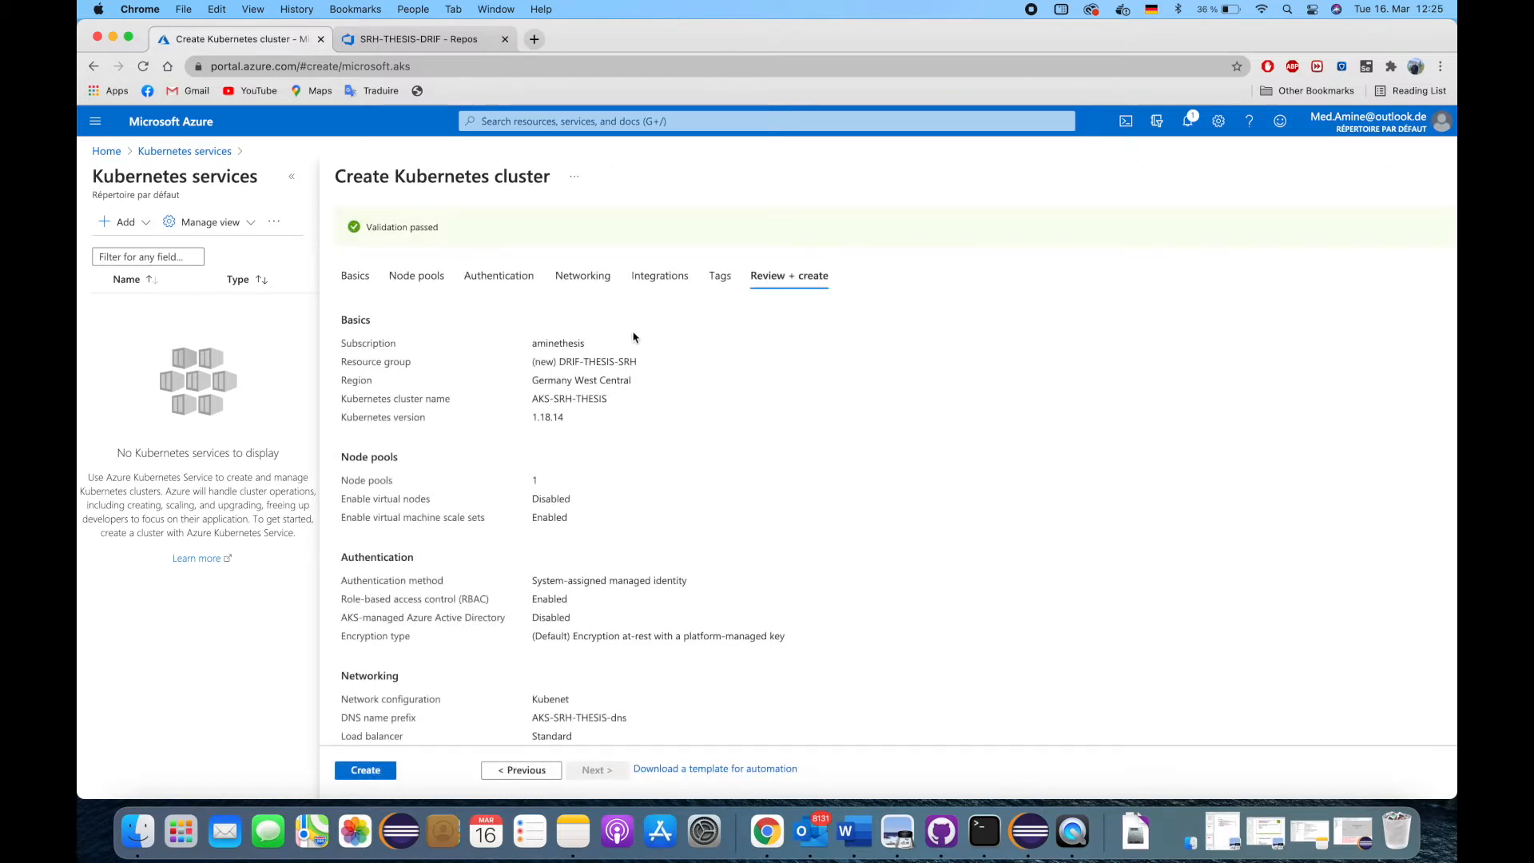
- After validation passes, submit the AKS-SRH-THESIS cluster deployment with Create
scroll(down, 3)
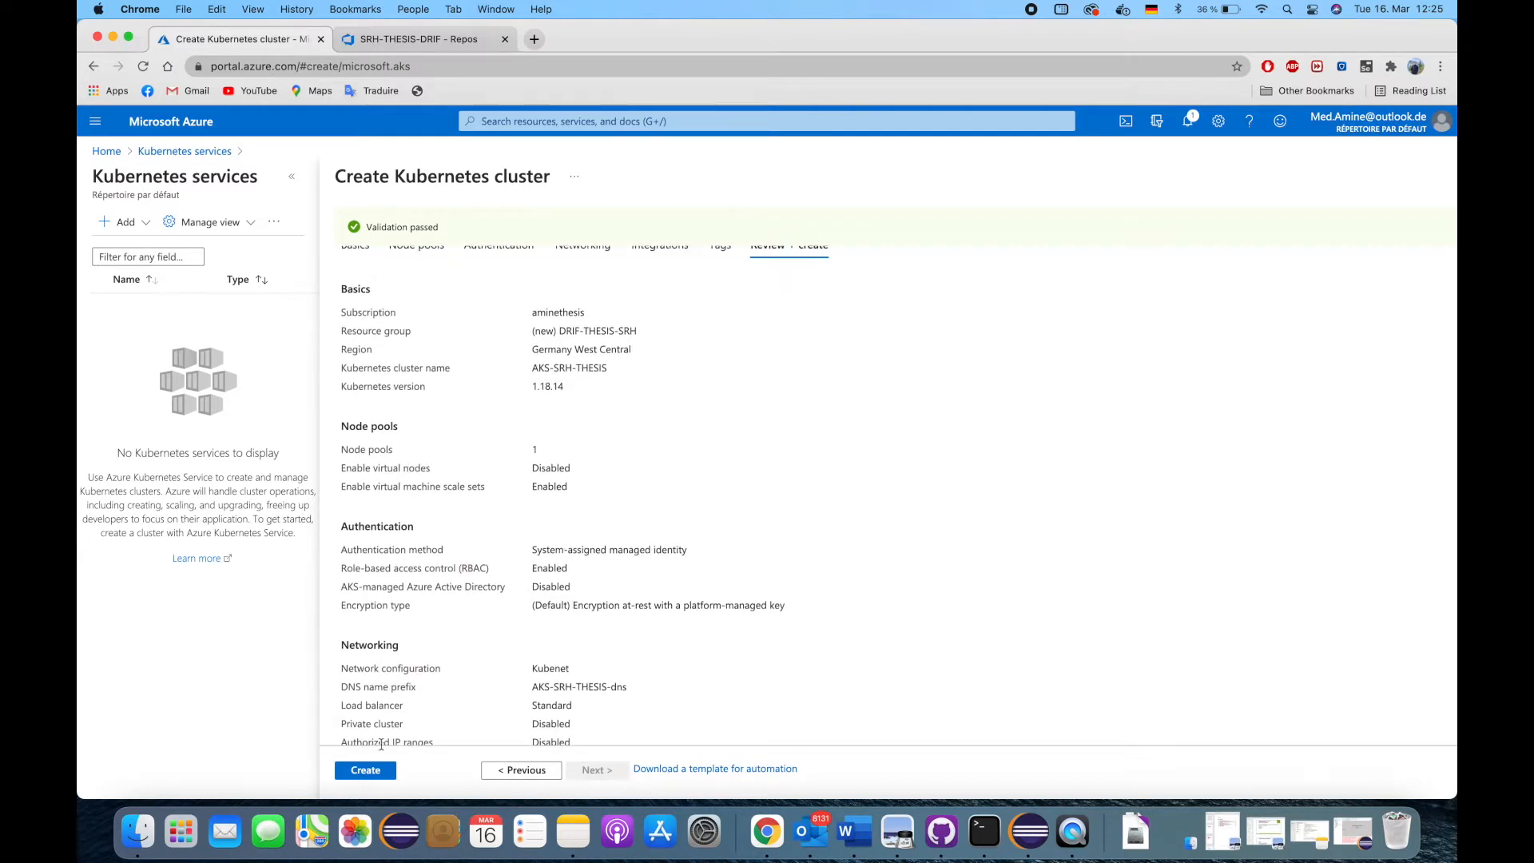
click(365, 770)
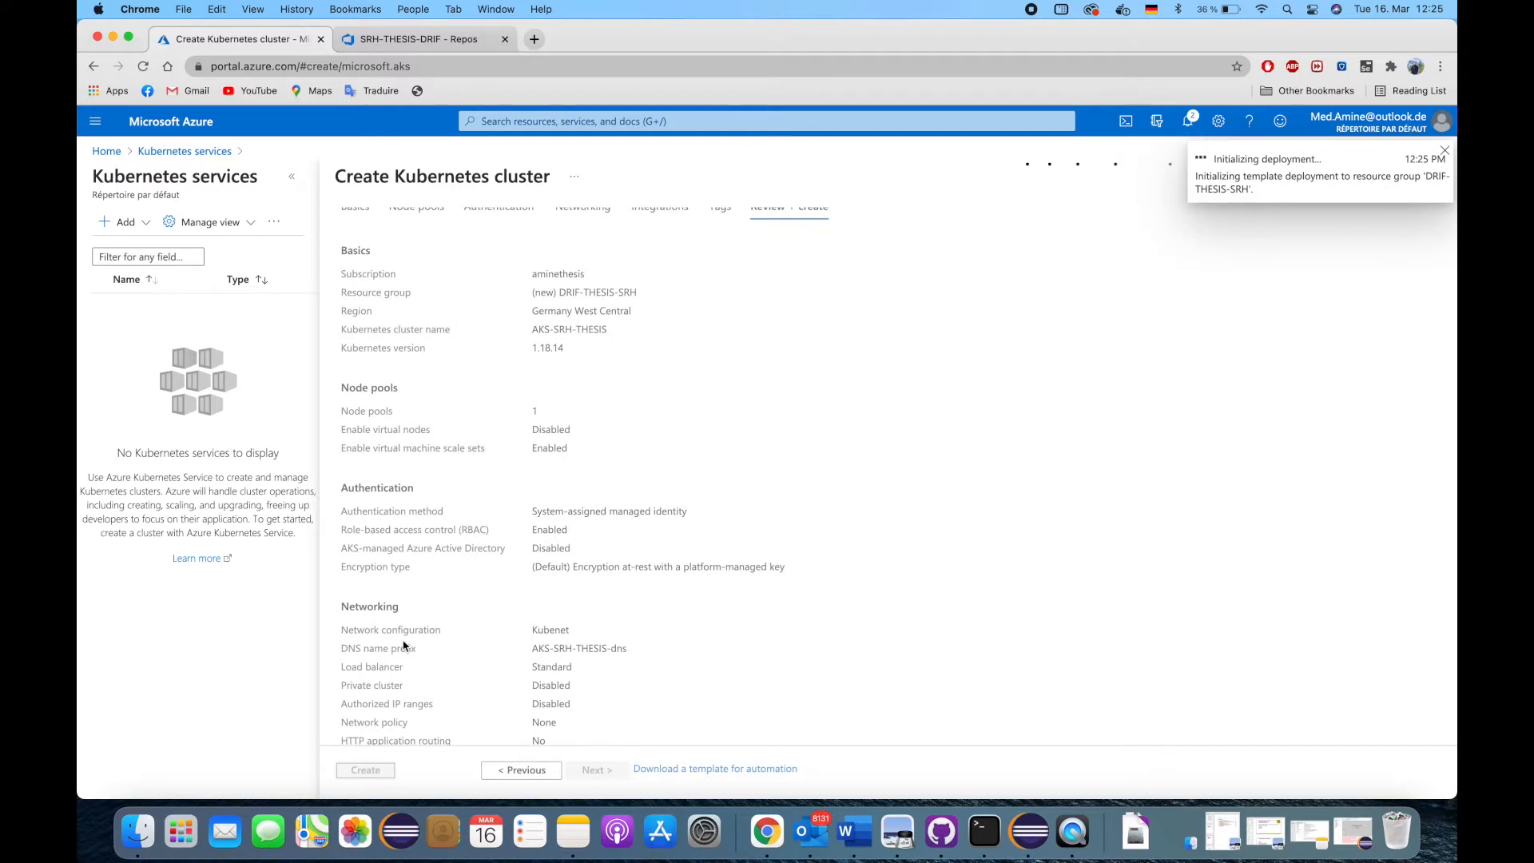
click(1444, 150)
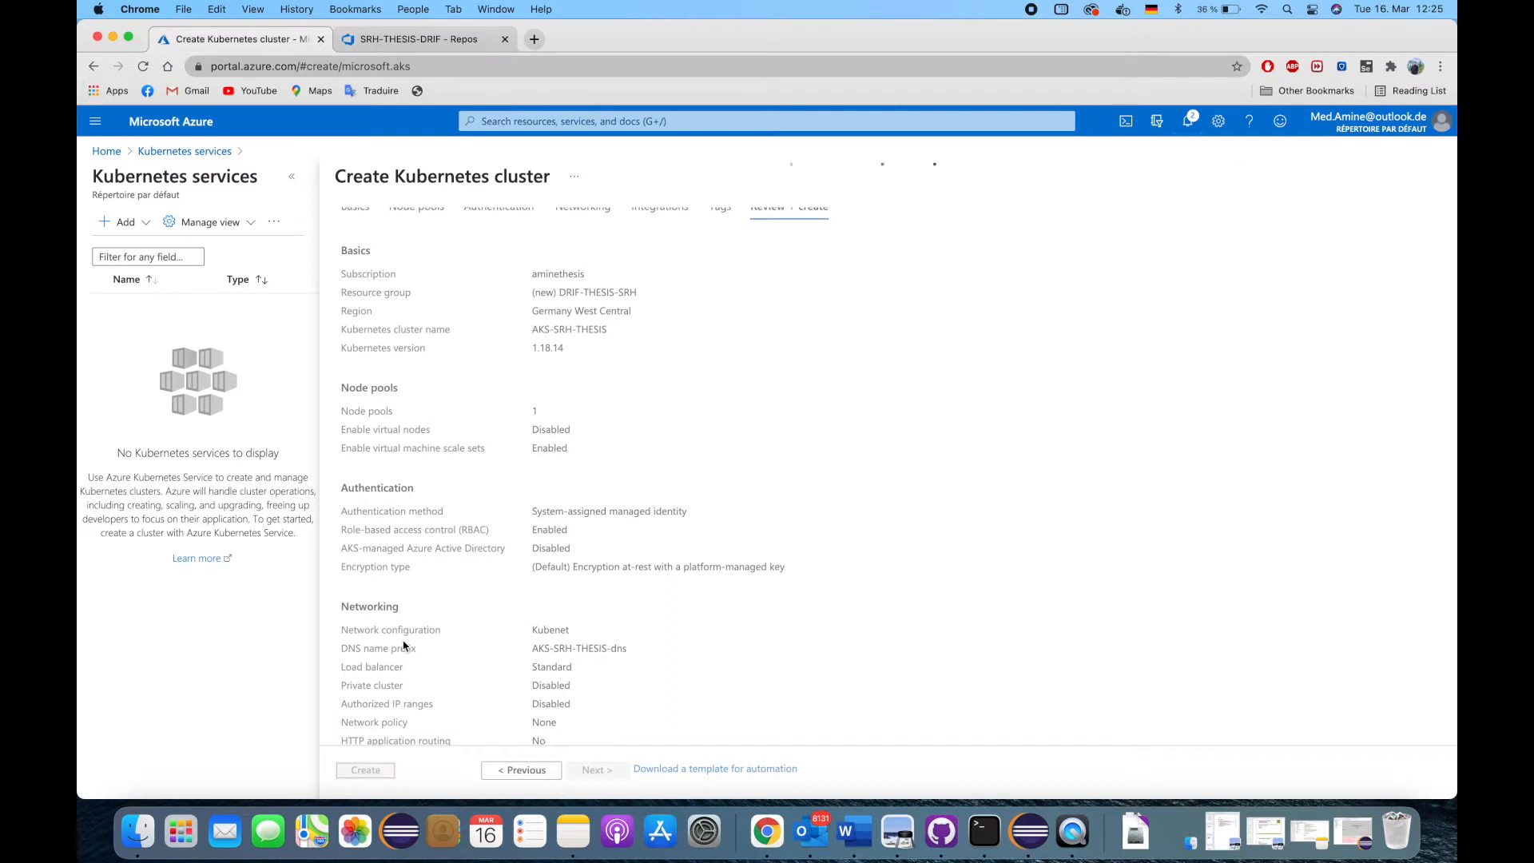
click(364, 771)
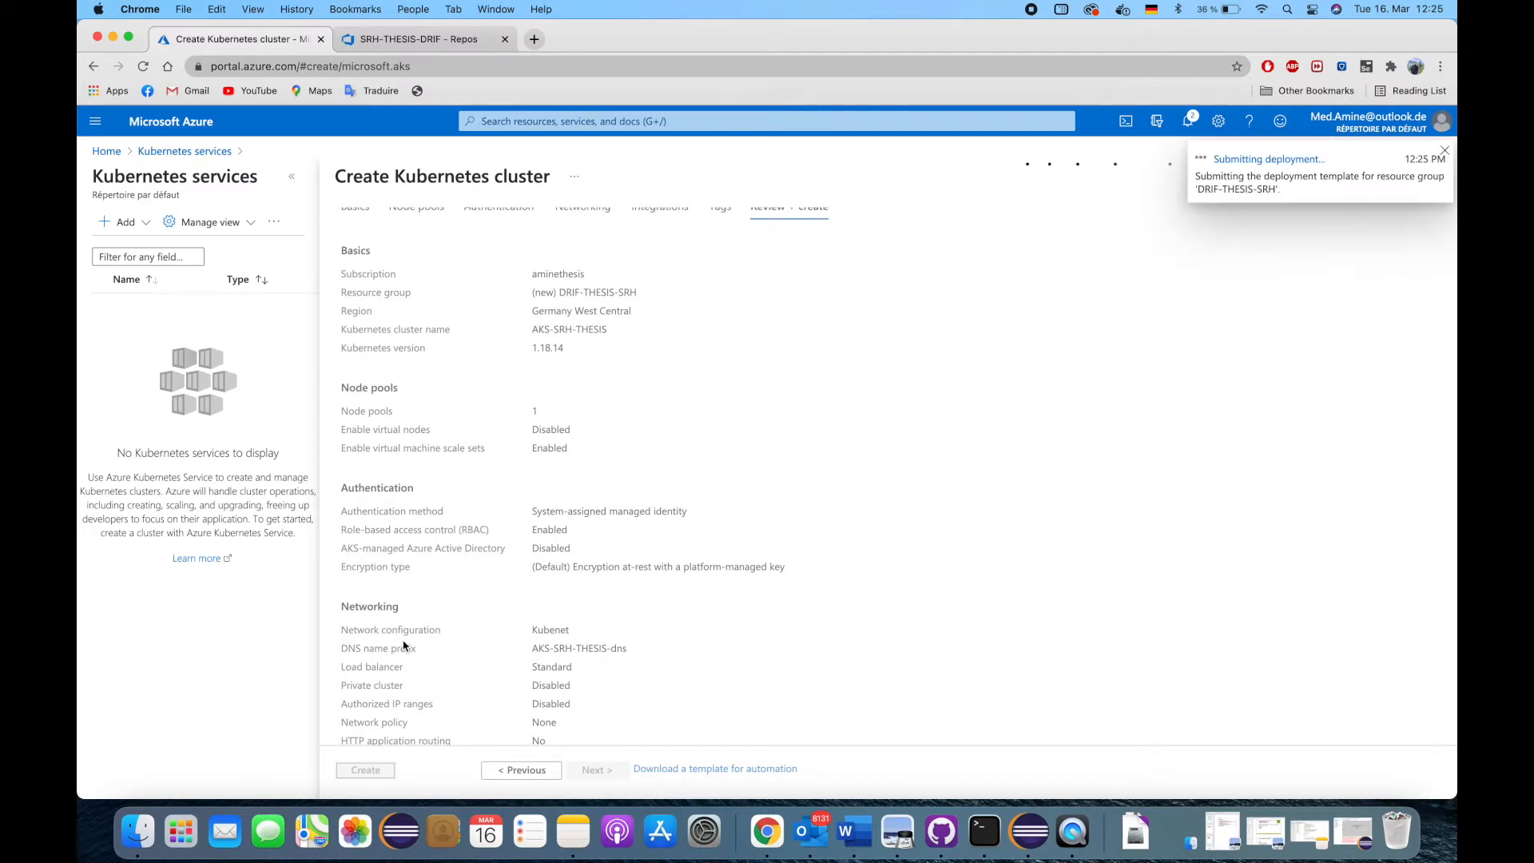
- Follow the deployment progress page until 'Your deployment is complete' appears
click(364, 770)
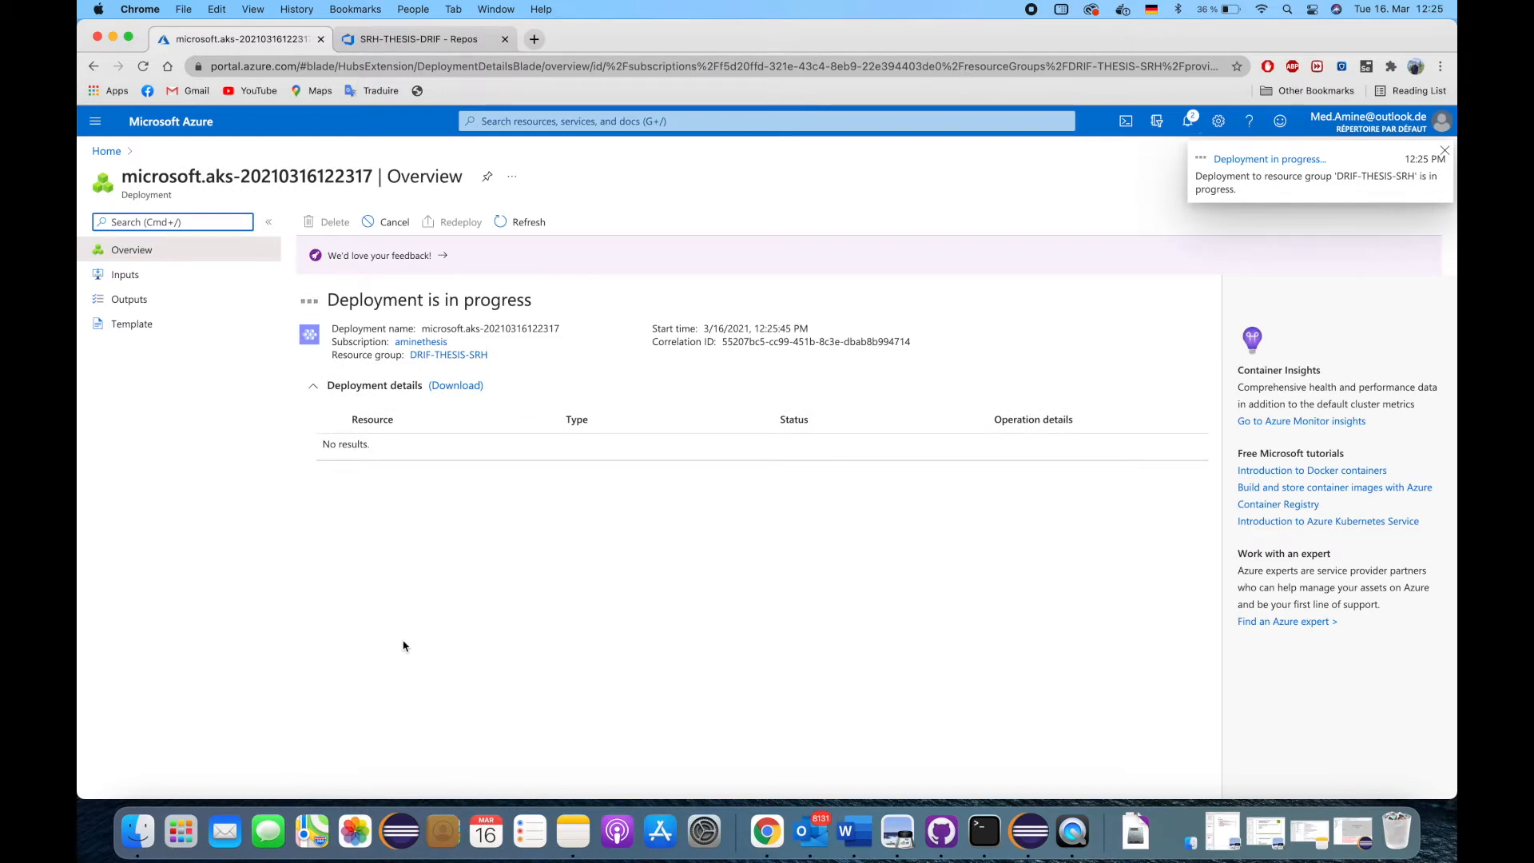
click(1445, 151)
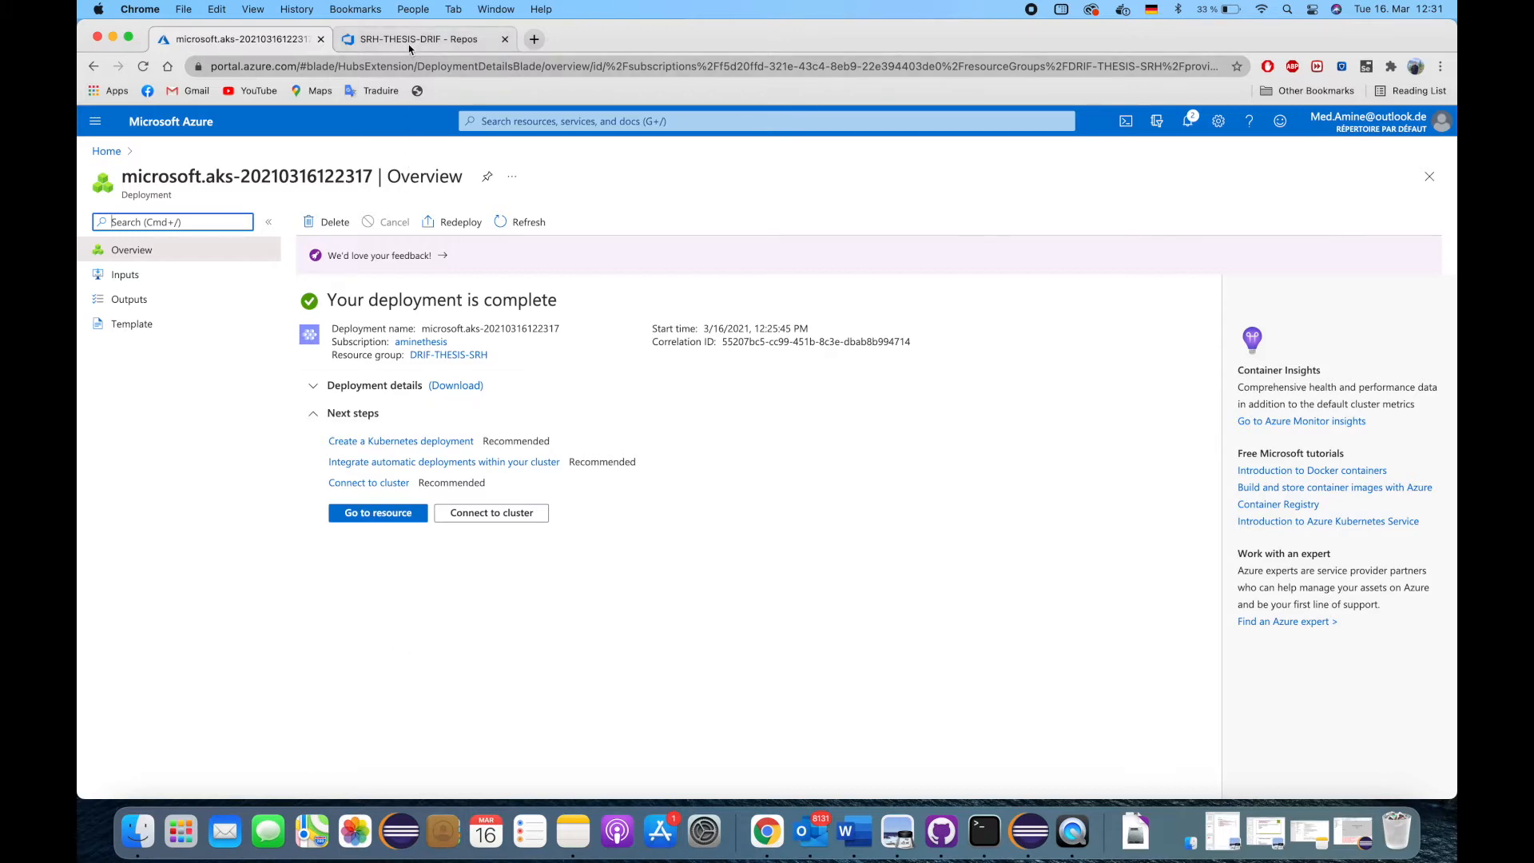
click(420, 39)
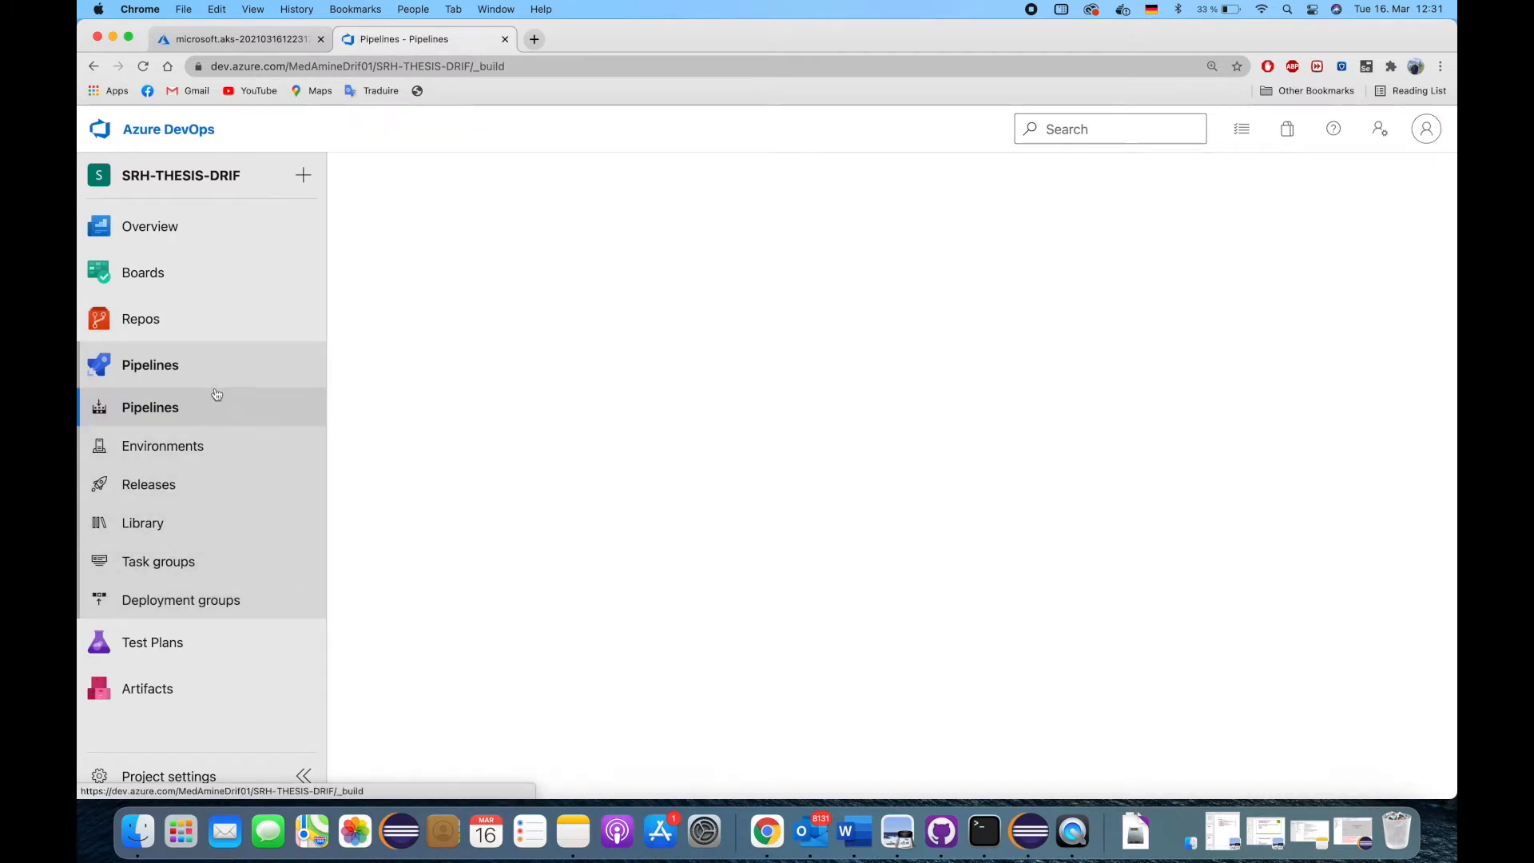
click(150, 407)
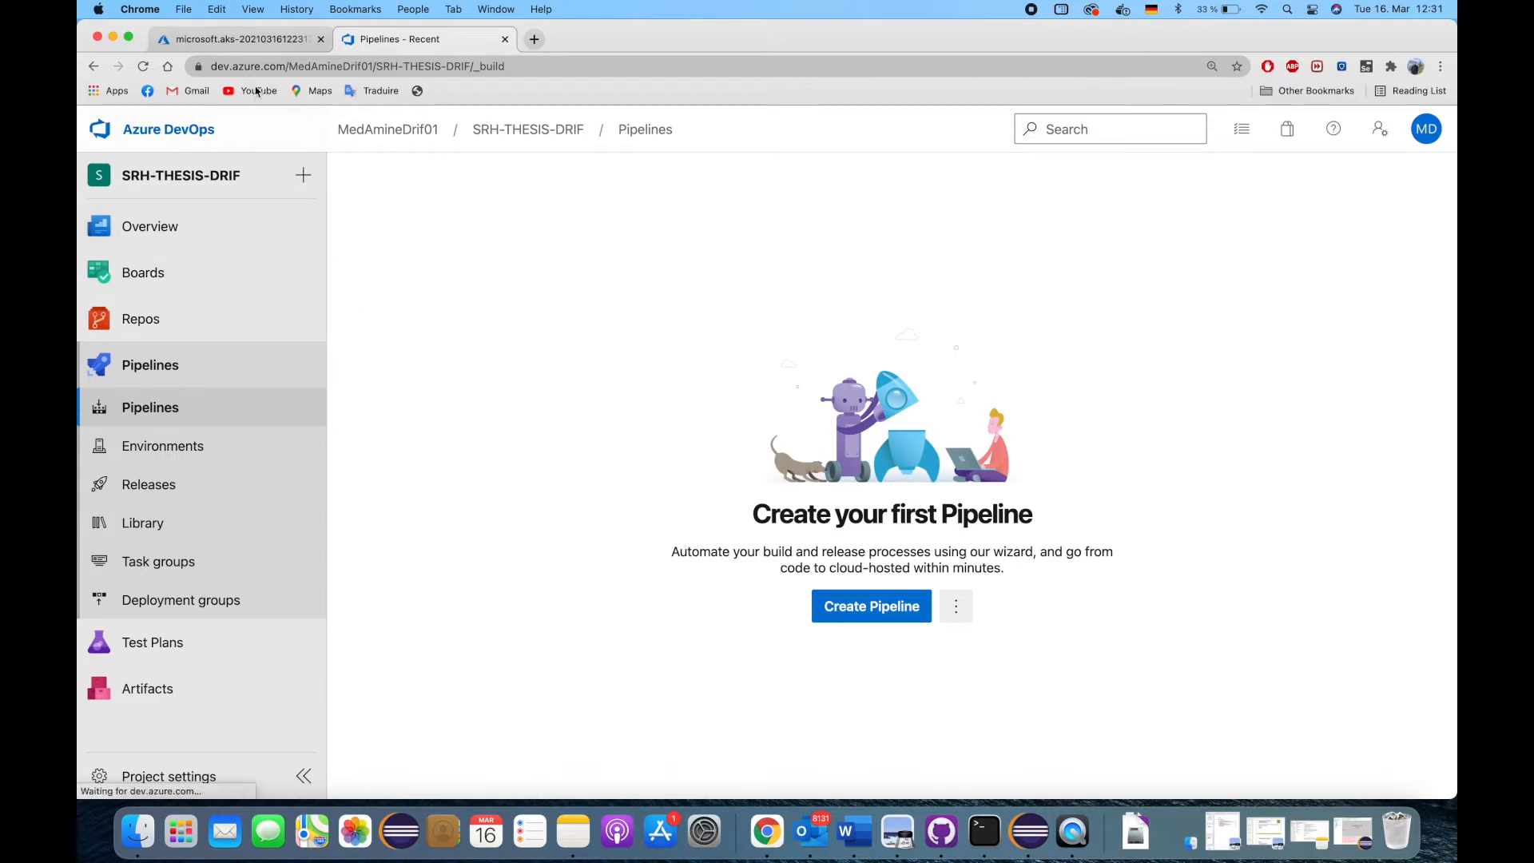
click(240, 39)
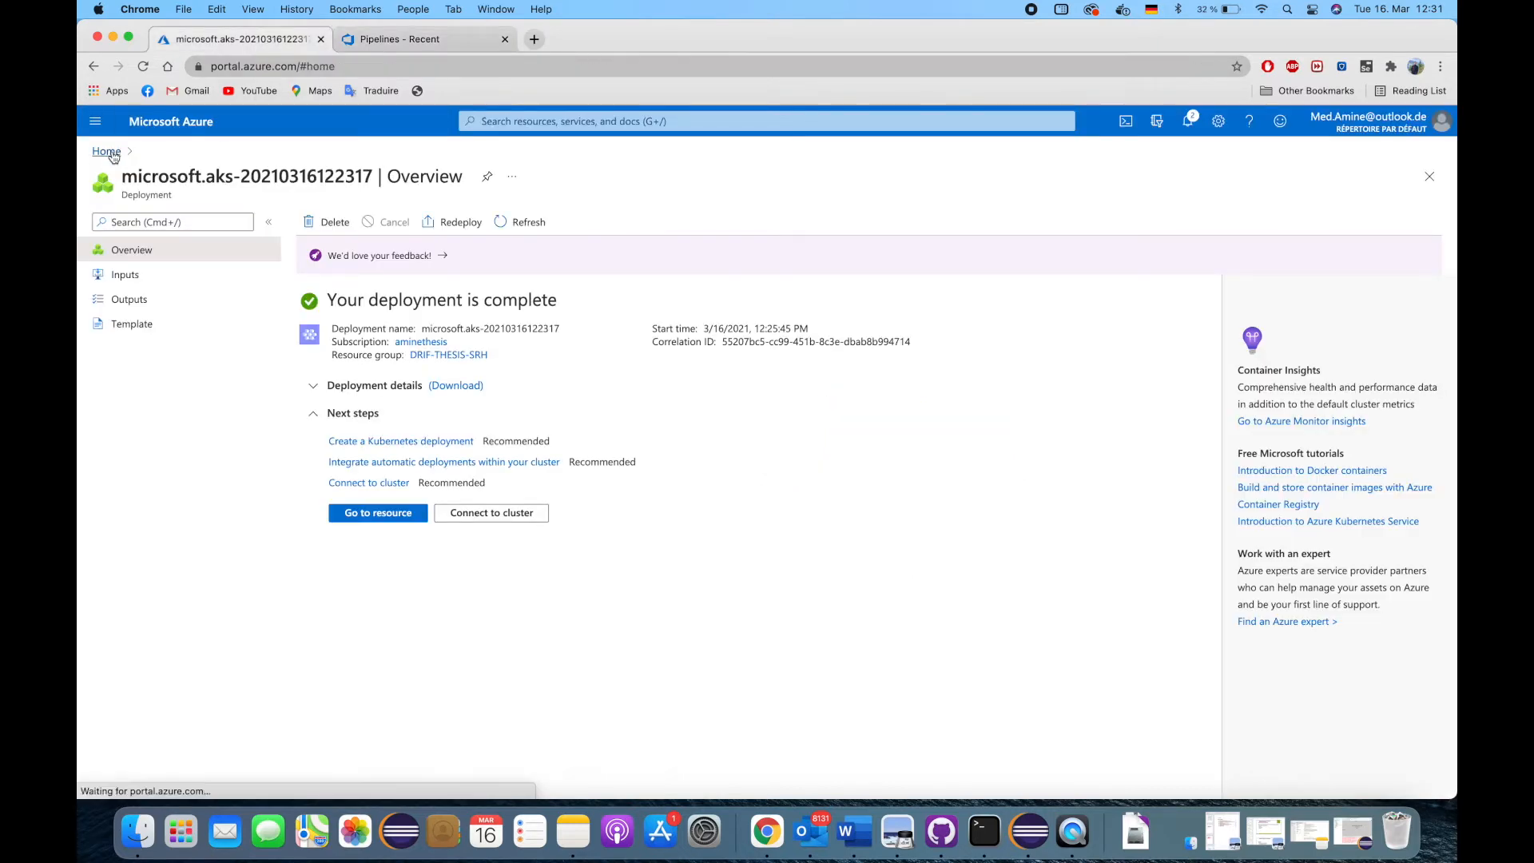
- From Home, go into resource group DRIF-THESIS-SRH and the AKS-SRH-THESIS cluster overview
click(105, 150)
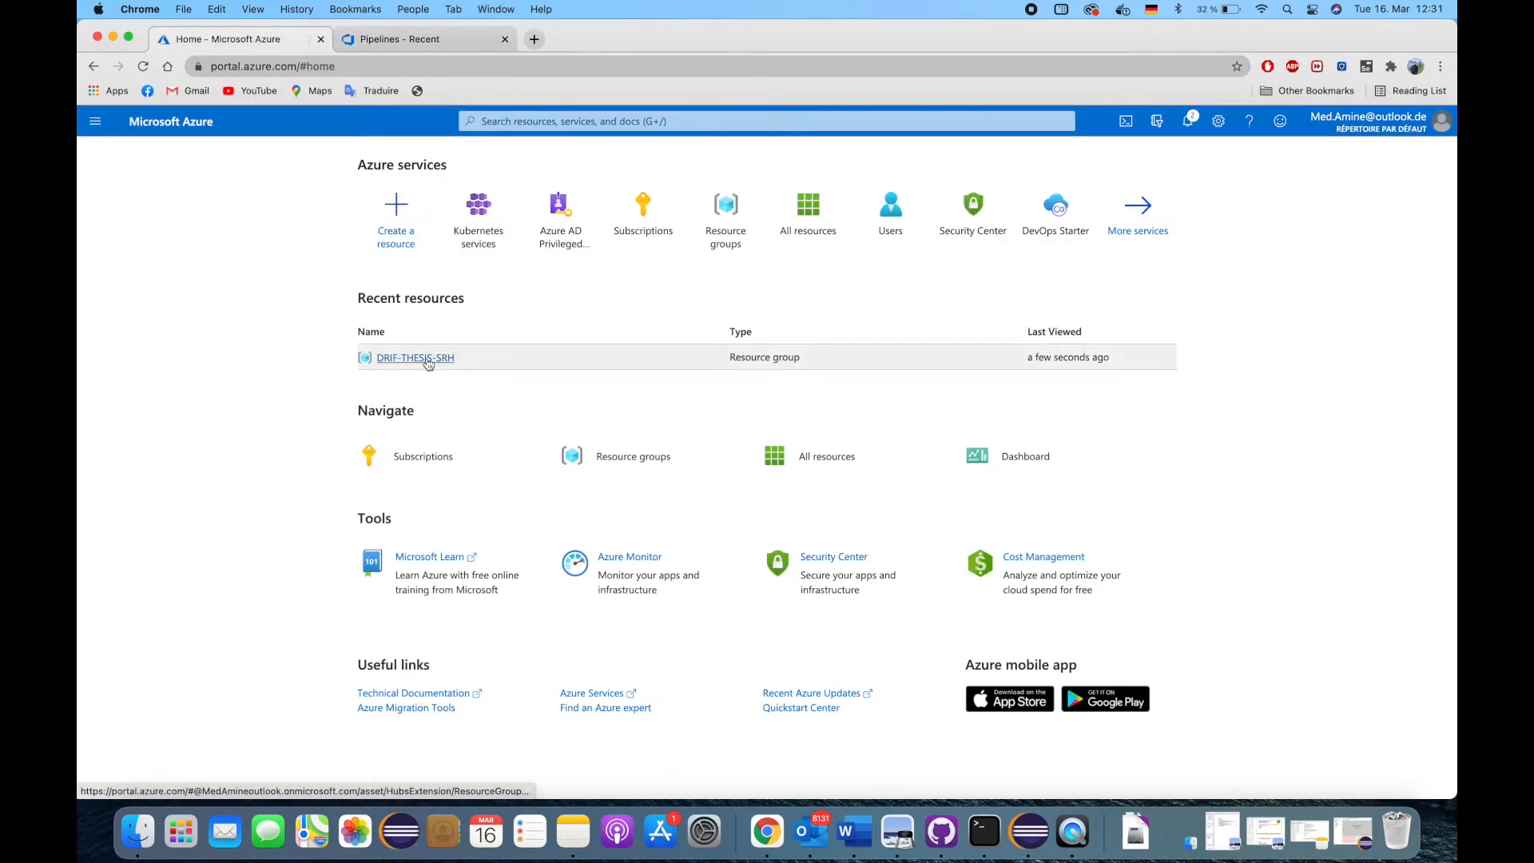
click(416, 357)
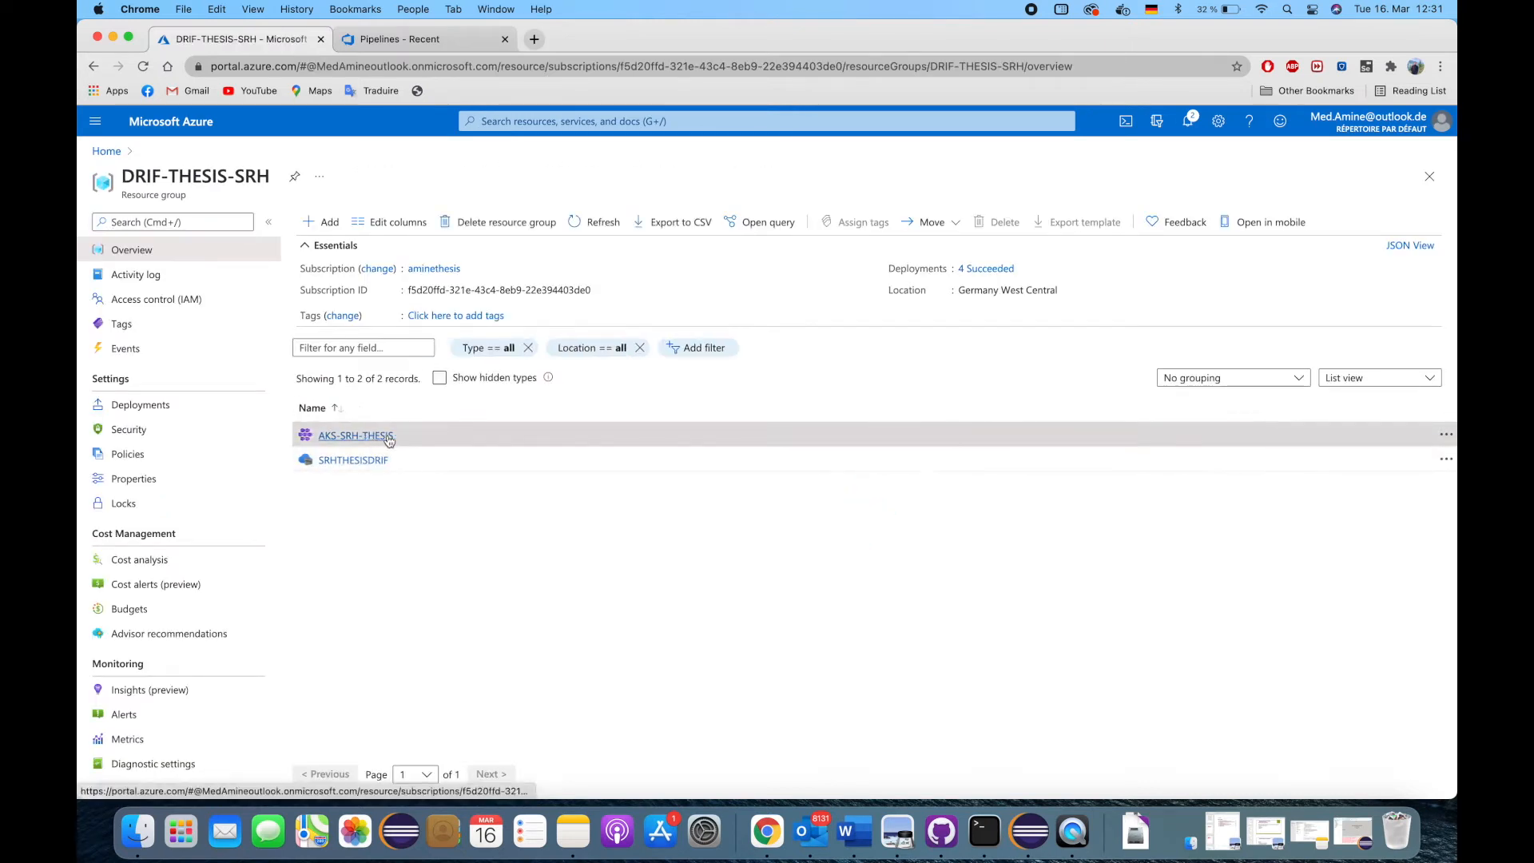
click(355, 434)
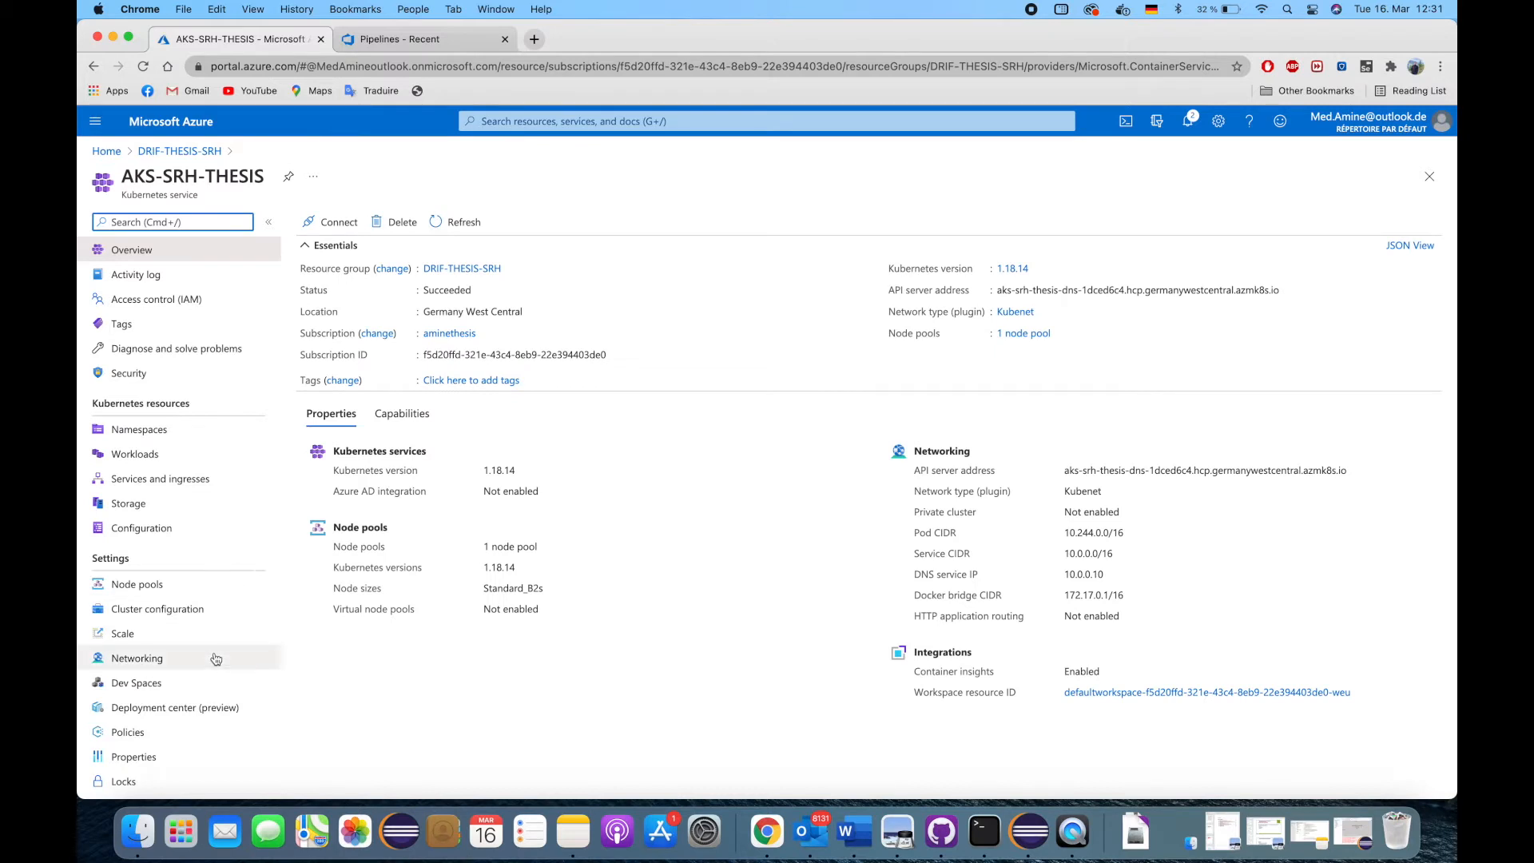
mouse_move(176, 708)
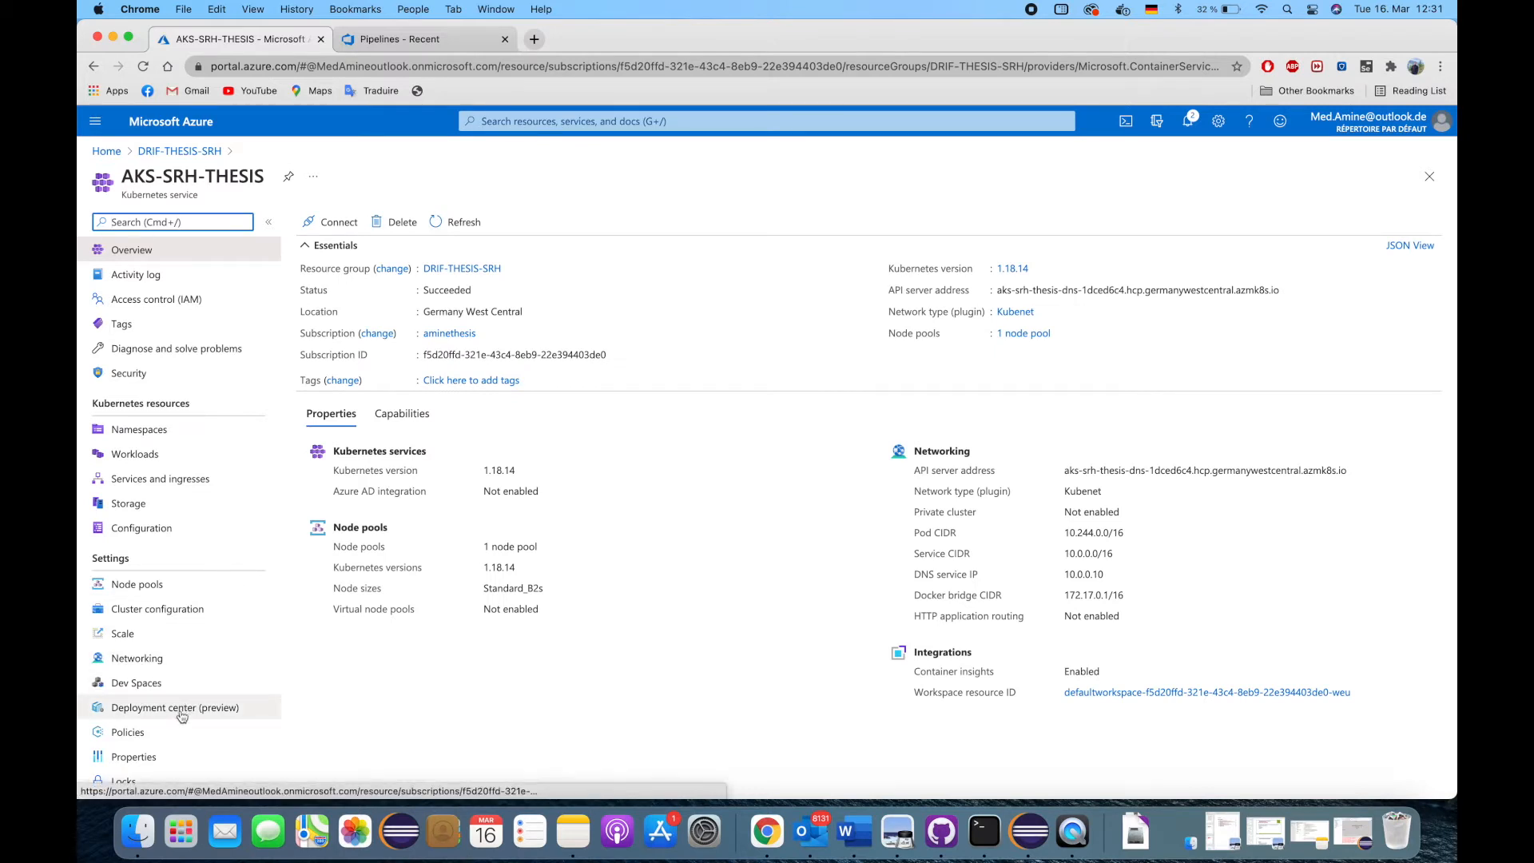
- Start the Deployment center wizard with Azure Repos SRH-THESIS-DRIF on the master branch
click(176, 708)
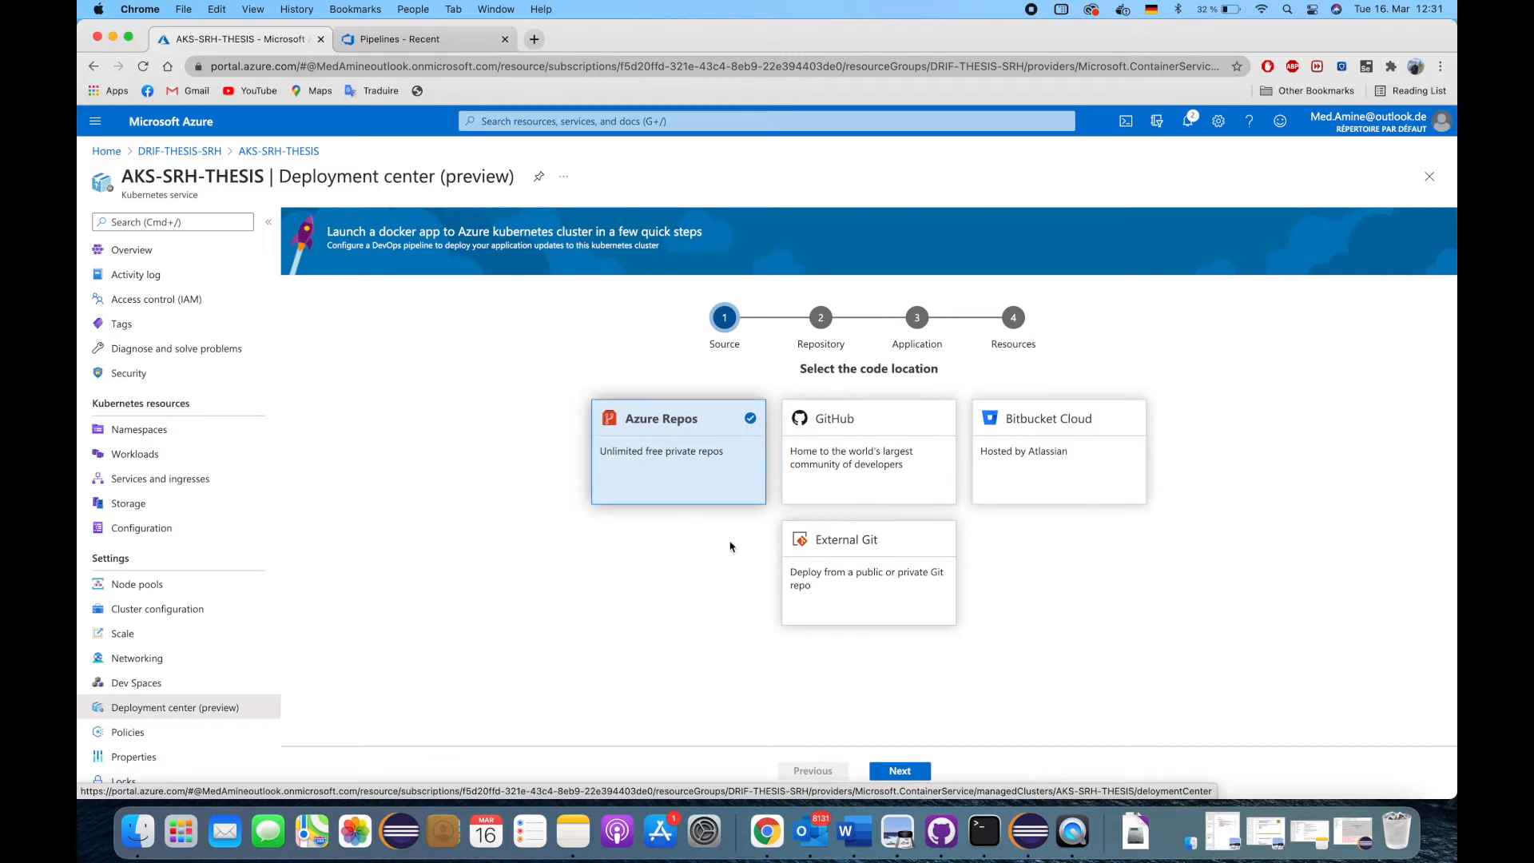
mouse_move(887, 683)
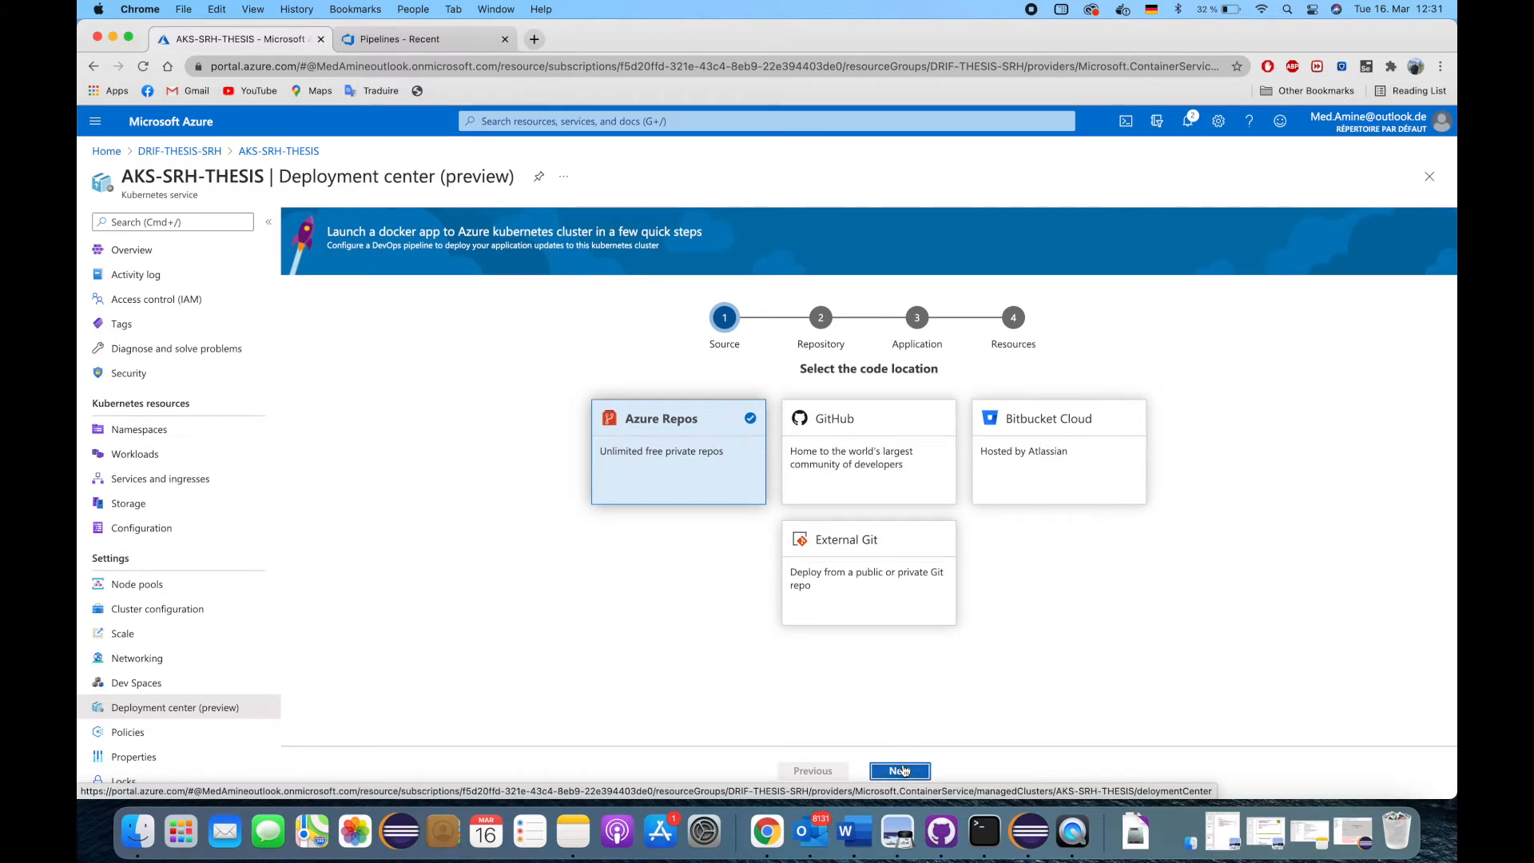
click(899, 770)
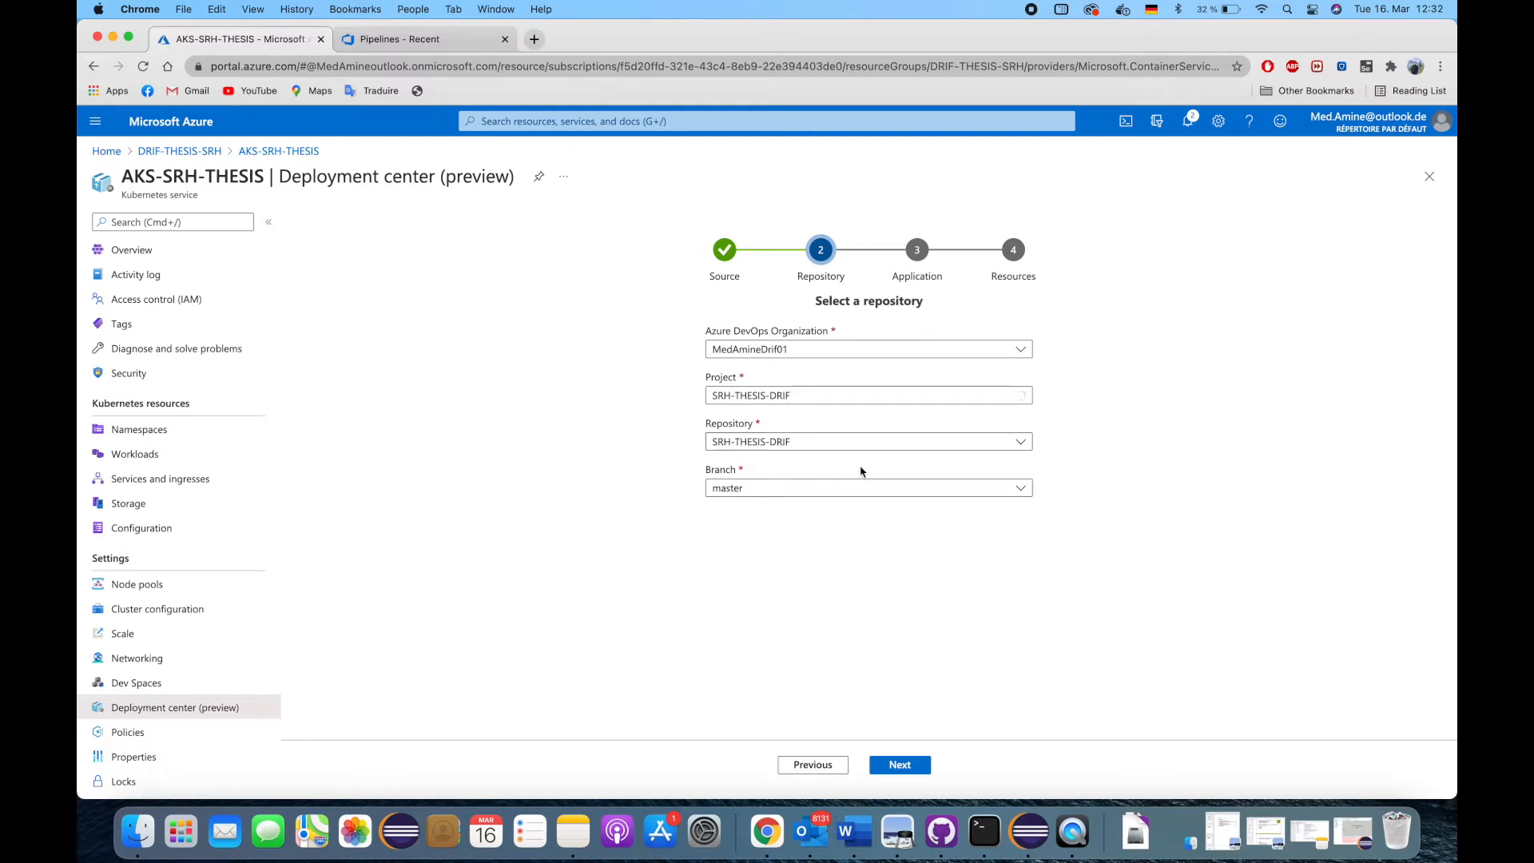
click(898, 764)
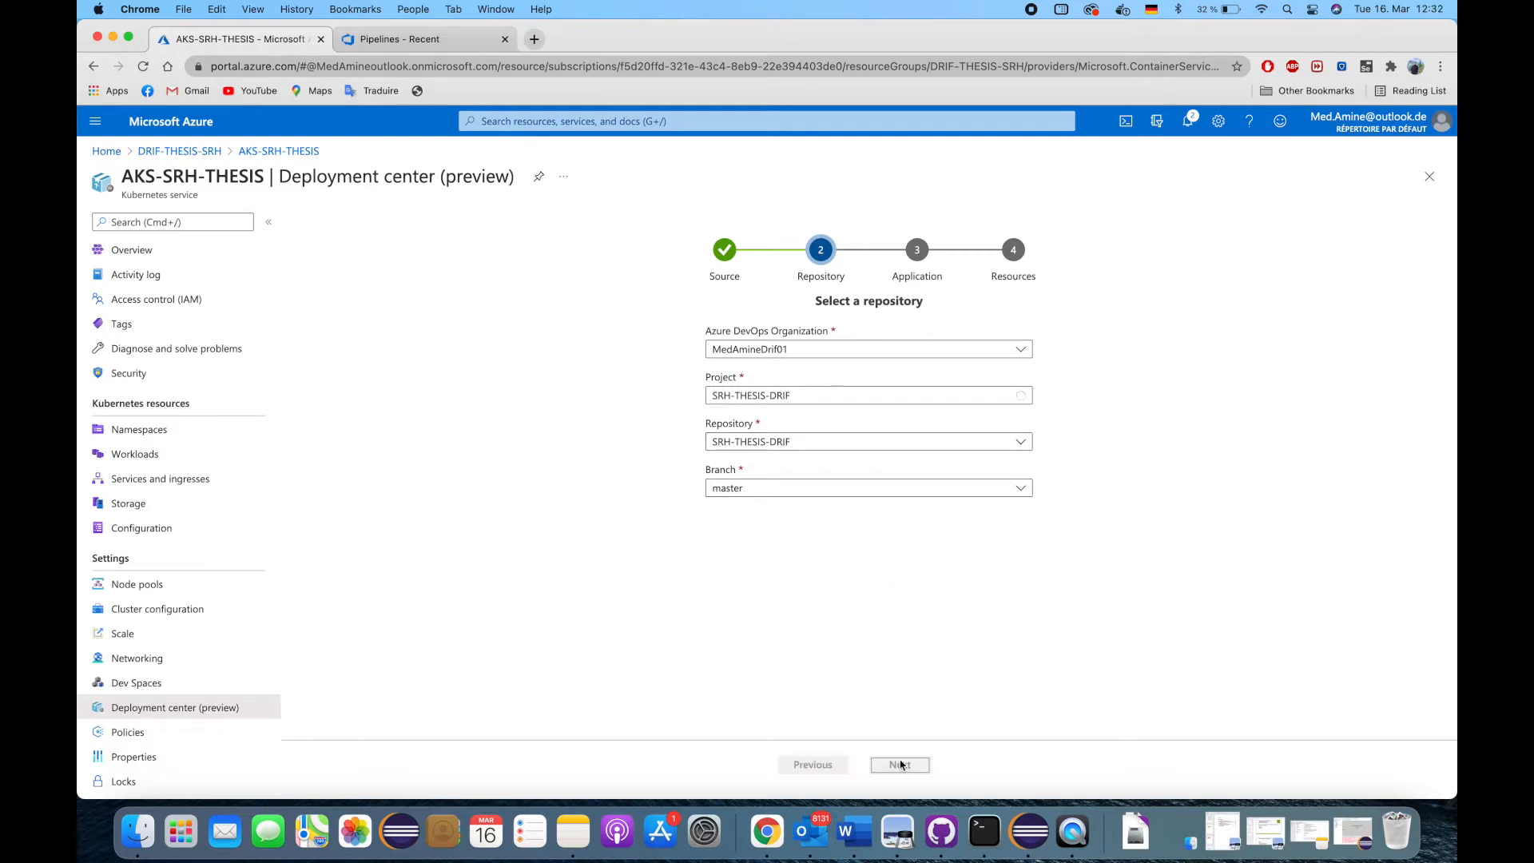
click(898, 764)
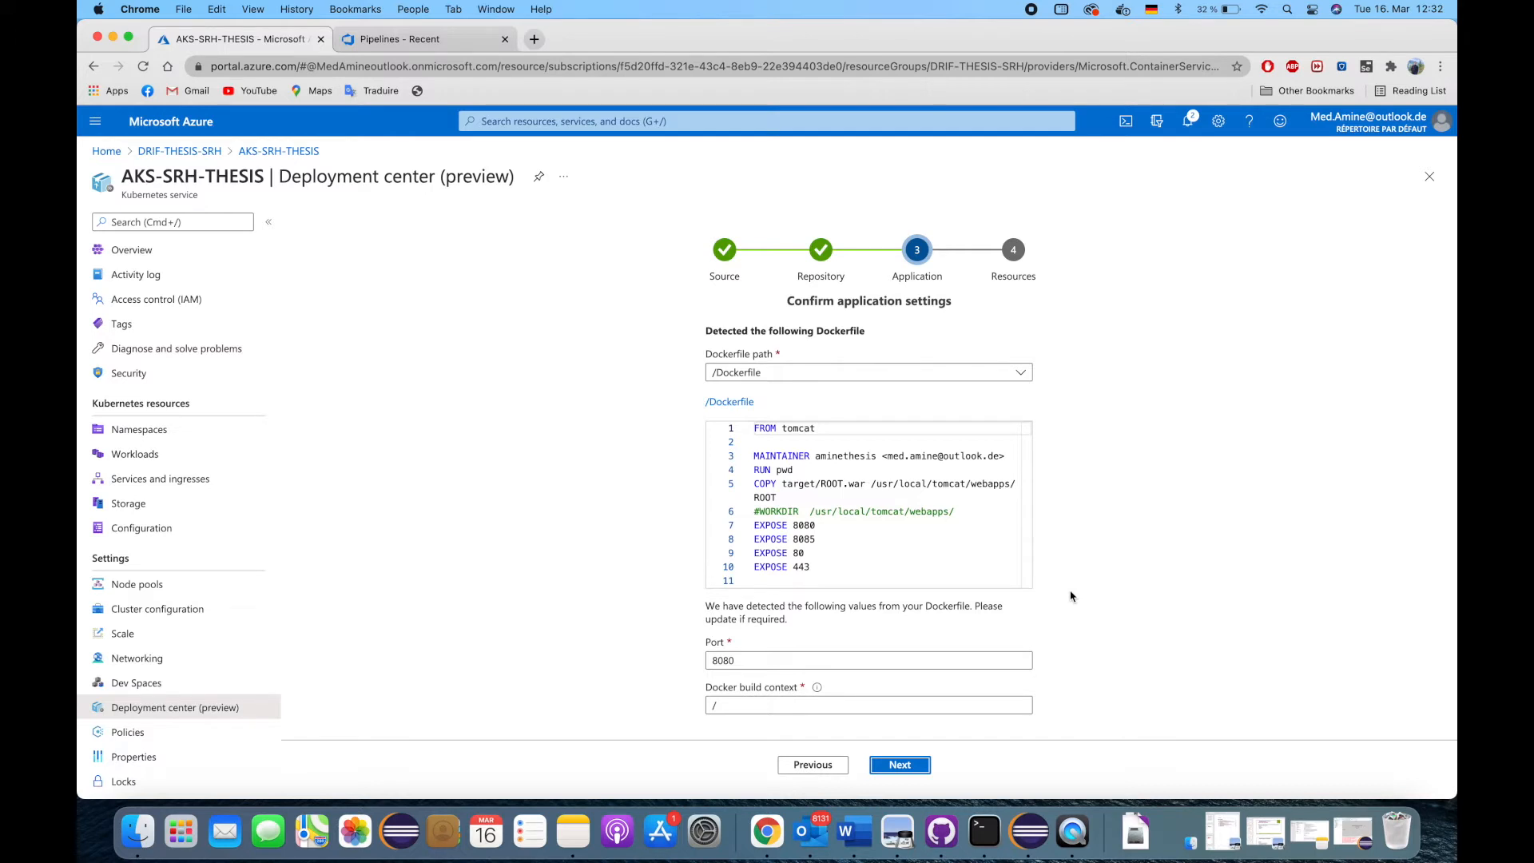
mouse_move(669, 457)
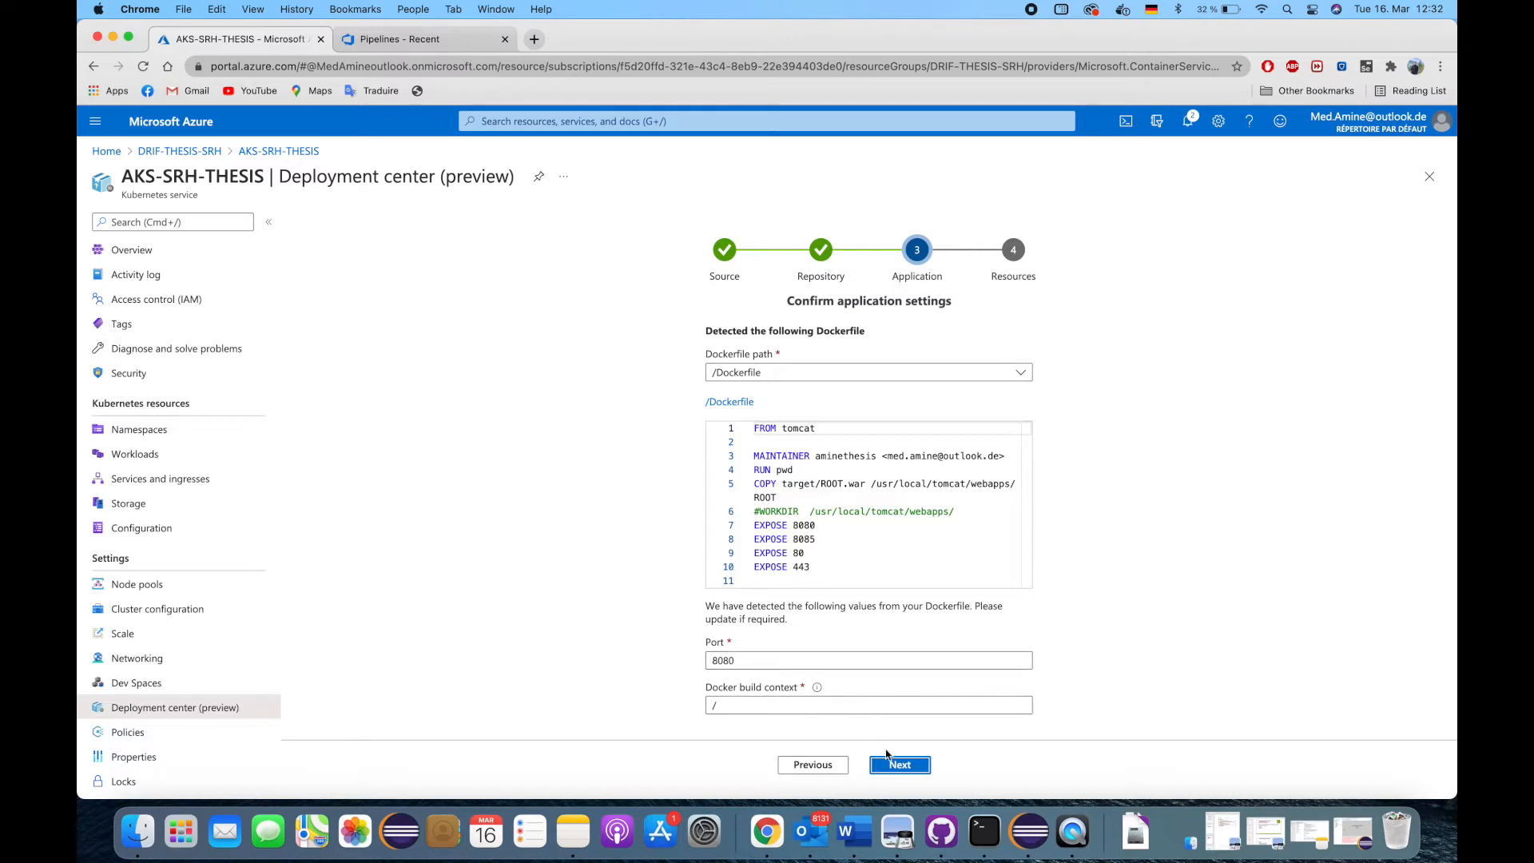
- Keep /Dockerfile and port 8080, set namespace aks-srh-thesis2021 with the existing registry, and finish
click(896, 763)
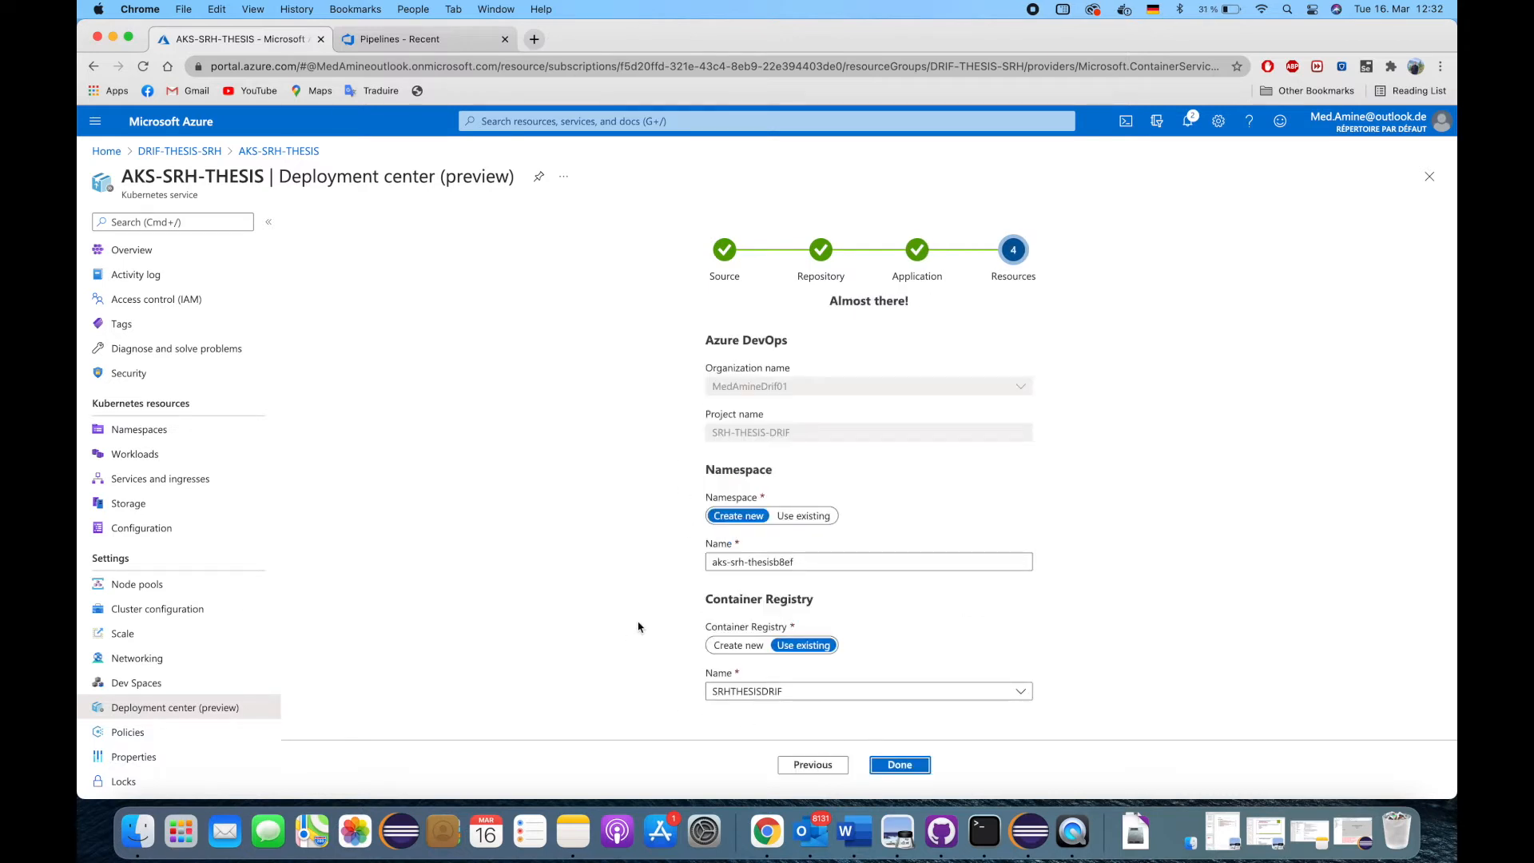
click(869, 560)
text(2021)
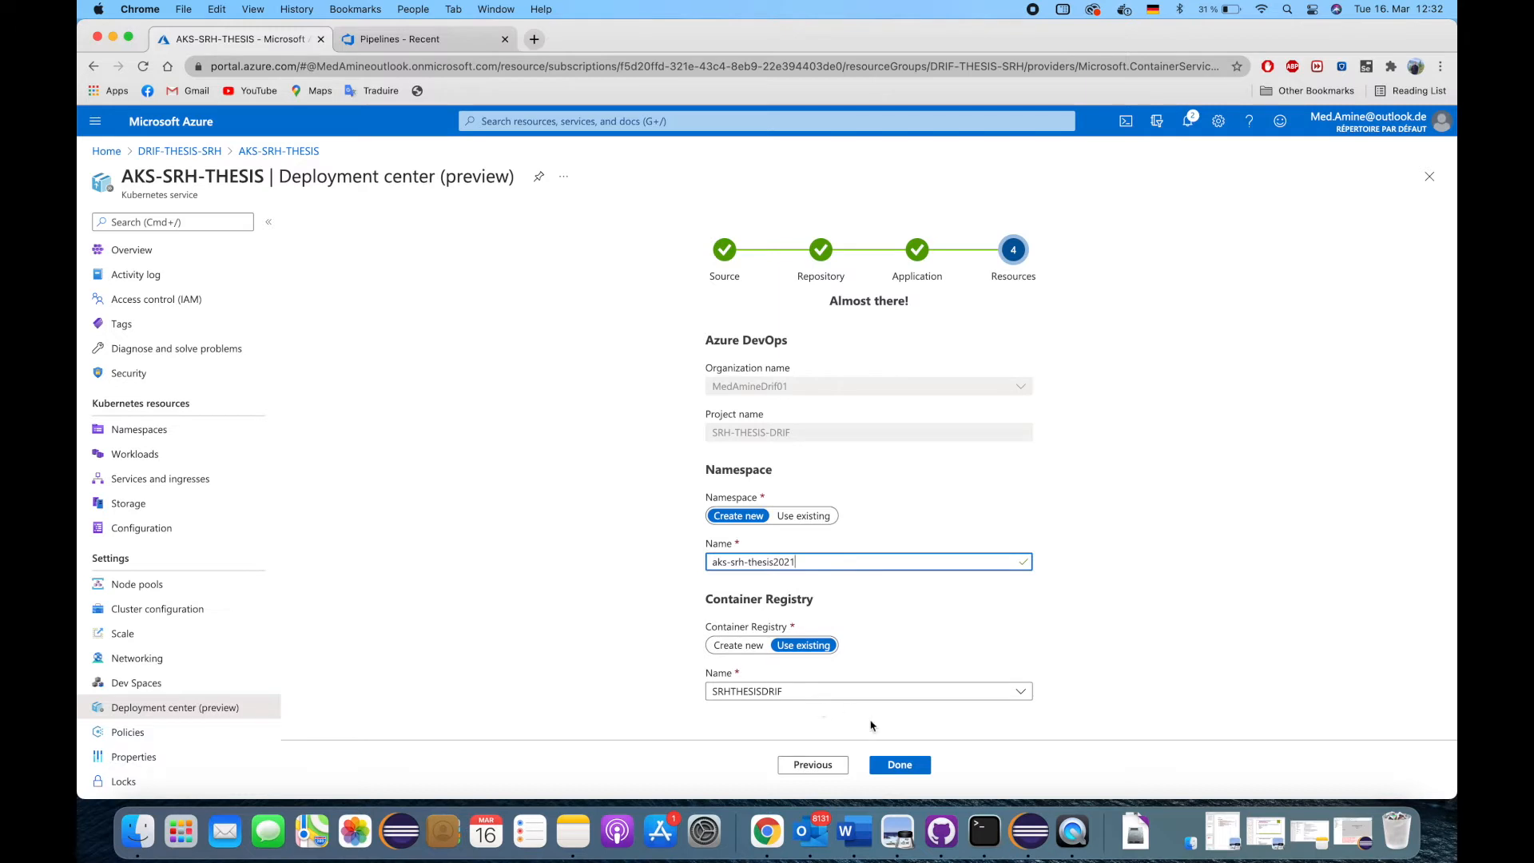
click(898, 764)
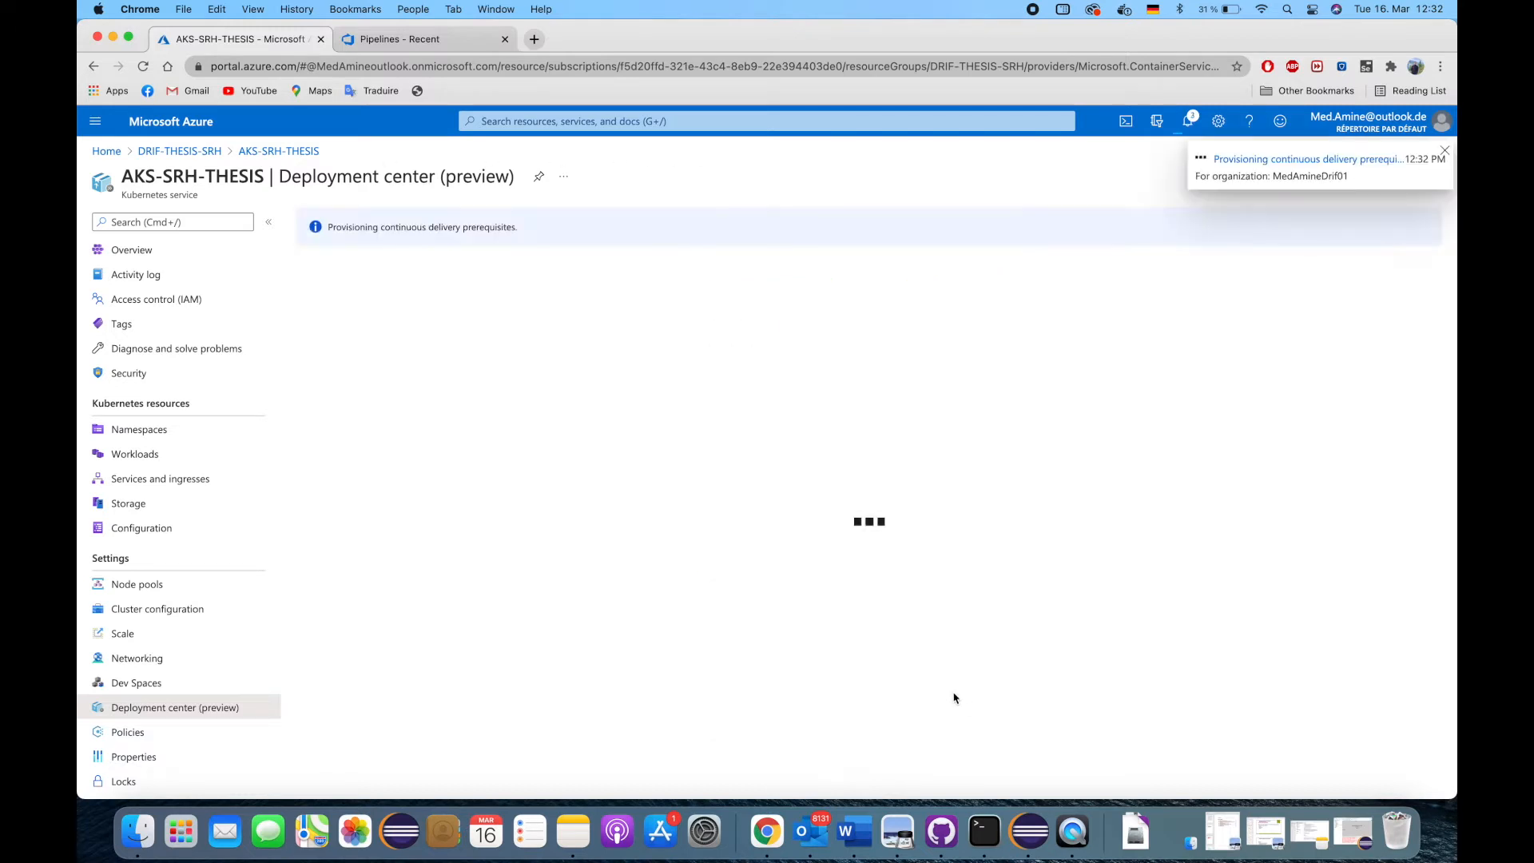
mouse_move(686, 668)
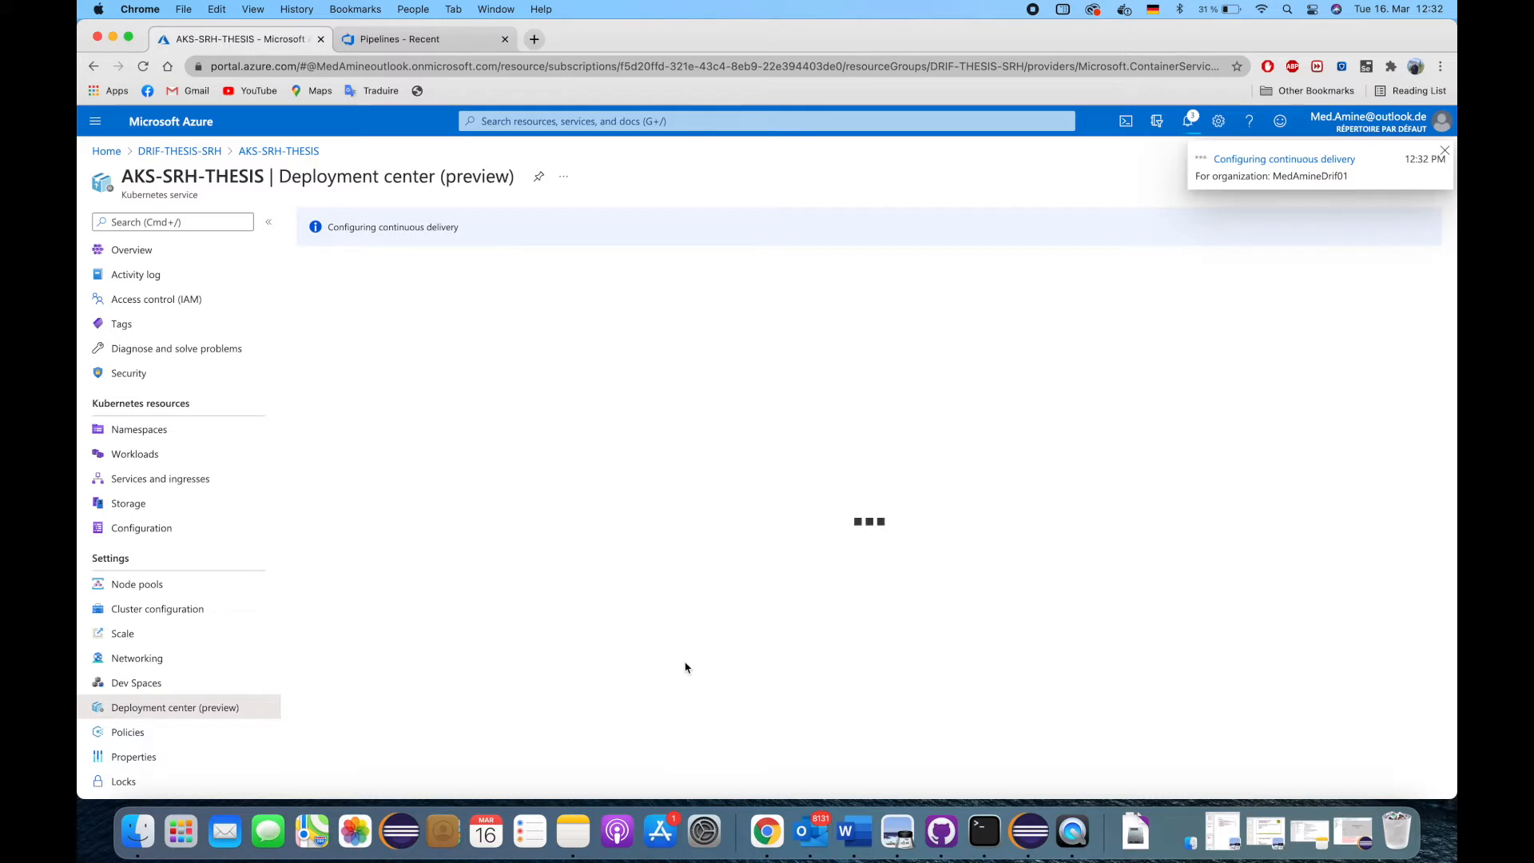
- Once continuous delivery is configured, go to pipeline build 20210316.1 in Azure DevOps
click(1444, 150)
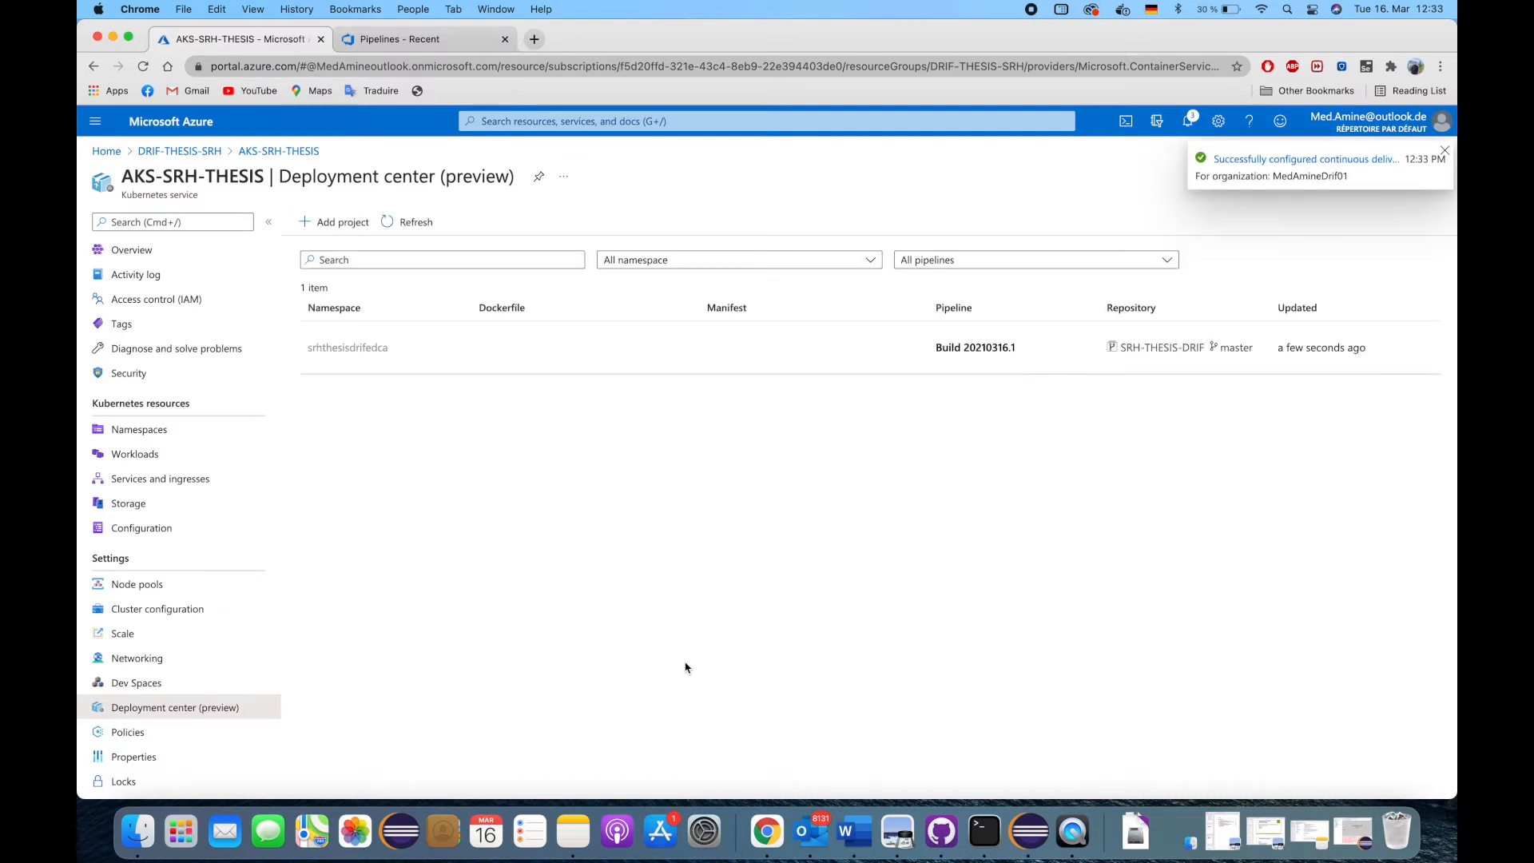
mouse_move(743, 548)
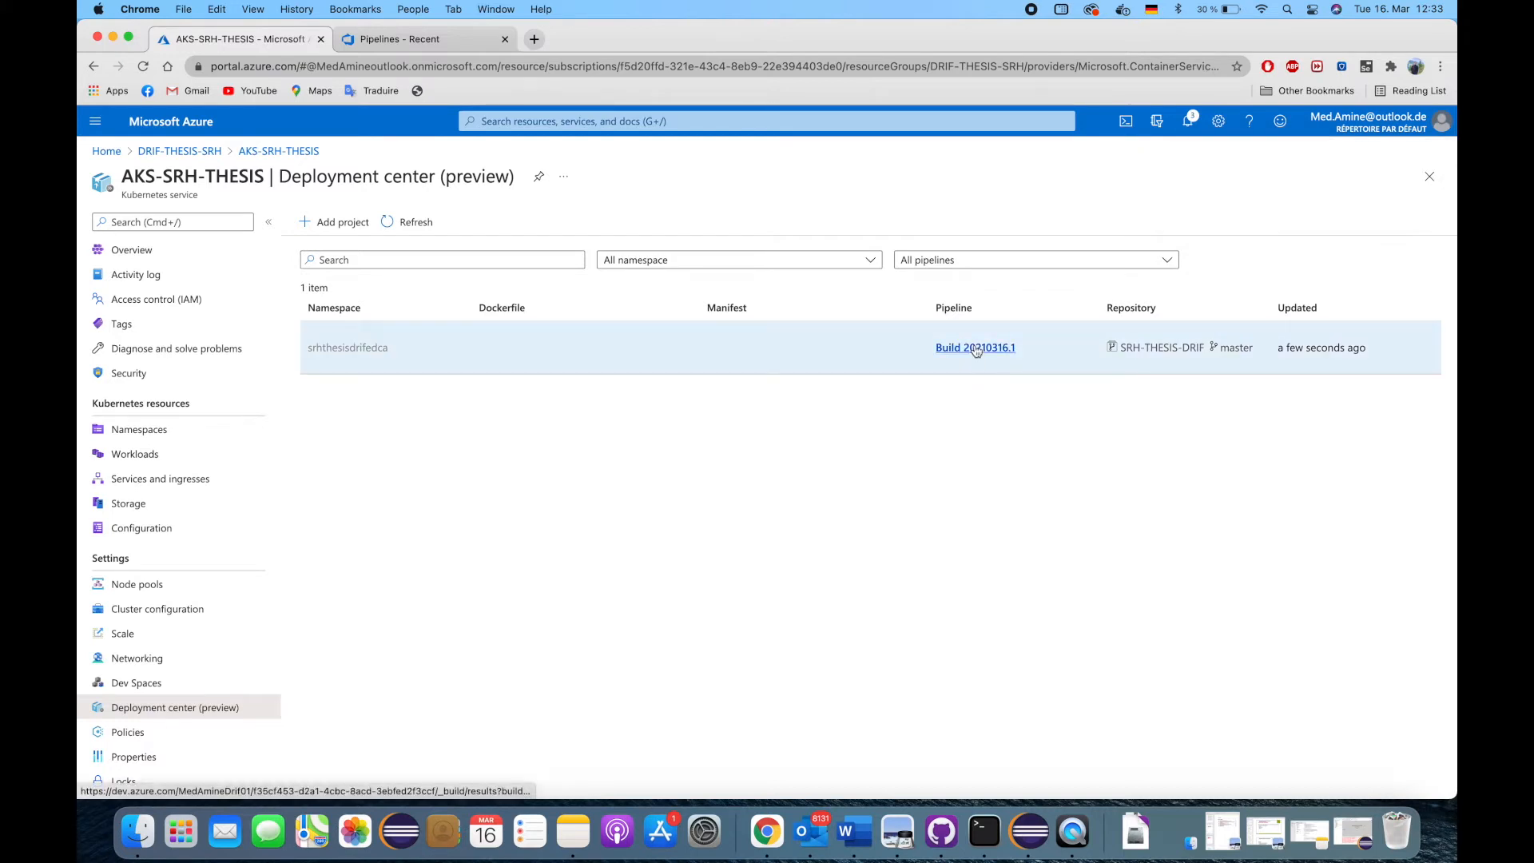
click(975, 347)
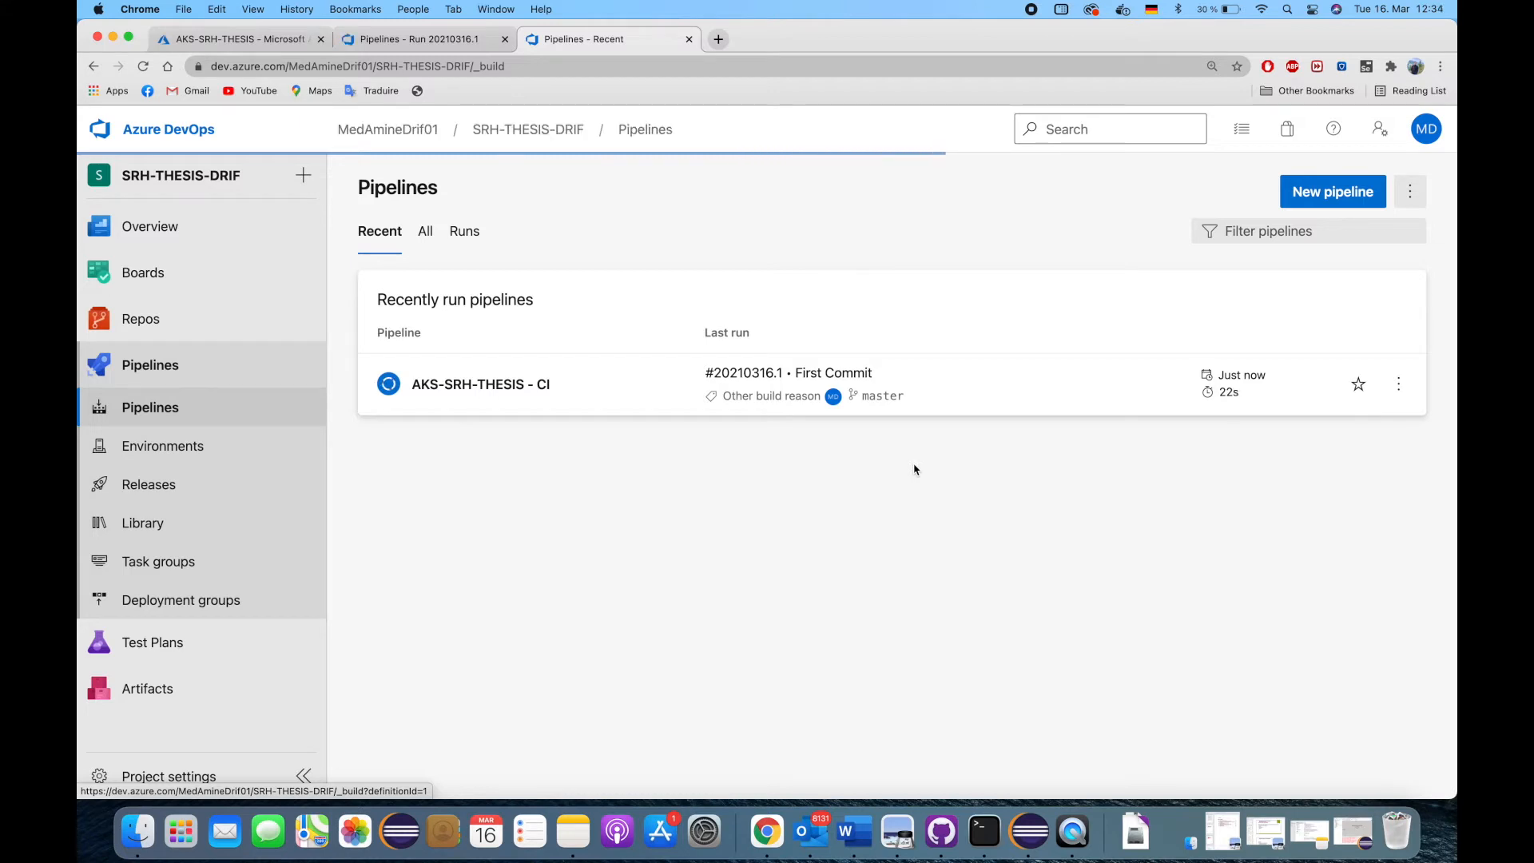
- Watch run #20210316.1 of AKS-SRH-THESIS - CI fail, then reach the pipeline's actions menu
click(481, 384)
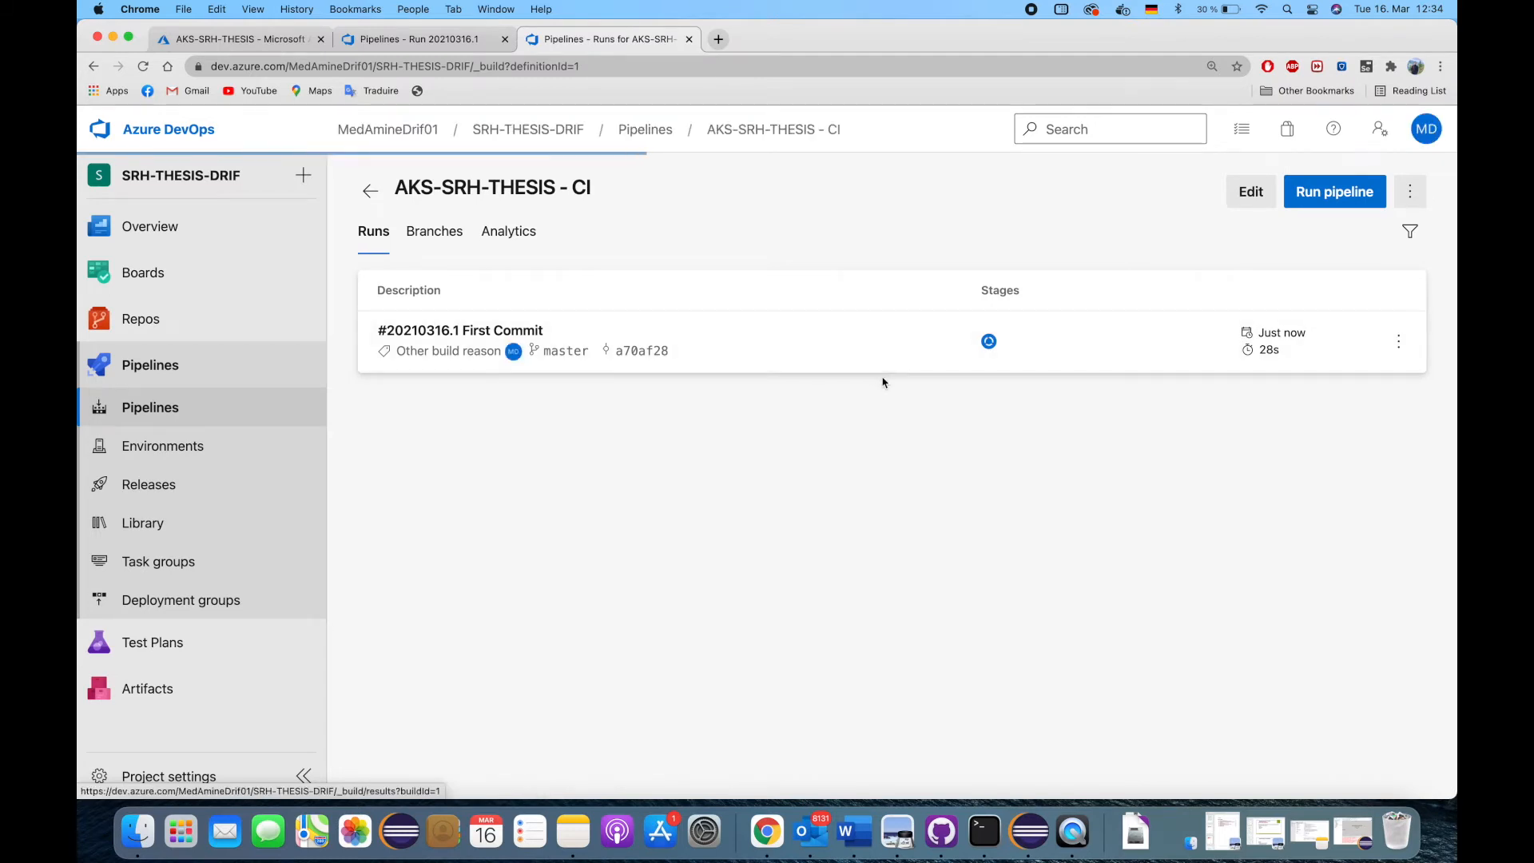
click(460, 329)
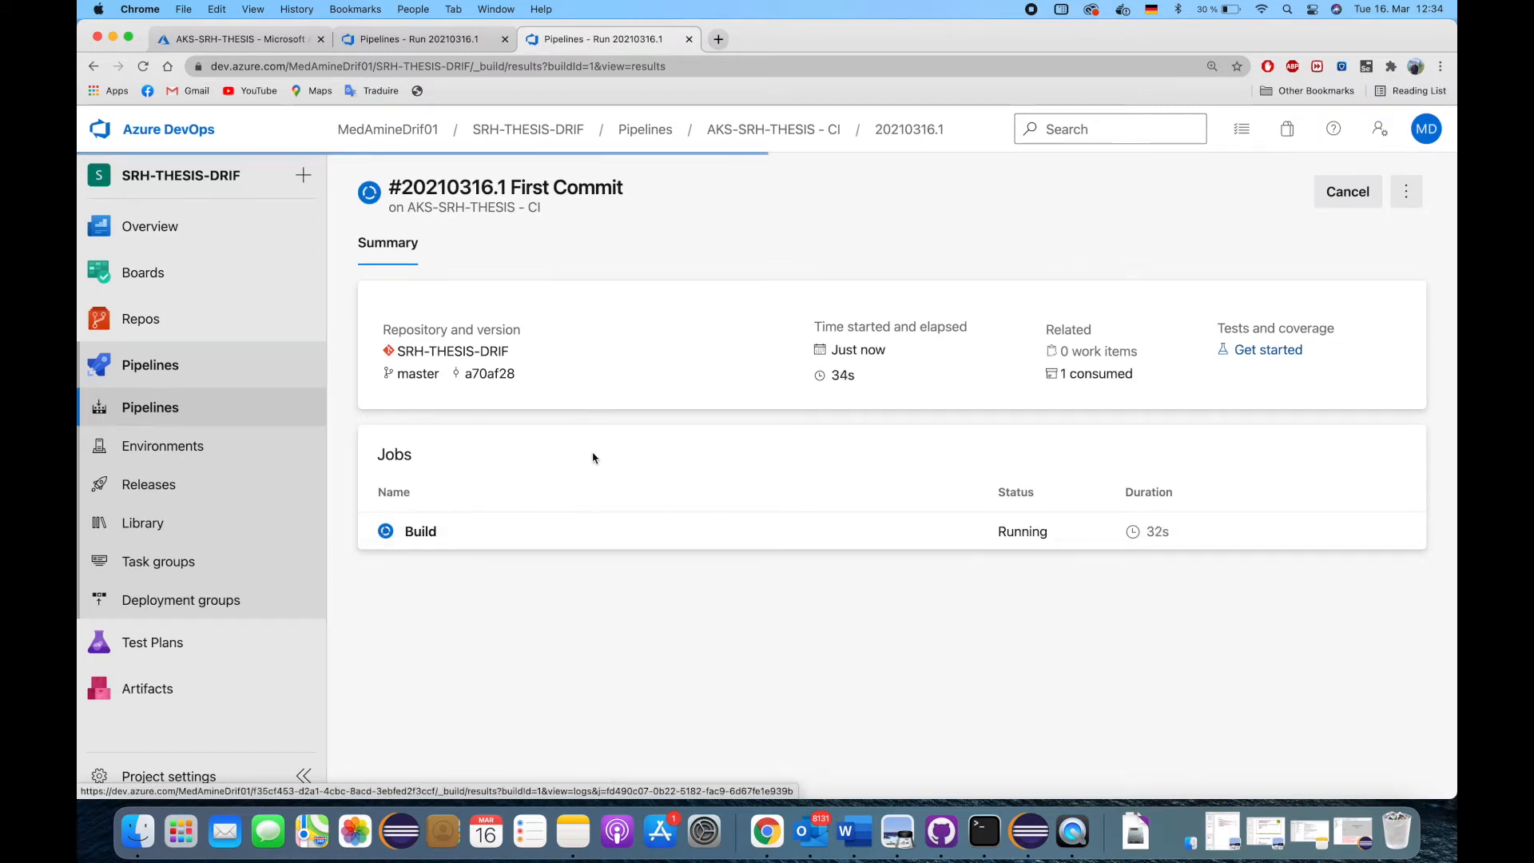
mouse_move(792, 561)
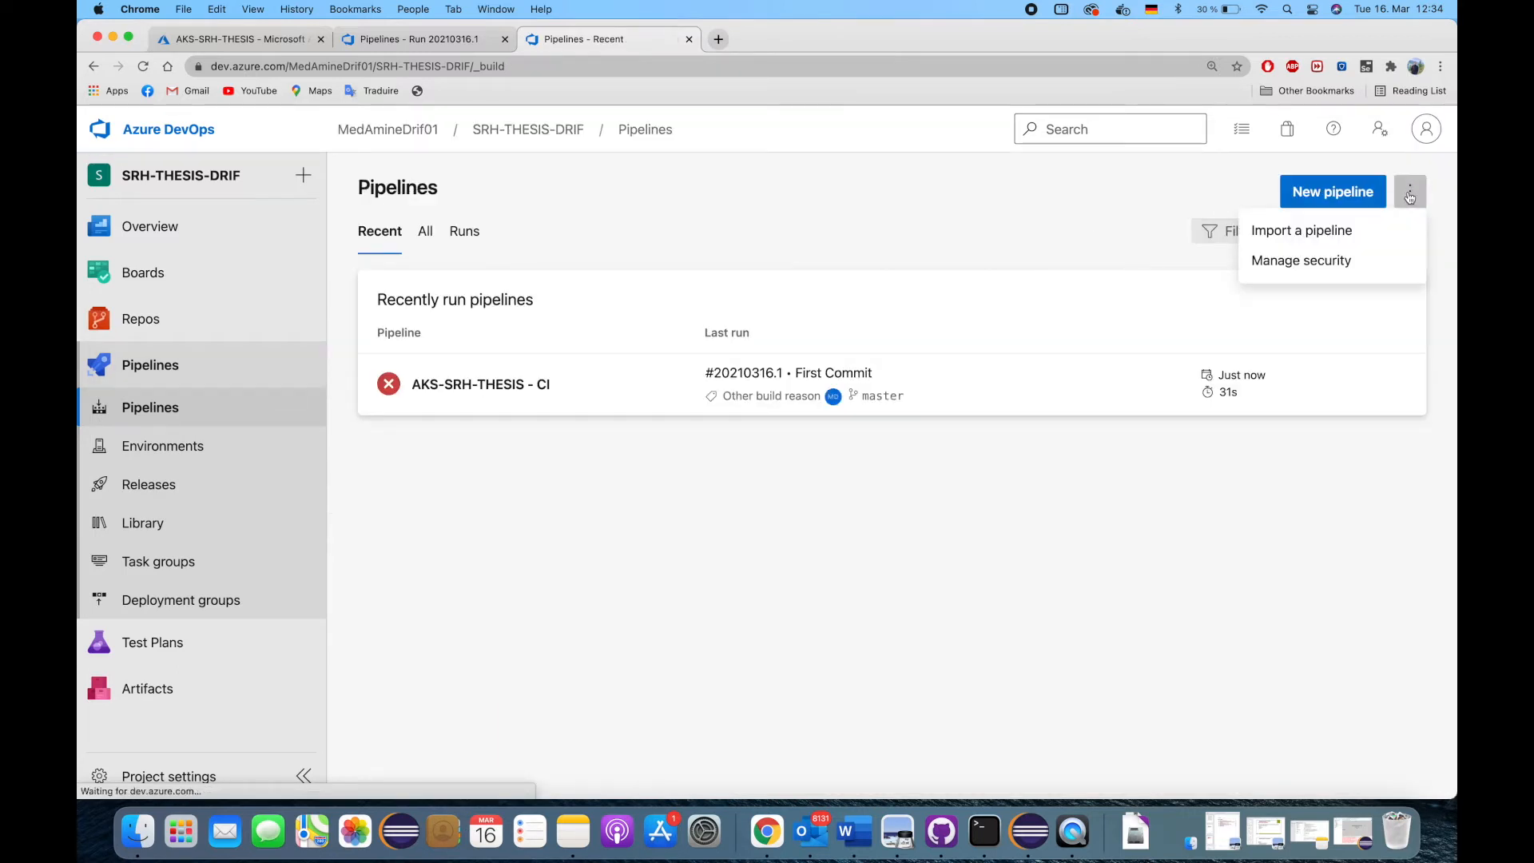
click(1397, 384)
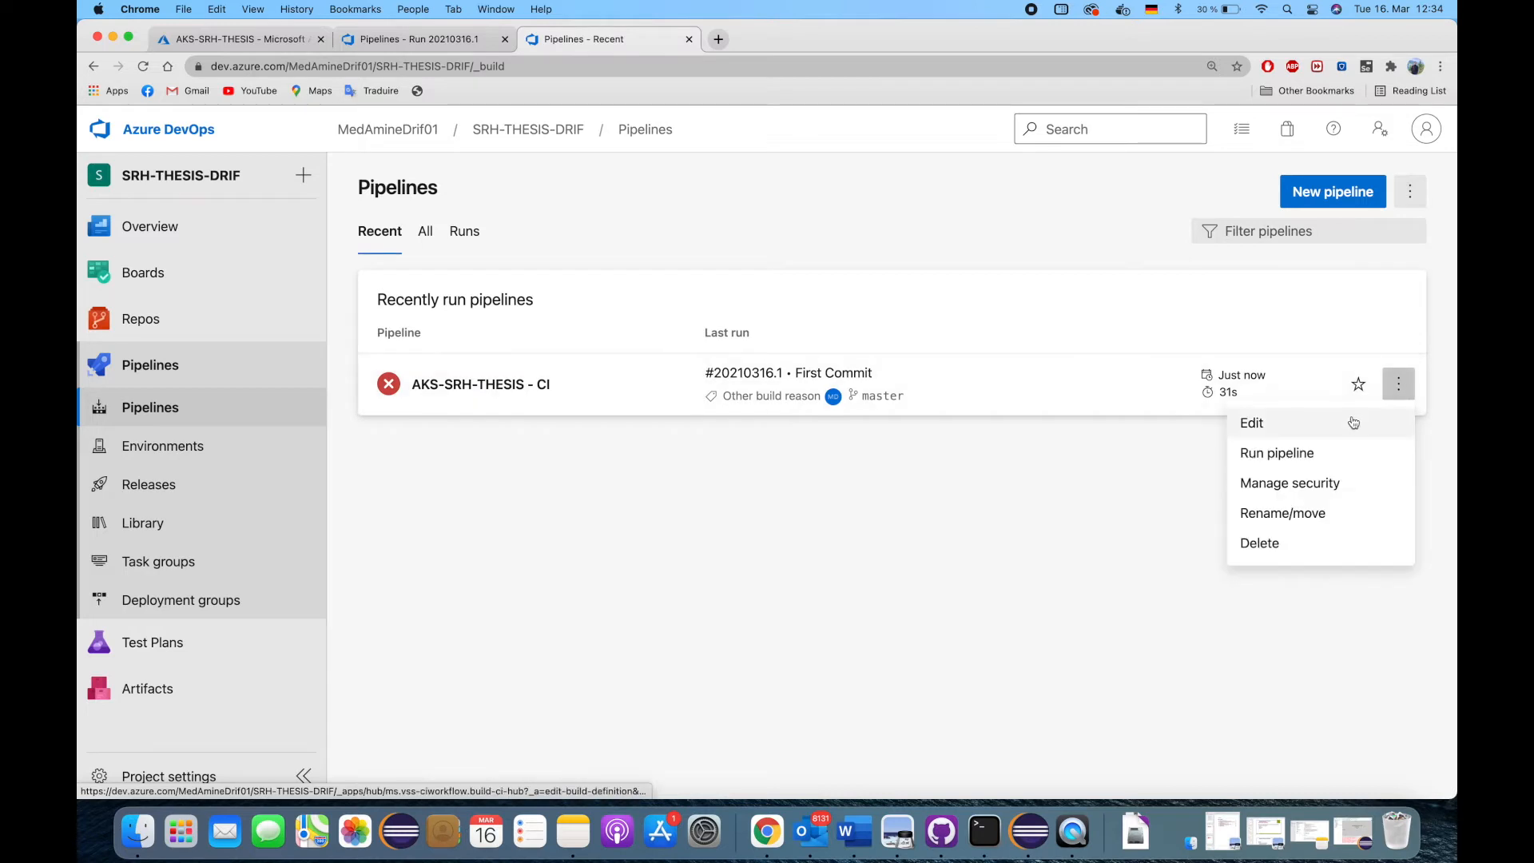
- Edit the CI pipeline, adding a Maven task placed before the Docker image steps
click(1251, 422)
text(m)
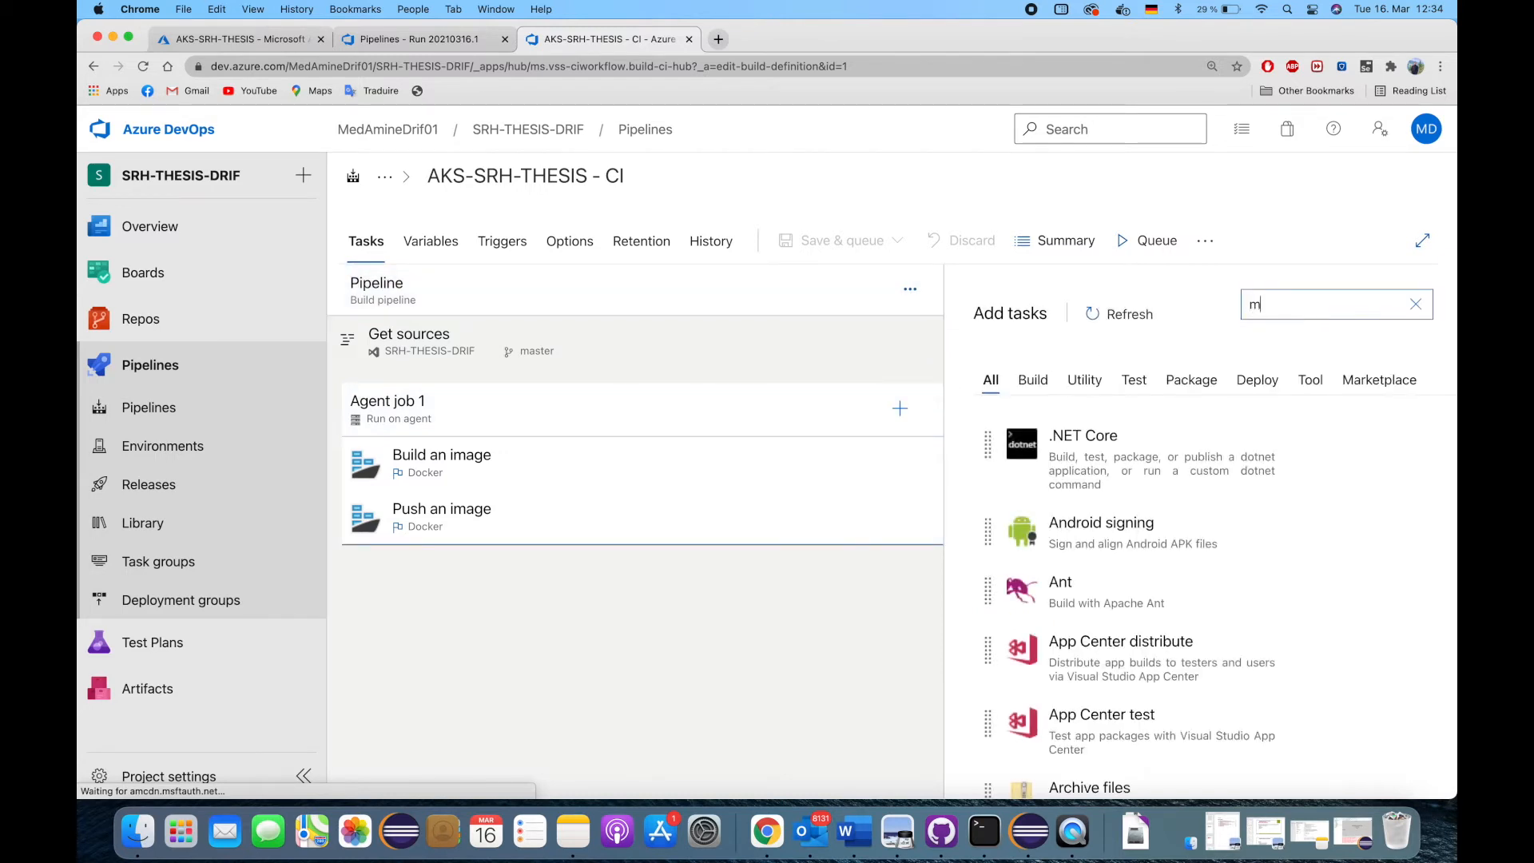
text(aven)
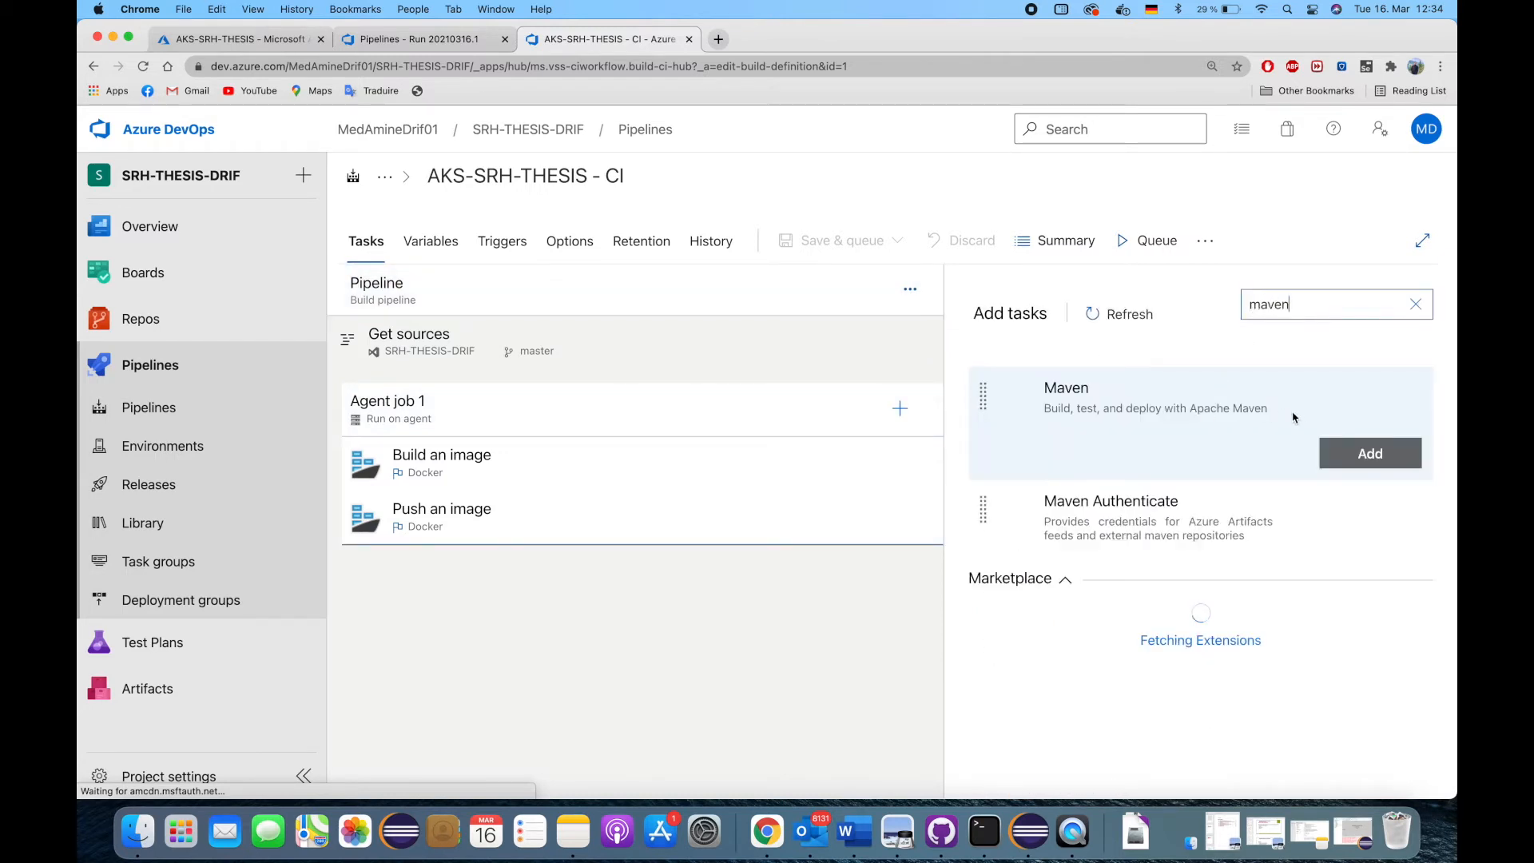
click(1370, 453)
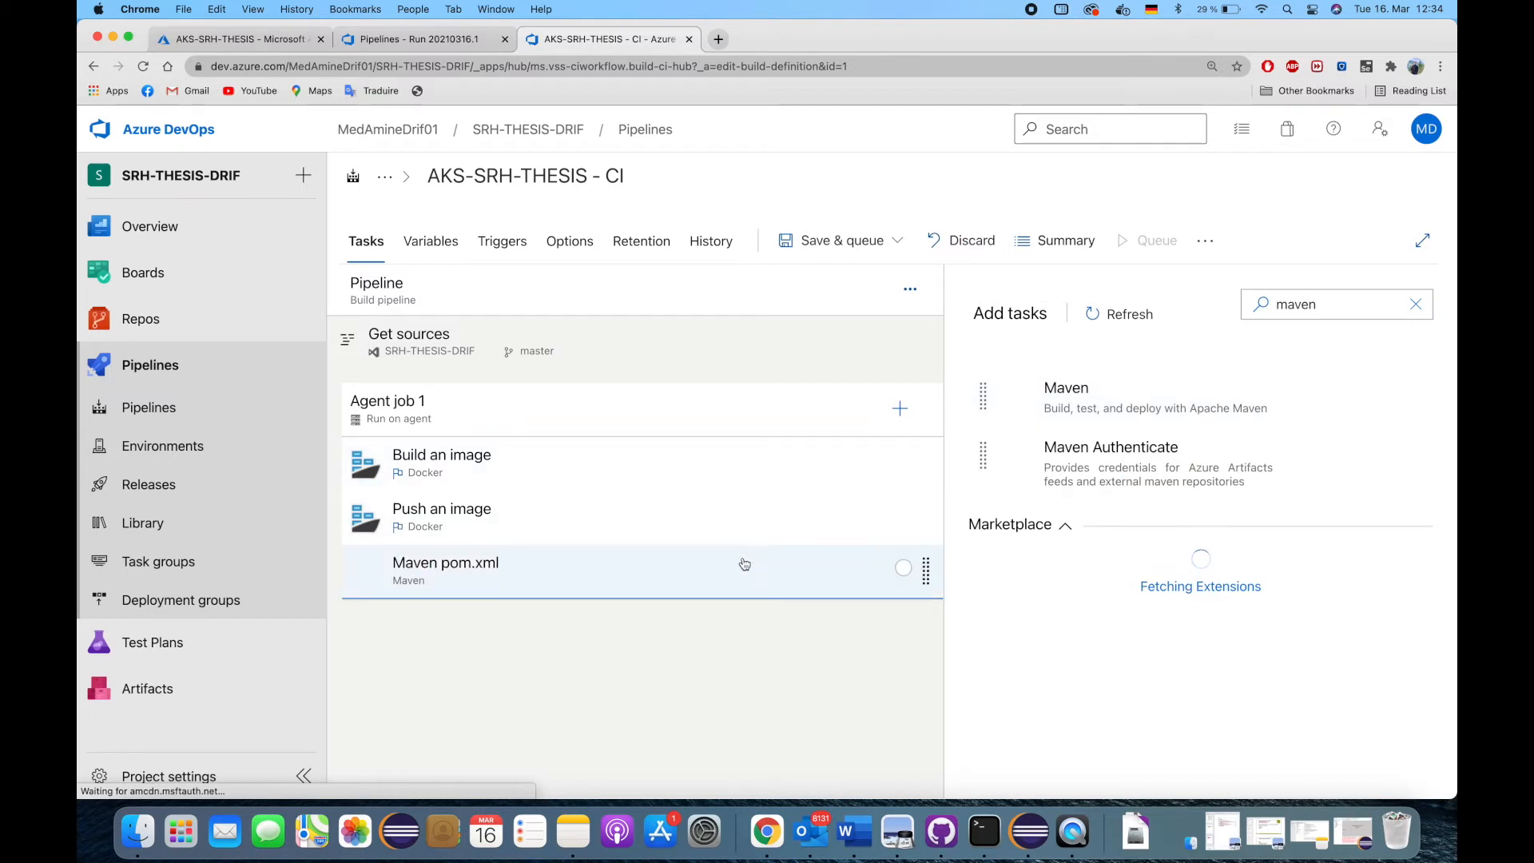
click(445, 561)
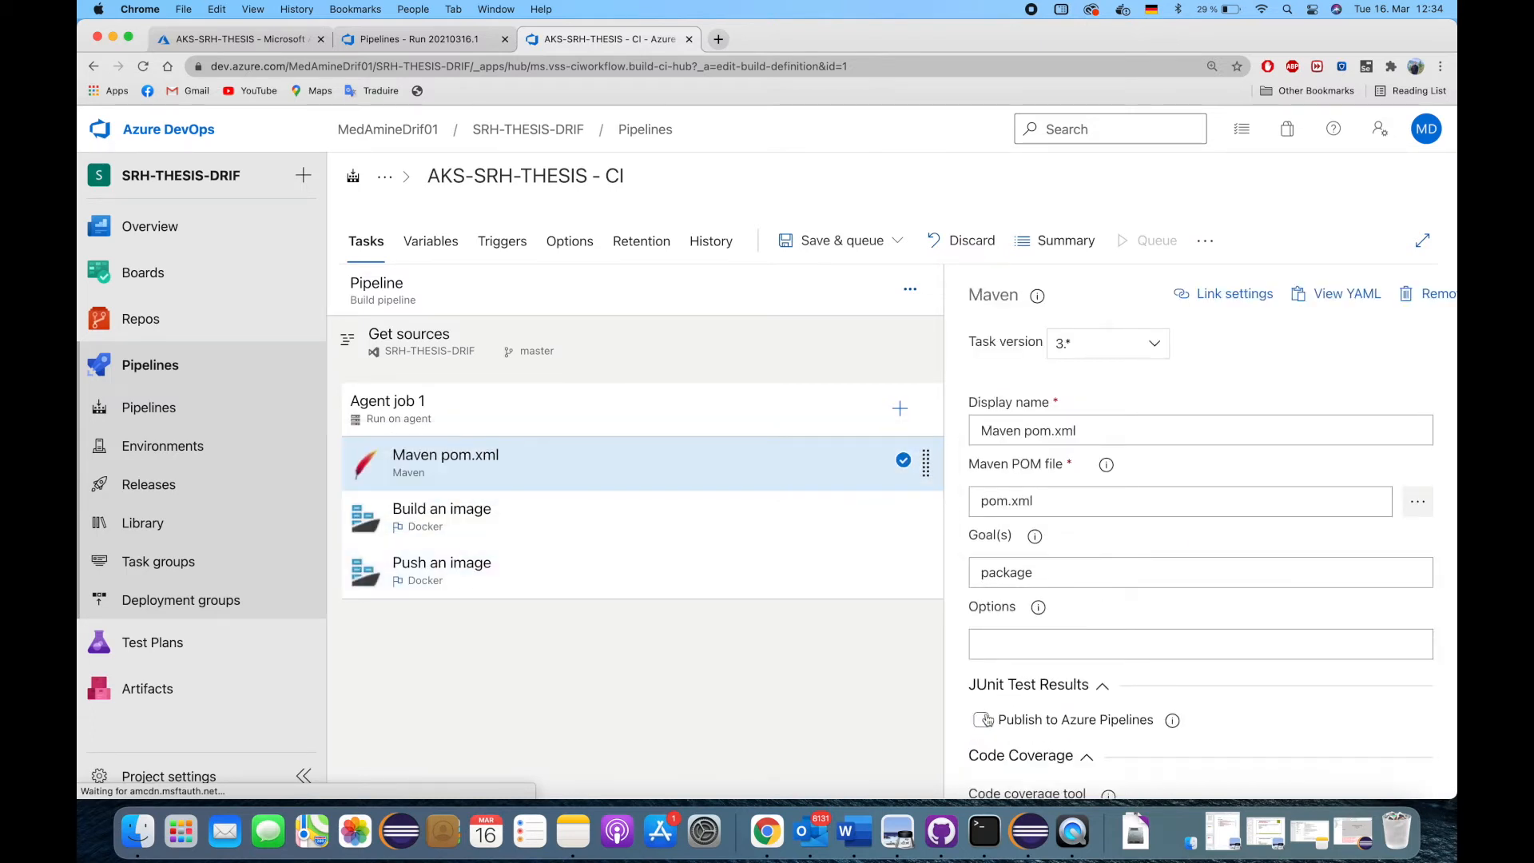
- Enable publishing JUnit results, then Save & queue with comment 'new change'
click(980, 720)
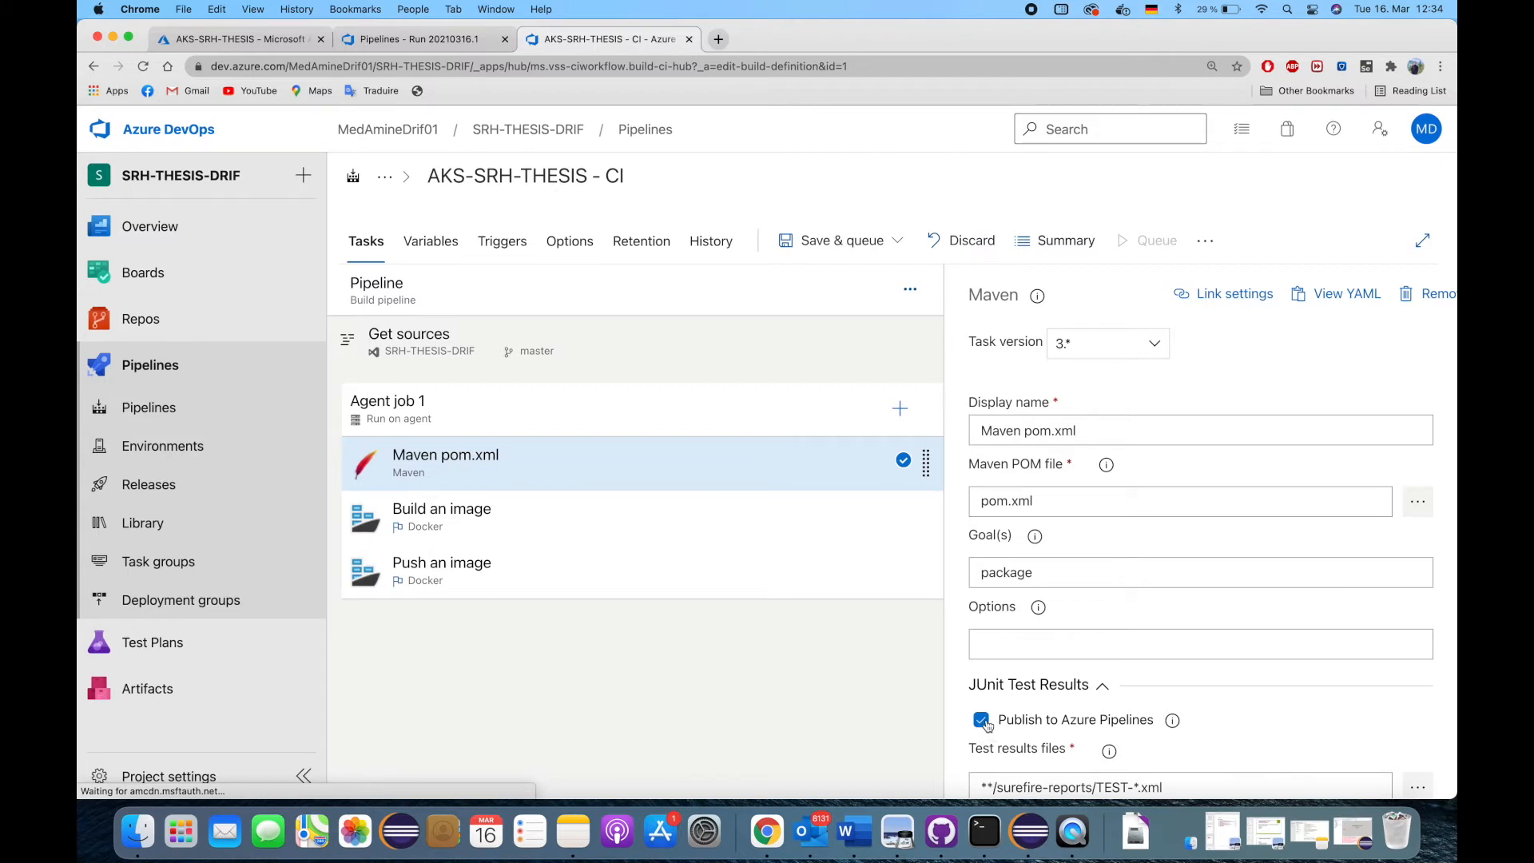
click(981, 720)
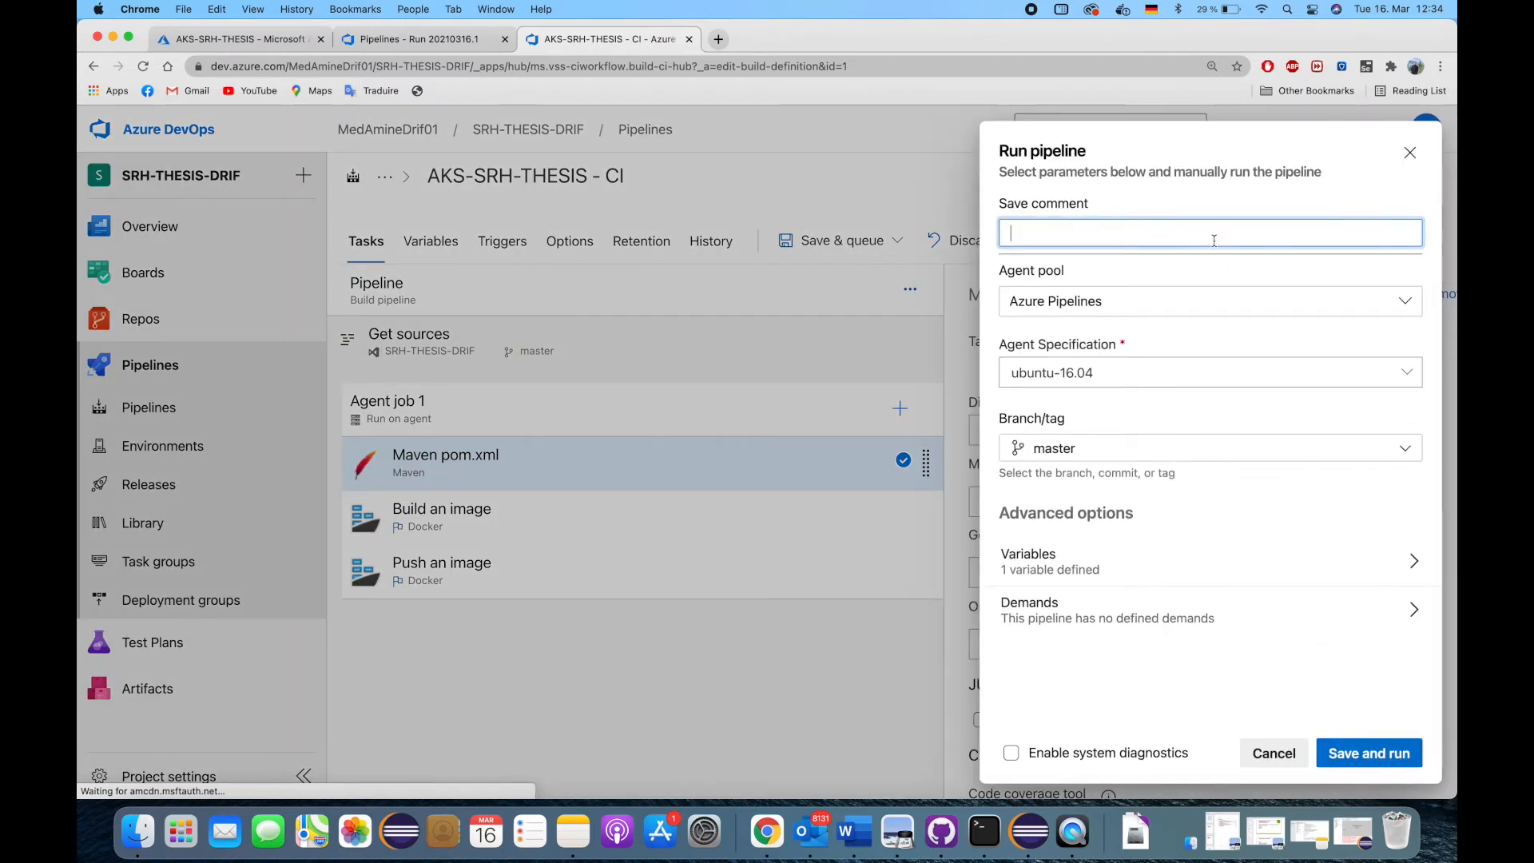
text(new change)
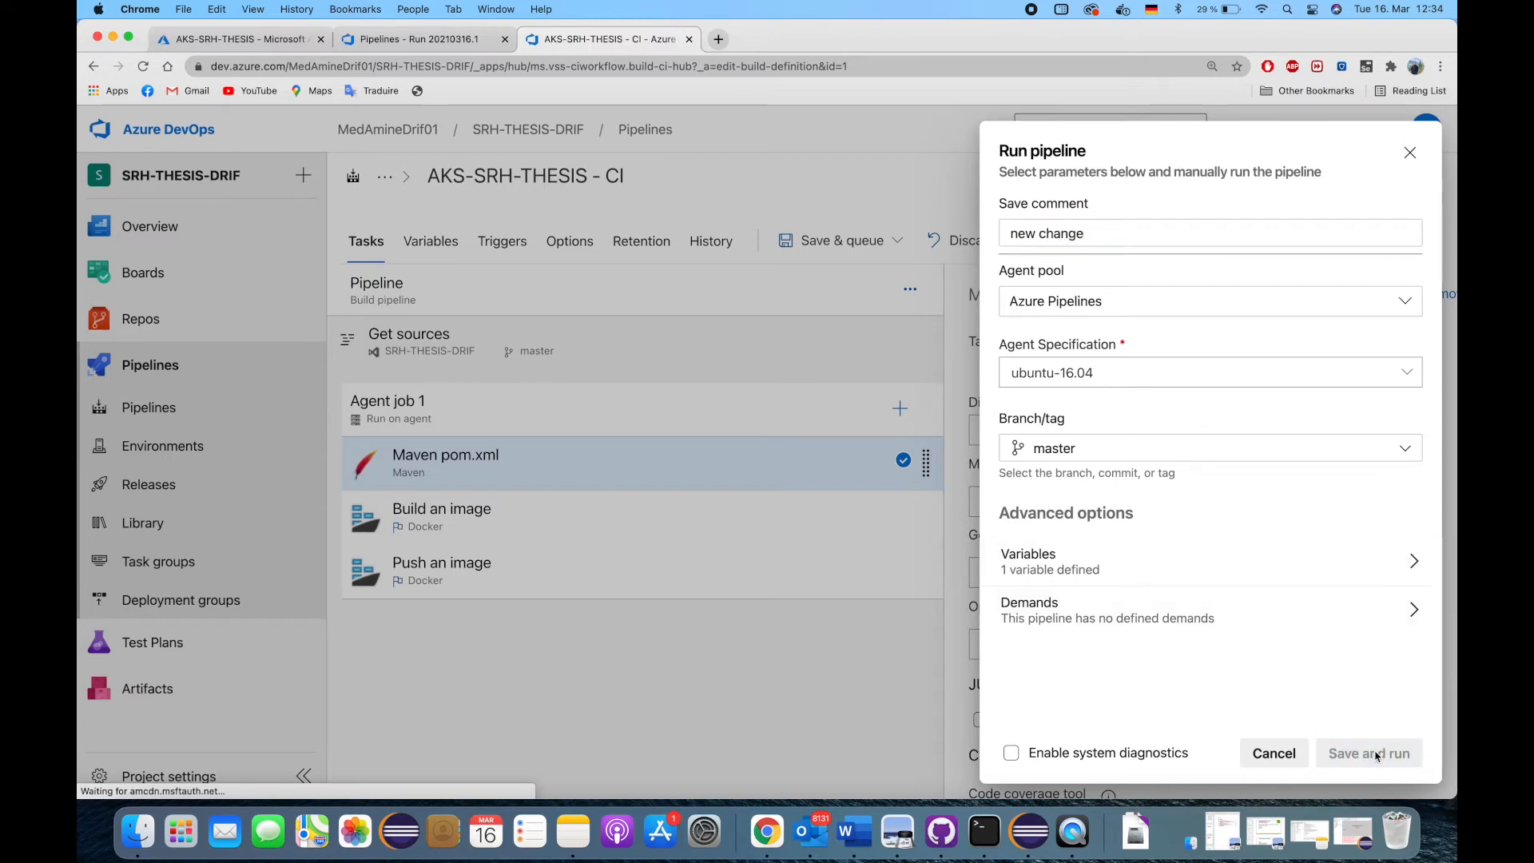
- Save and run to start run #20210316.2 and view the agent job's live logs
click(1368, 753)
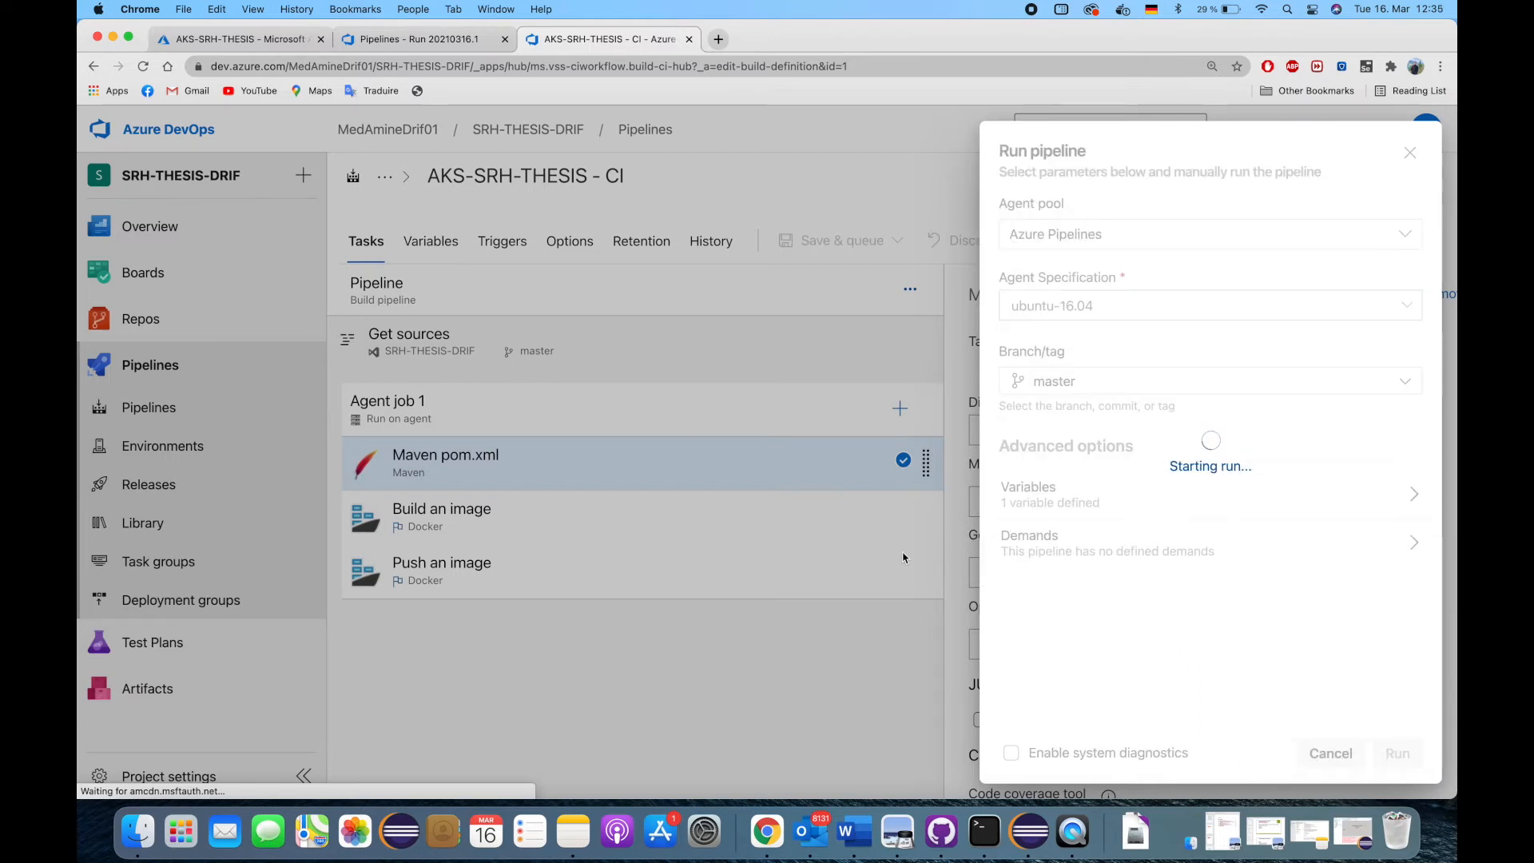
click(1397, 753)
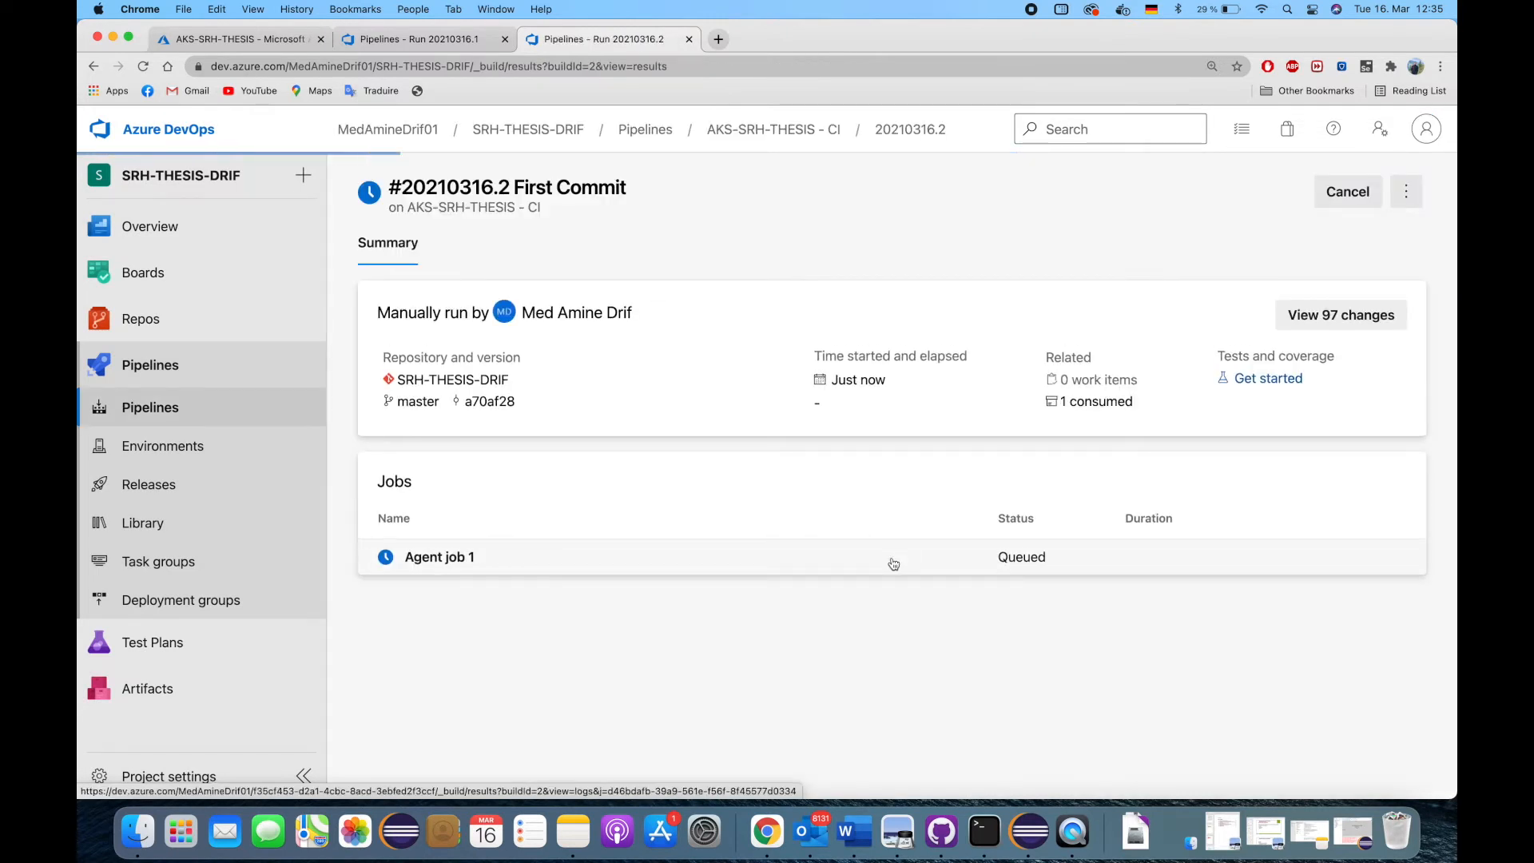
click(439, 556)
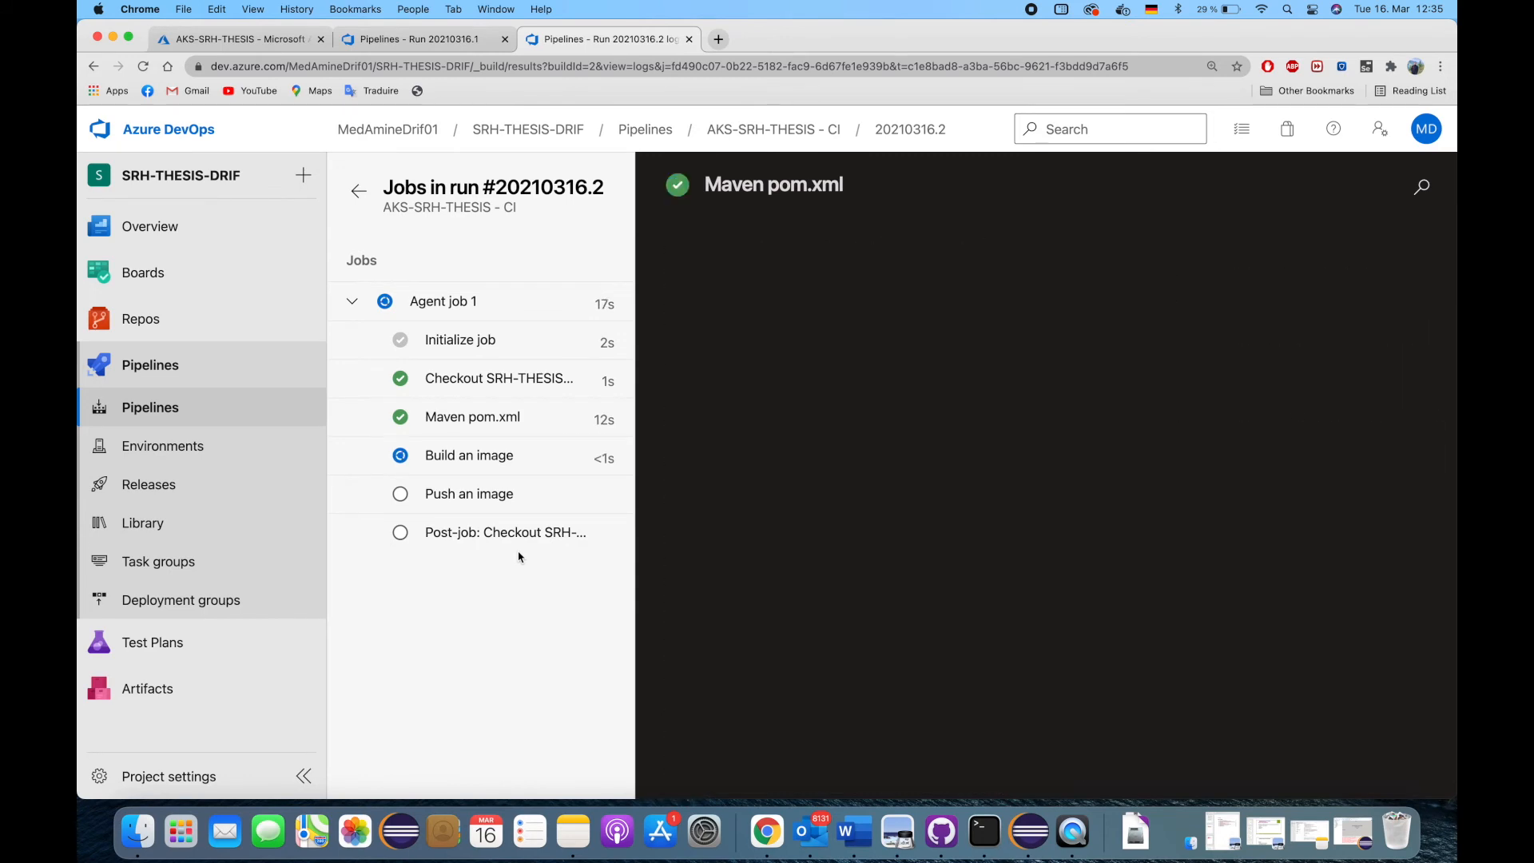
- Check the image push and post-job logs of the successful run, then go to Releases
click(468, 455)
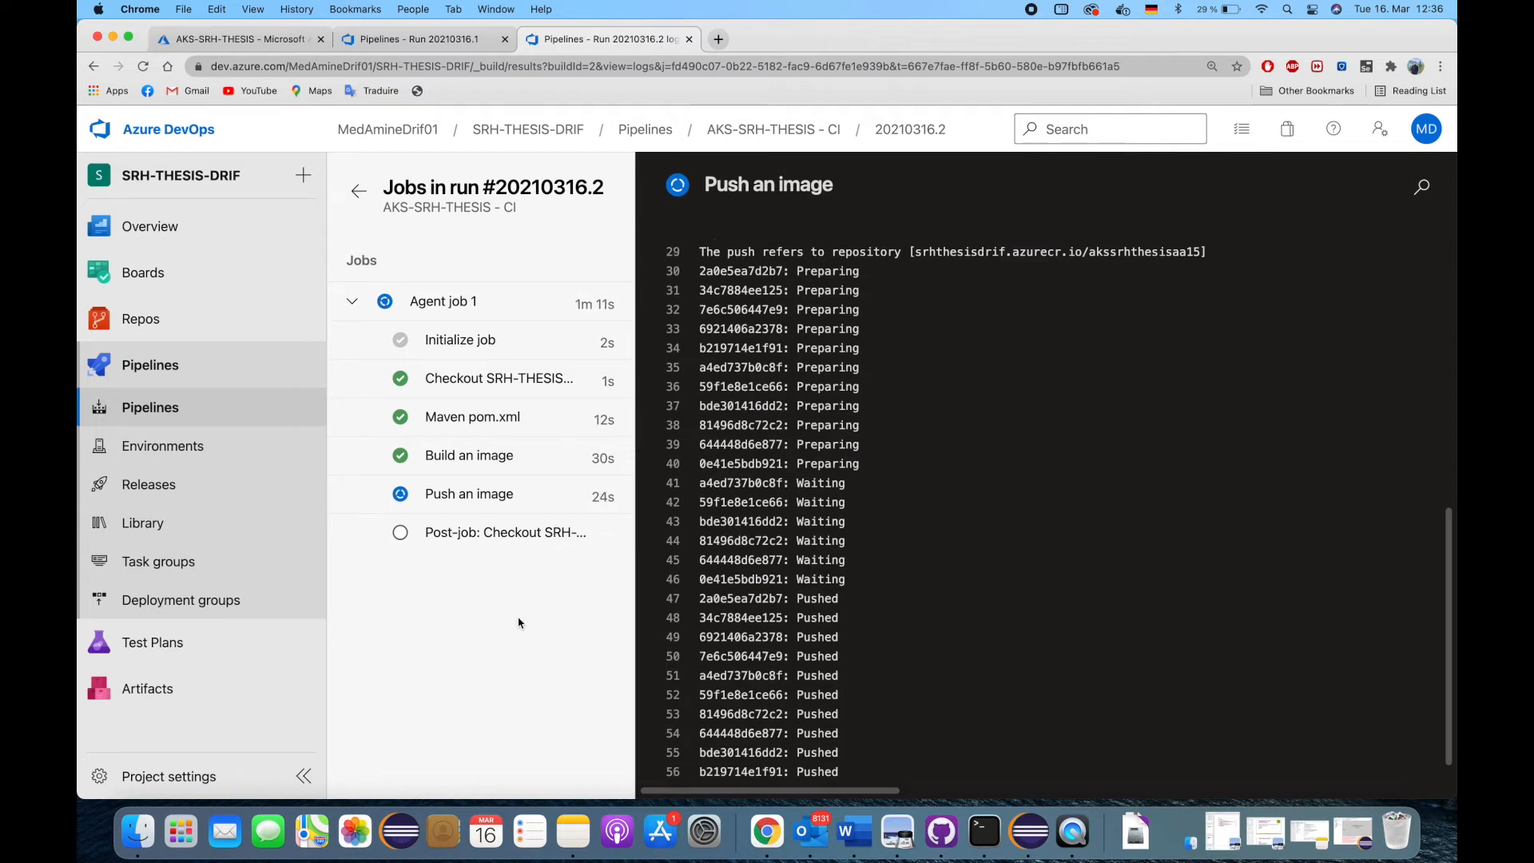
click(505, 530)
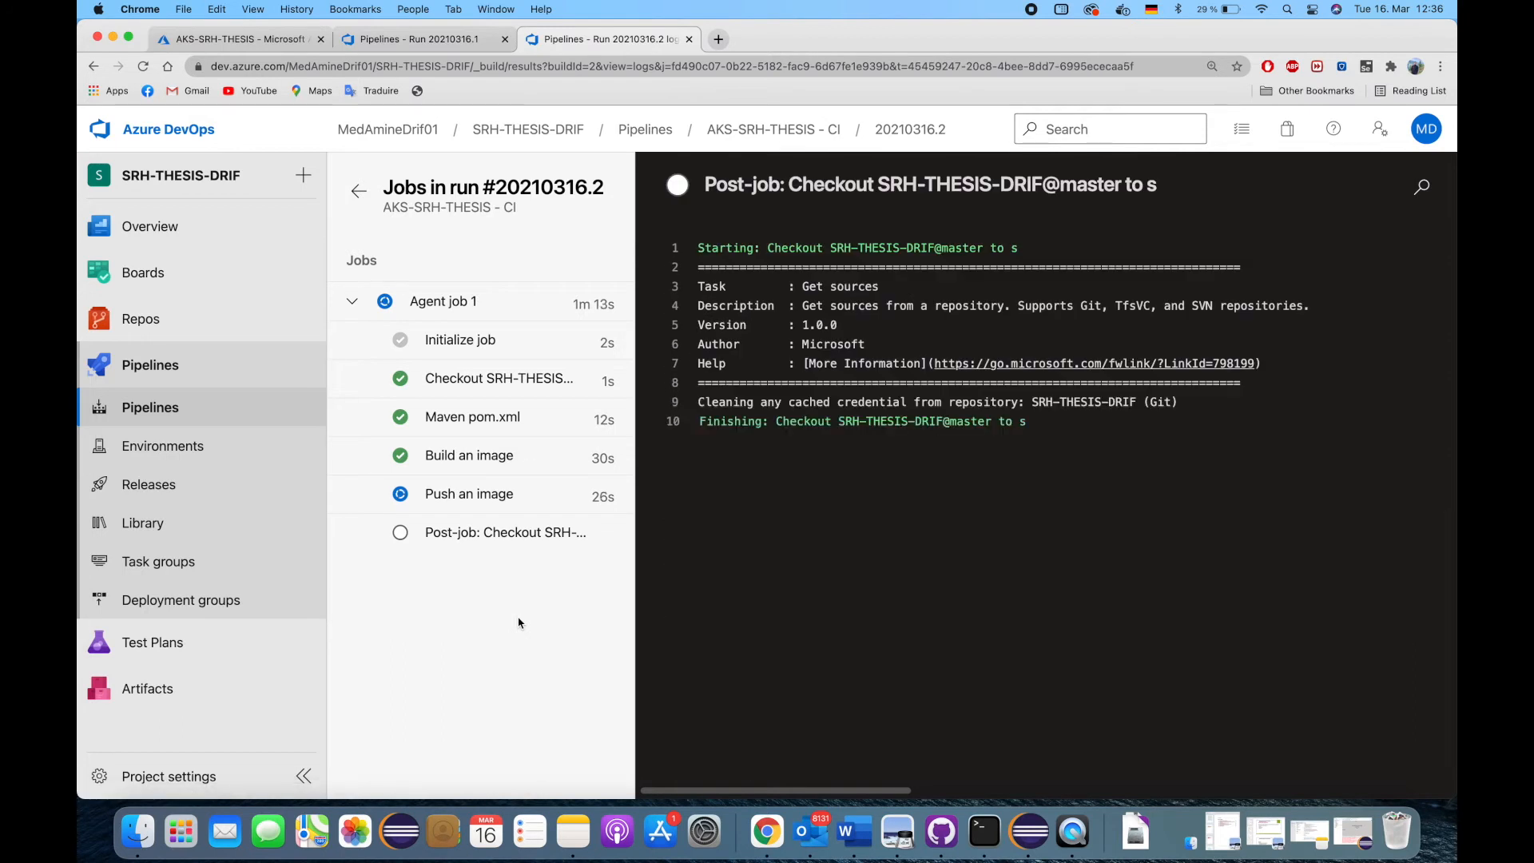
click(443, 300)
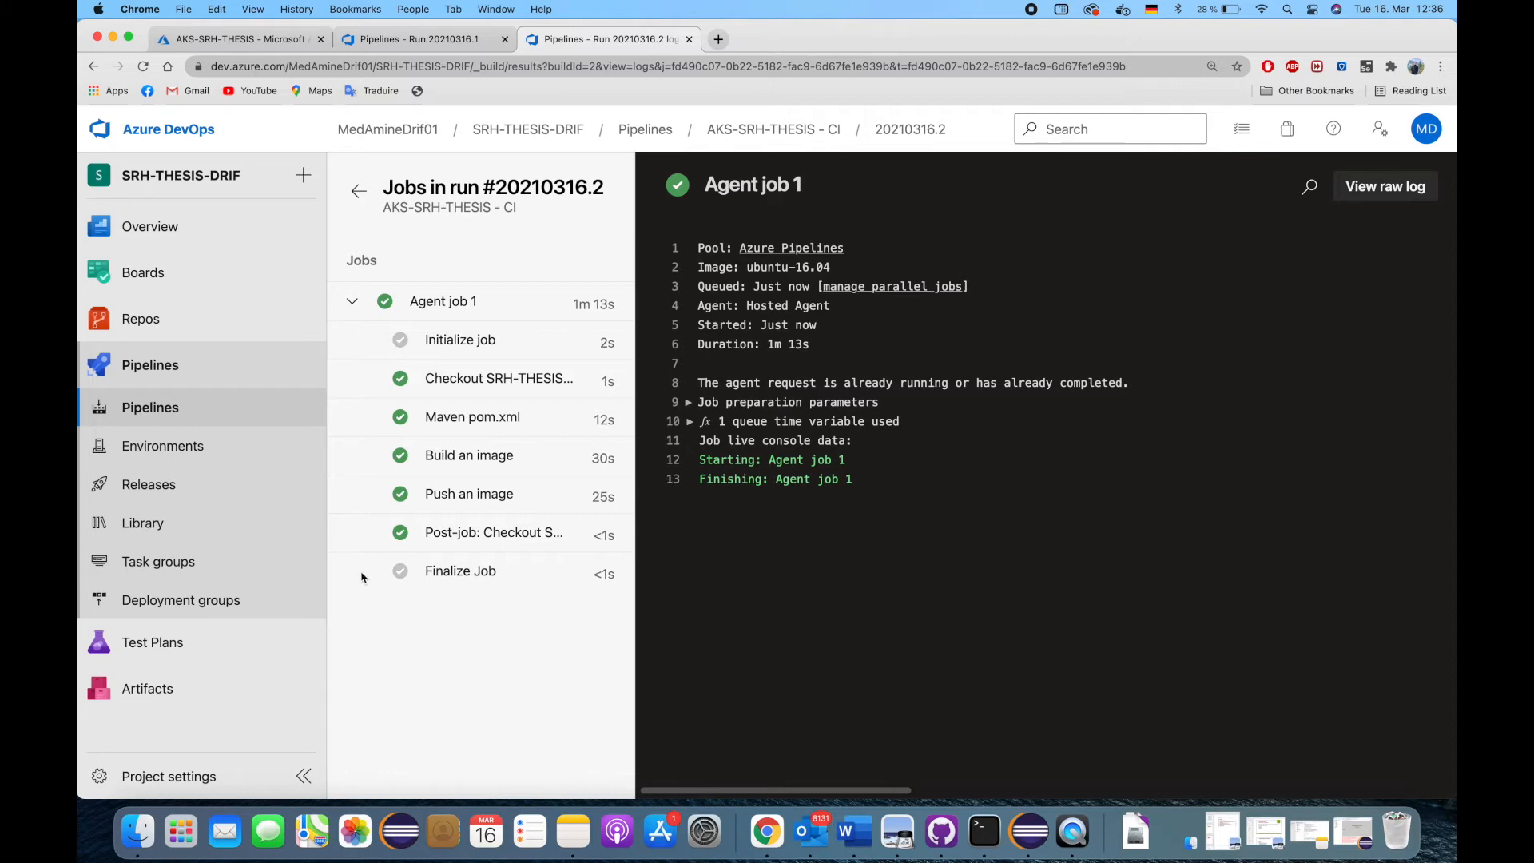
click(149, 482)
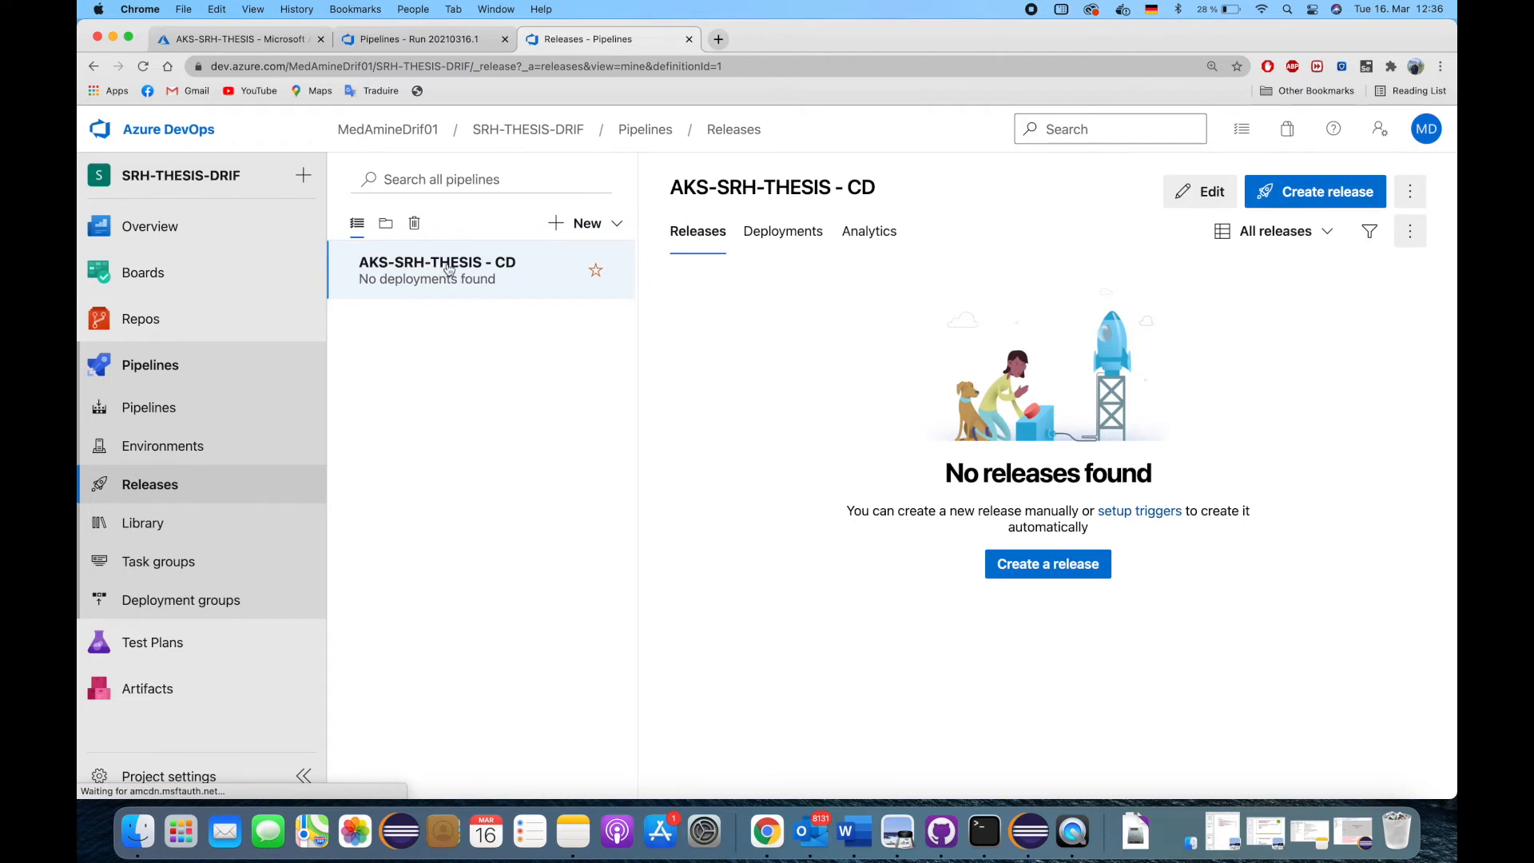
mouse_move(461, 326)
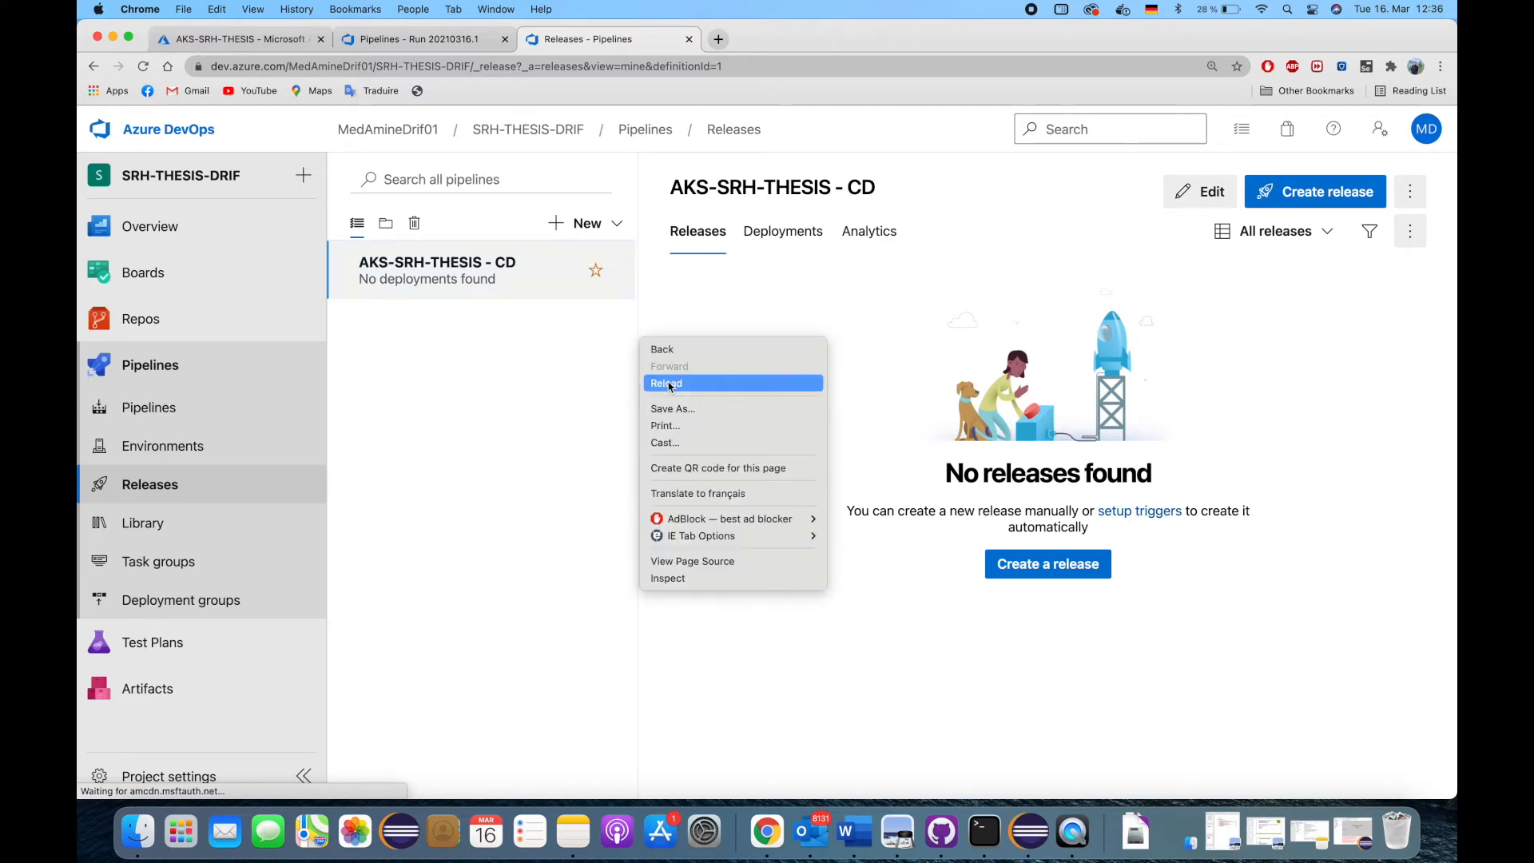
- Reload the CD pipeline's releases and open Release-1's summary
click(667, 382)
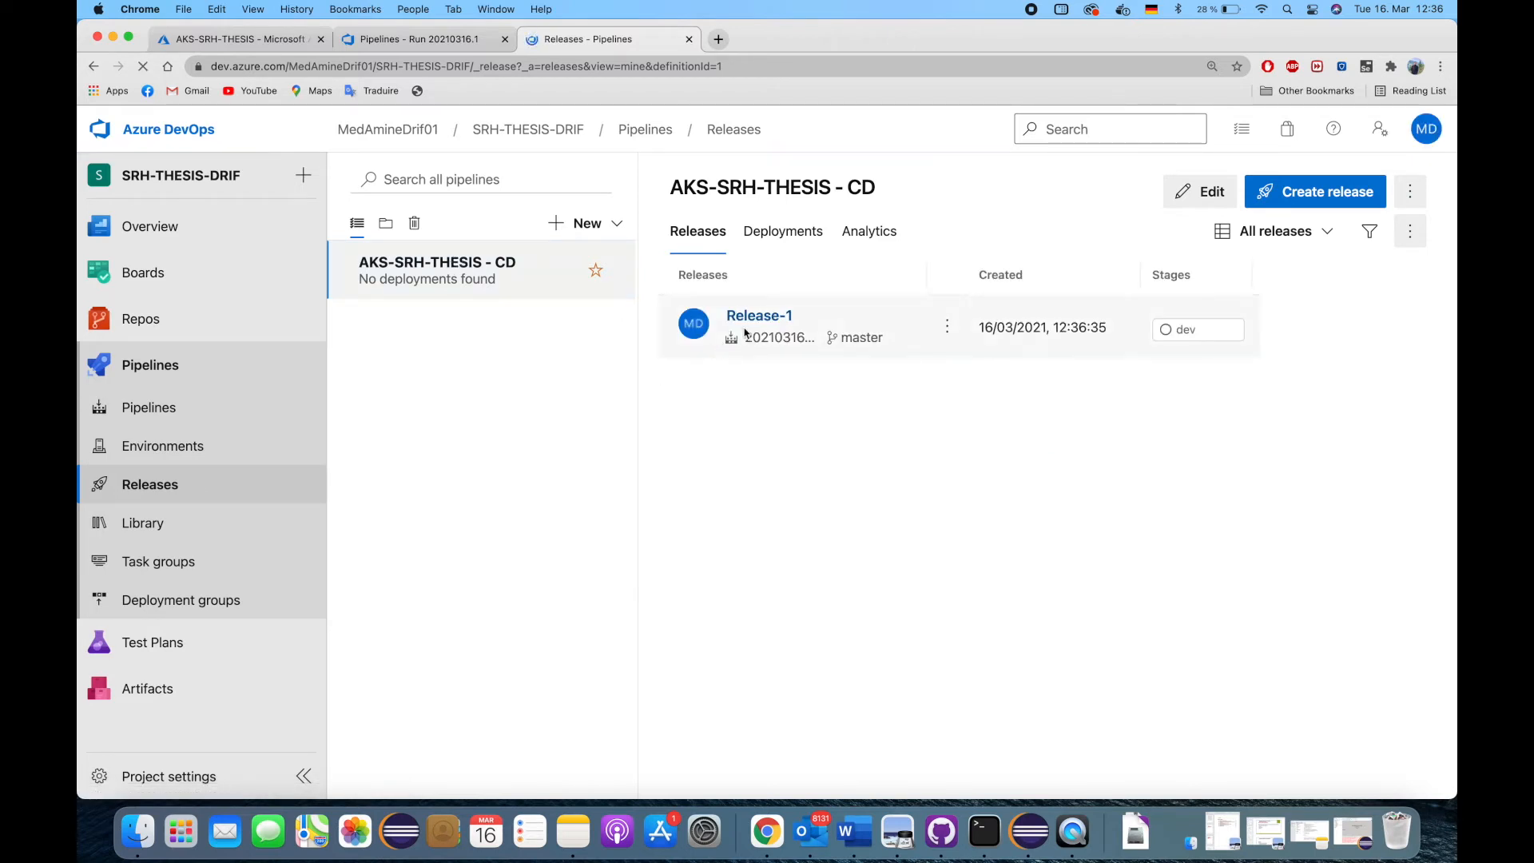
click(757, 315)
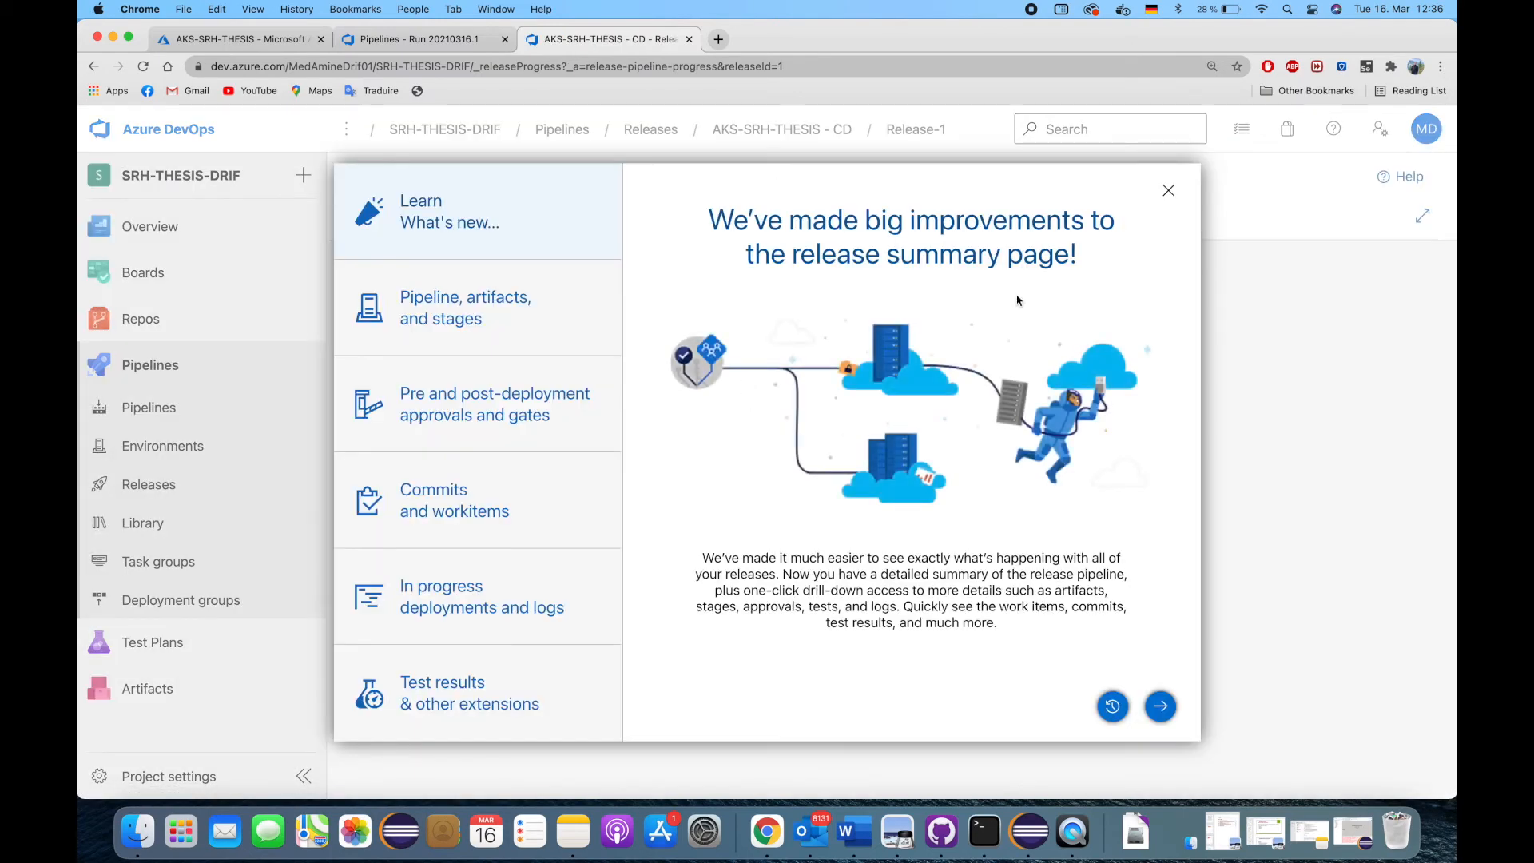
- Dismiss the What's new dialog and view Release-1's dev stage deployment logs
click(1167, 190)
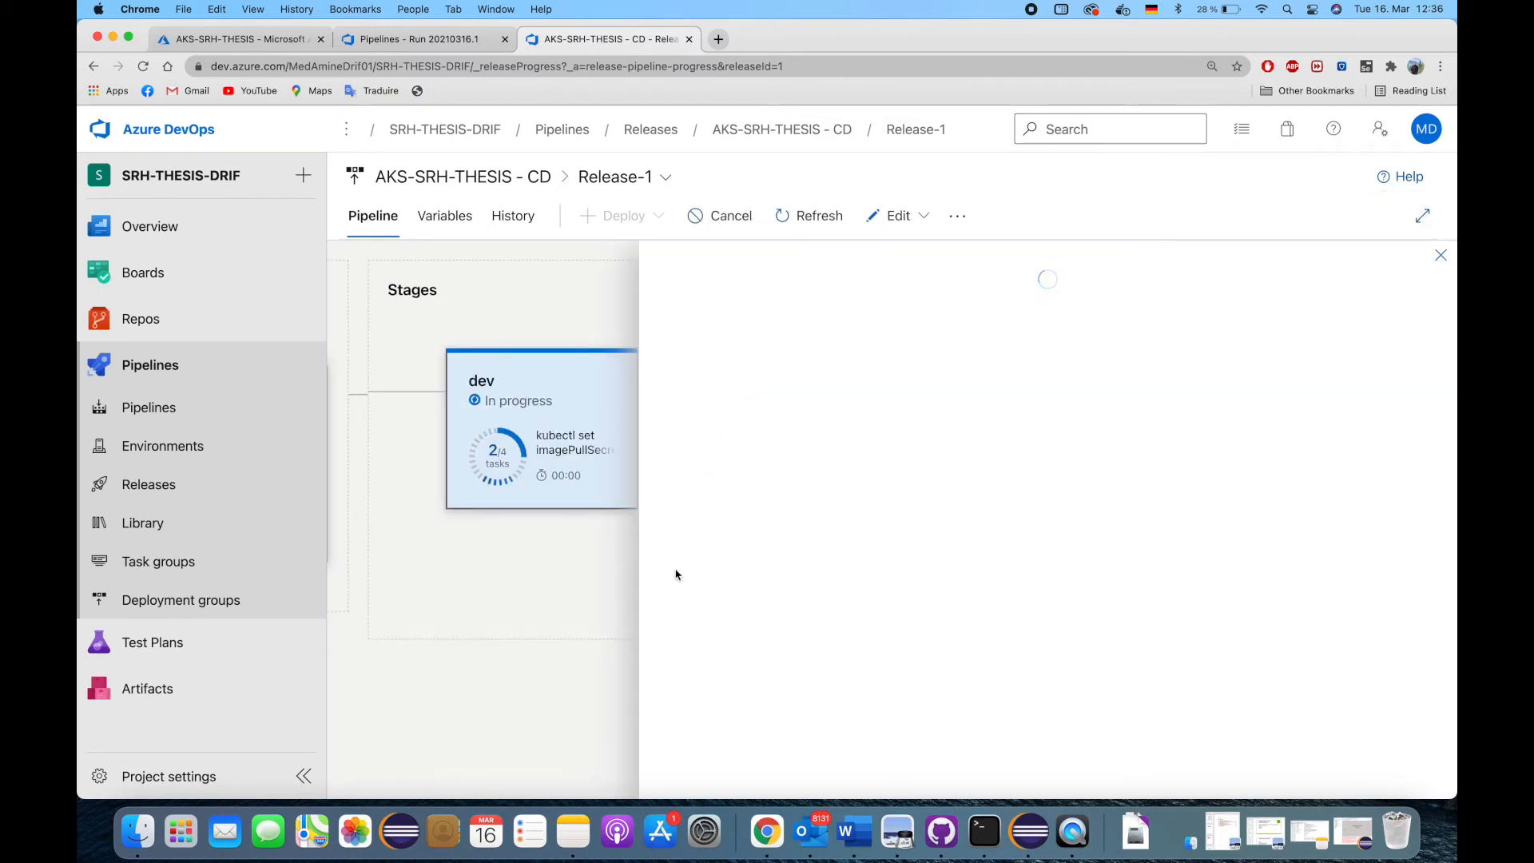
click(540, 430)
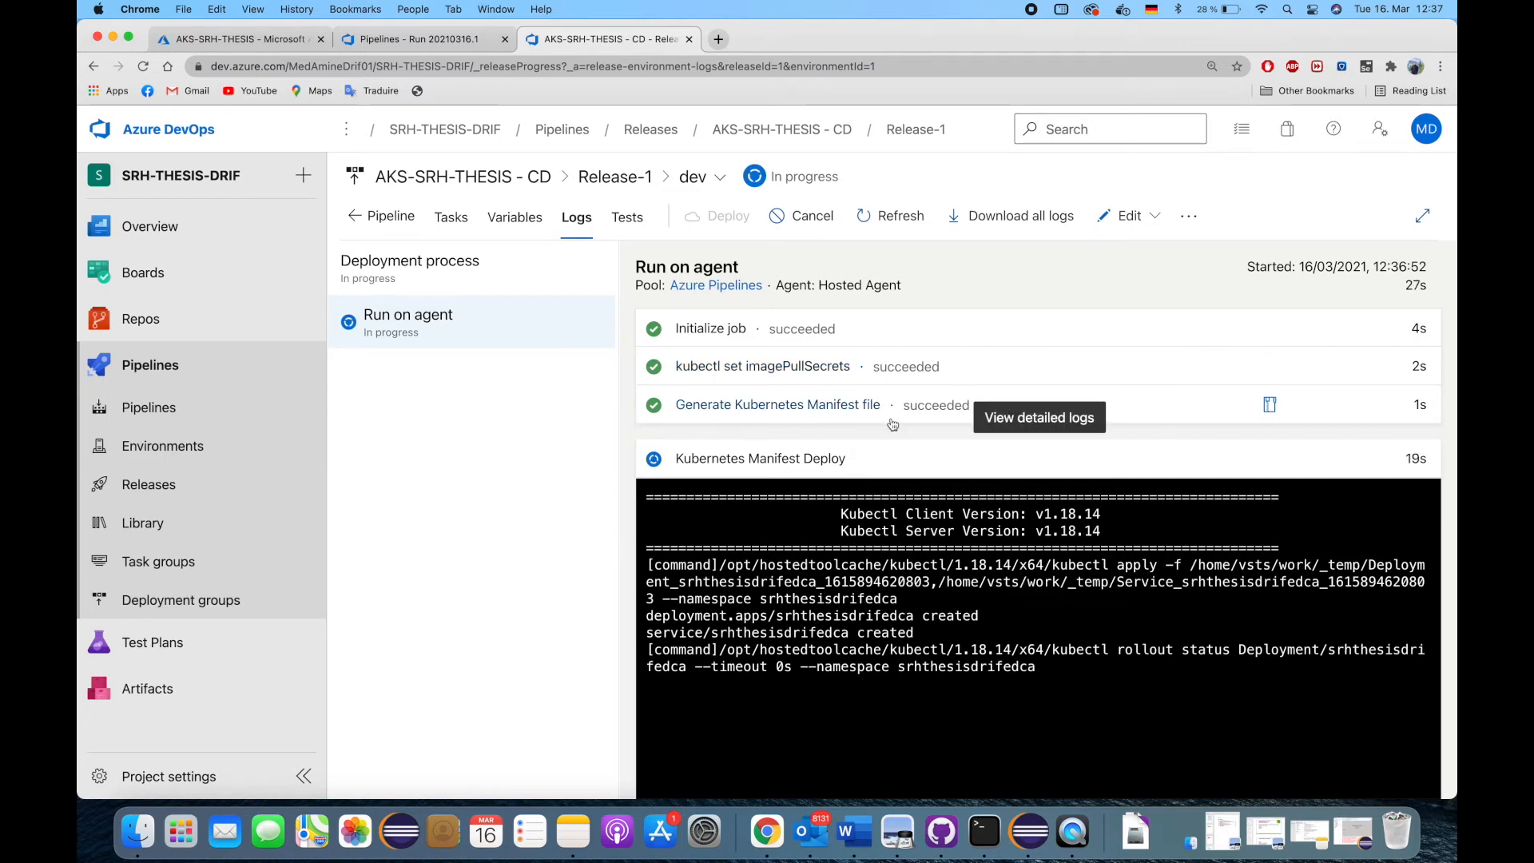
mouse_move(885, 450)
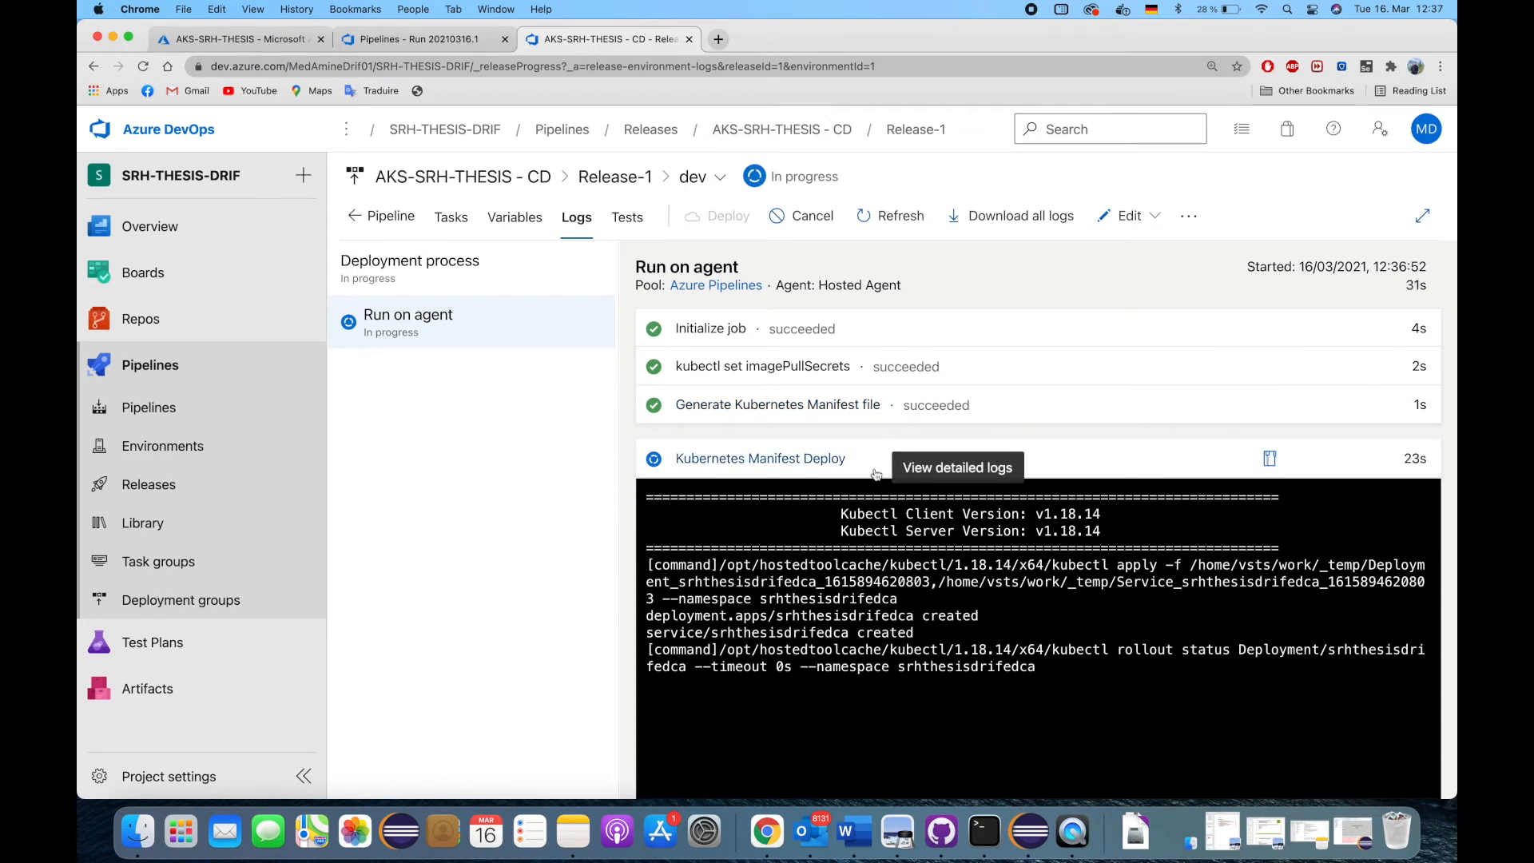
mouse_move(1114, 465)
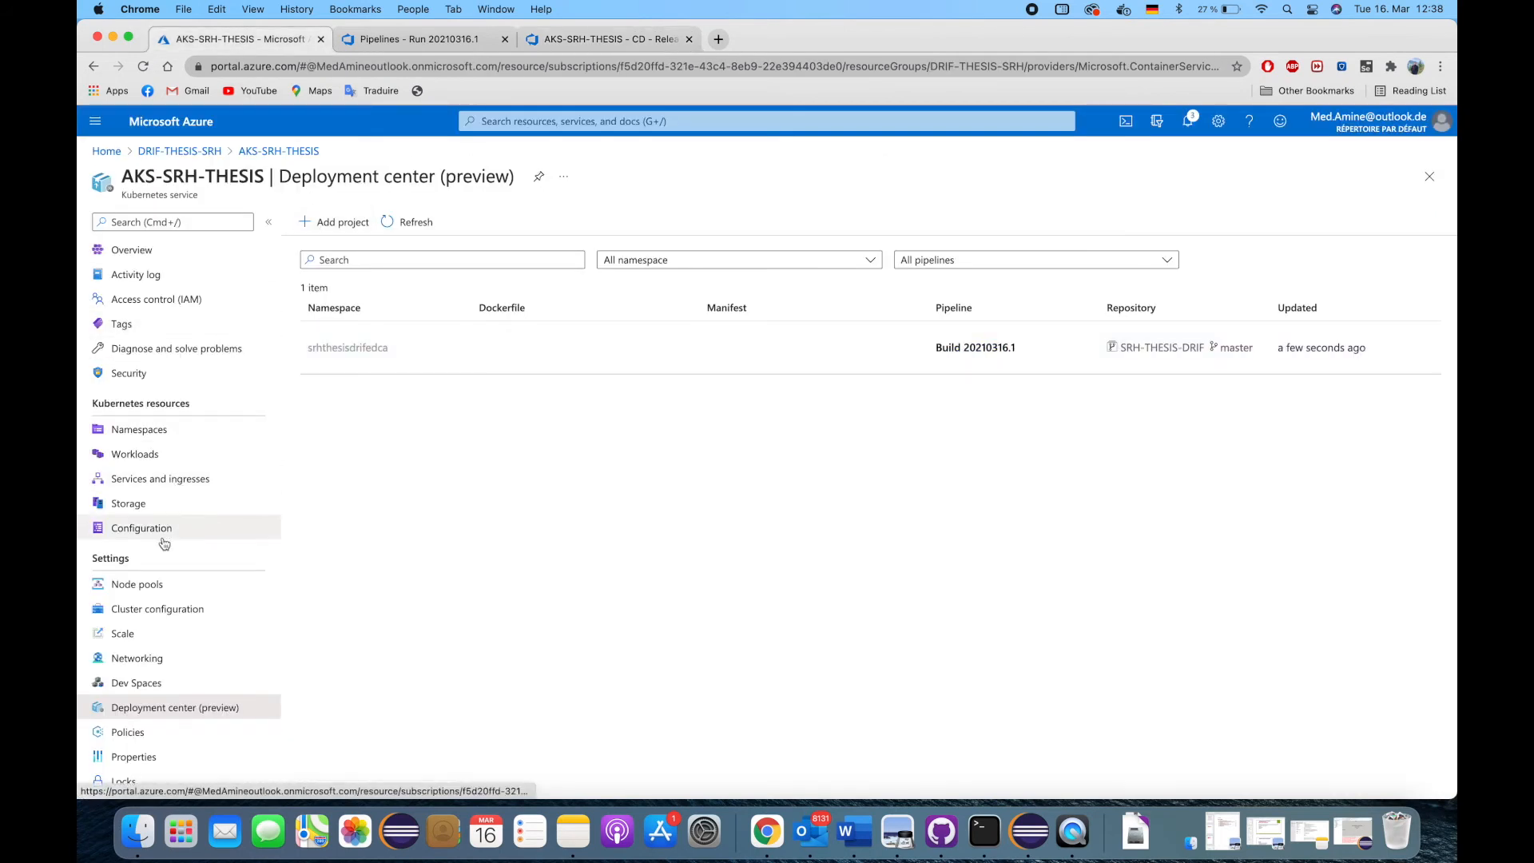
- Show the cluster's Services and ingresses and open srhthesisdrifedca's external IP 20.79.65.5
click(159, 477)
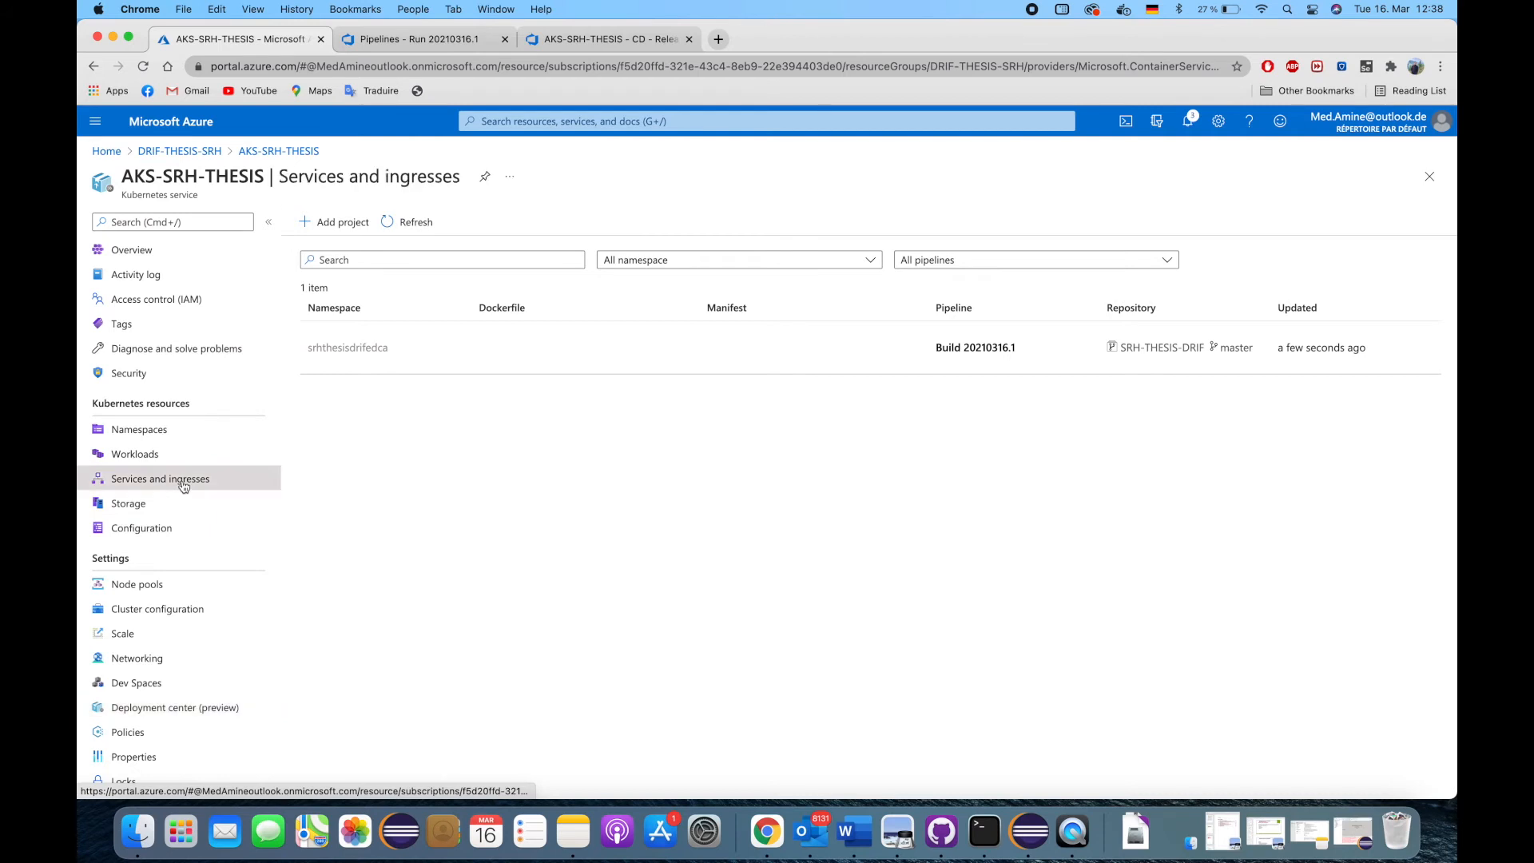
click(160, 478)
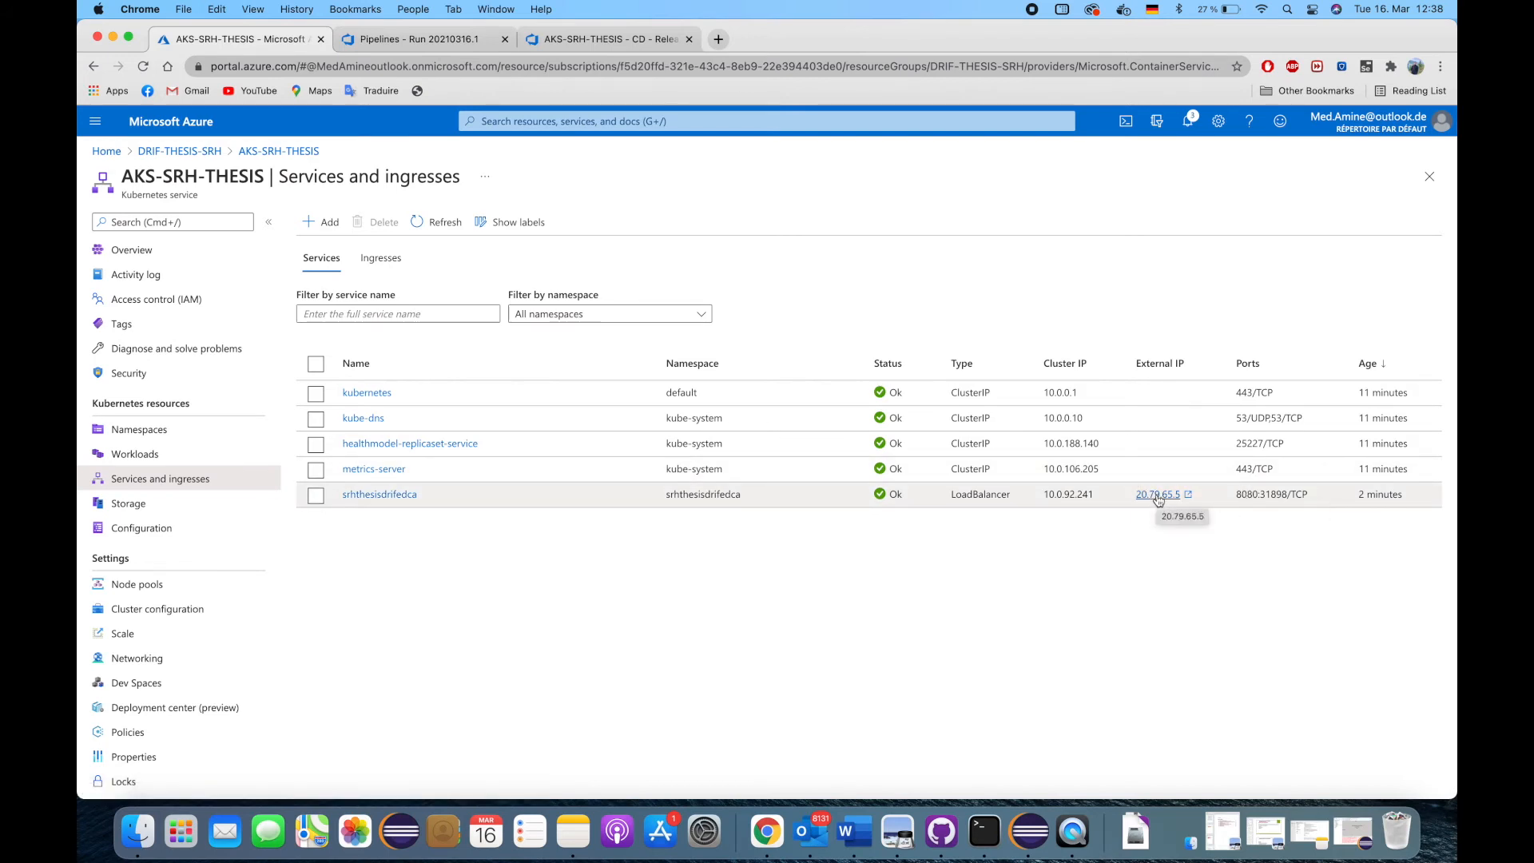
click(1156, 494)
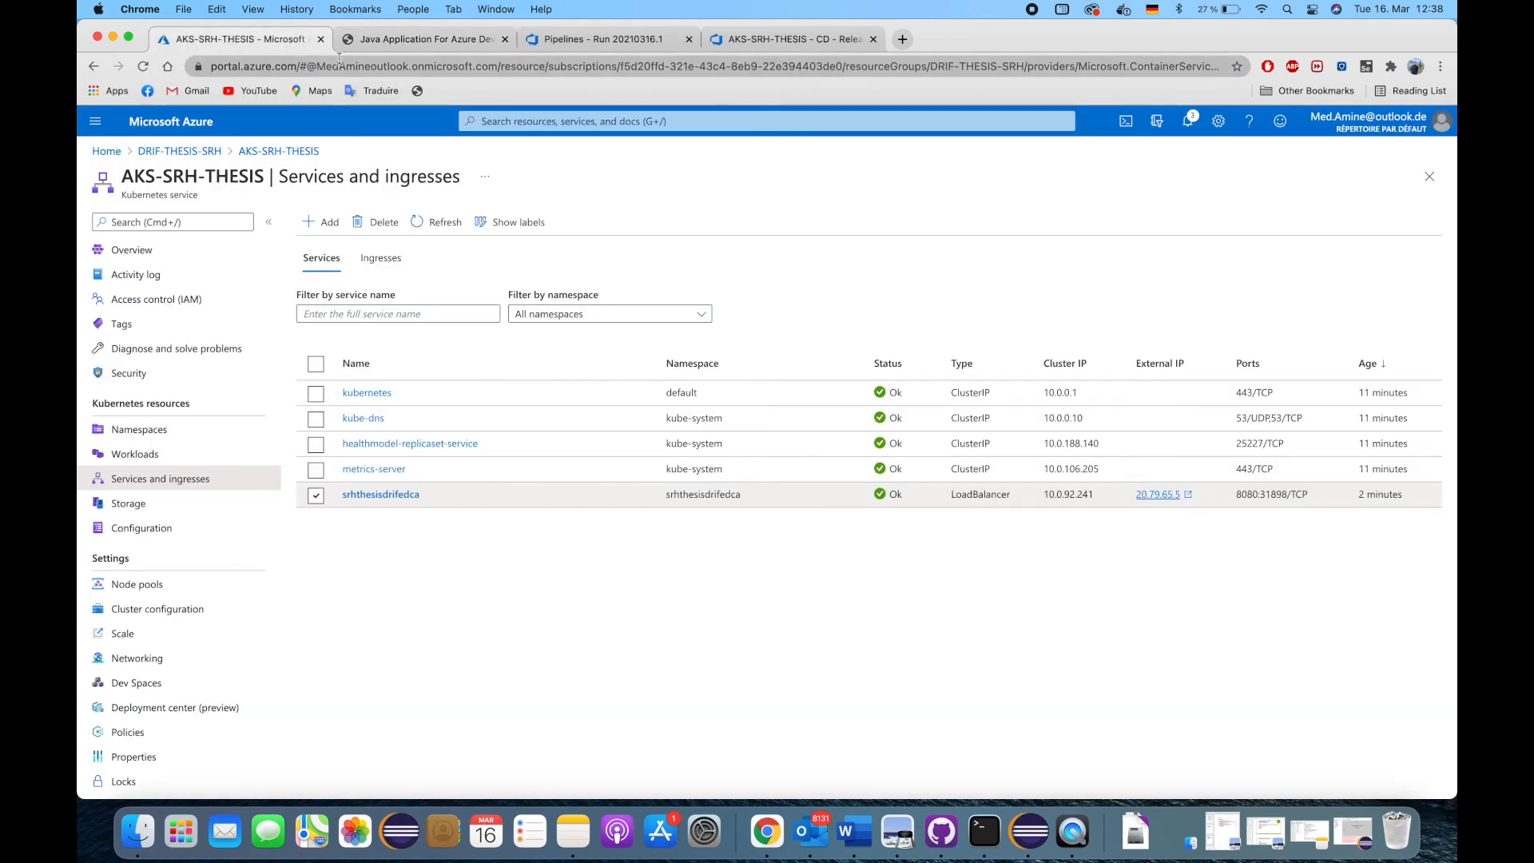
- Review the deployed app at 20.79.65.5:8080 with plain links, then return to the pipeline run
click(425, 38)
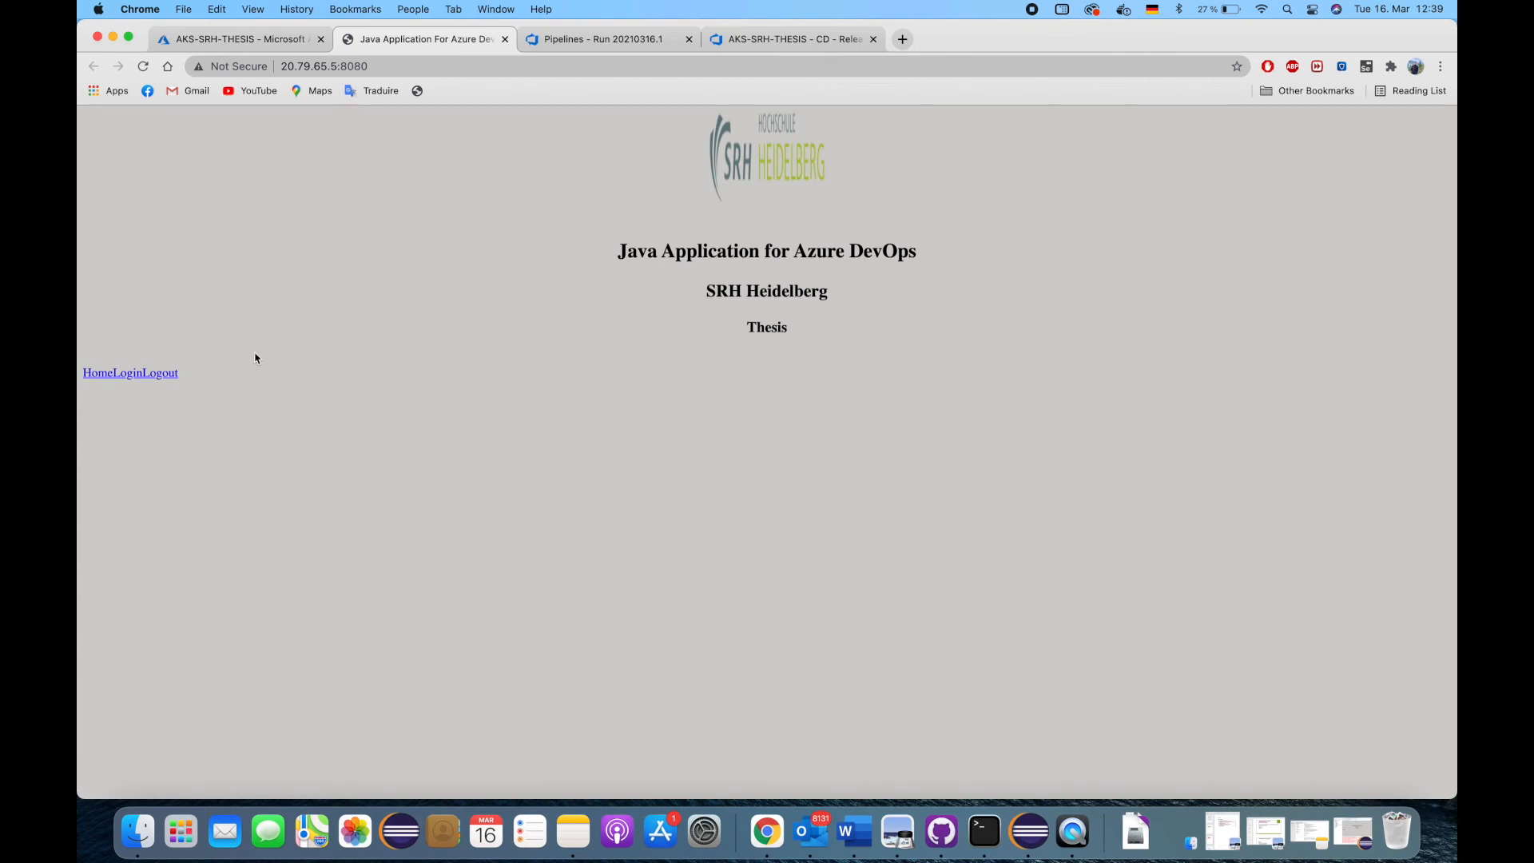
mouse_move(595, 546)
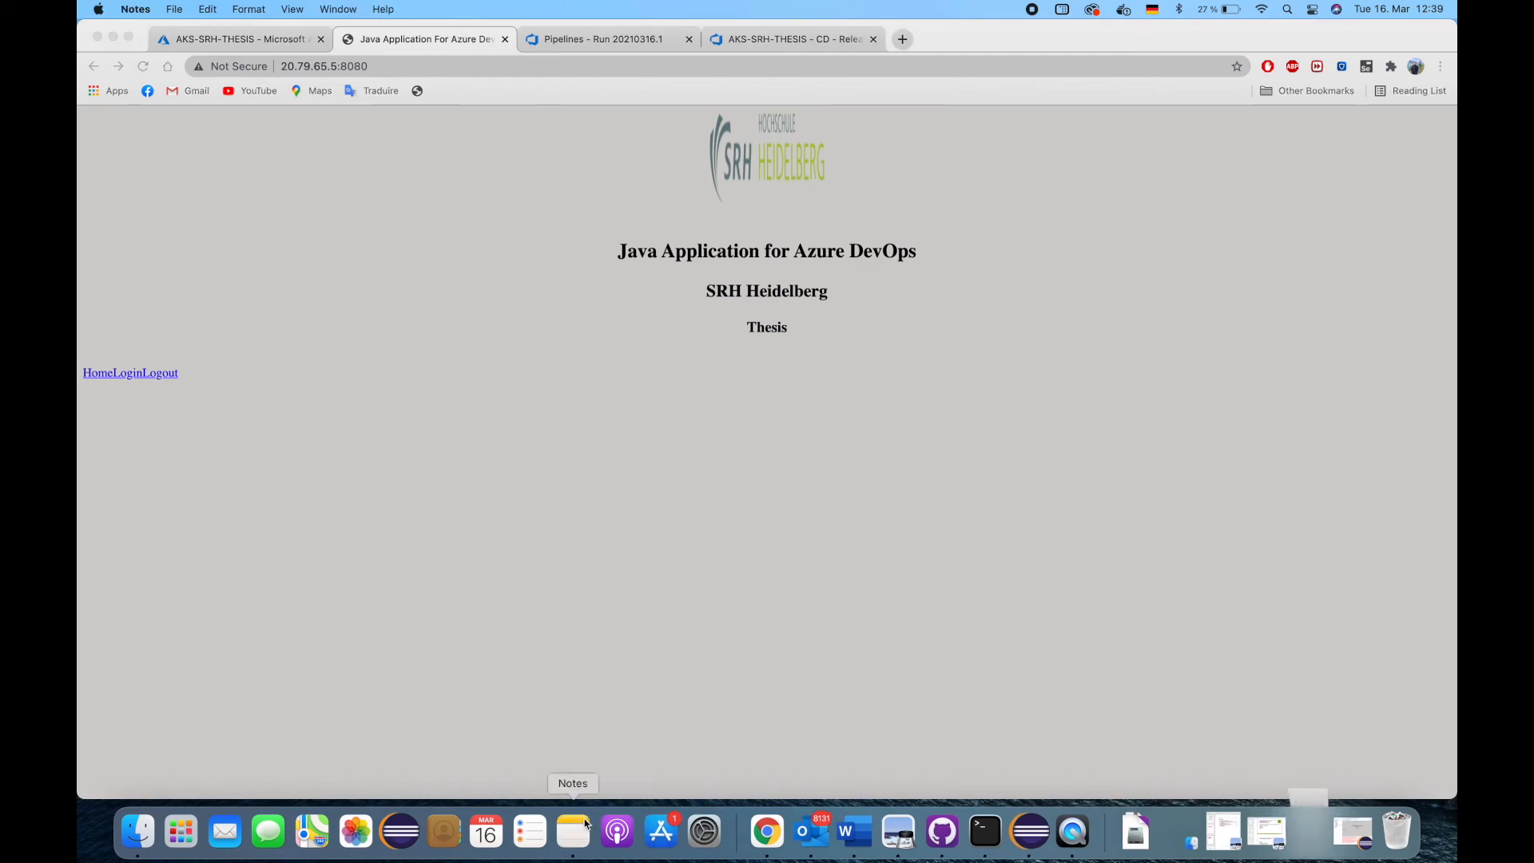
click(572, 833)
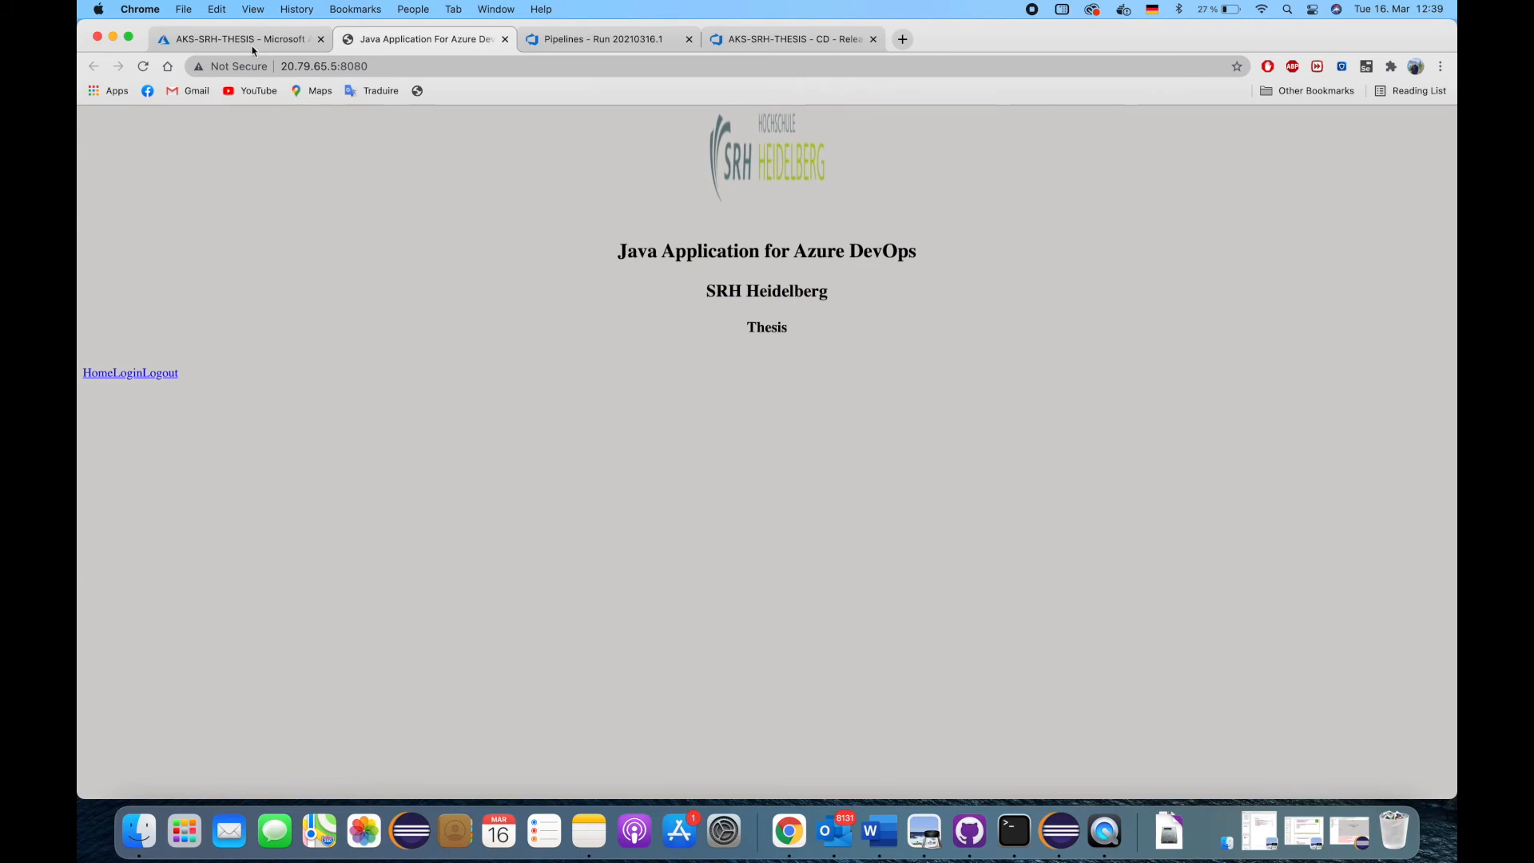
click(601, 39)
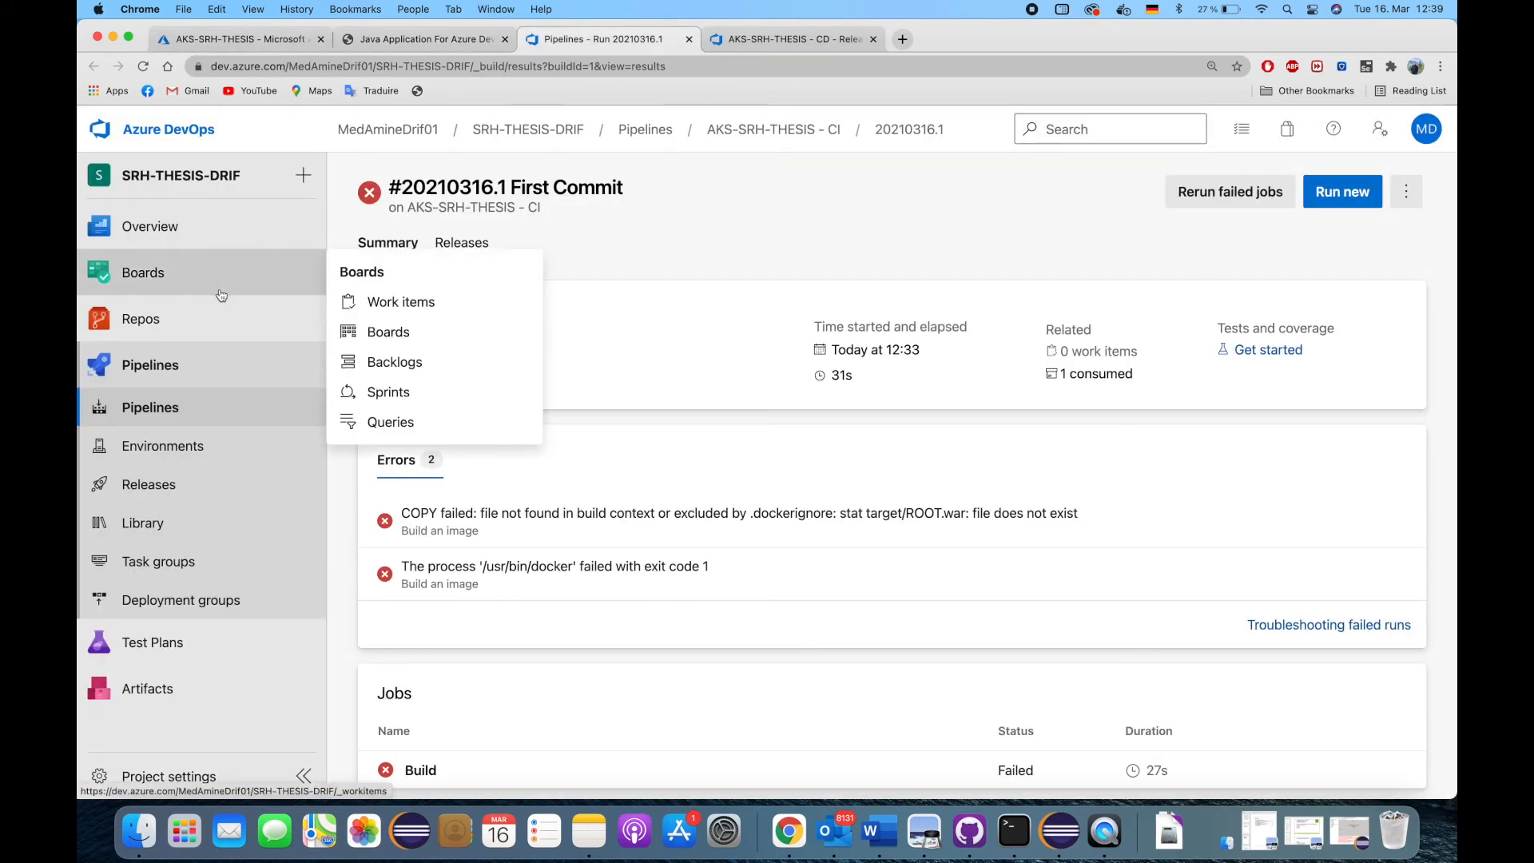
- Browse Repos files to WebContent/home.jsp and start editing it
click(141, 318)
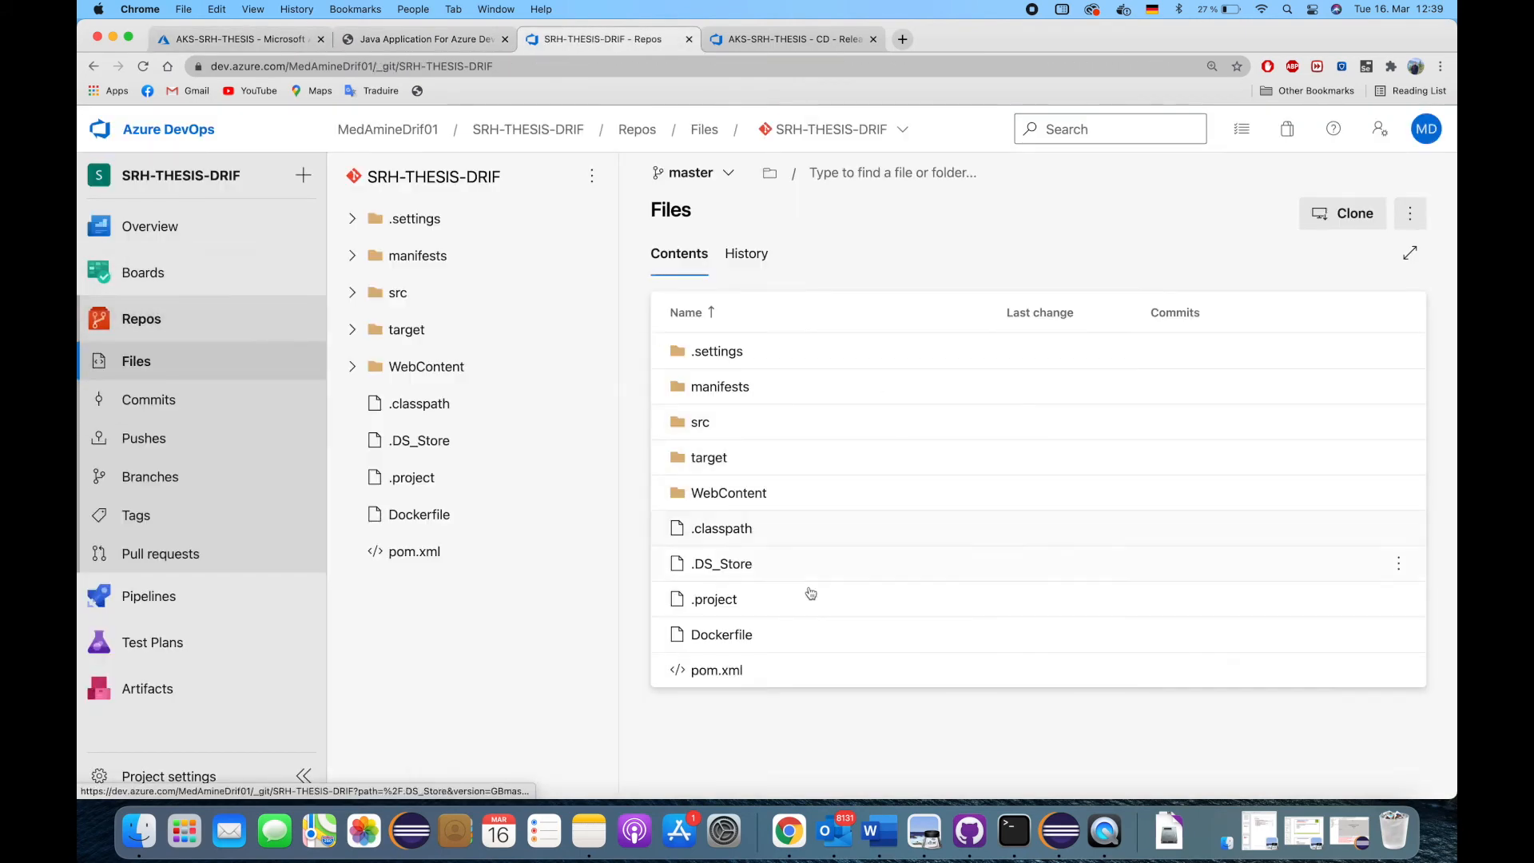
click(425, 366)
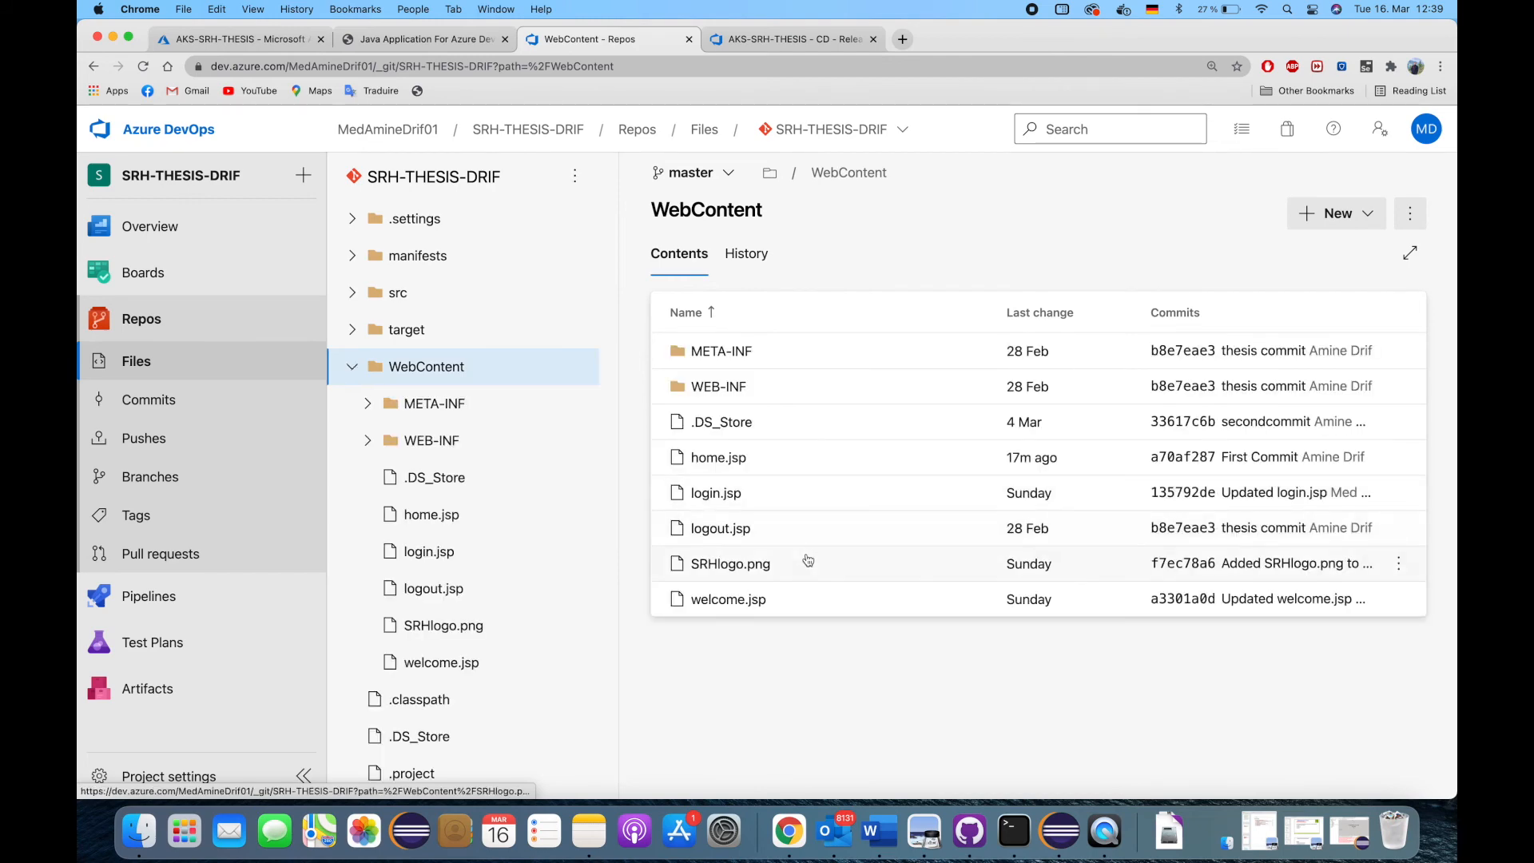
click(717, 457)
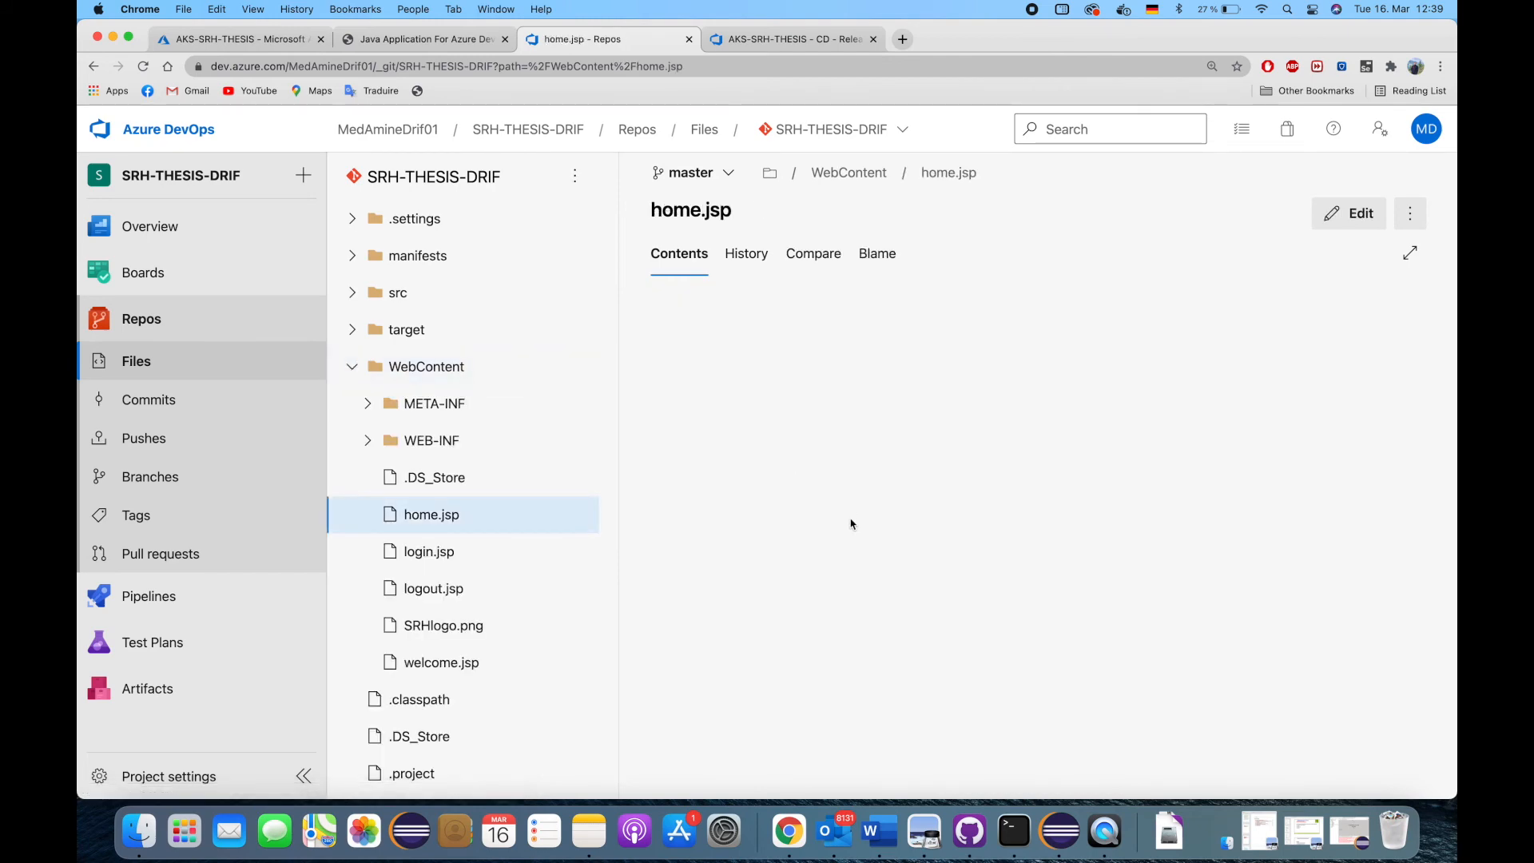
click(1349, 213)
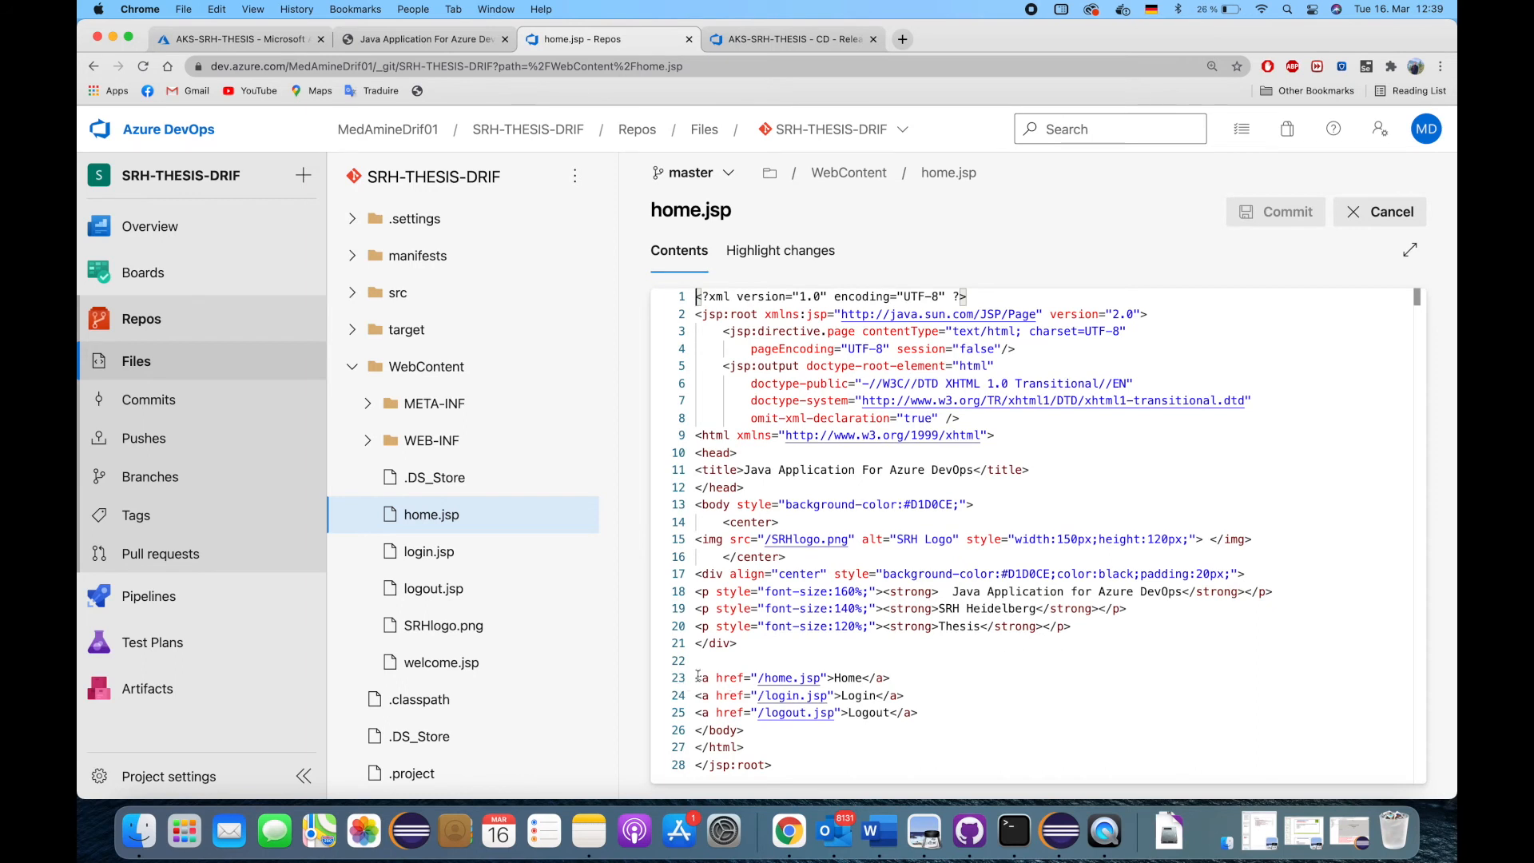
- Replace the plain links with a green Home/Login/Logout table and commit 'Updated home.jsp' to master
drag(695, 677, 918, 713)
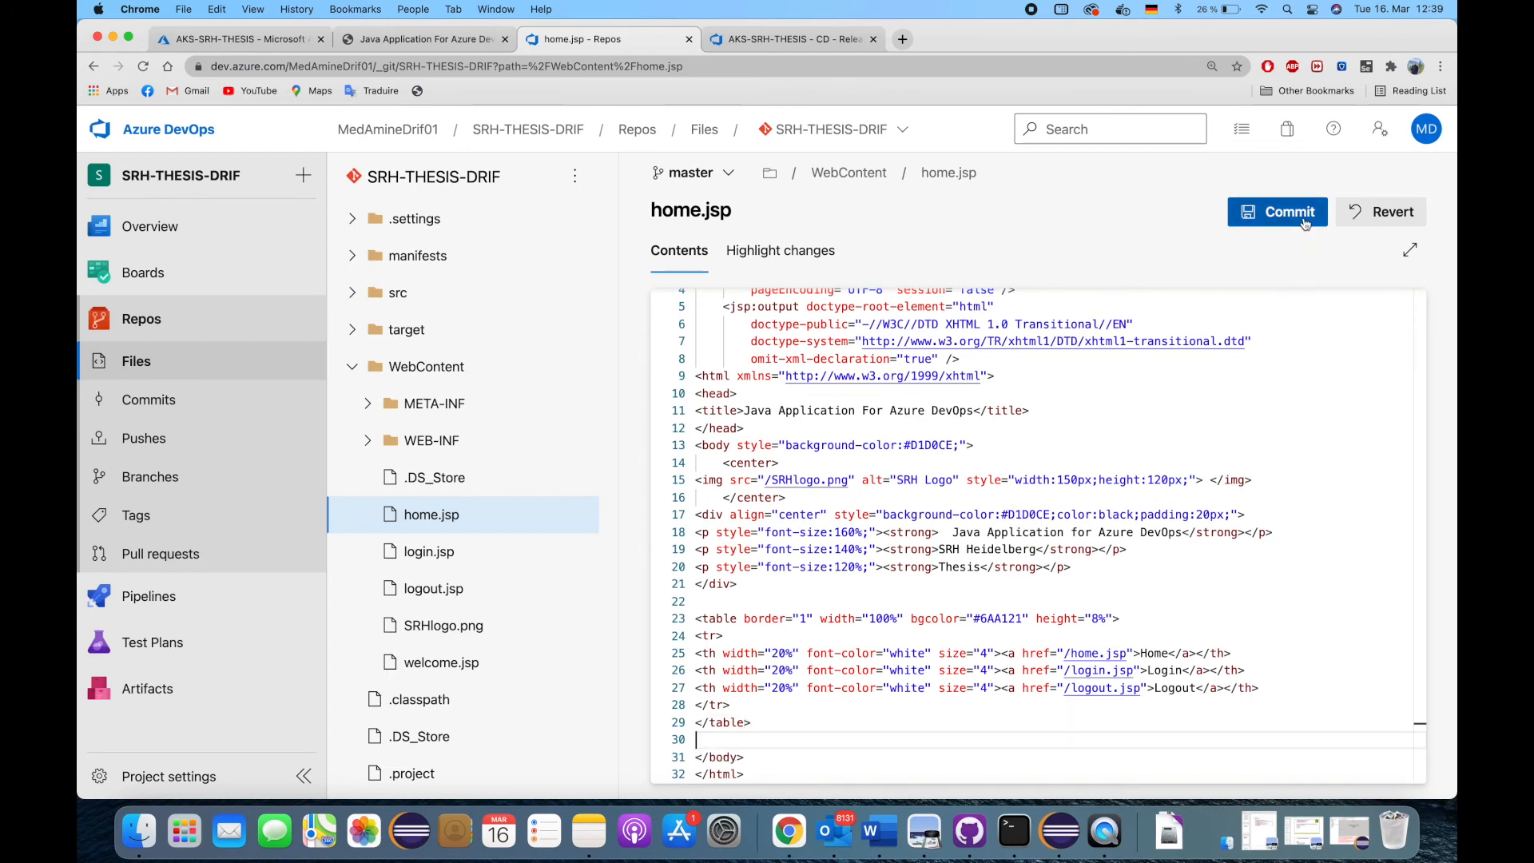
click(1277, 211)
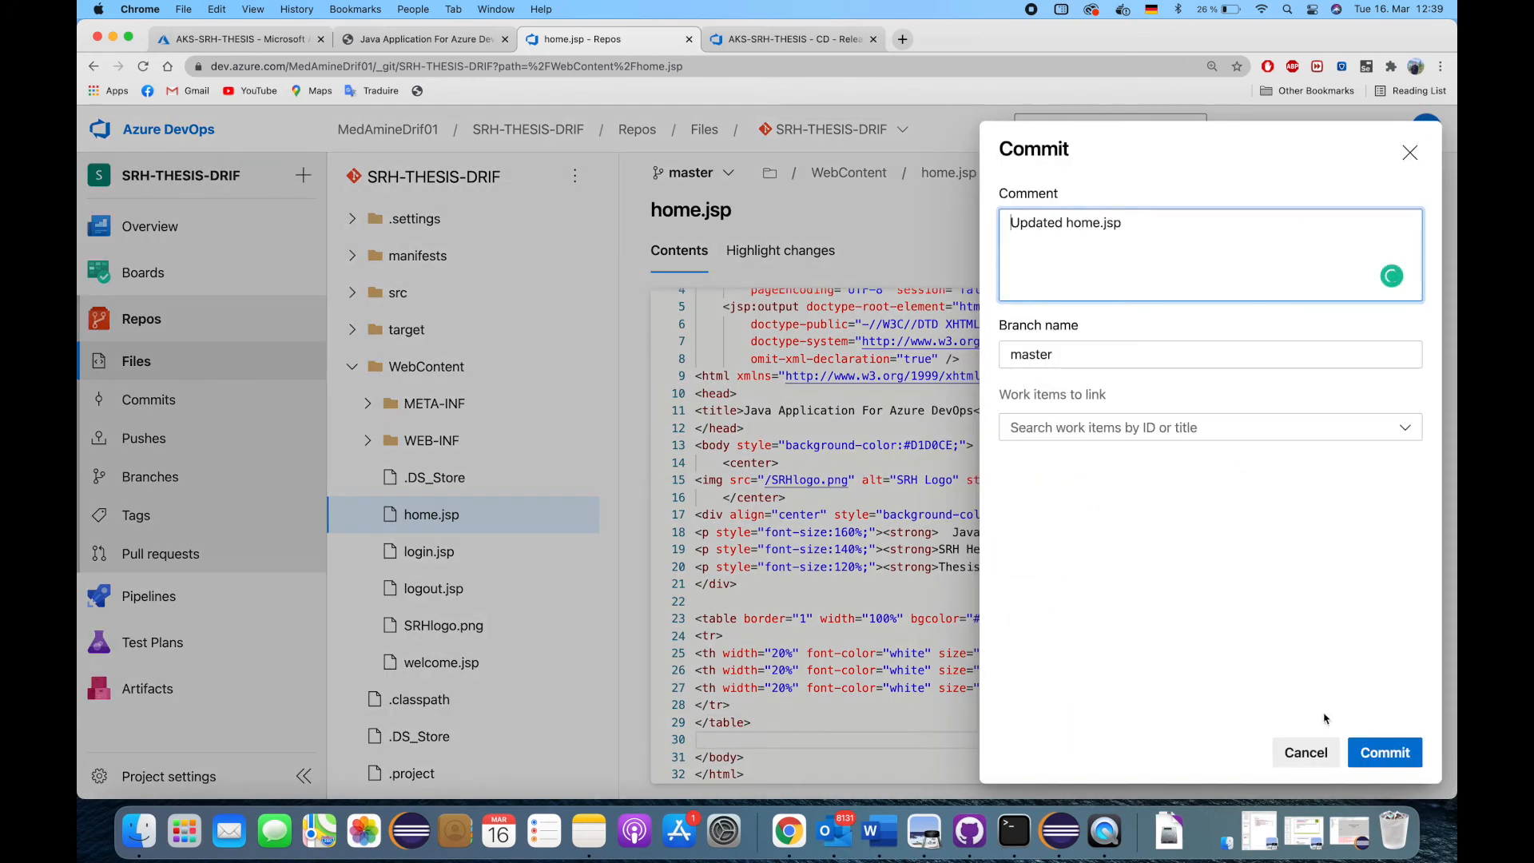
click(1384, 751)
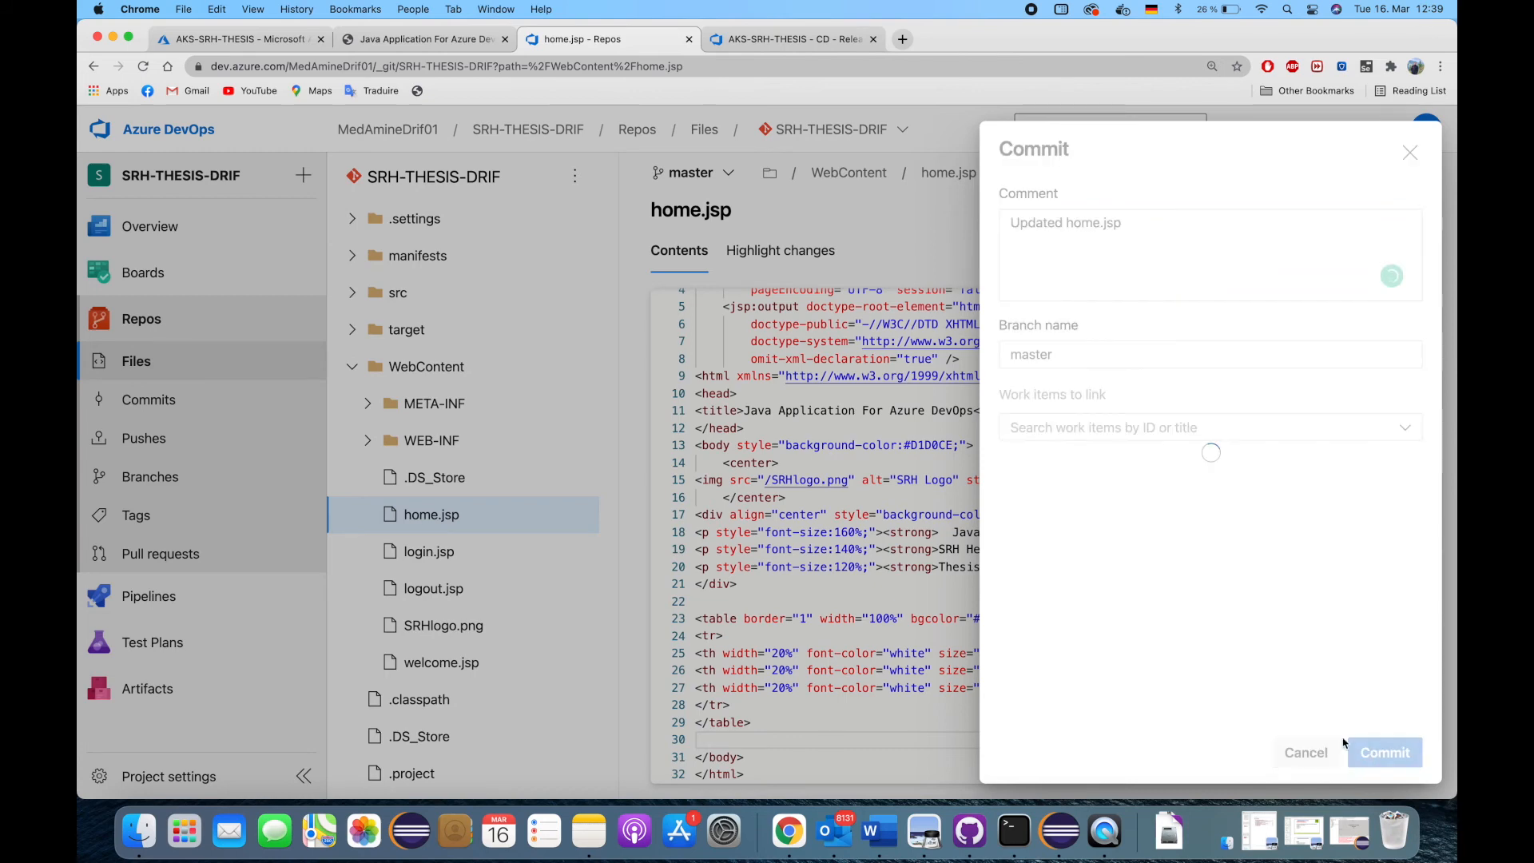
click(1384, 753)
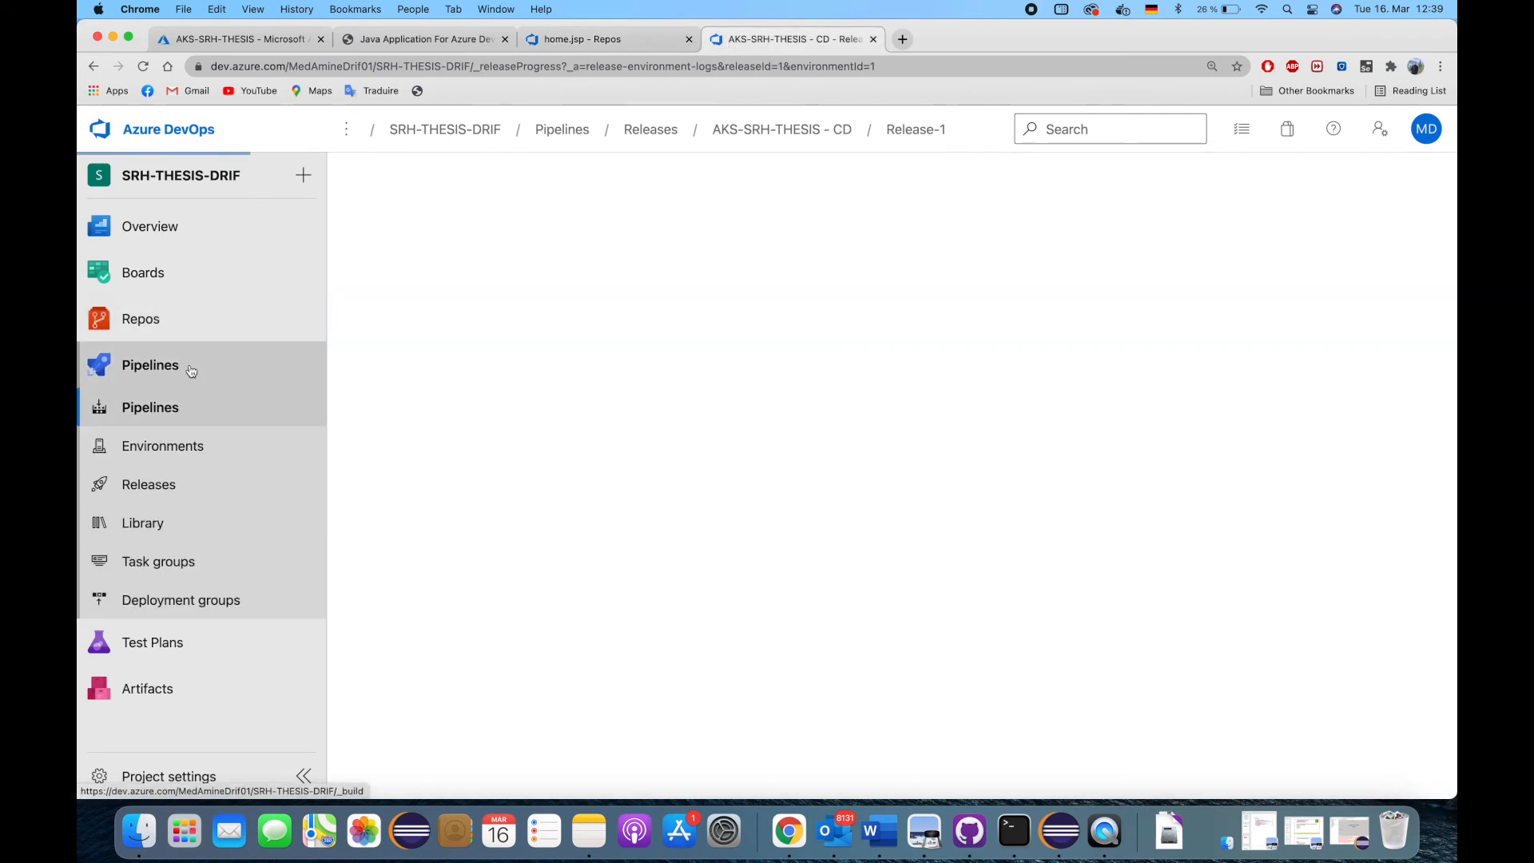
- Open AKS-SRH-THESIS - CI run #20210316.3 'Updated home.jsp' and its Maven step log
click(150, 364)
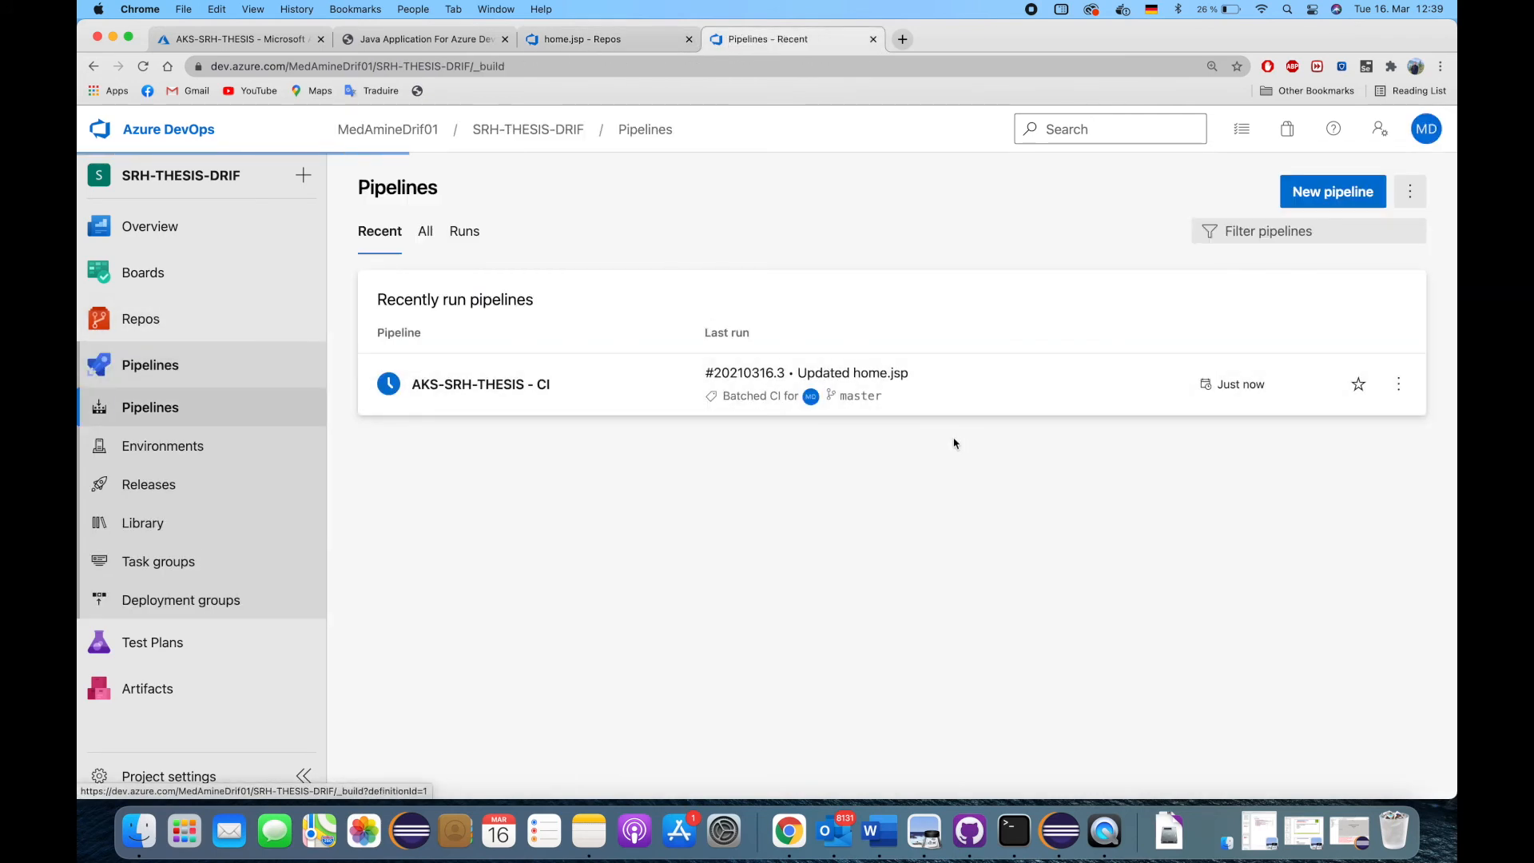
click(481, 384)
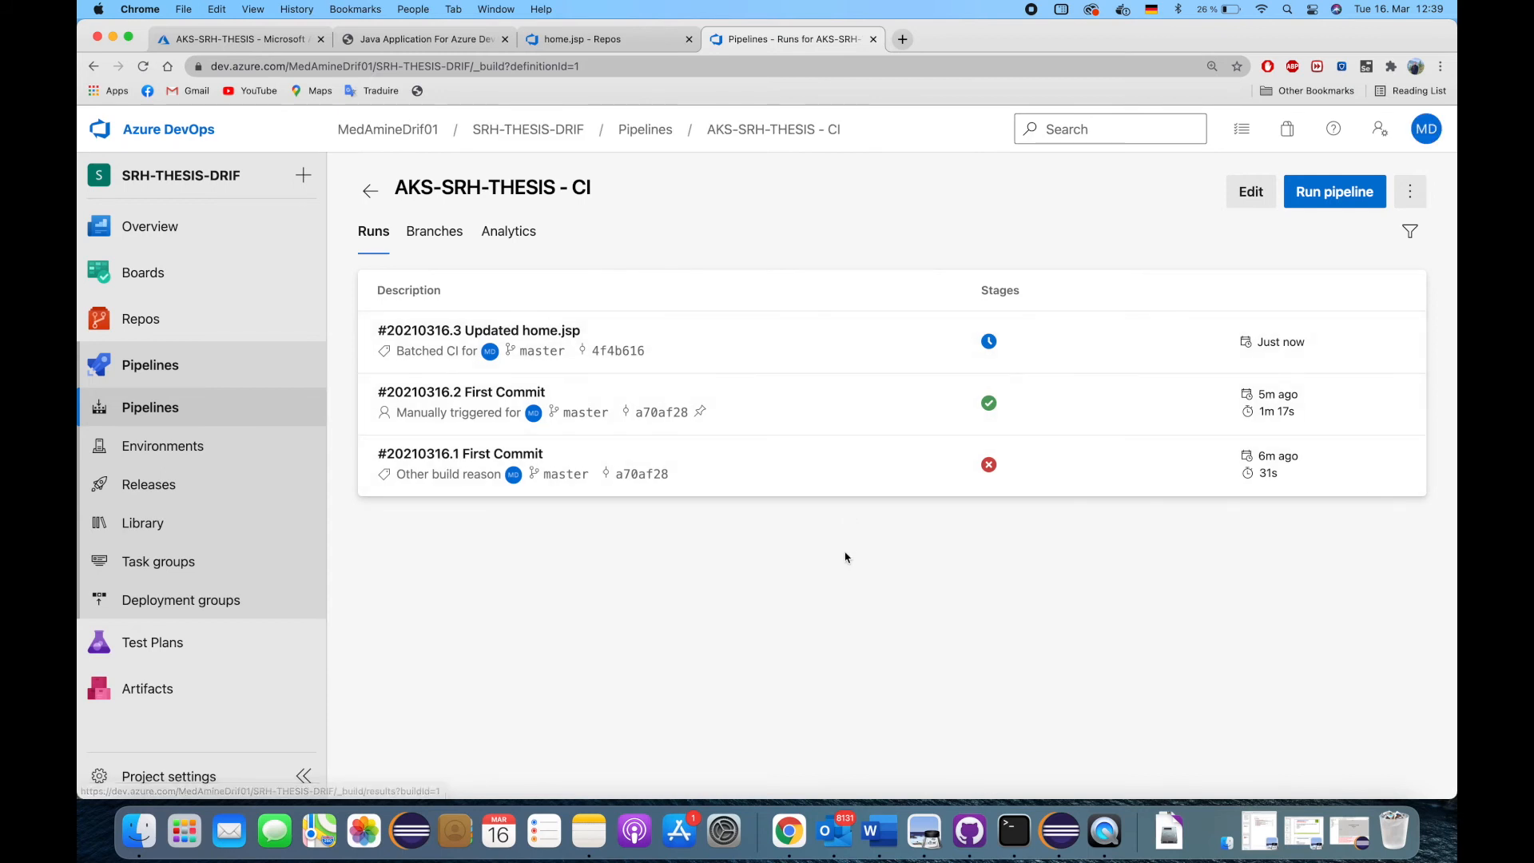
click(478, 329)
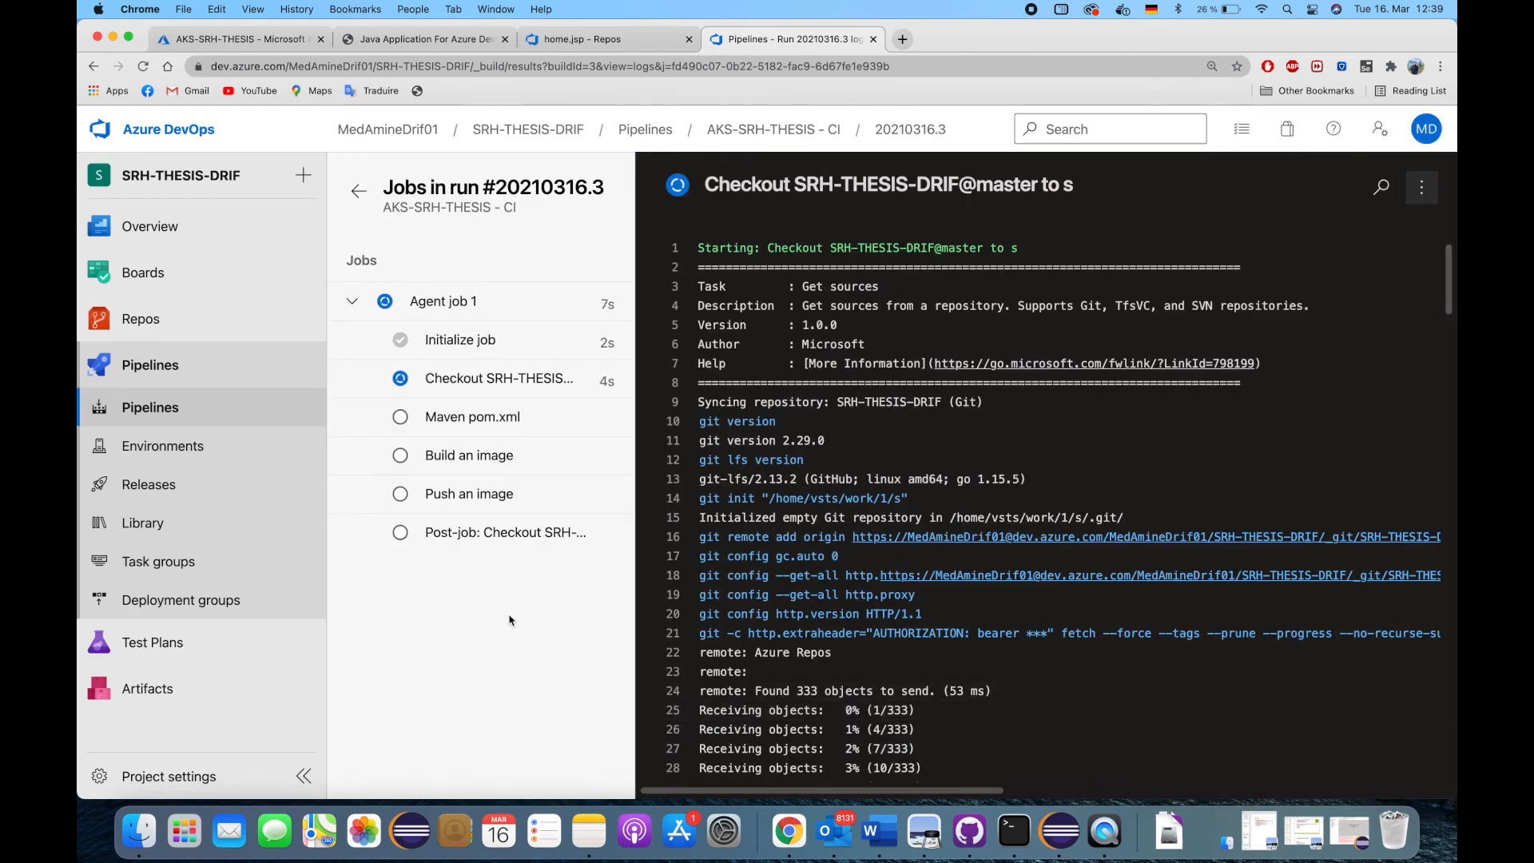
click(473, 415)
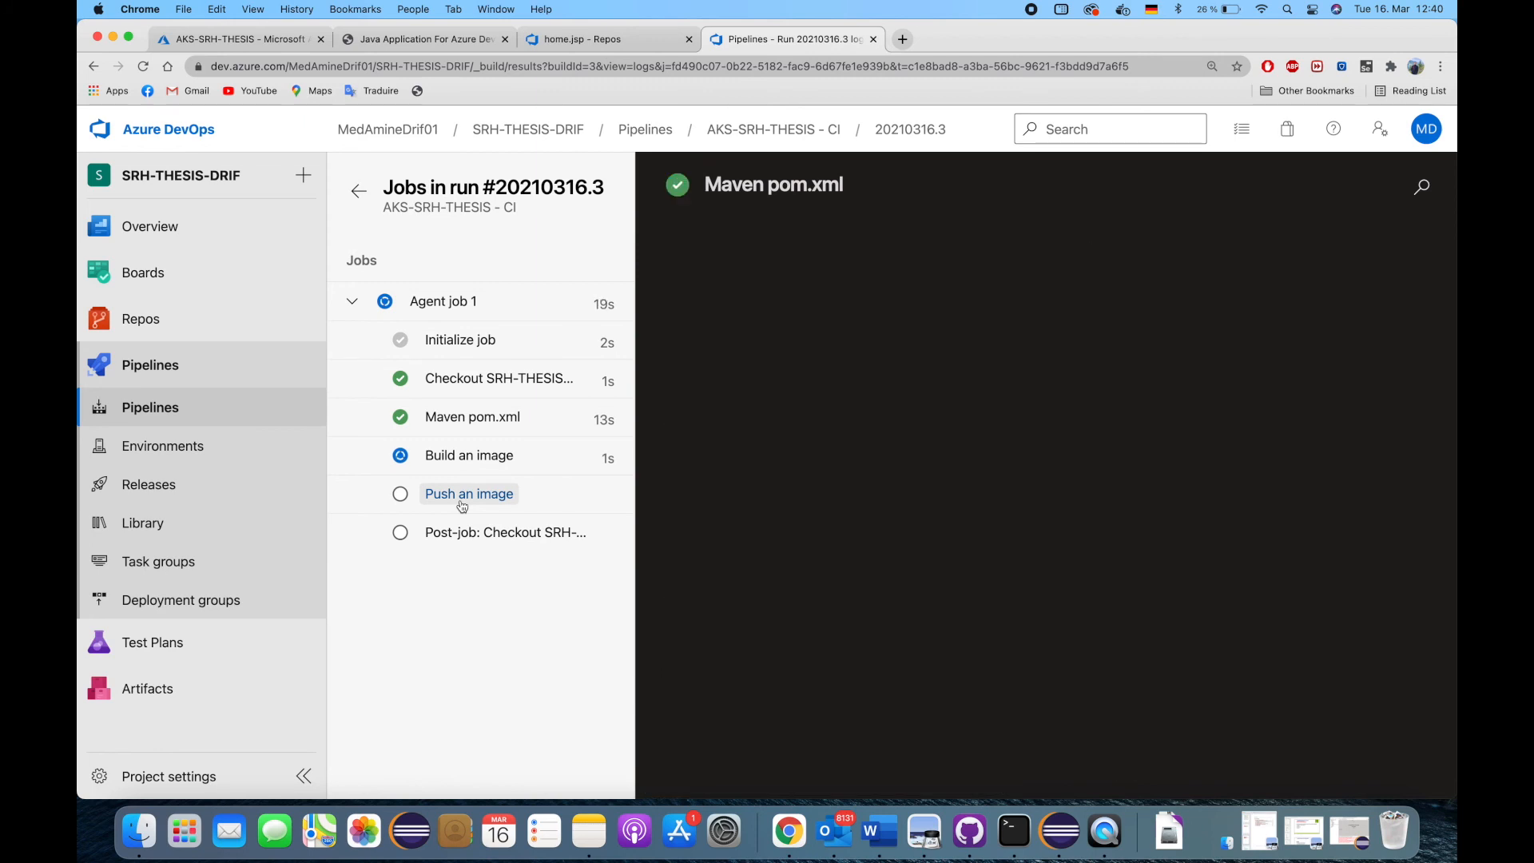
- Follow the image build and push logs until Agent job 1 shows all steps succeeded
click(472, 415)
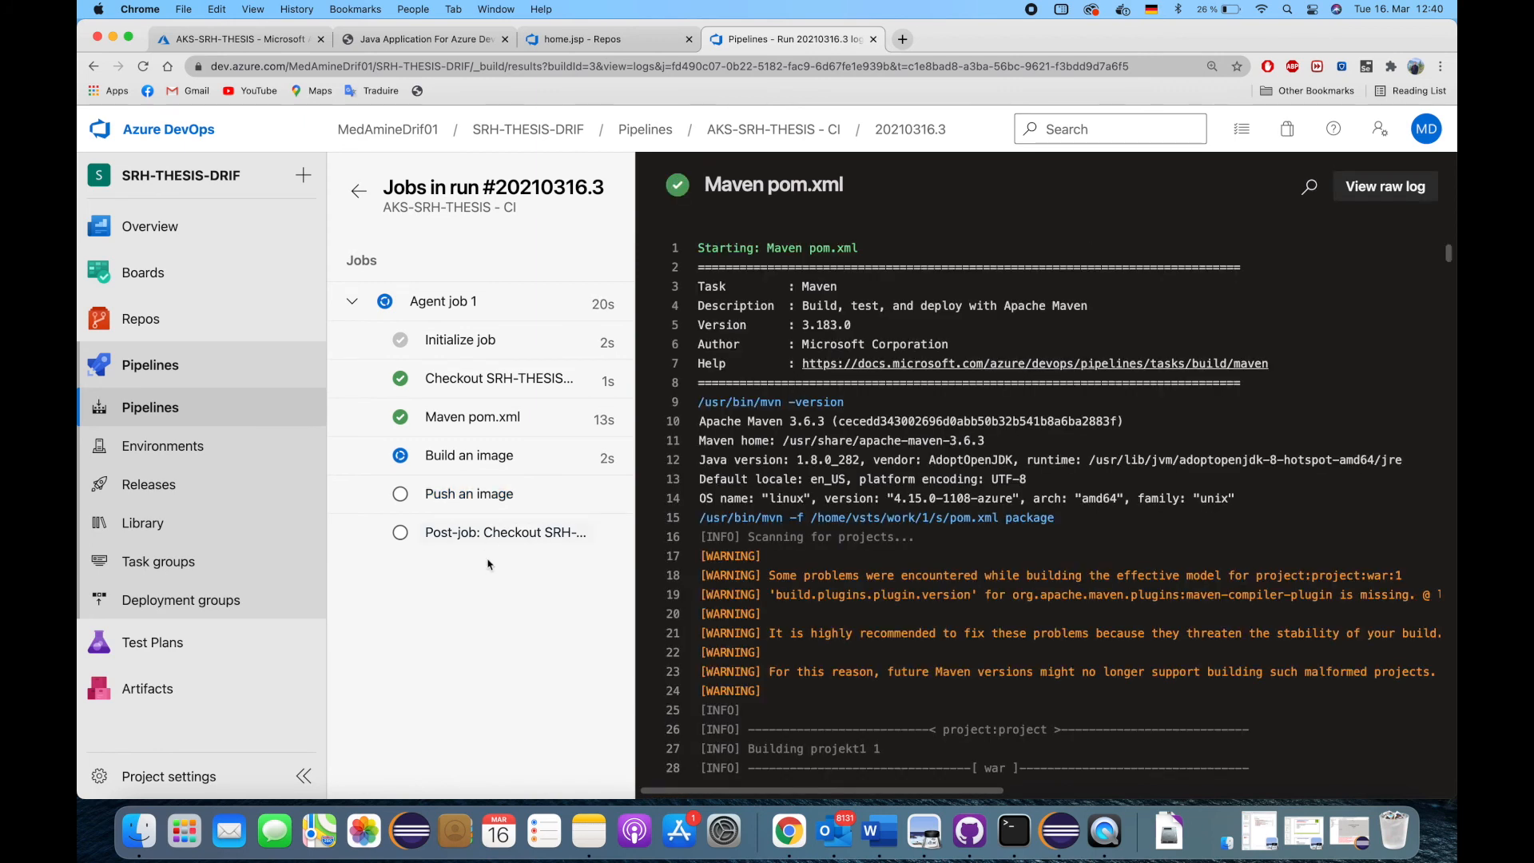
click(468, 456)
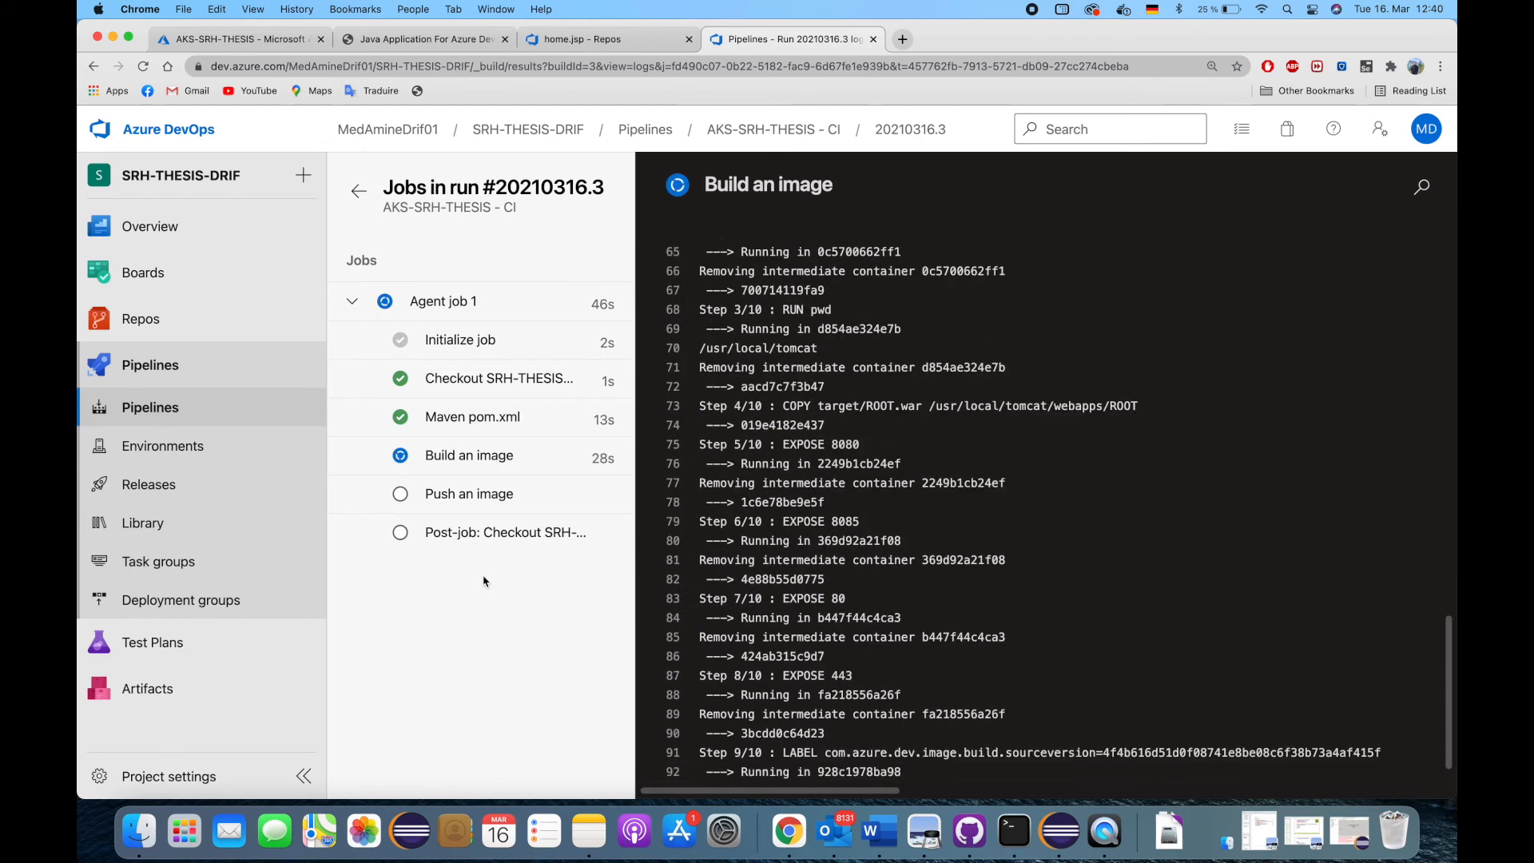
click(468, 493)
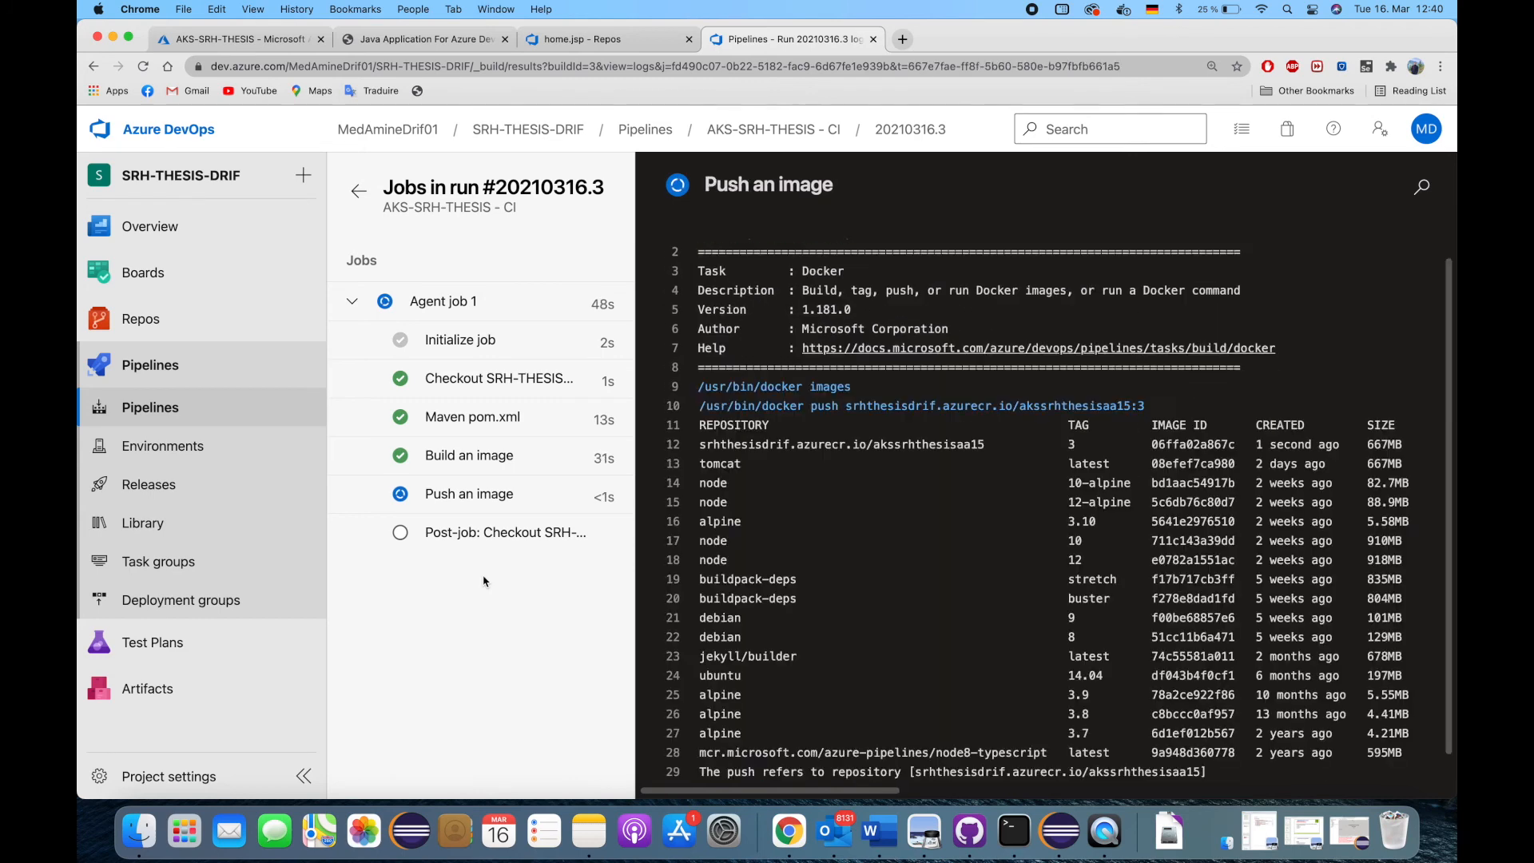
click(505, 530)
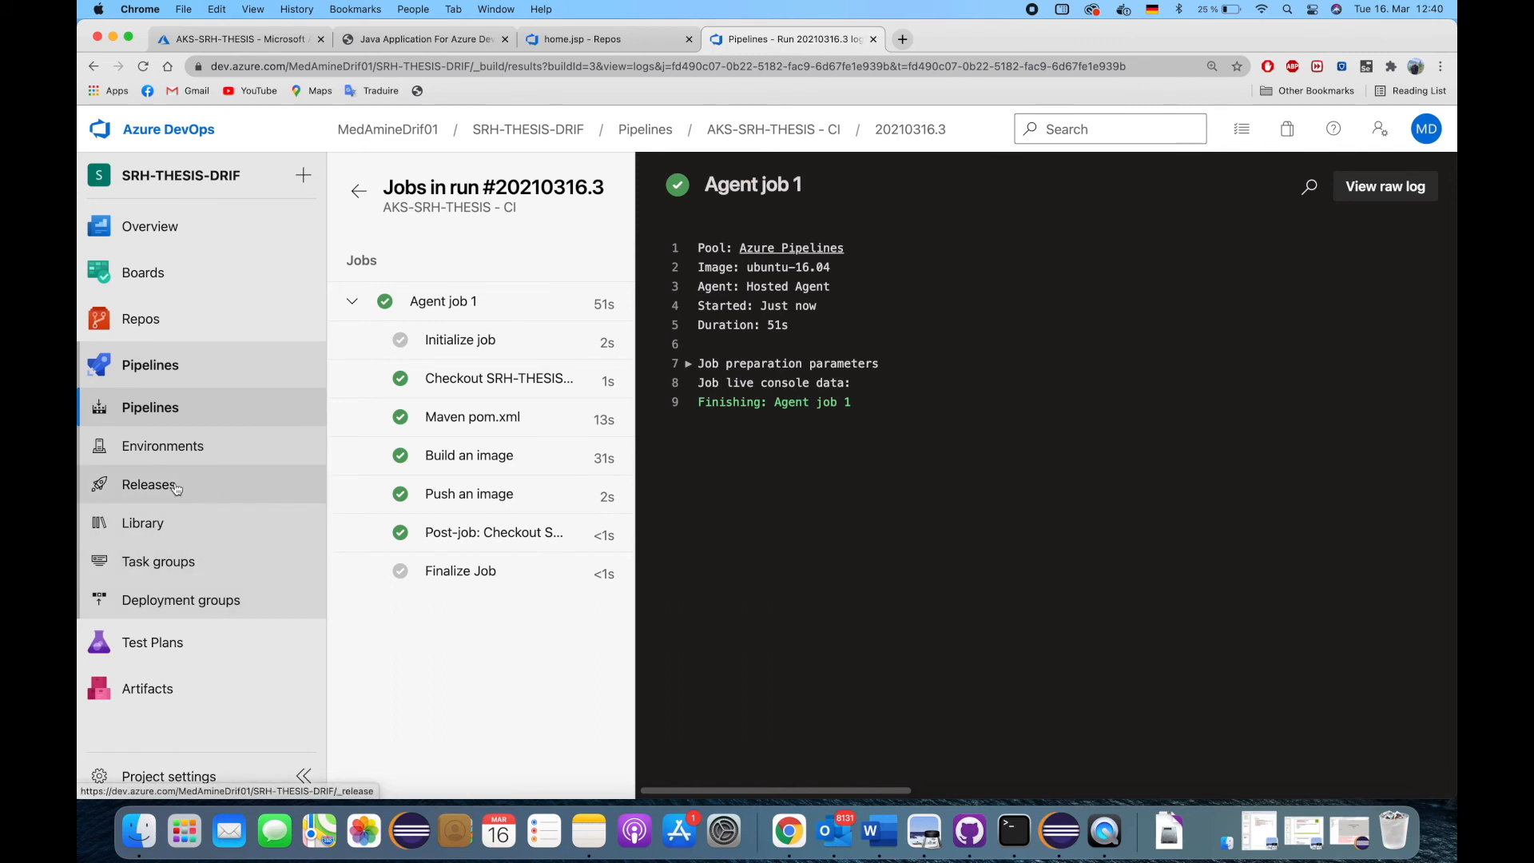
- Open the CD pipeline's newly triggered Release-2 and its dev stage details
click(150, 484)
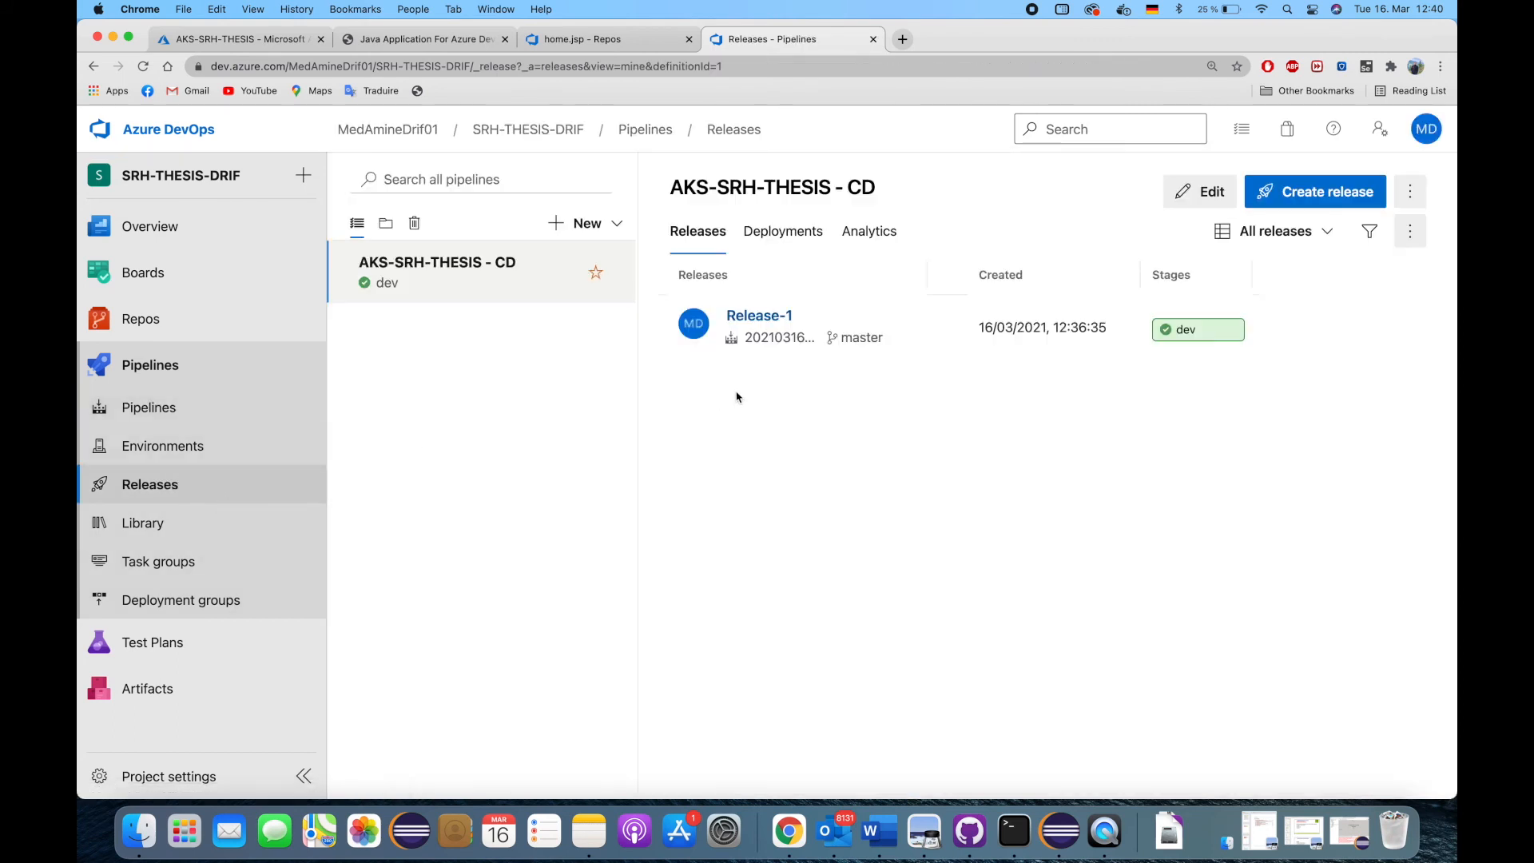
click(1313, 190)
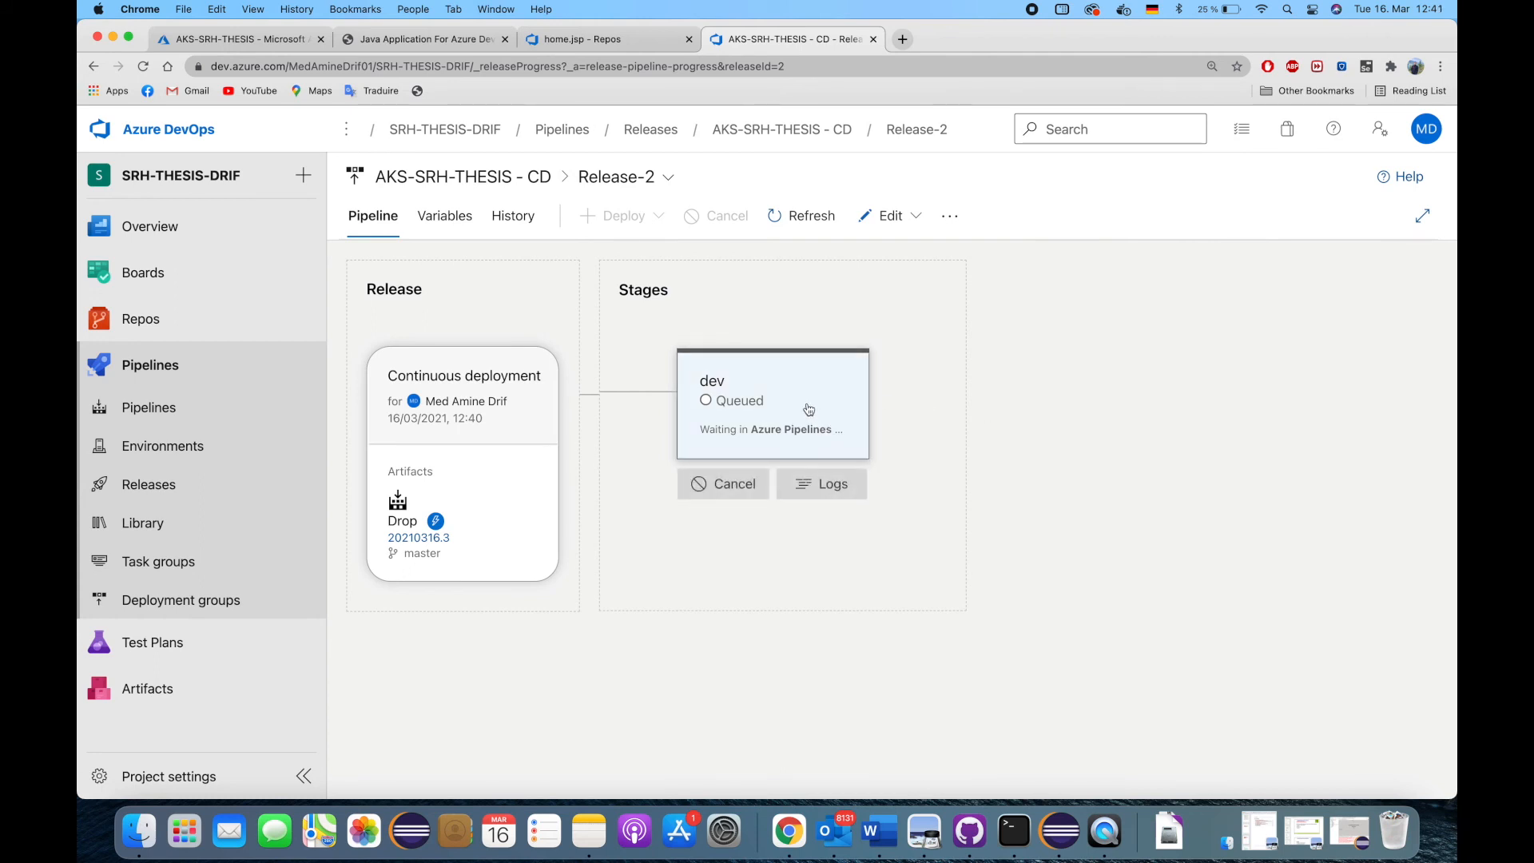
click(772, 404)
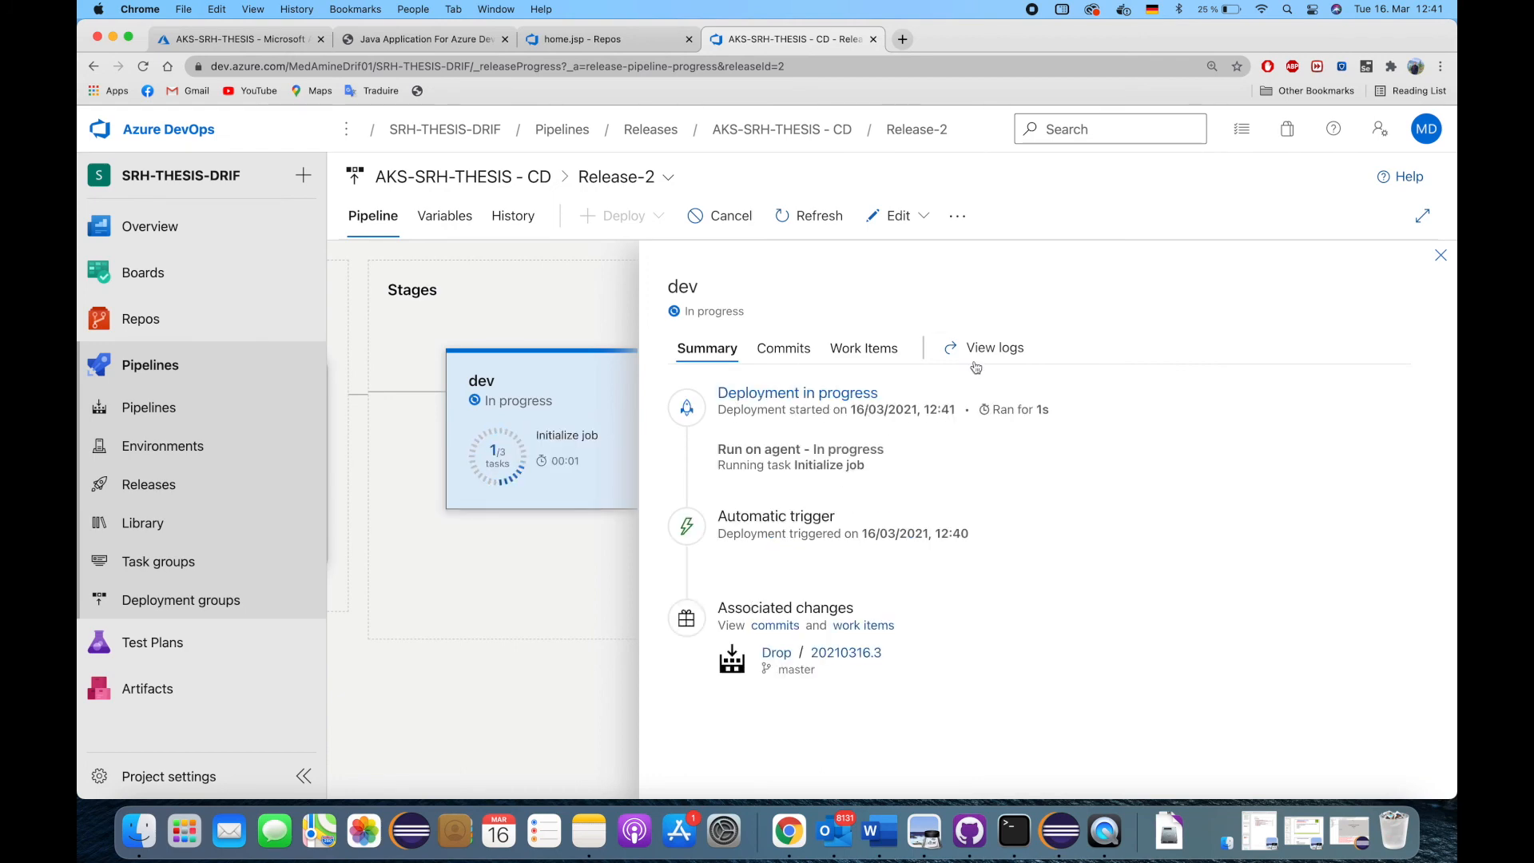
- Watch the dev stage logs until the Kubernetes deployment succeeds, then return to the app at 20.79.65.5:8080
click(996, 347)
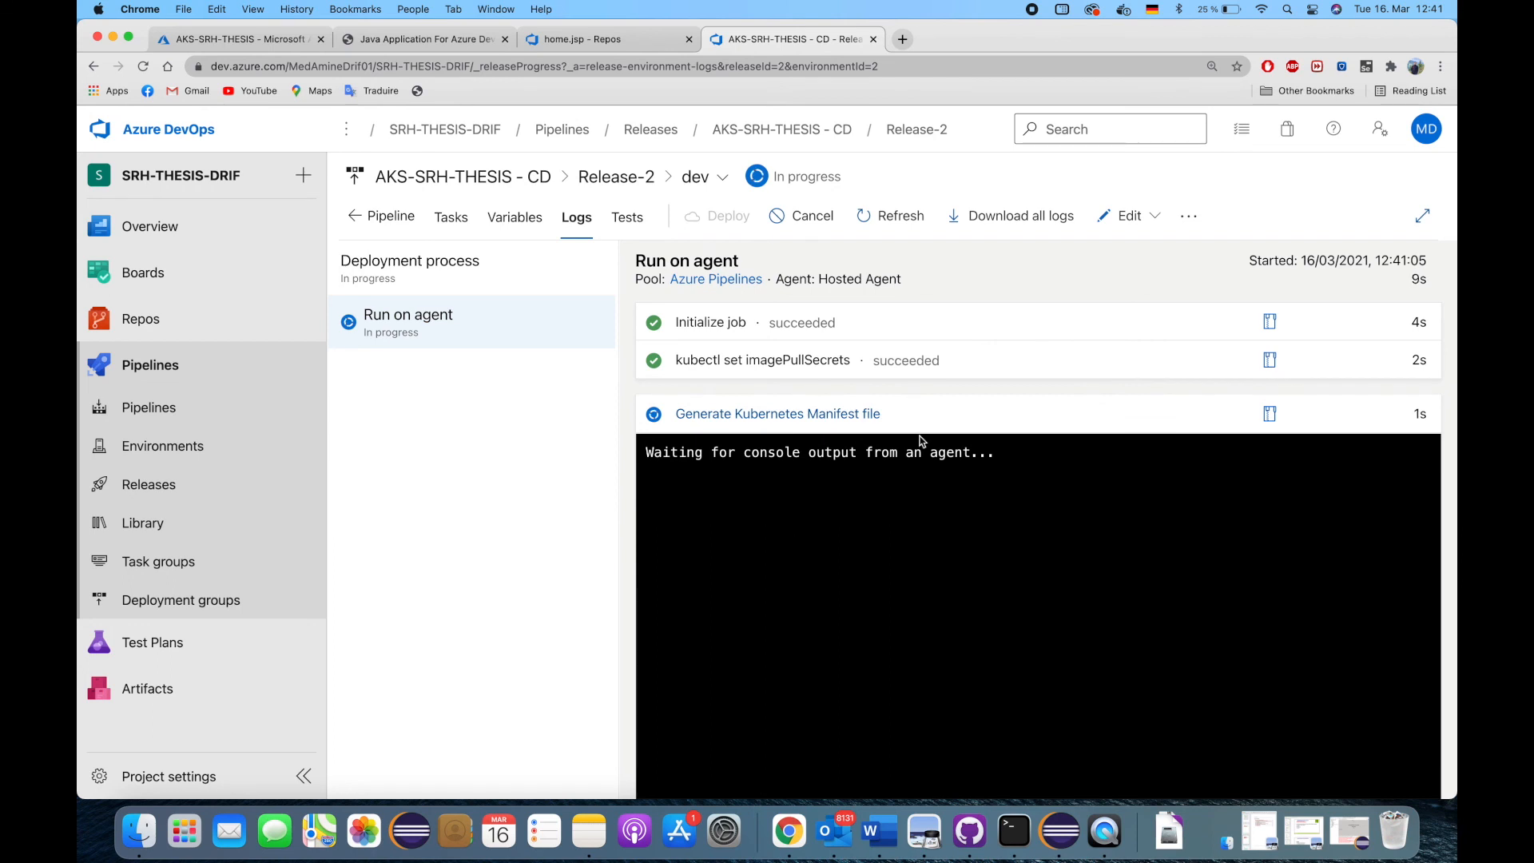
mouse_move(927, 483)
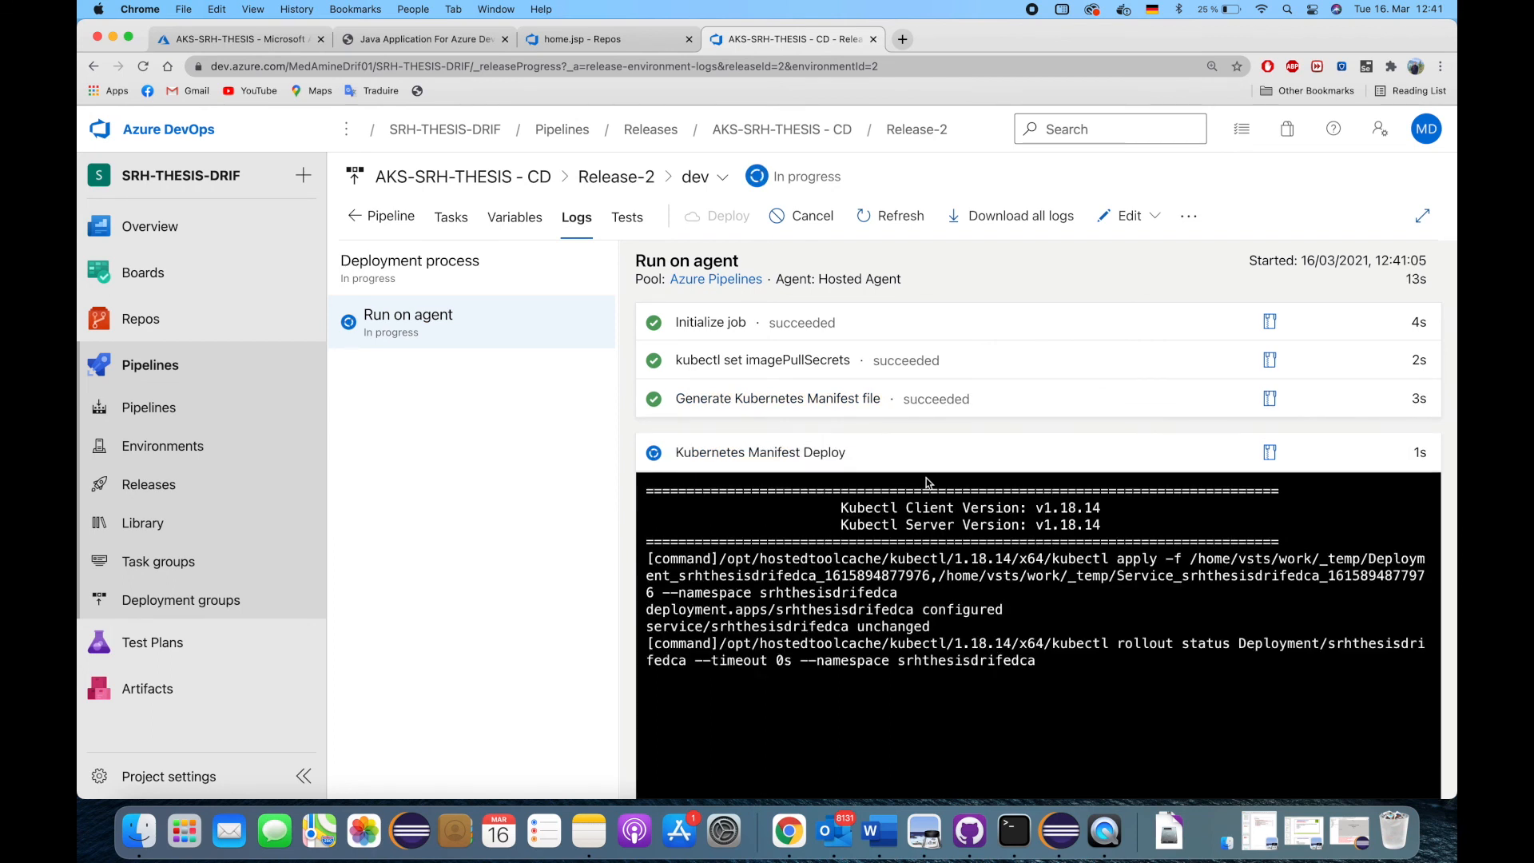
scroll(down, 3)
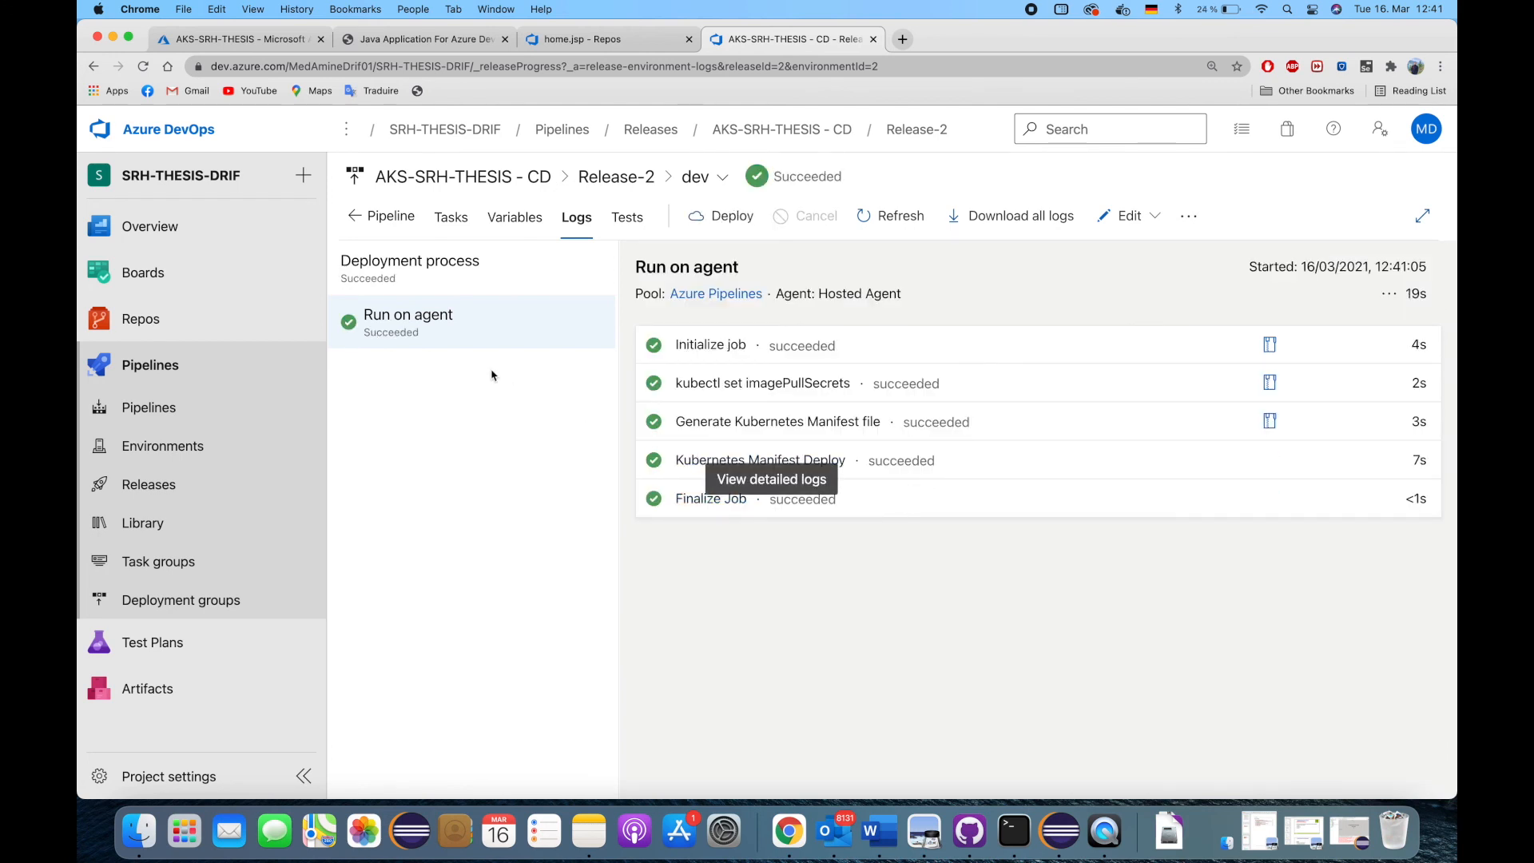
click(420, 39)
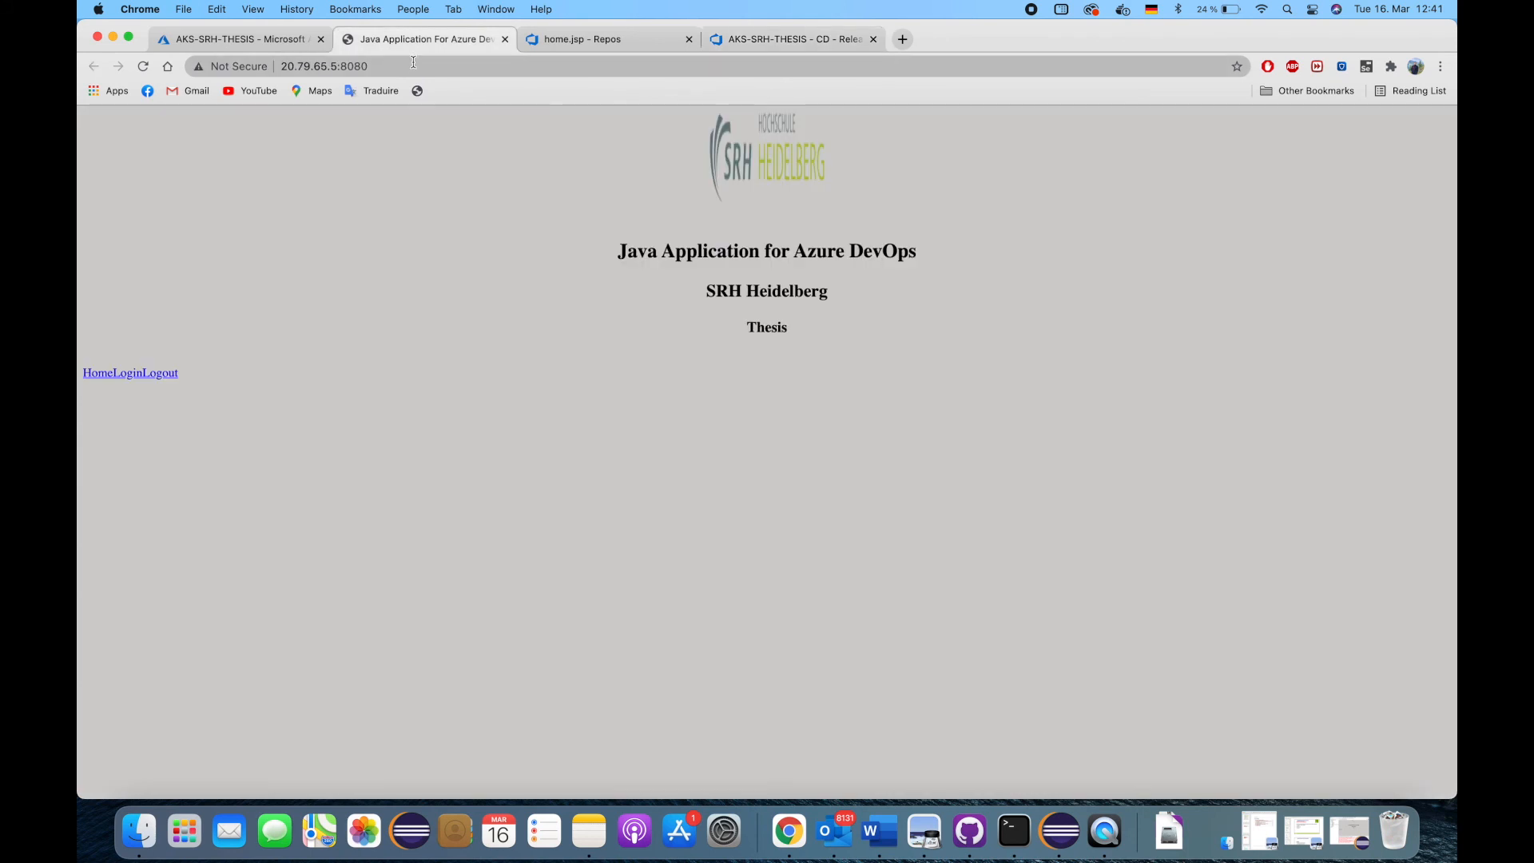
- Reload 20.79.65.5:8080 to see Home, Login, Logout in a green table, then return to AKS services
click(323, 66)
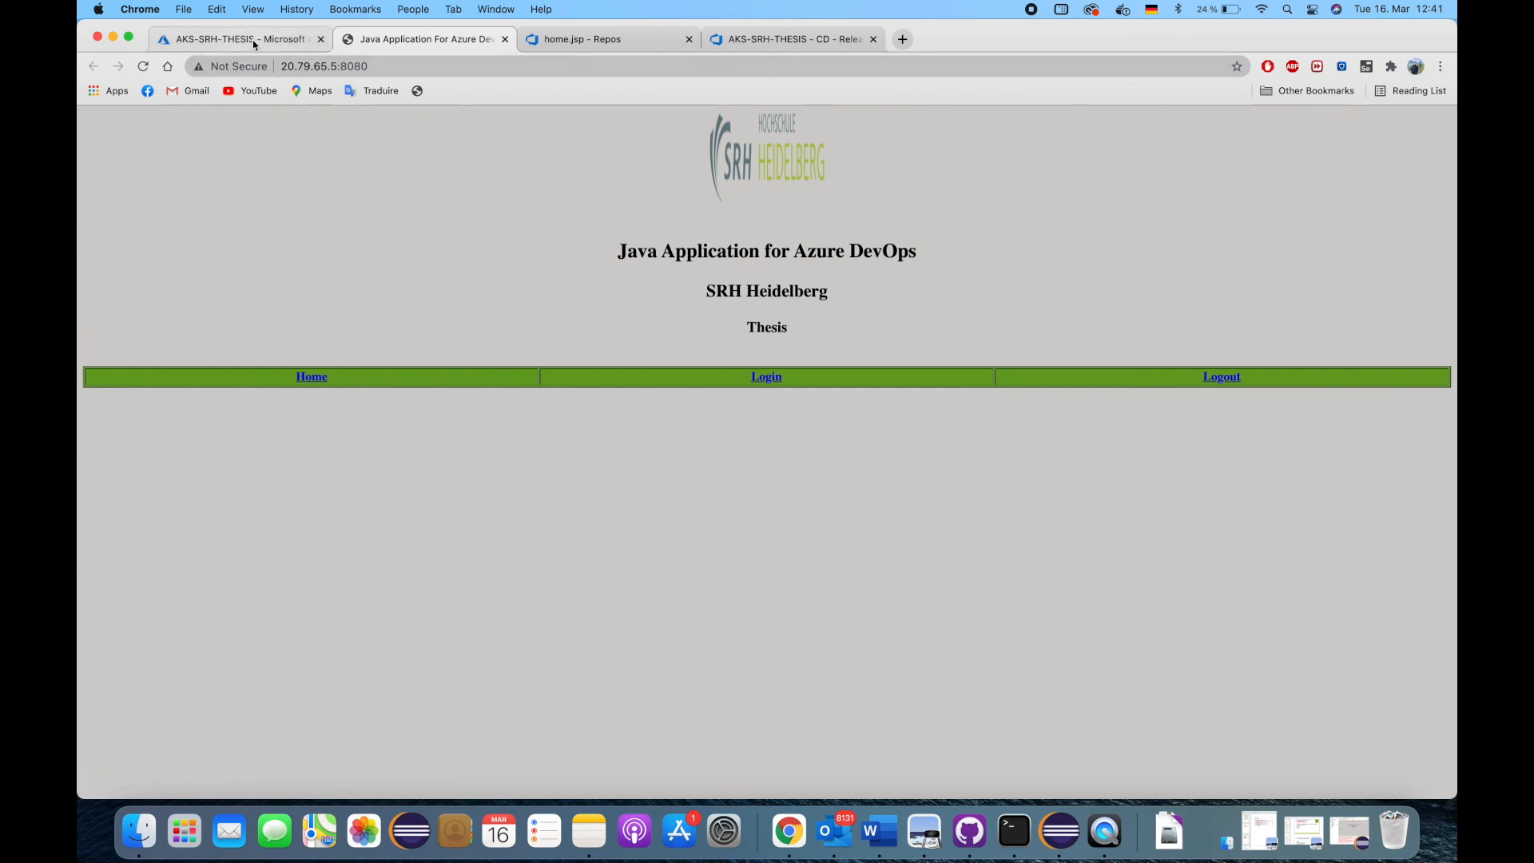
click(239, 38)
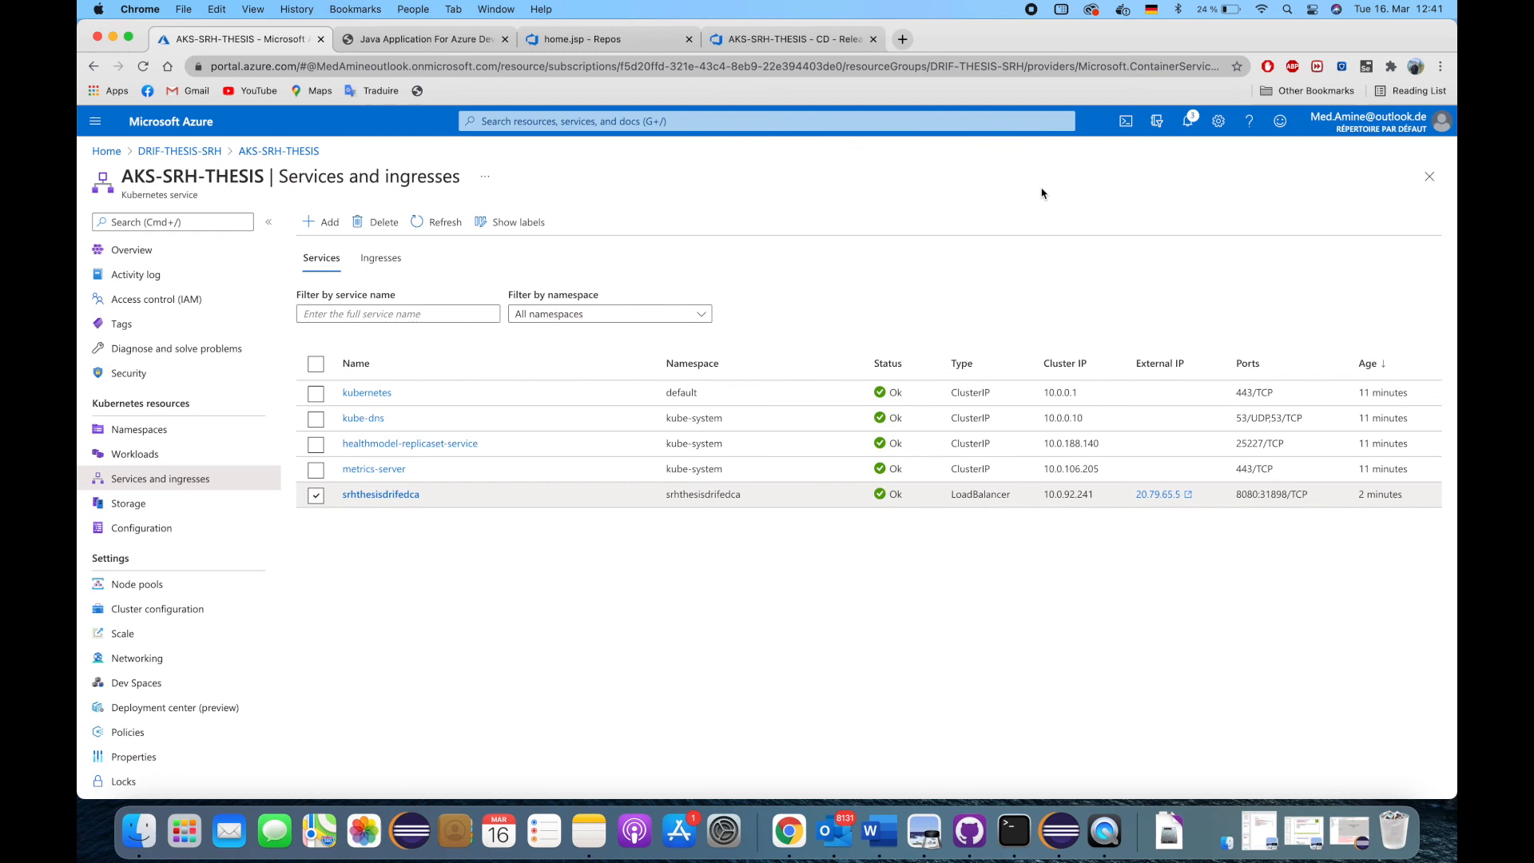
- Open Cloud Shell and start a curl command, erasing the mistyped internal cluster IP
click(1125, 120)
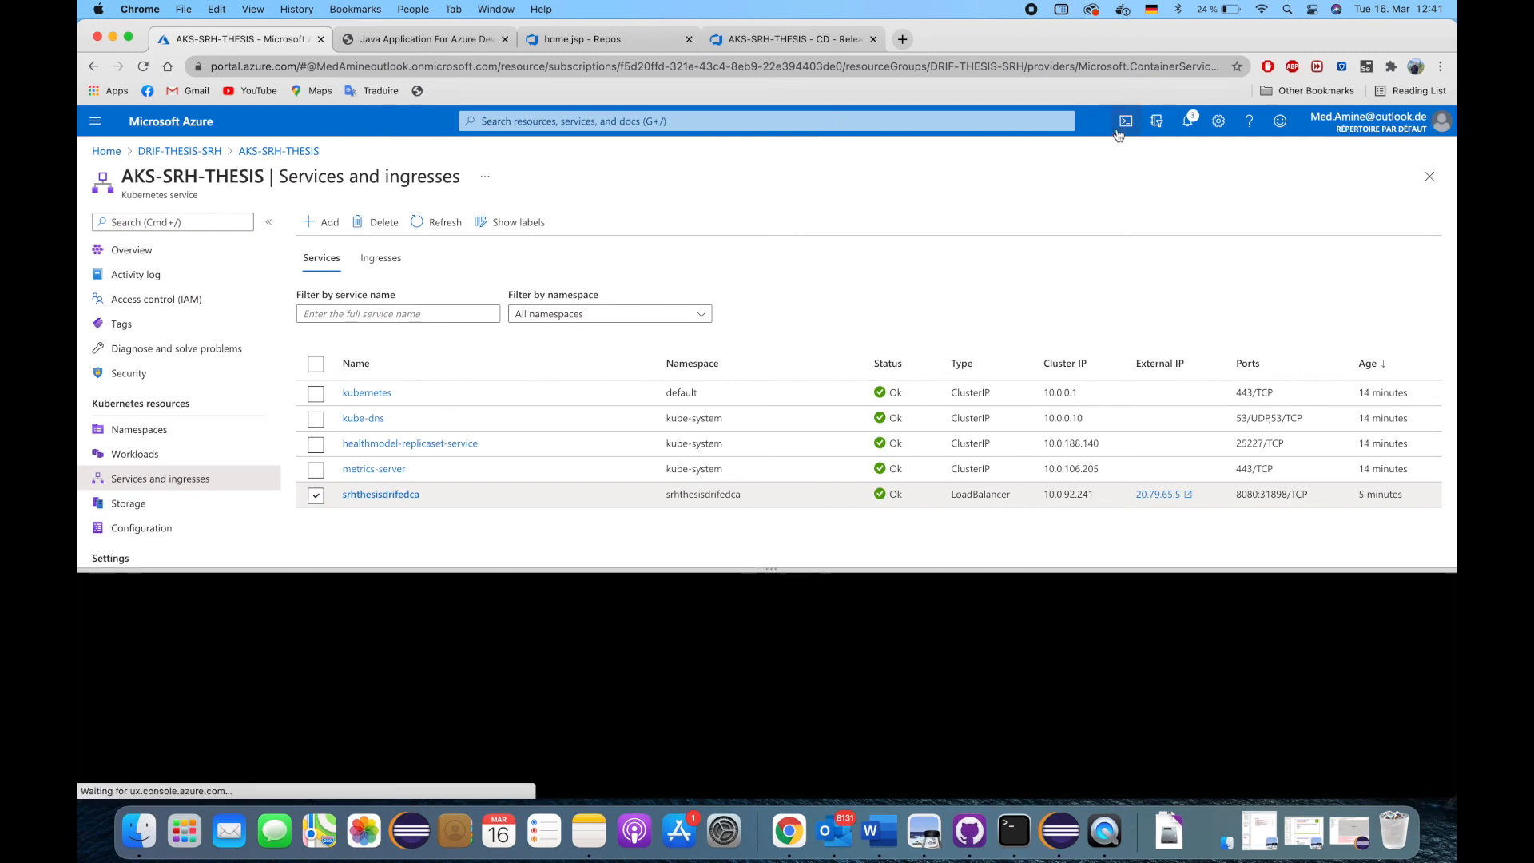
click(1125, 120)
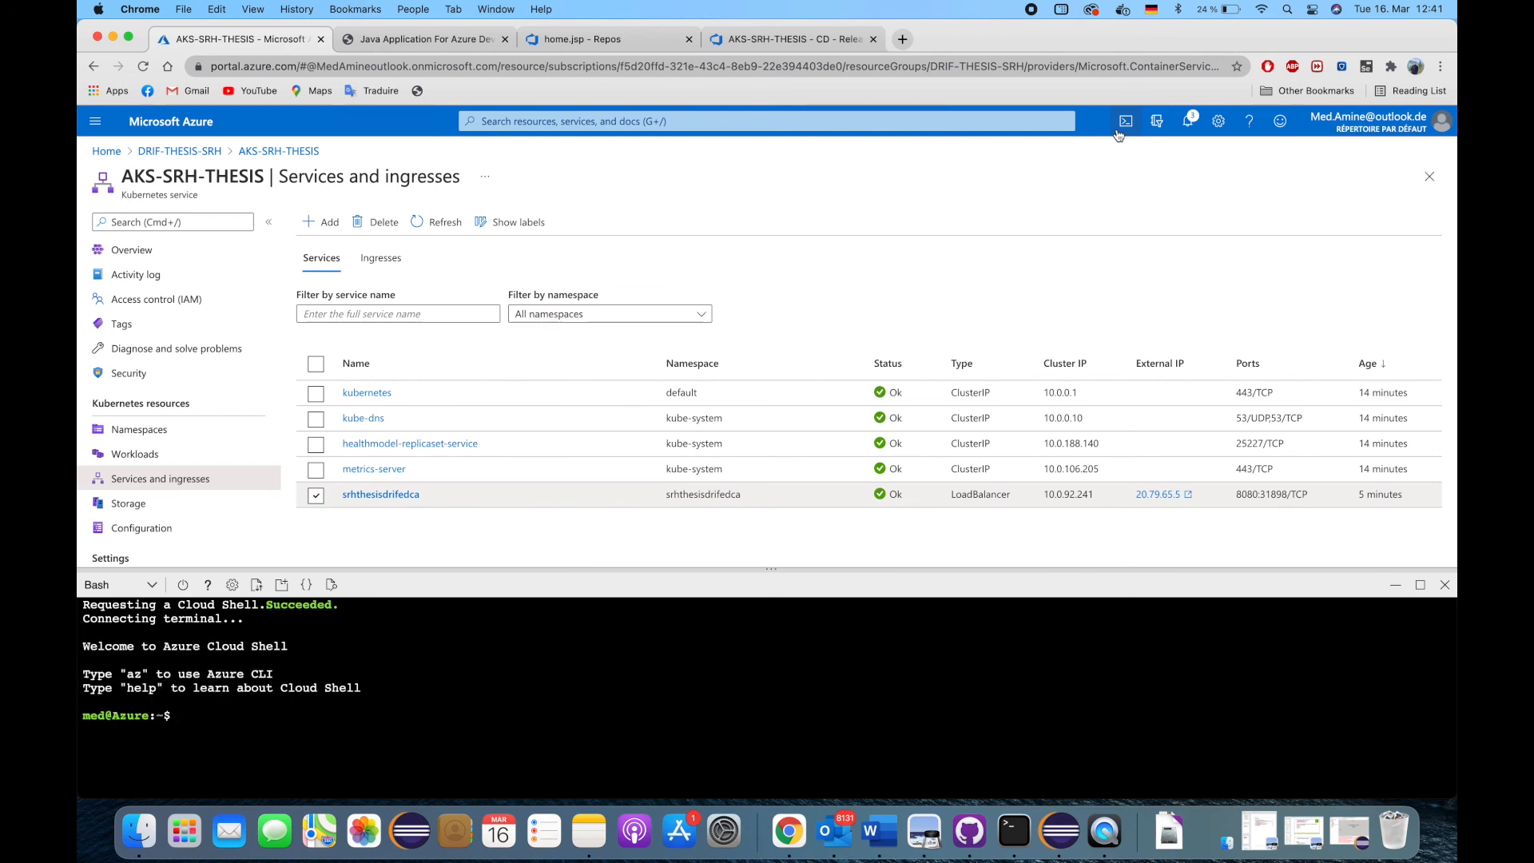
text(curl 1)
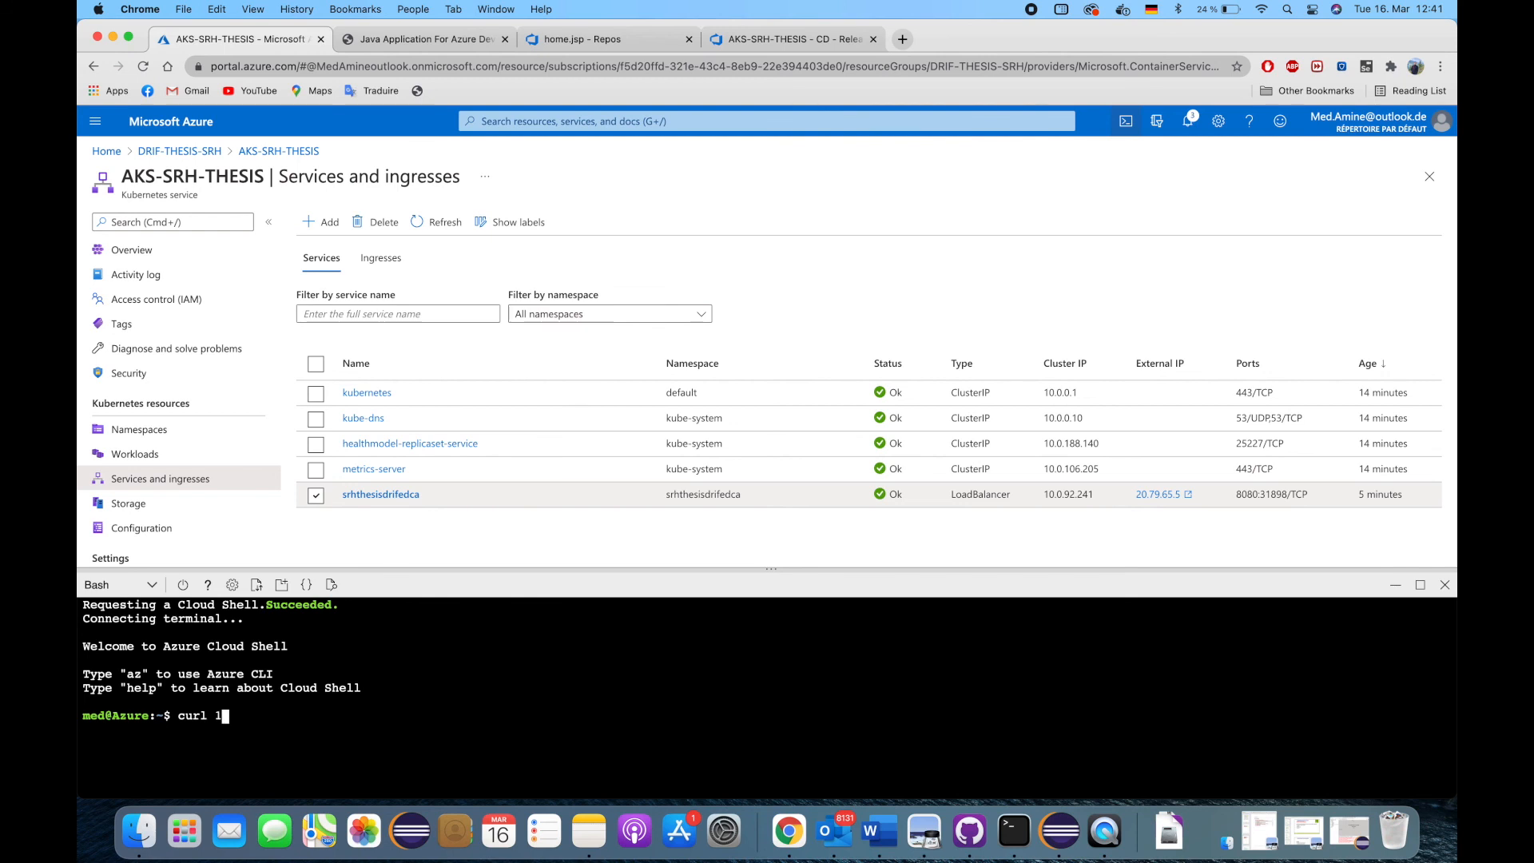
text(0.)
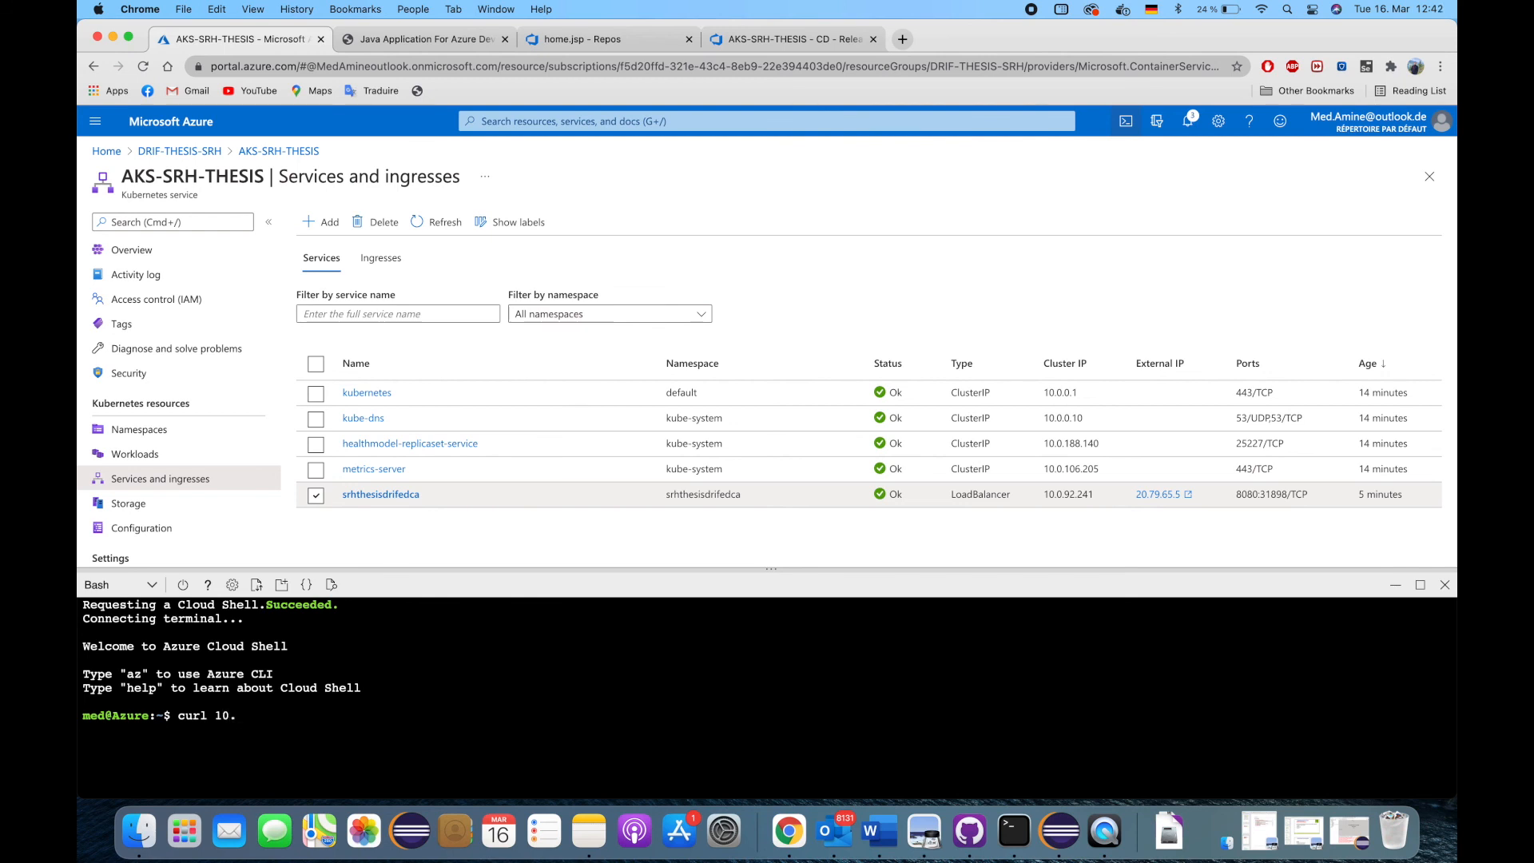
text(0.)
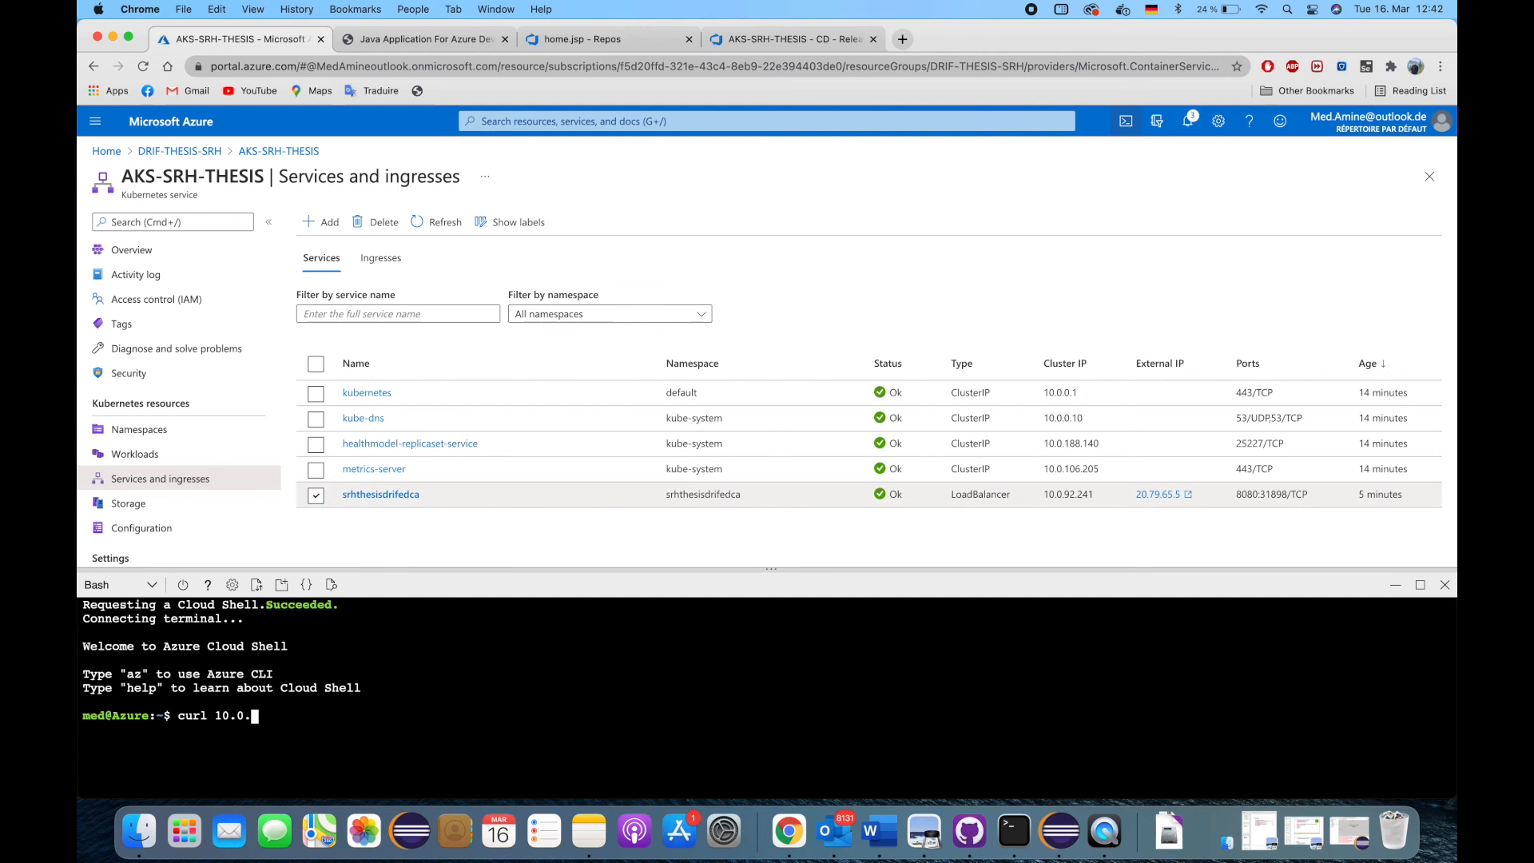
text(92)
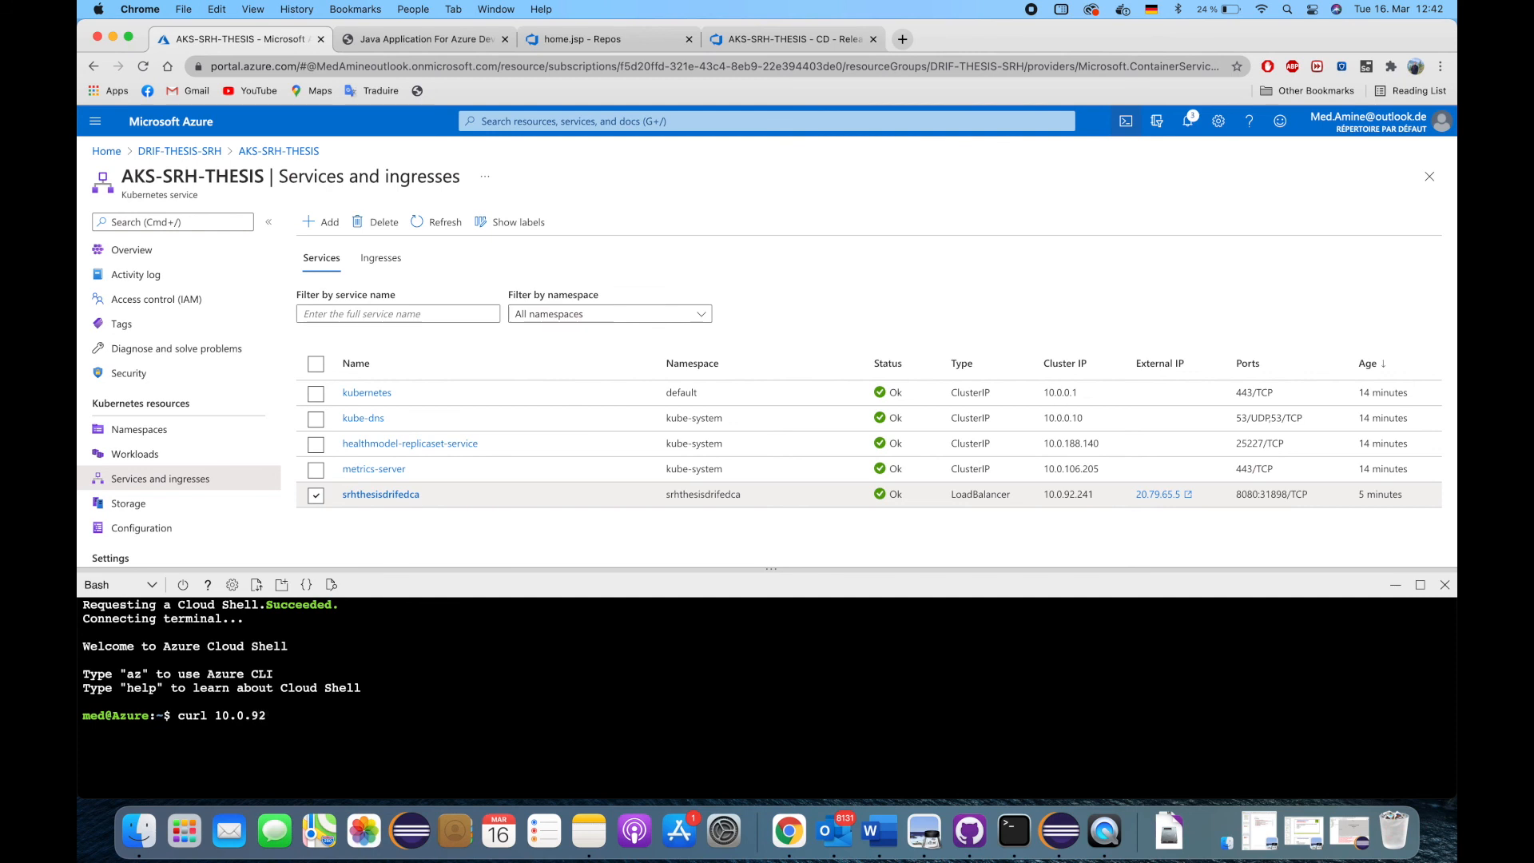
text(.241)
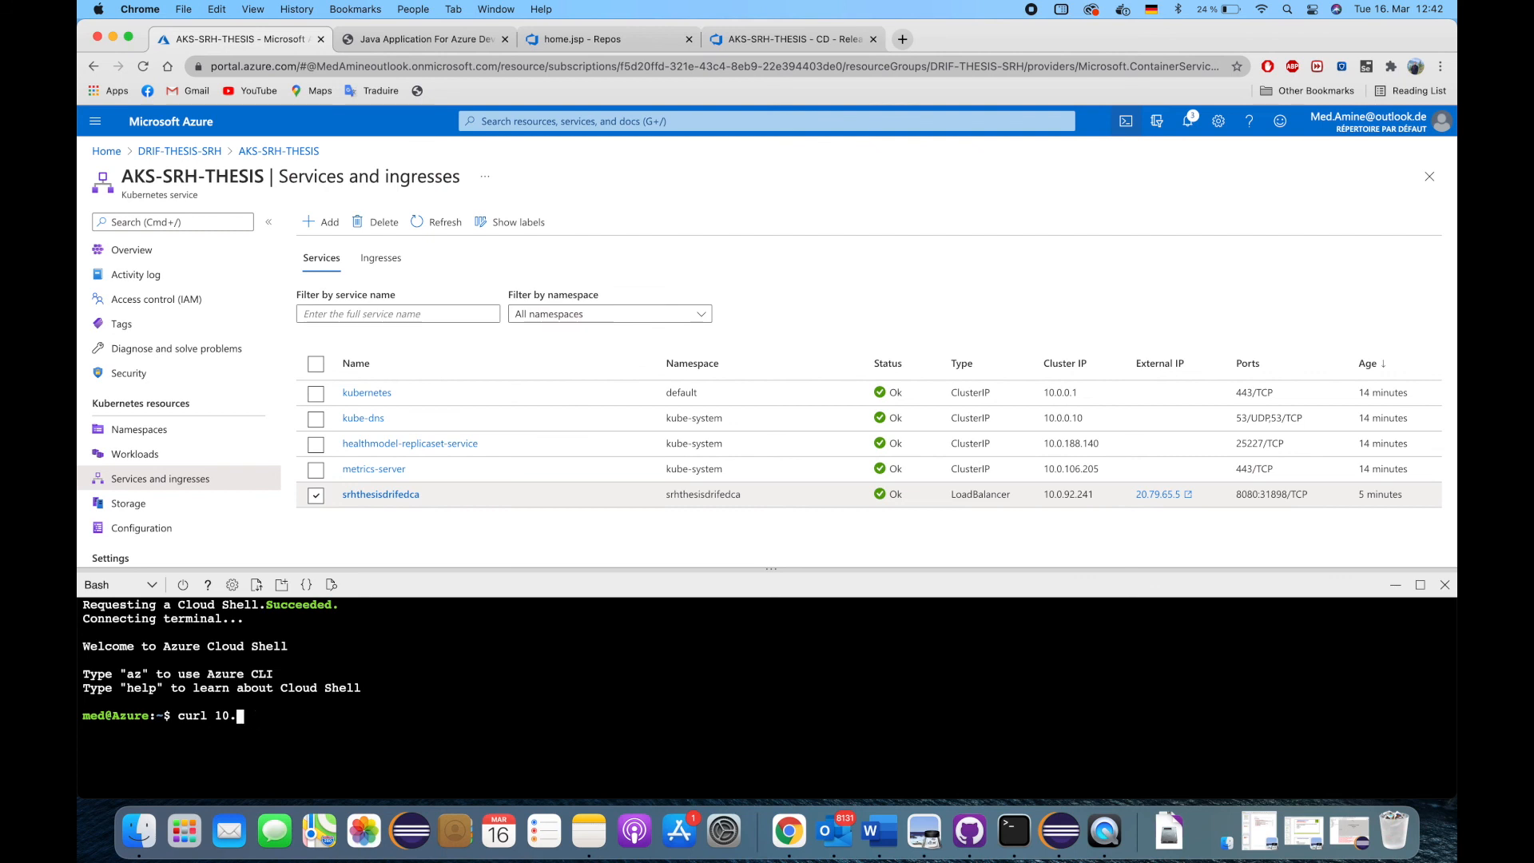
key(Backspace)
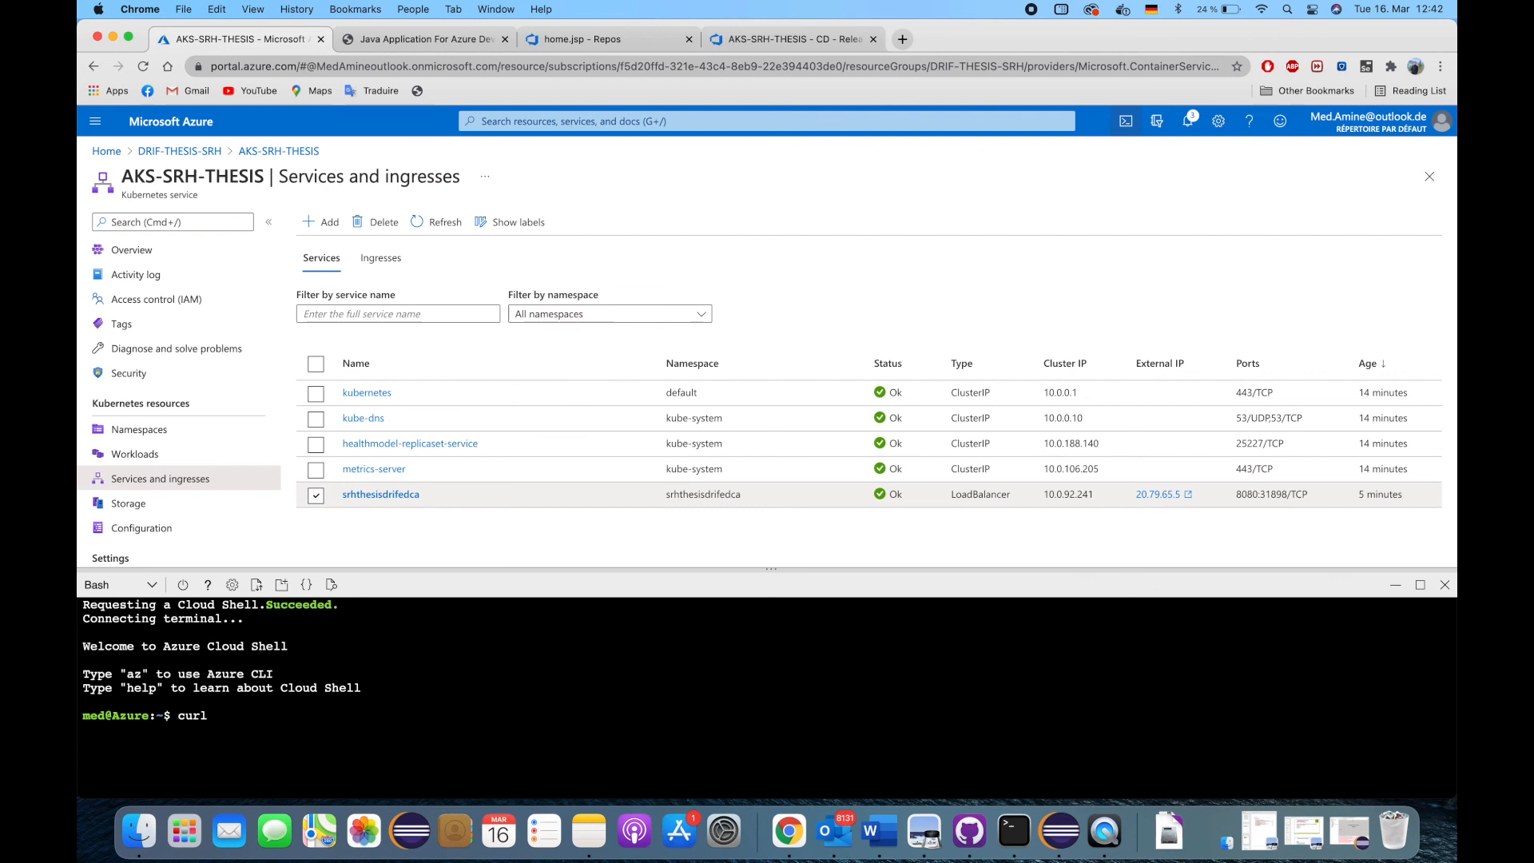
- Run curl 20.79.65.5:8080 to get the HTML with the green table, then return to the app
text(20)
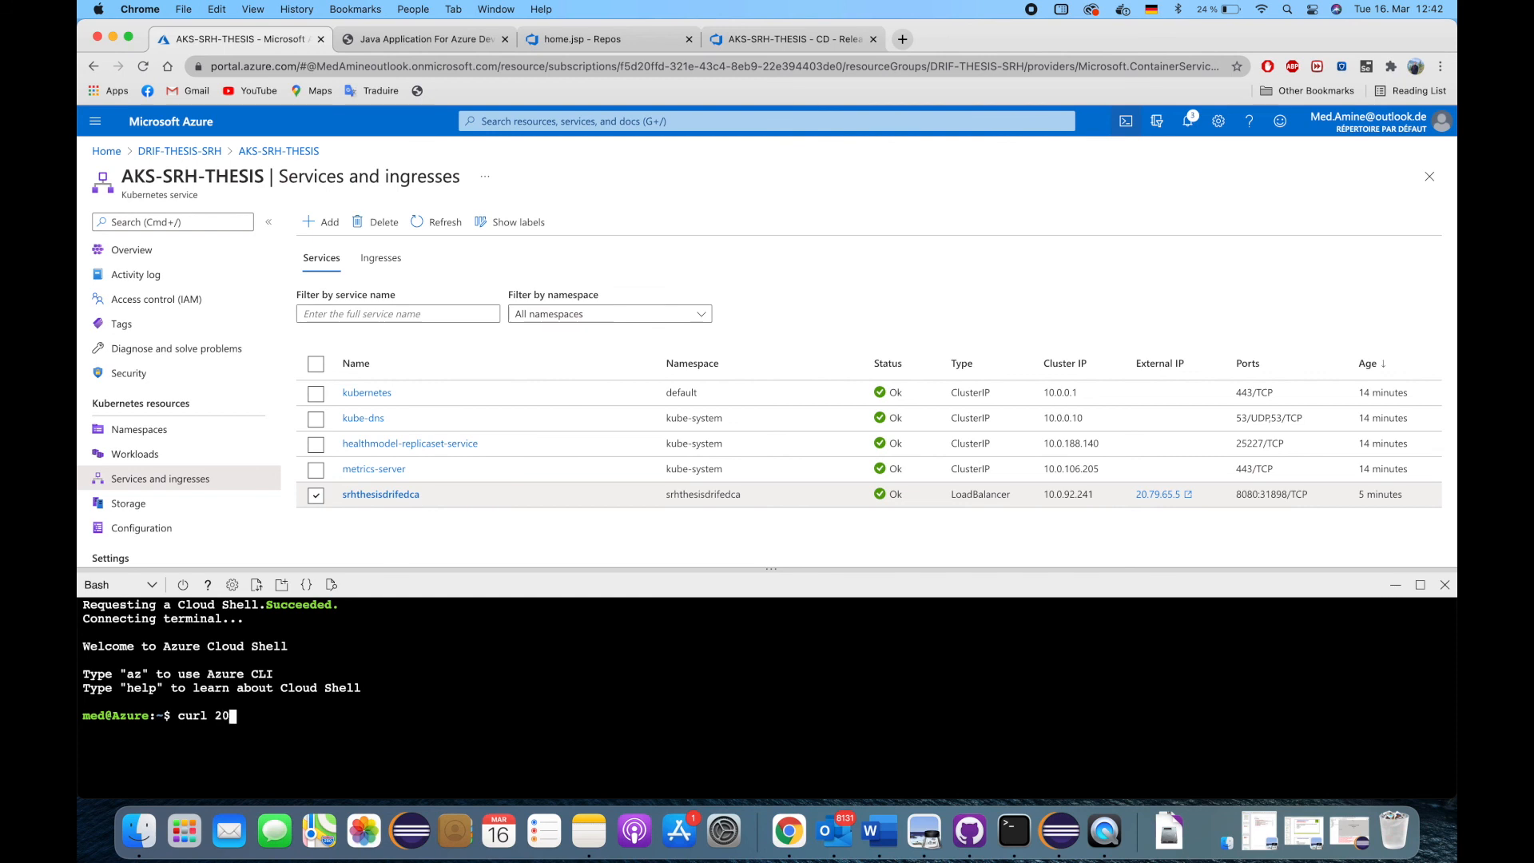
text(.79)
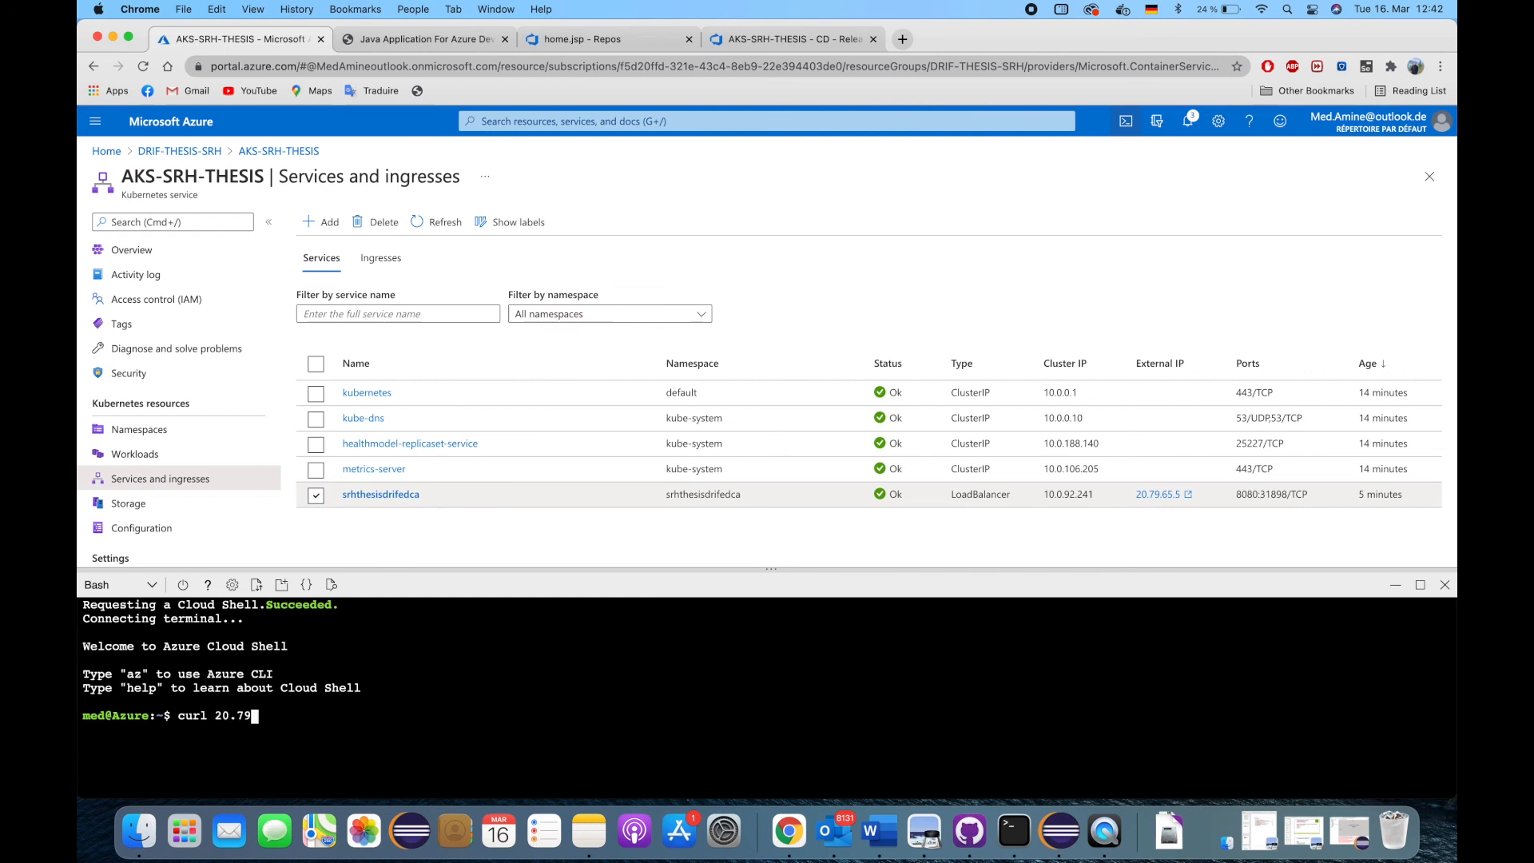
text(.)
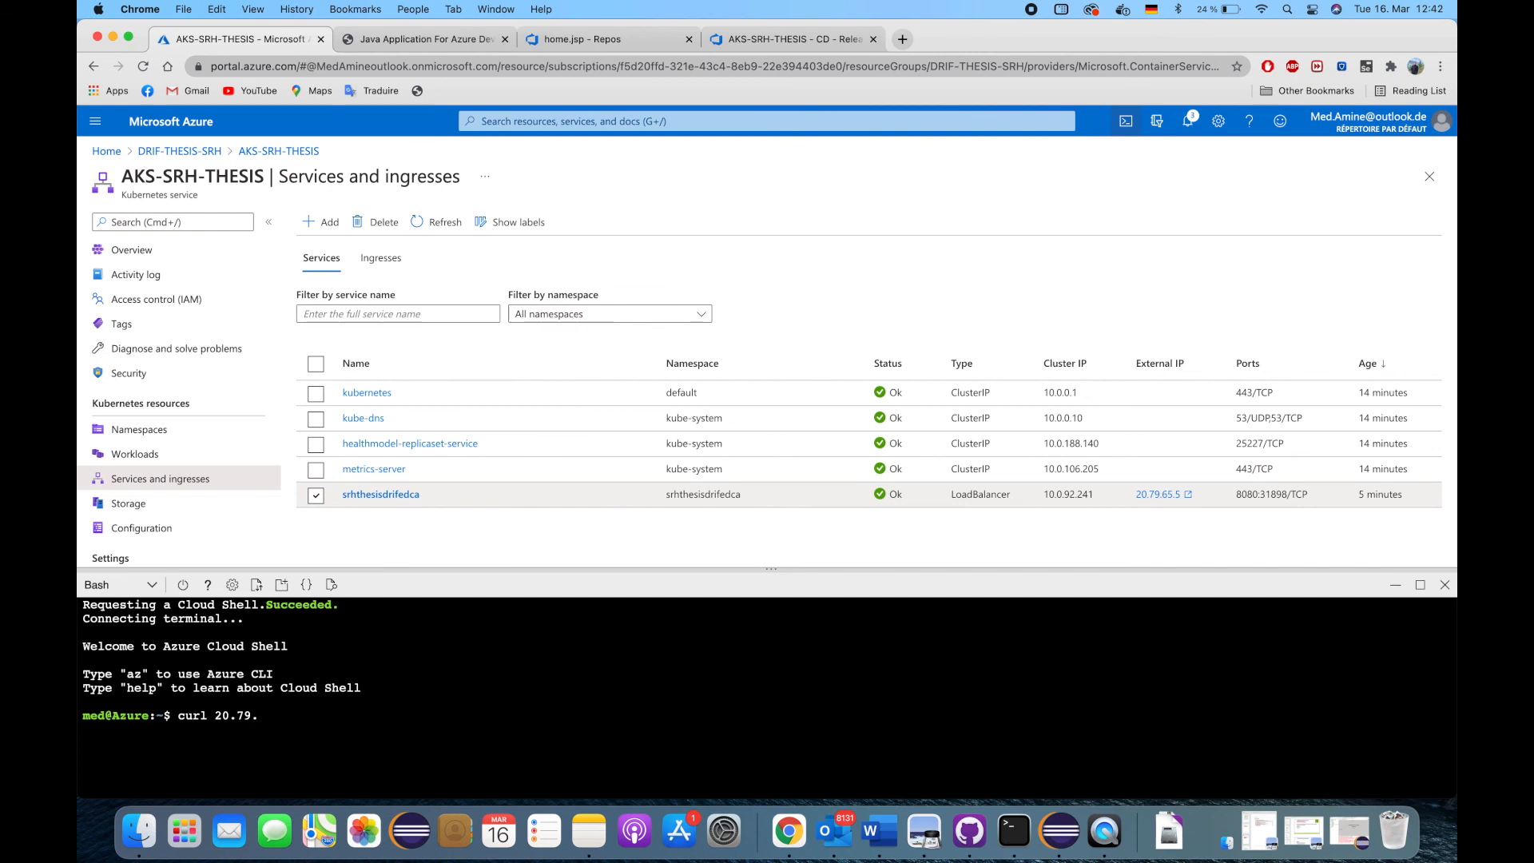
text(65.)
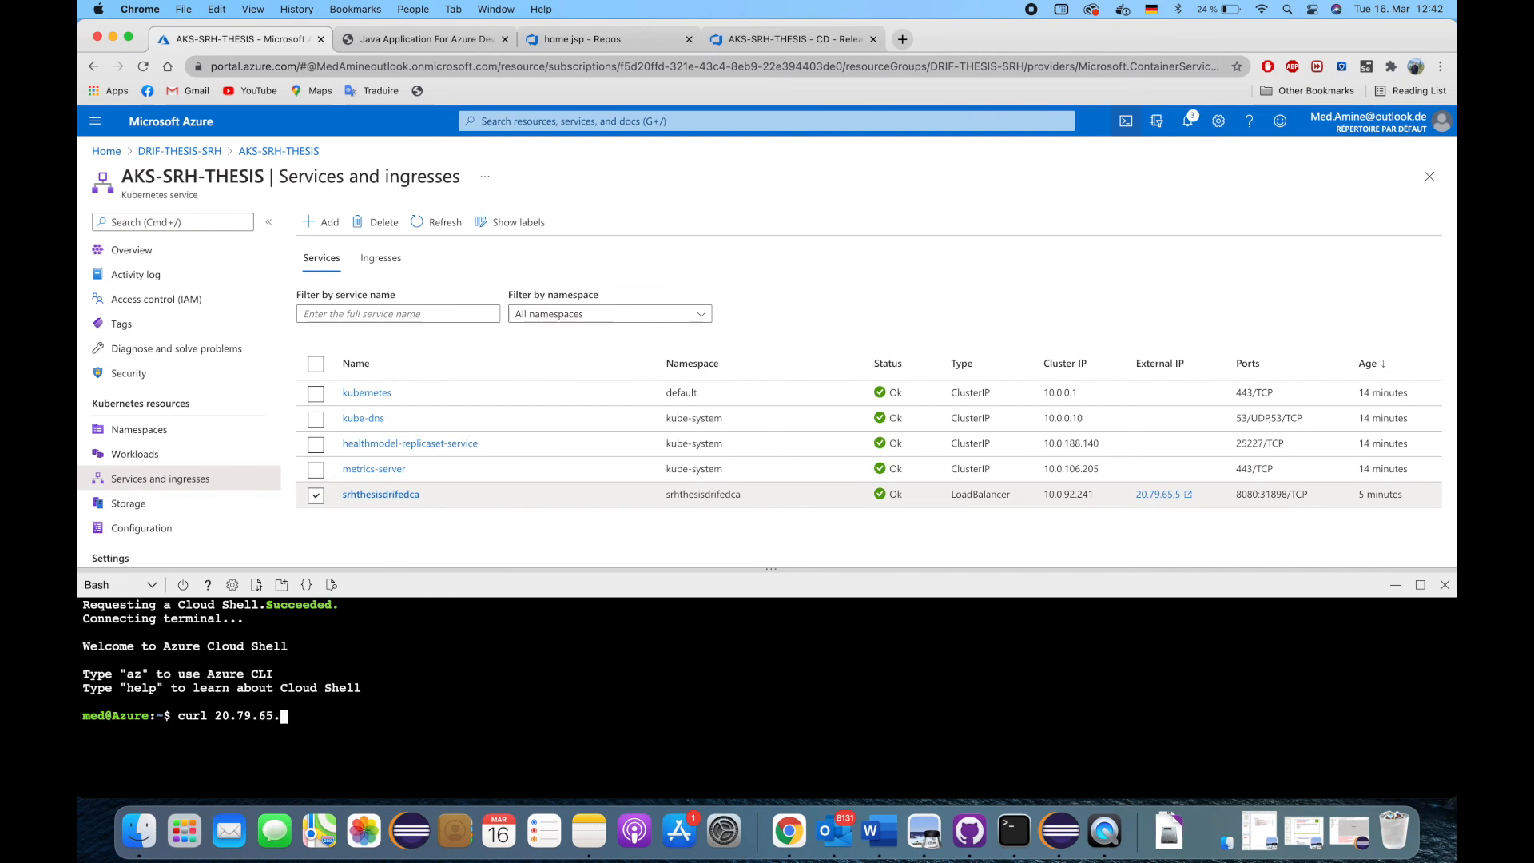
text(5:8)
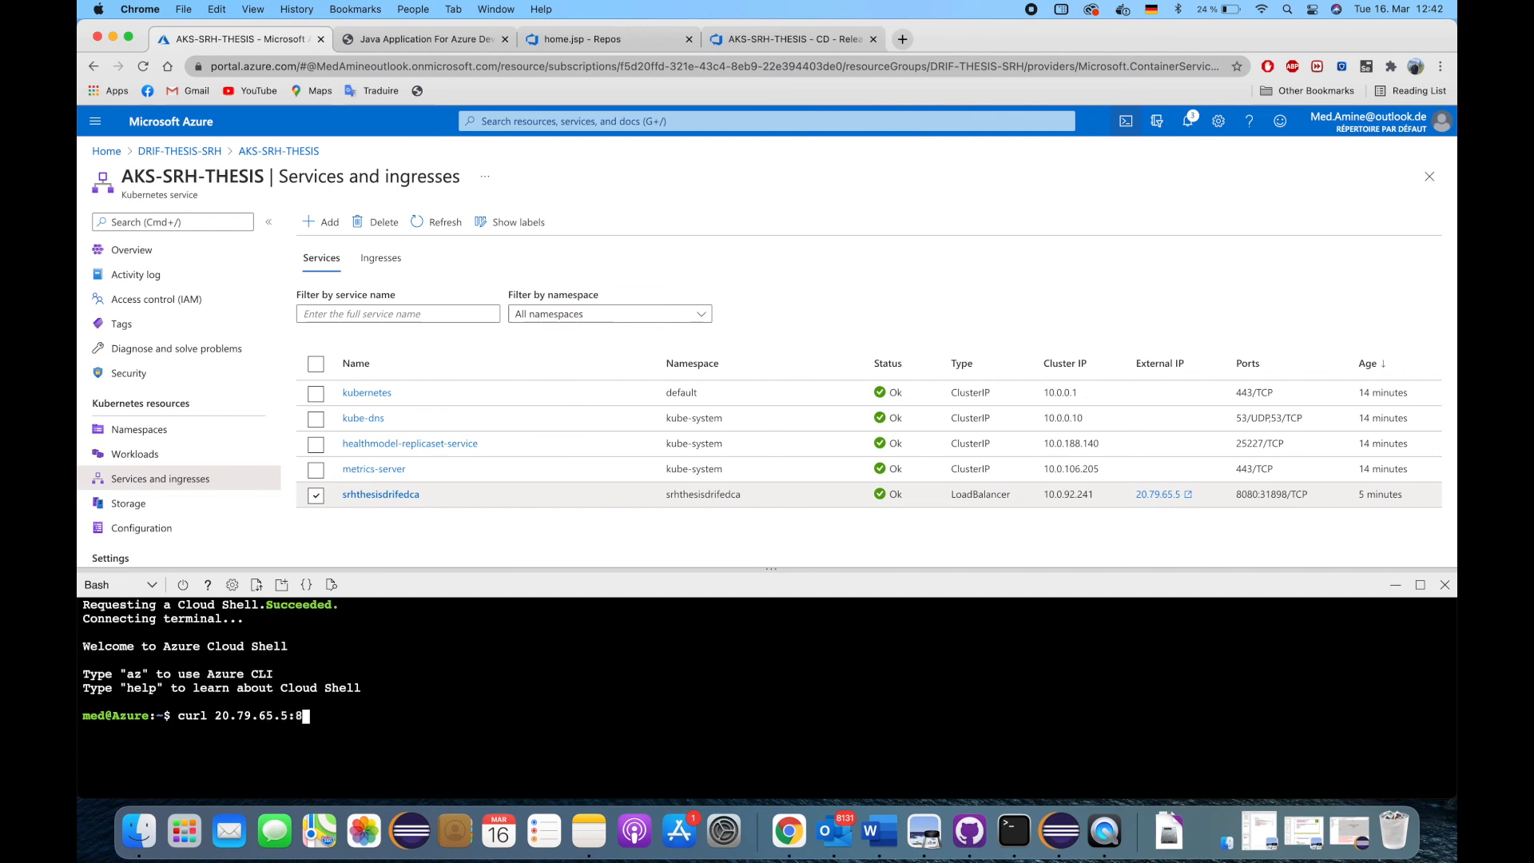
text(080)
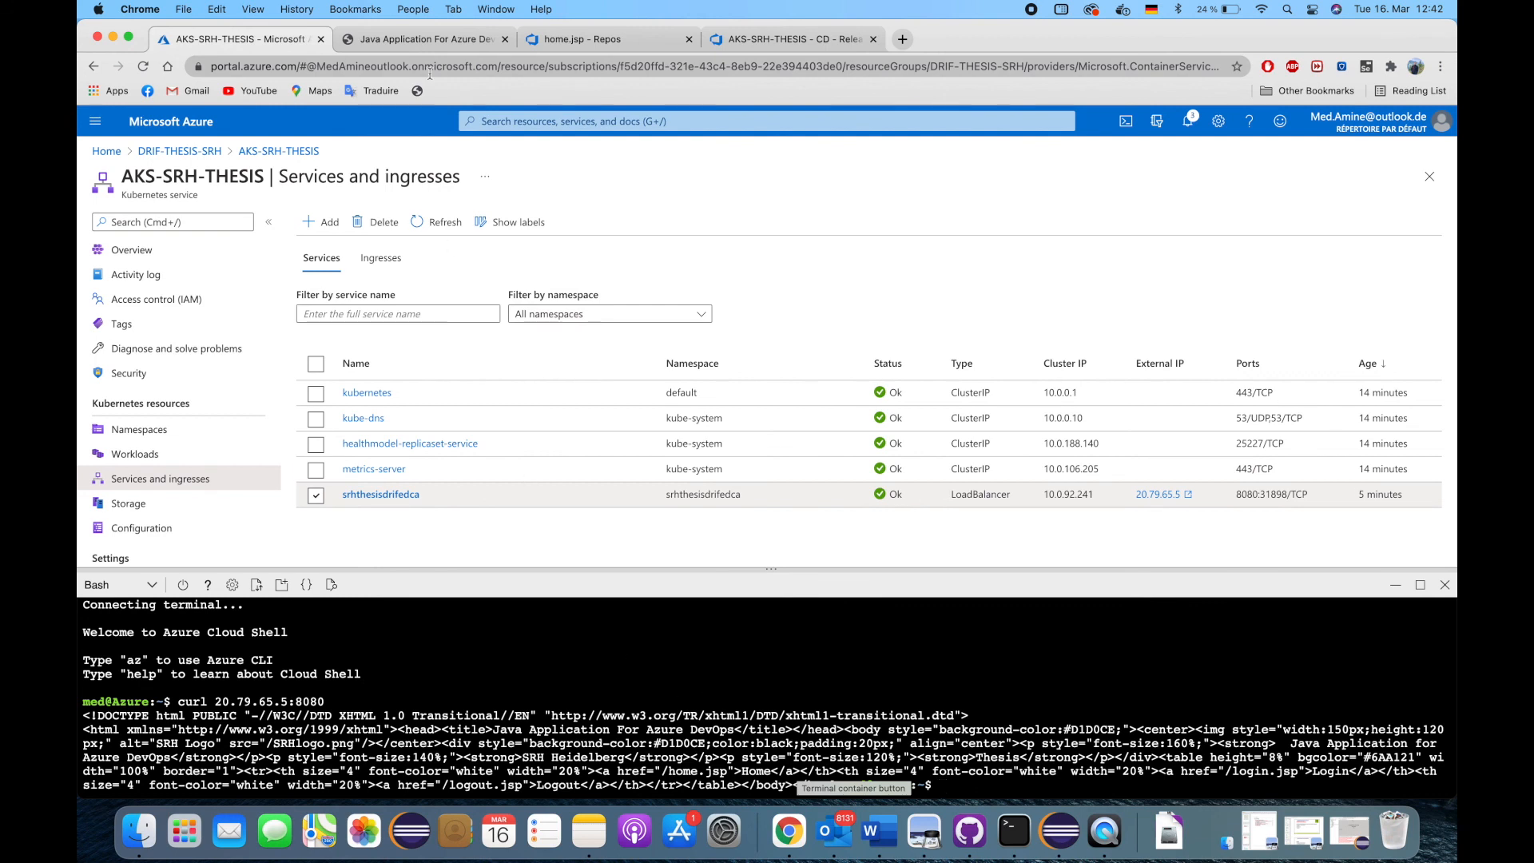
click(425, 38)
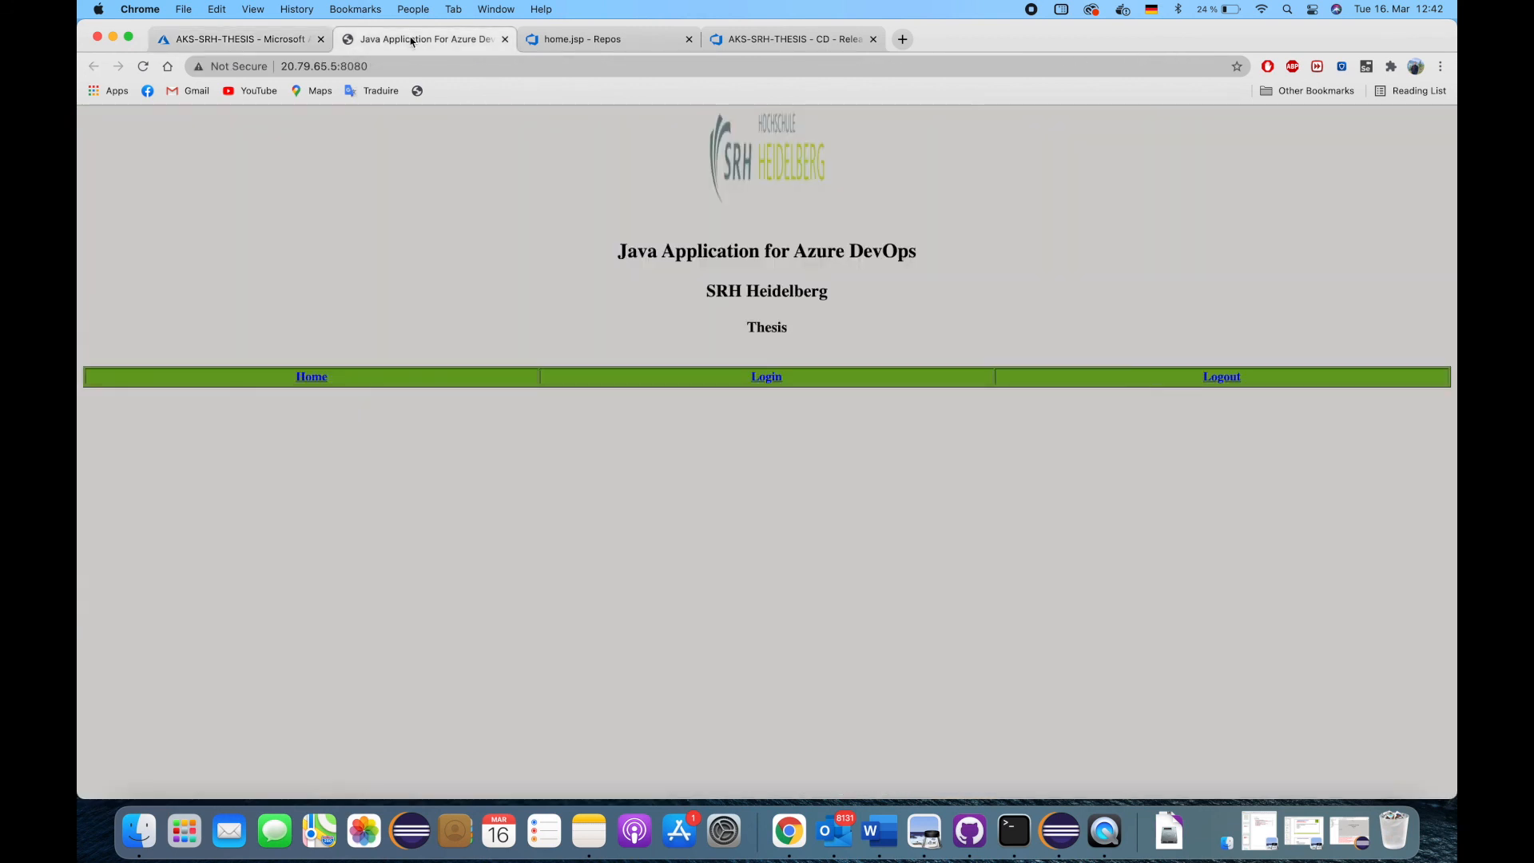